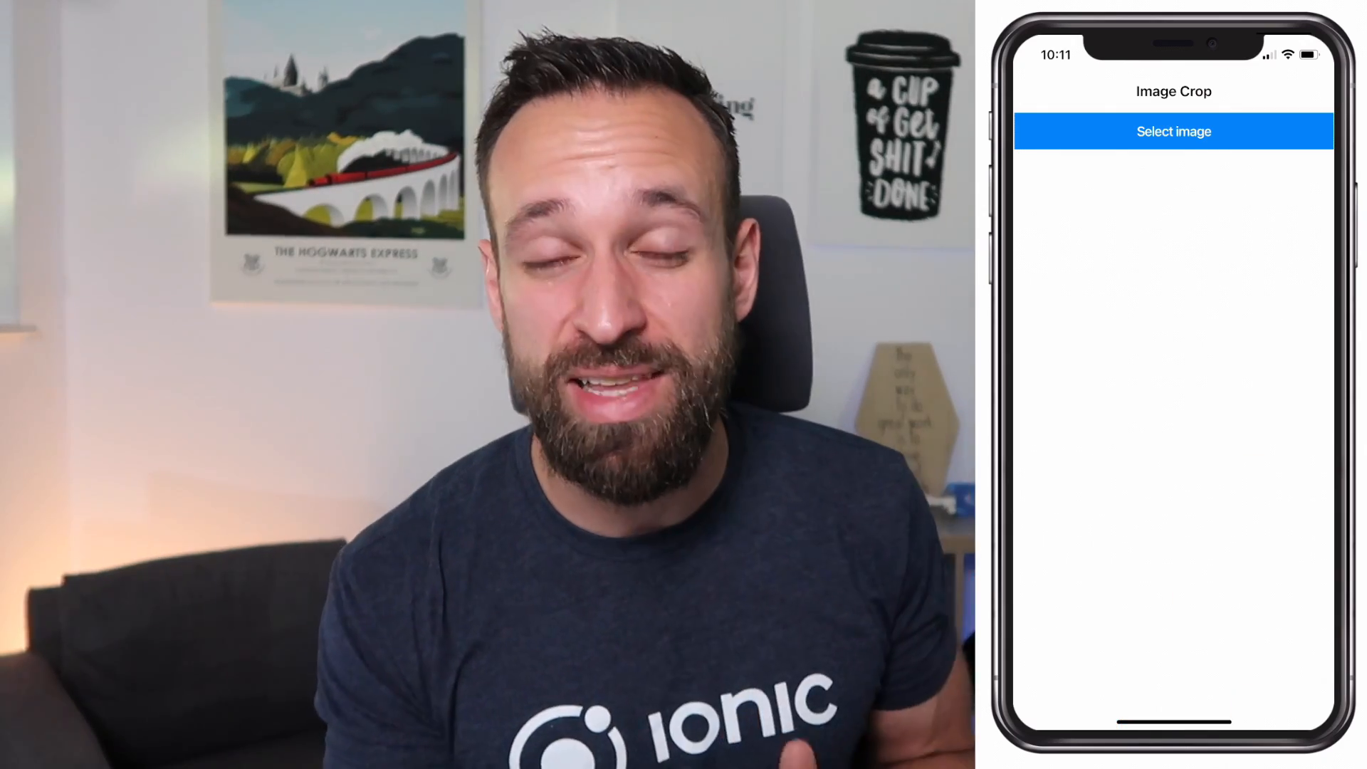
Open the Mawi137/ngx-image-cropper repository and scroll its README to the API Inputs table
click(1173, 131)
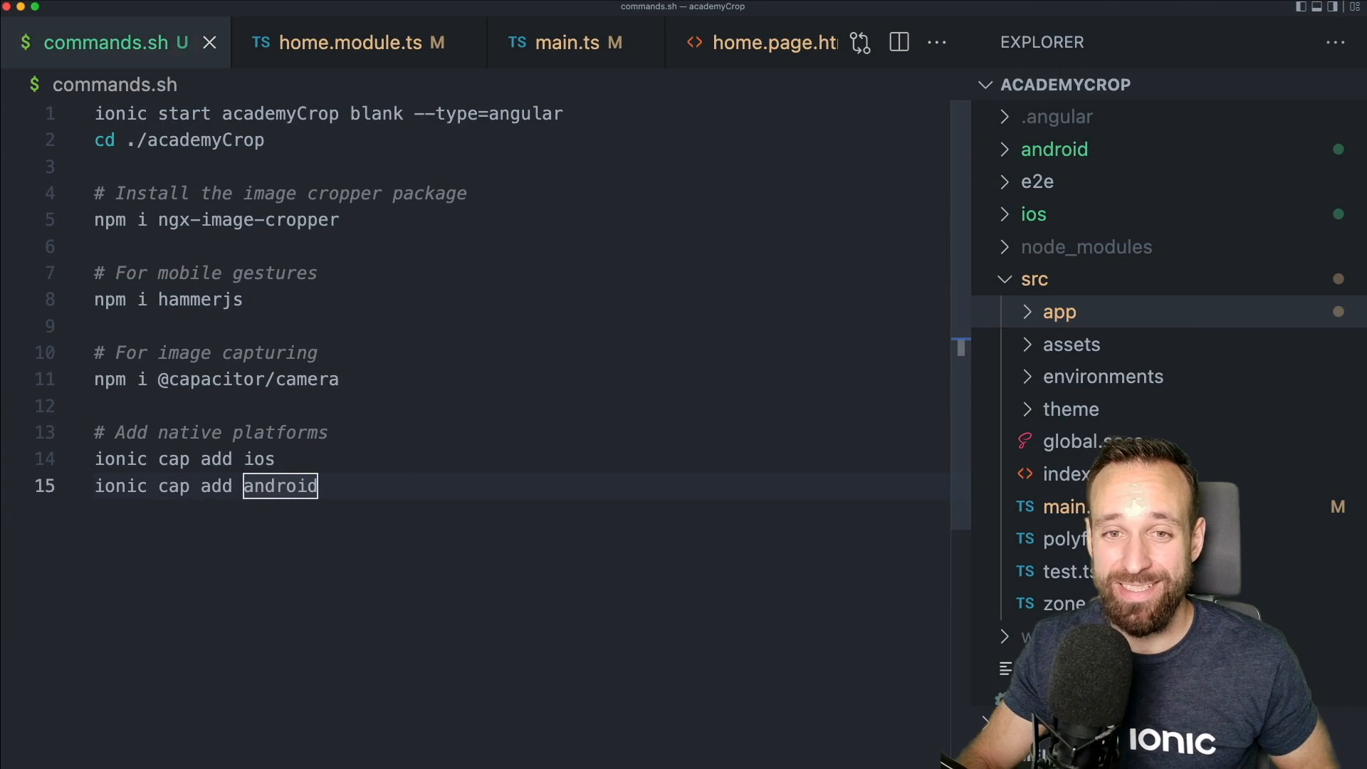
click(225, 113)
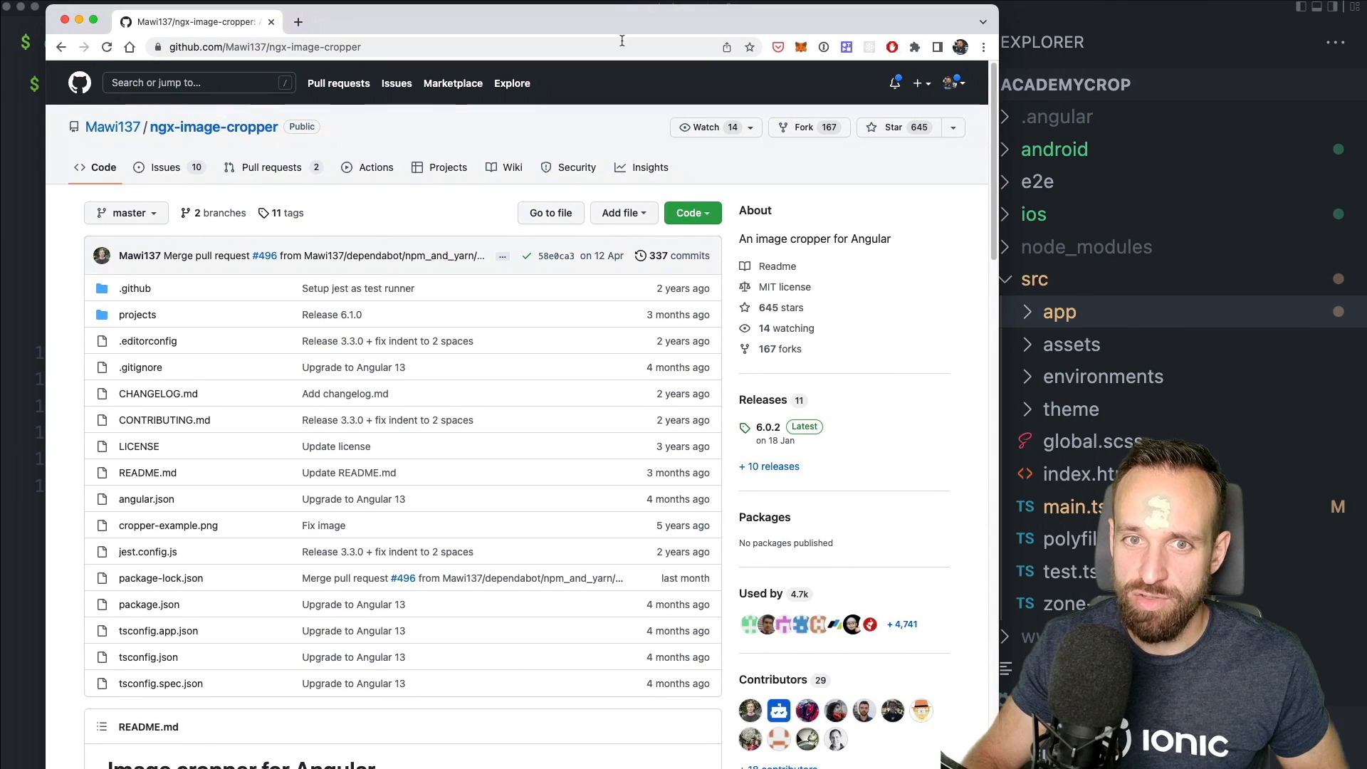
scroll(down, 3)
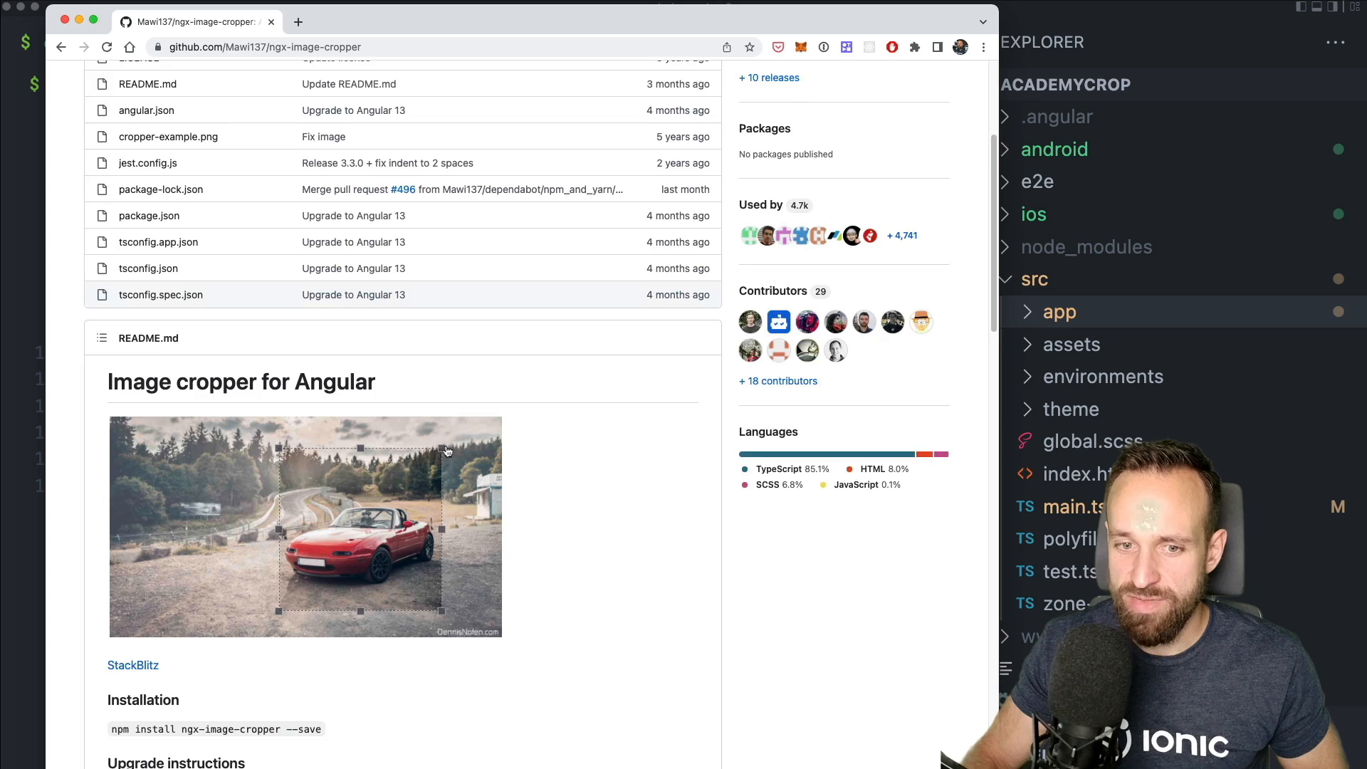
scroll(down, 3)
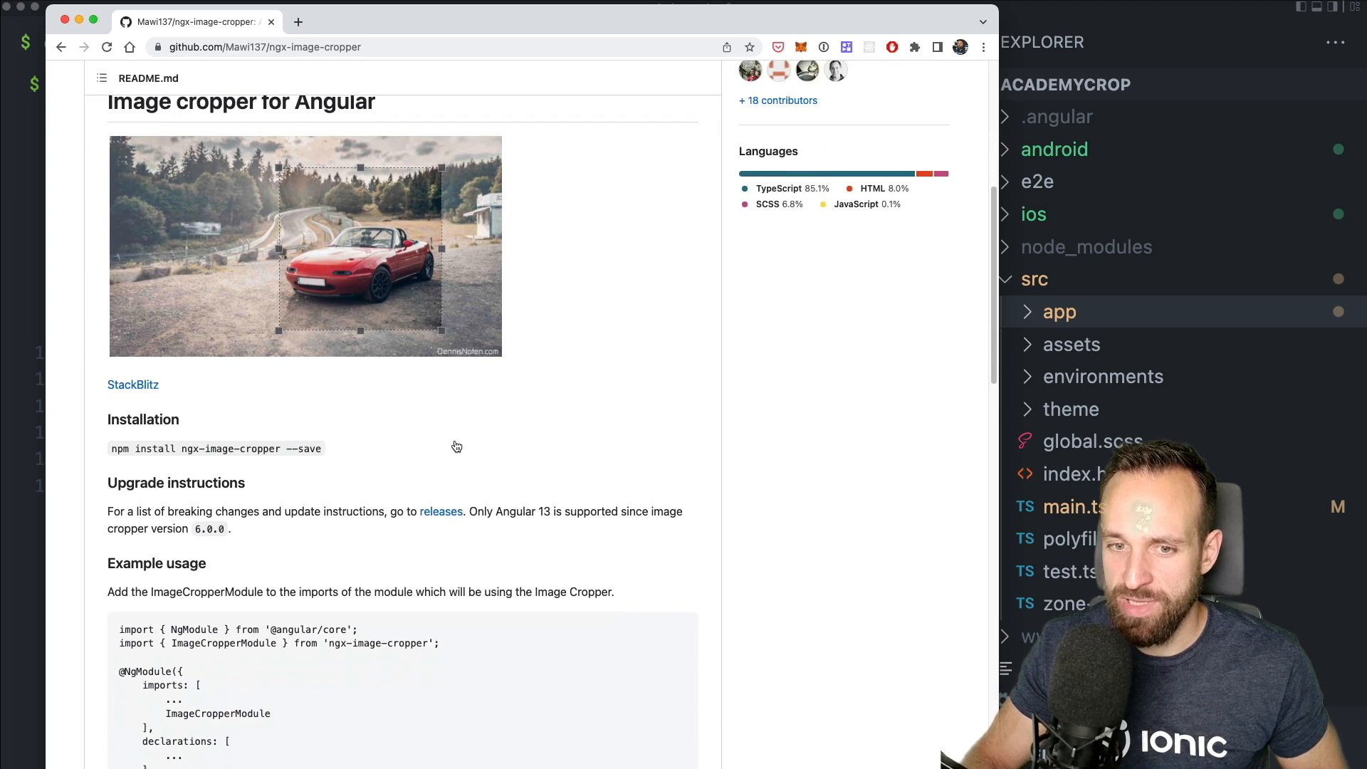
scroll(down, 3)
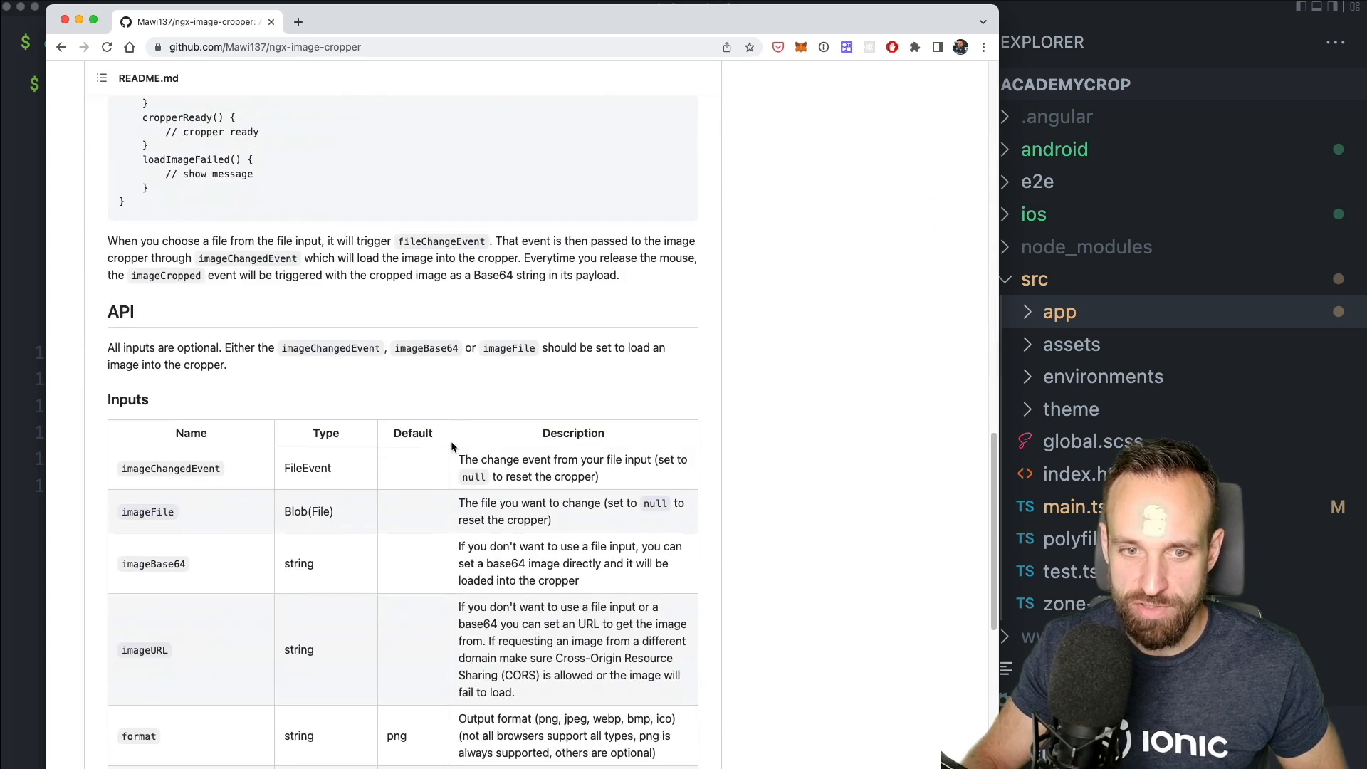
scroll(up, 3)
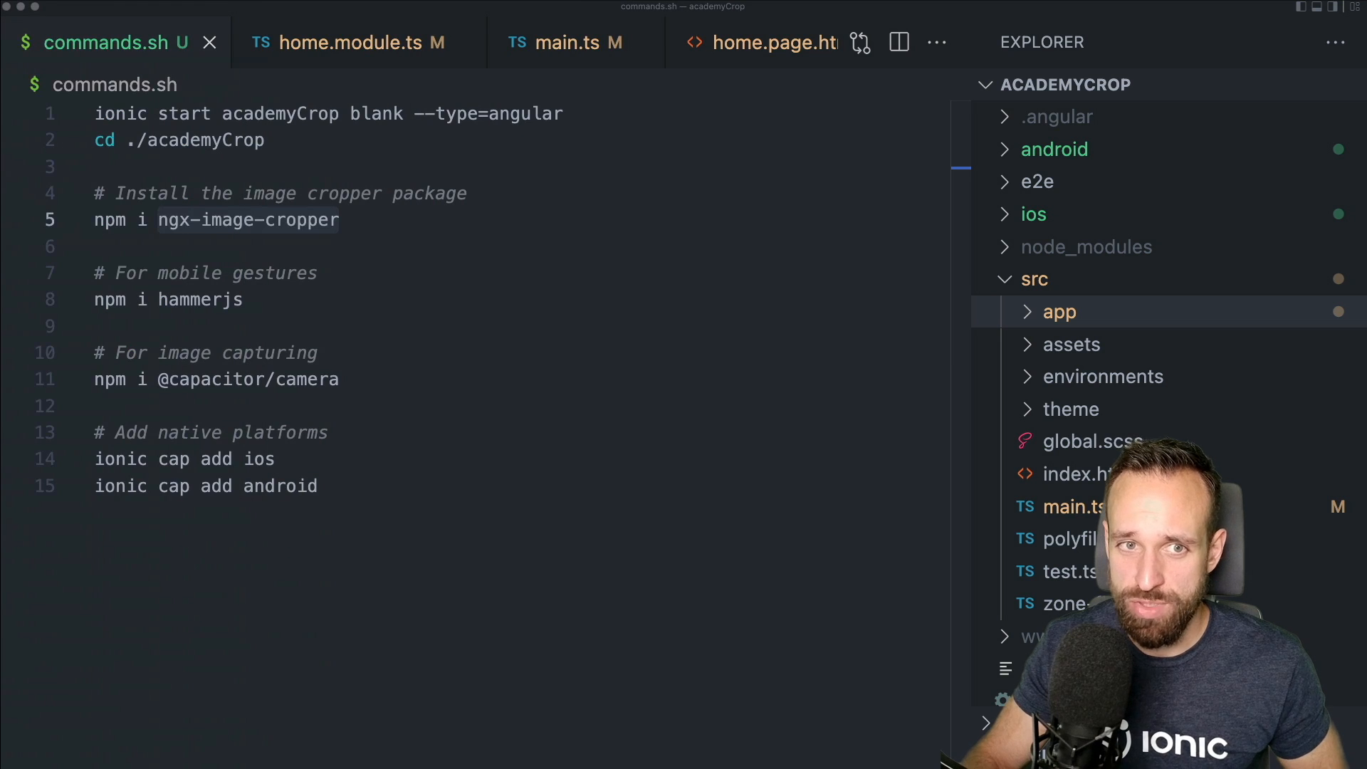
mouse_move(282, 327)
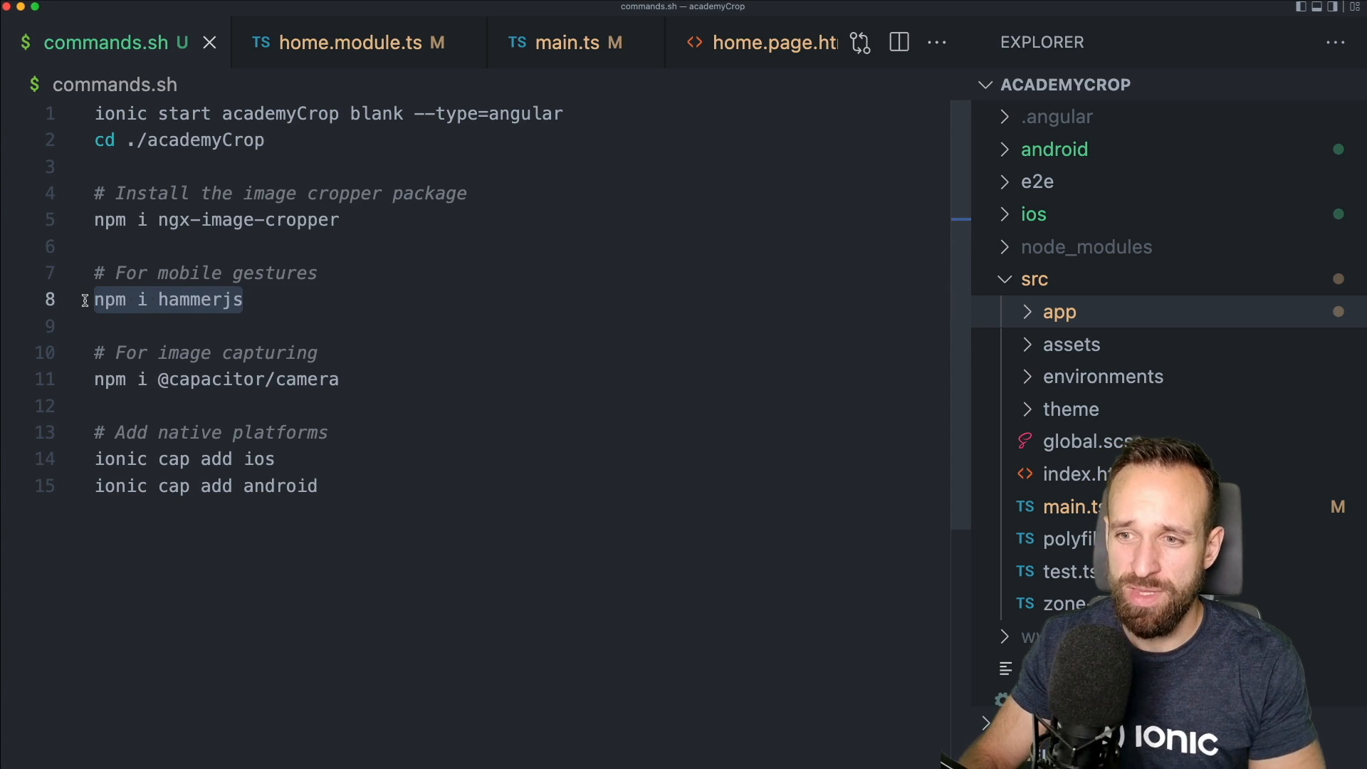
mouse_move(649, 451)
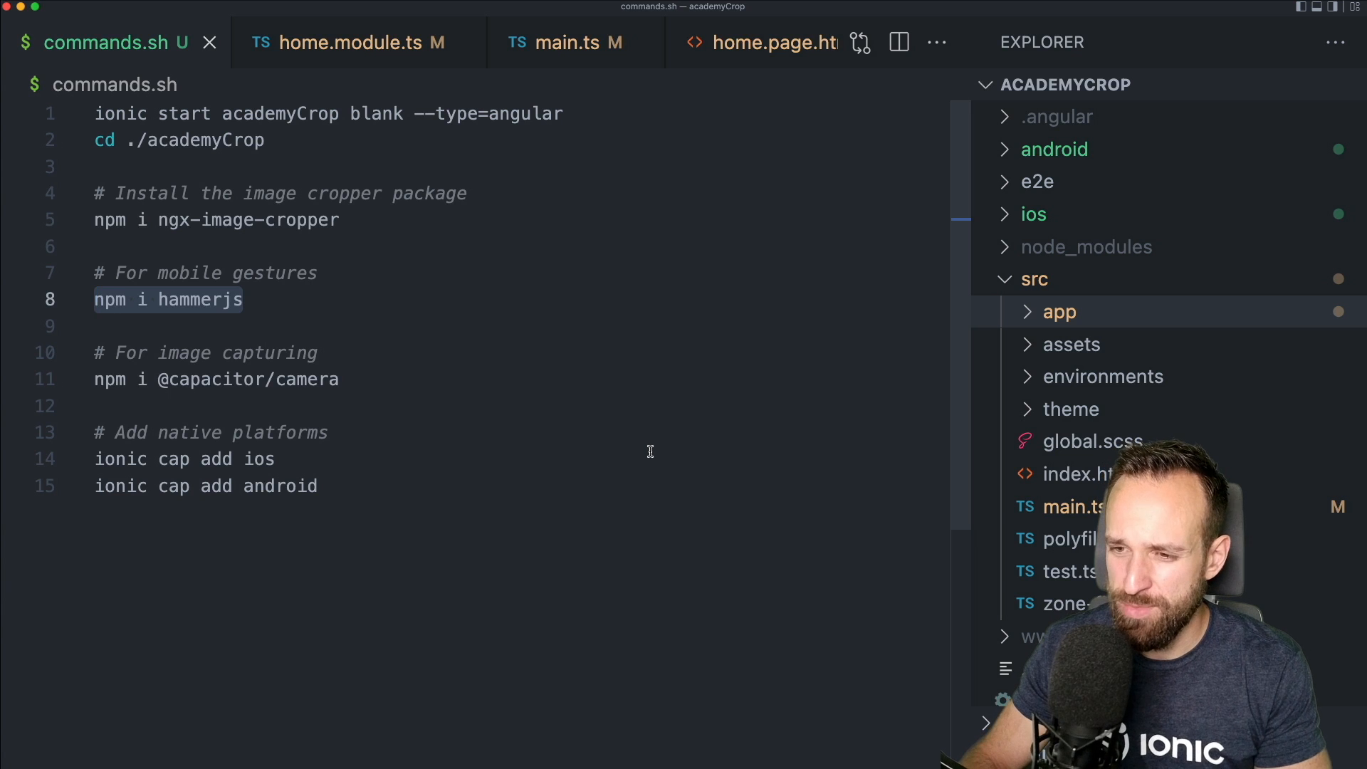
mouse_move(418, 348)
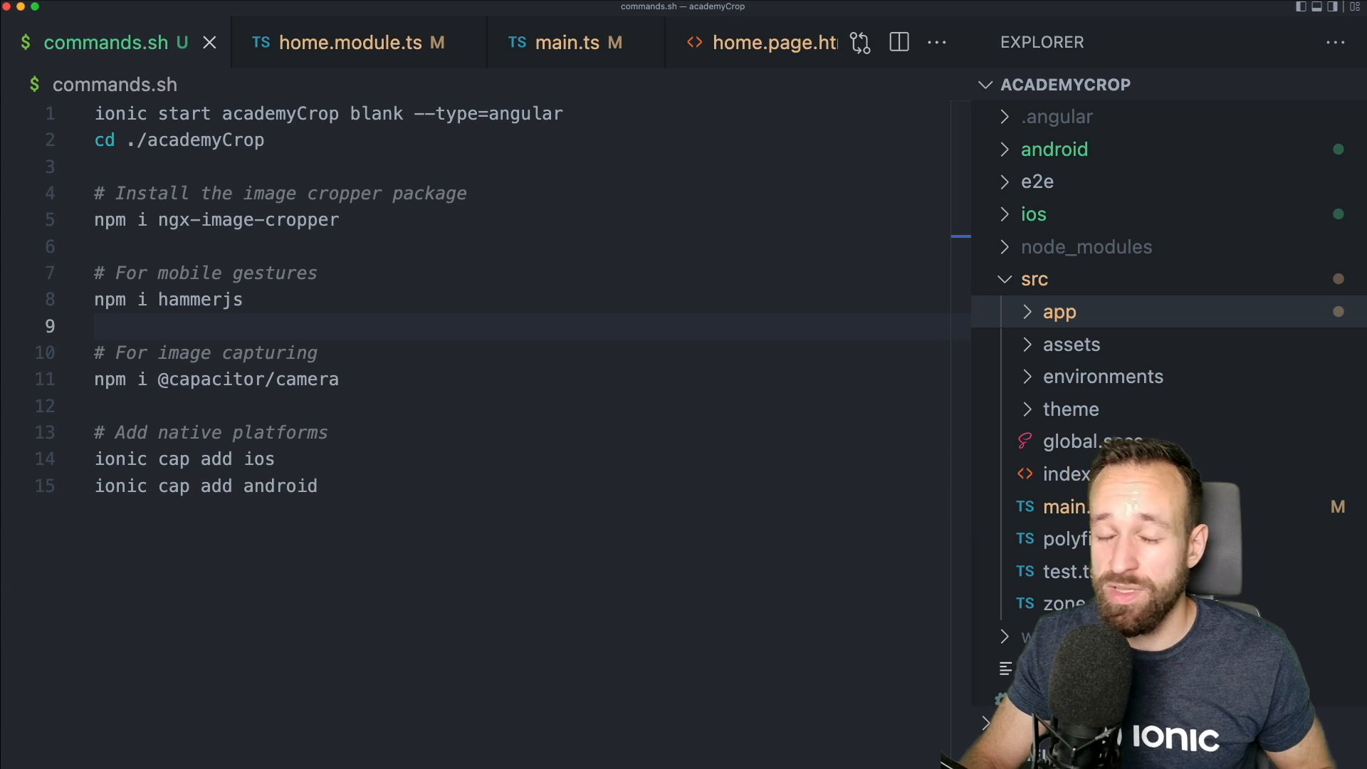
click(212, 299)
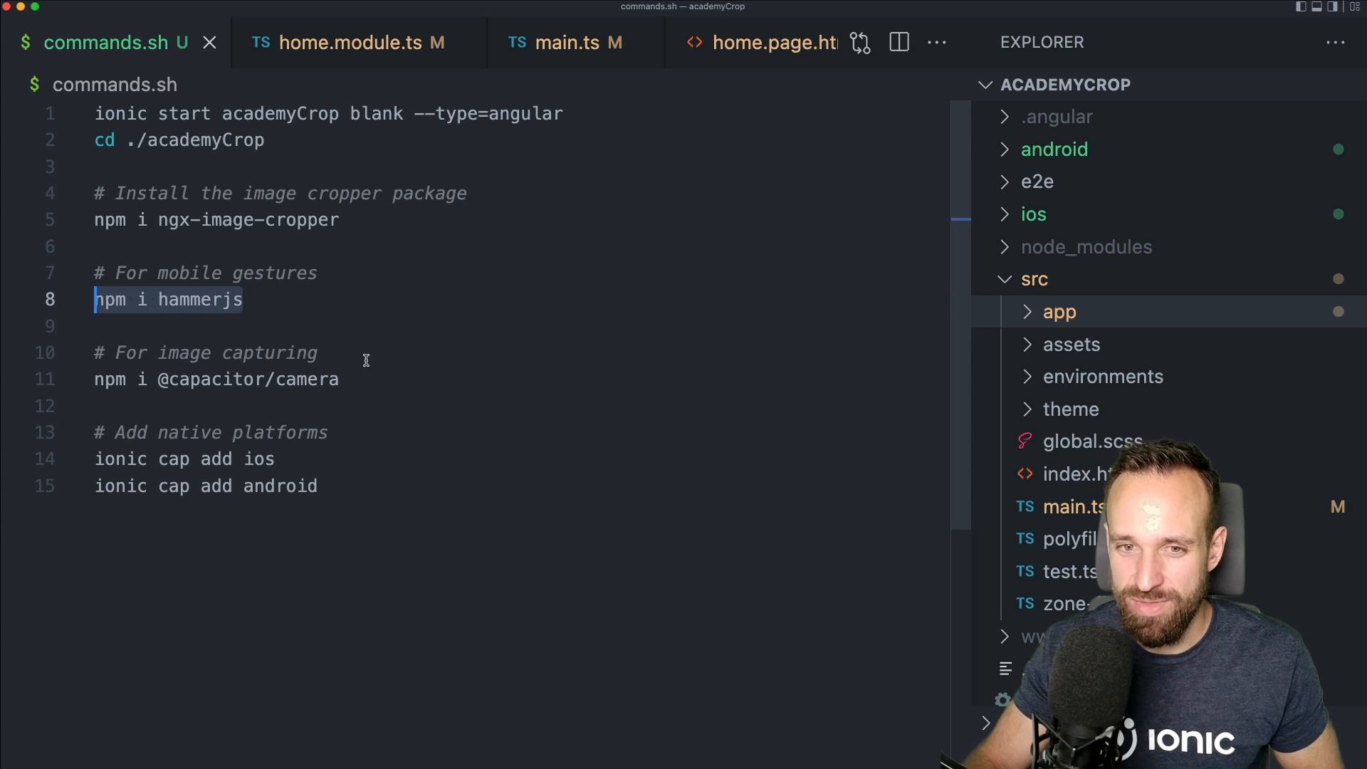
mouse_move(369, 386)
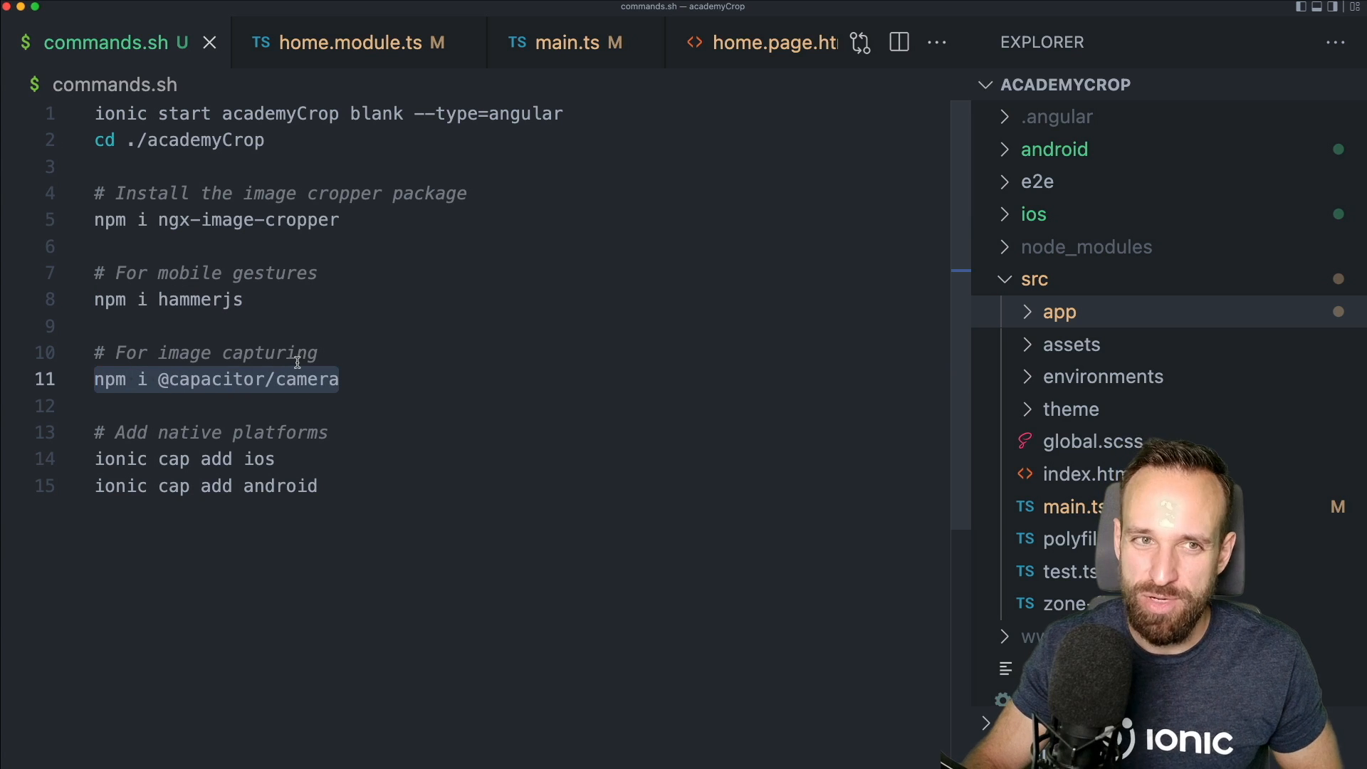
mouse_move(340, 406)
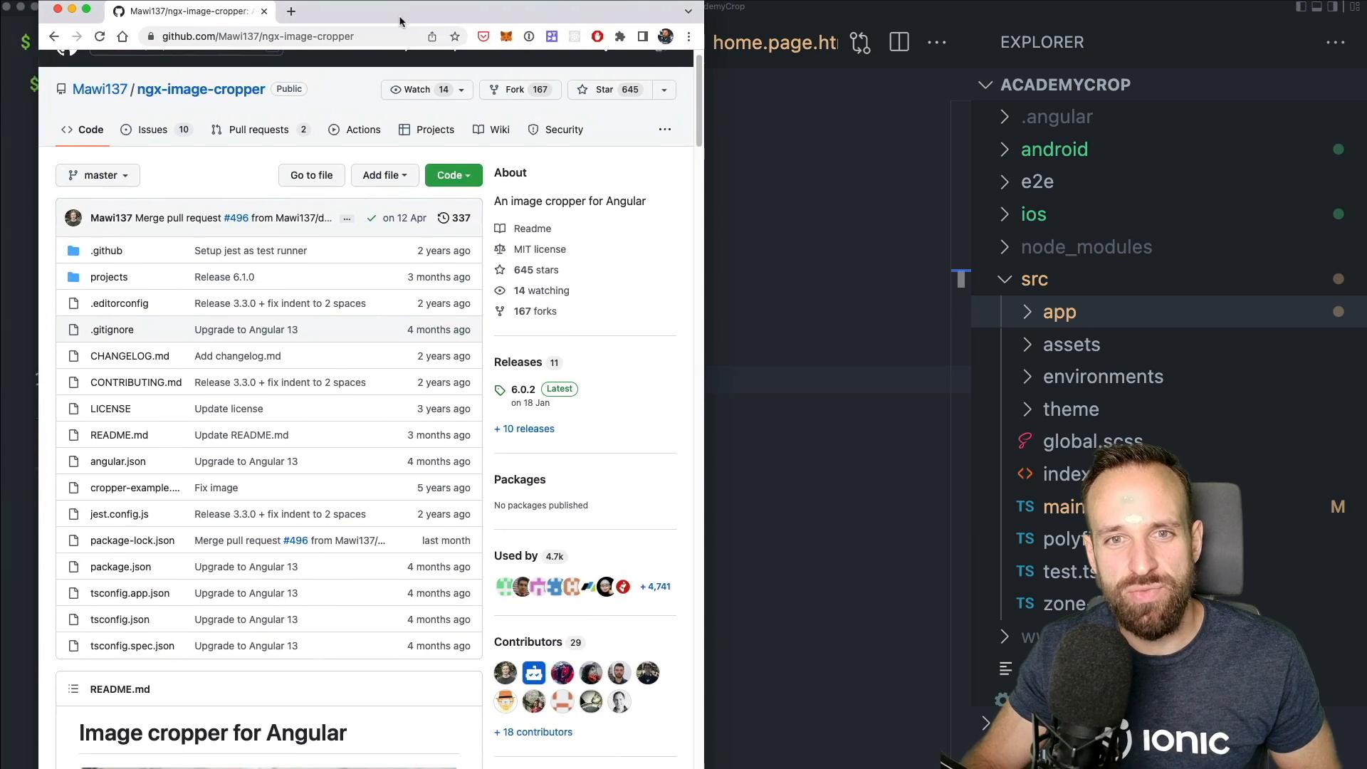
scroll(down, 3)
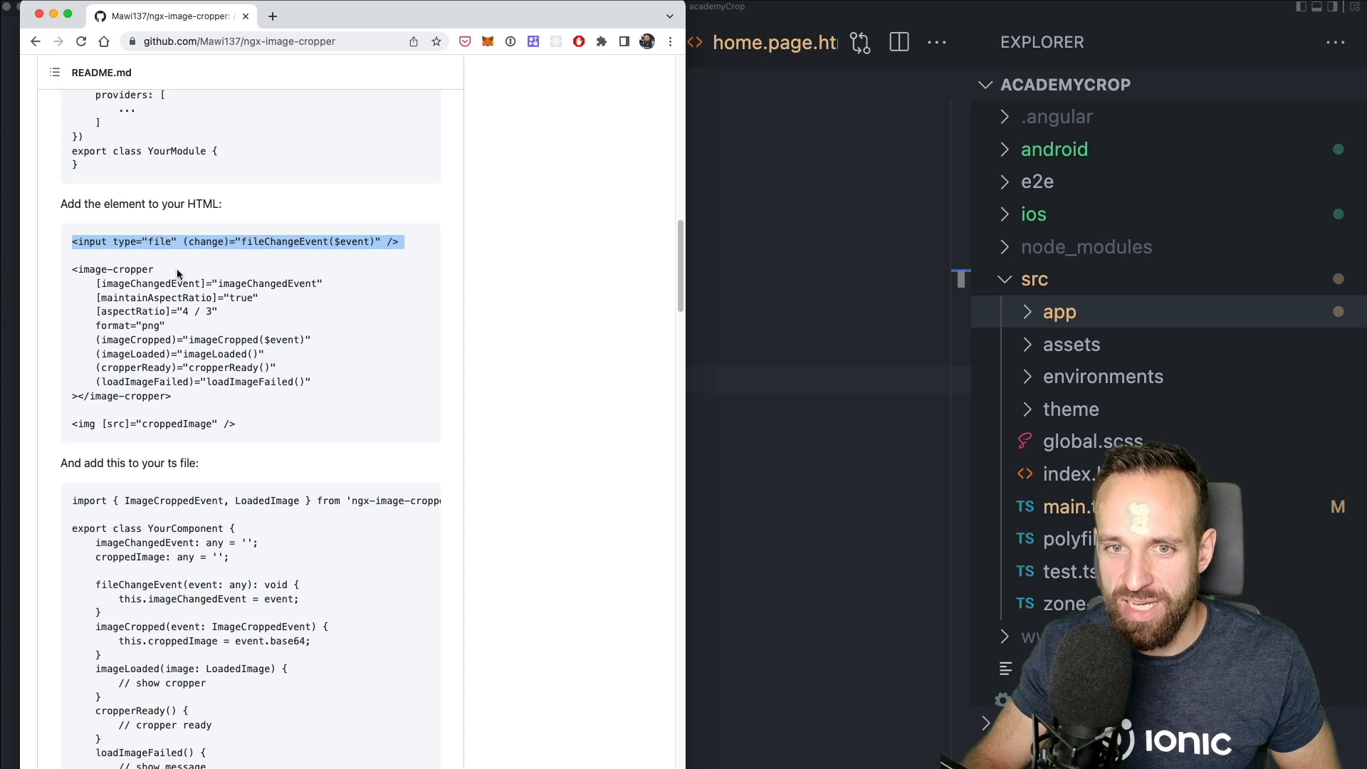
mouse_move(410, 264)
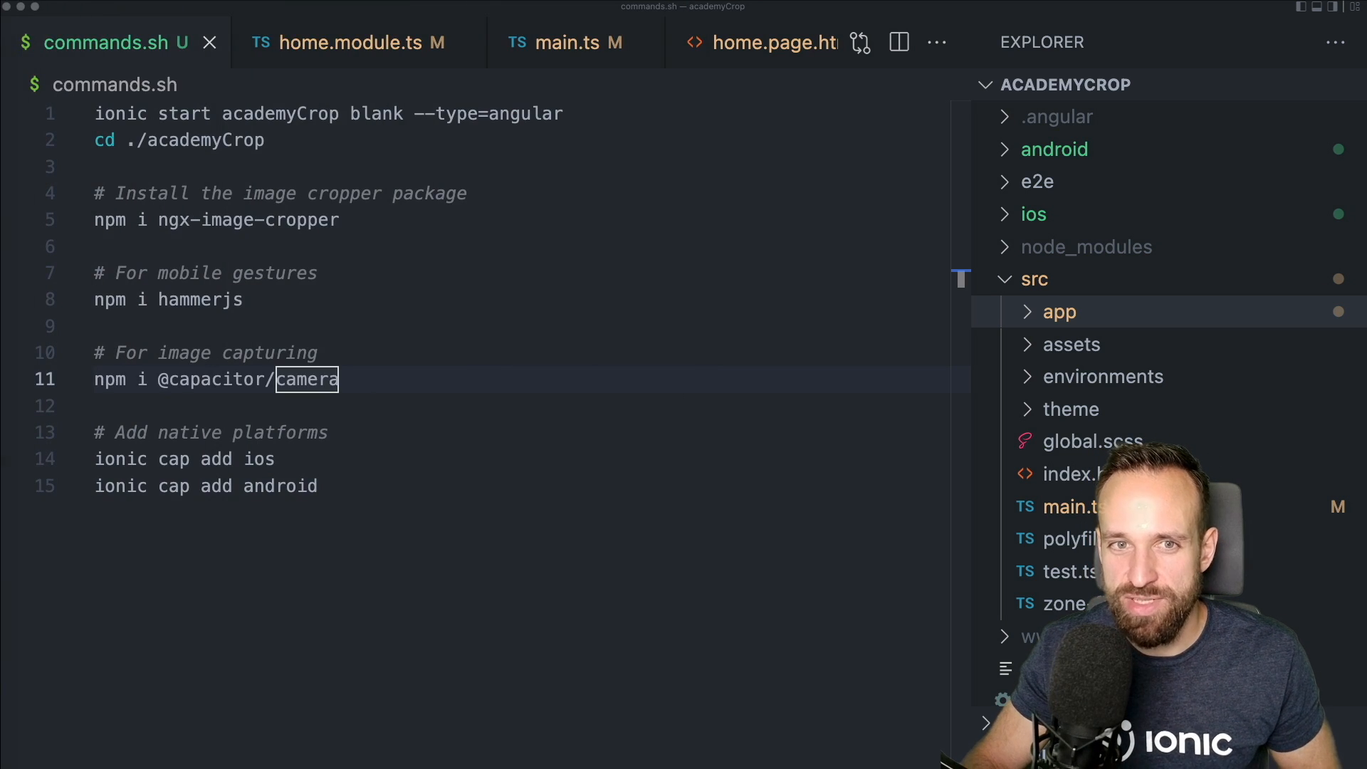
double_click(215, 379)
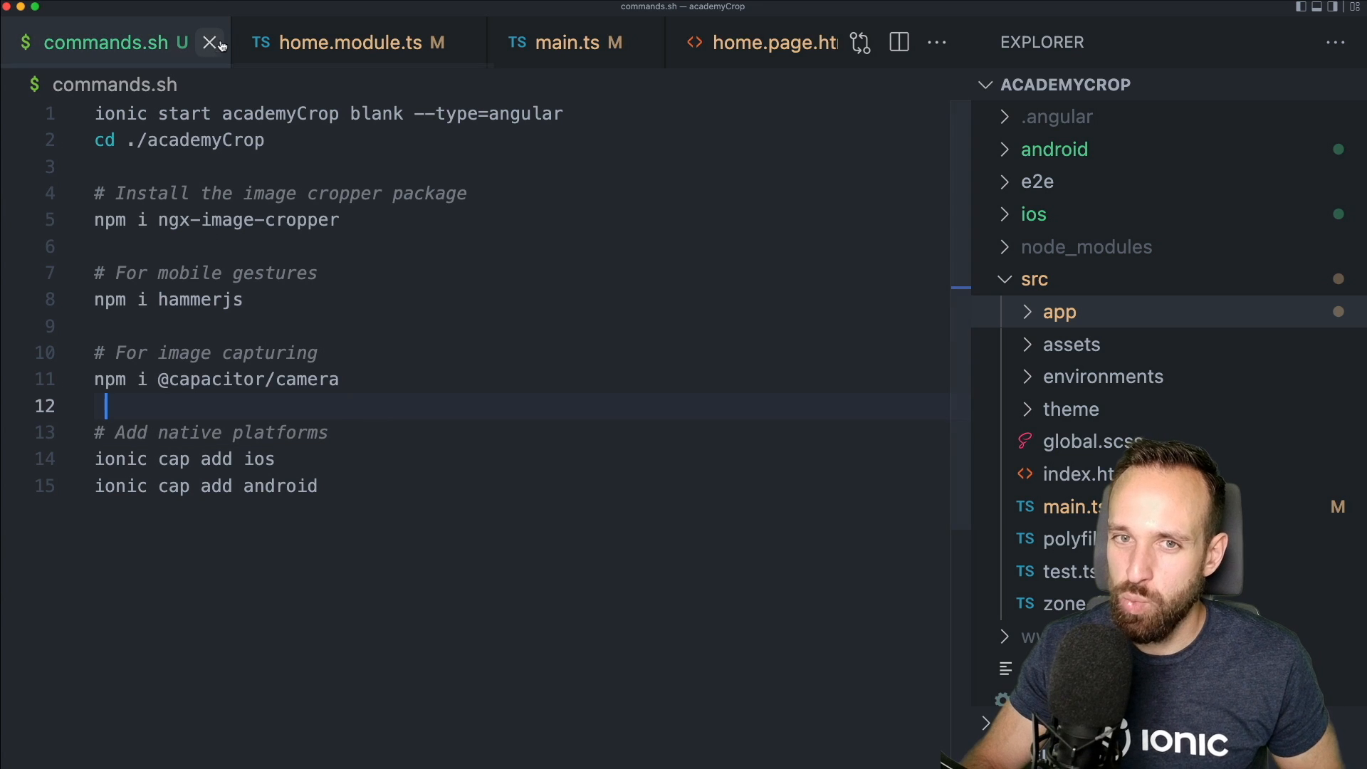
Close commands.sh and open ios/App/App/Info.plist from the Explorer
click(212, 43)
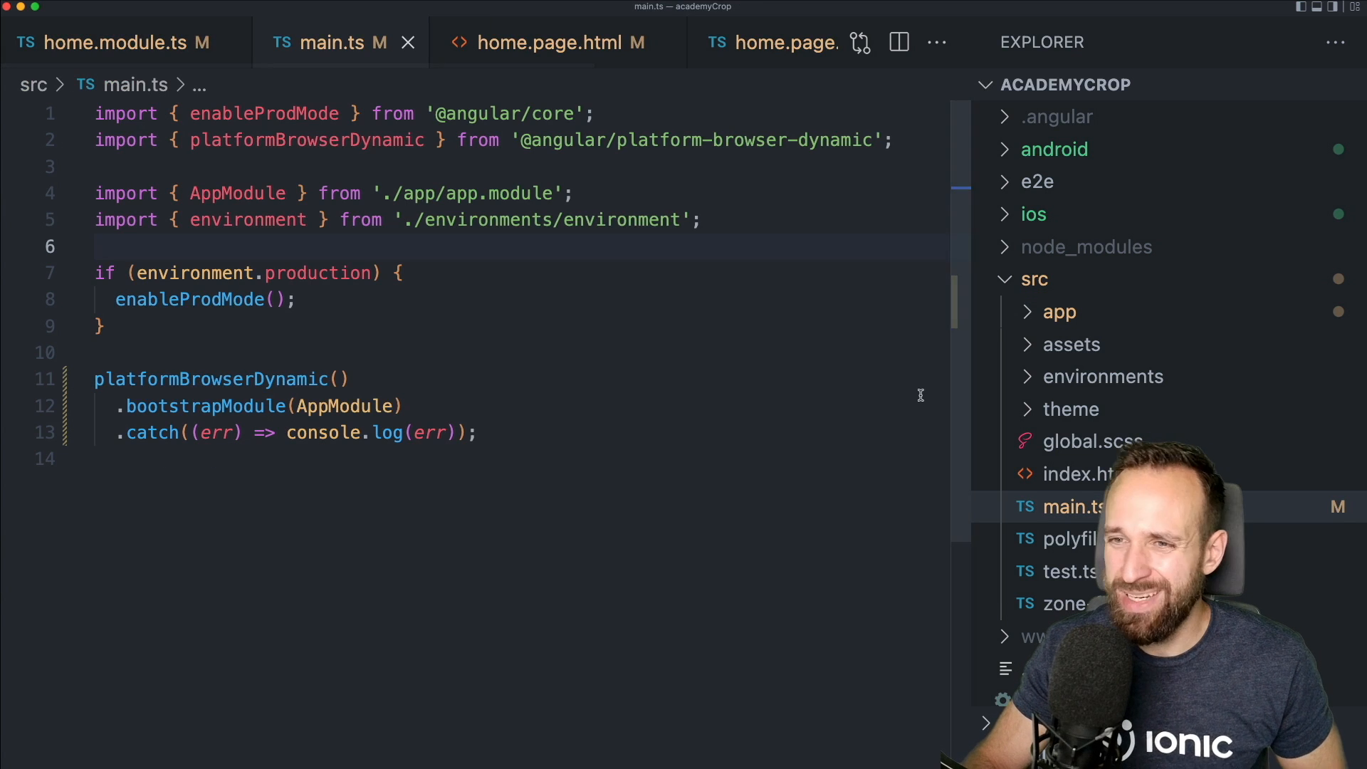
click(1033, 214)
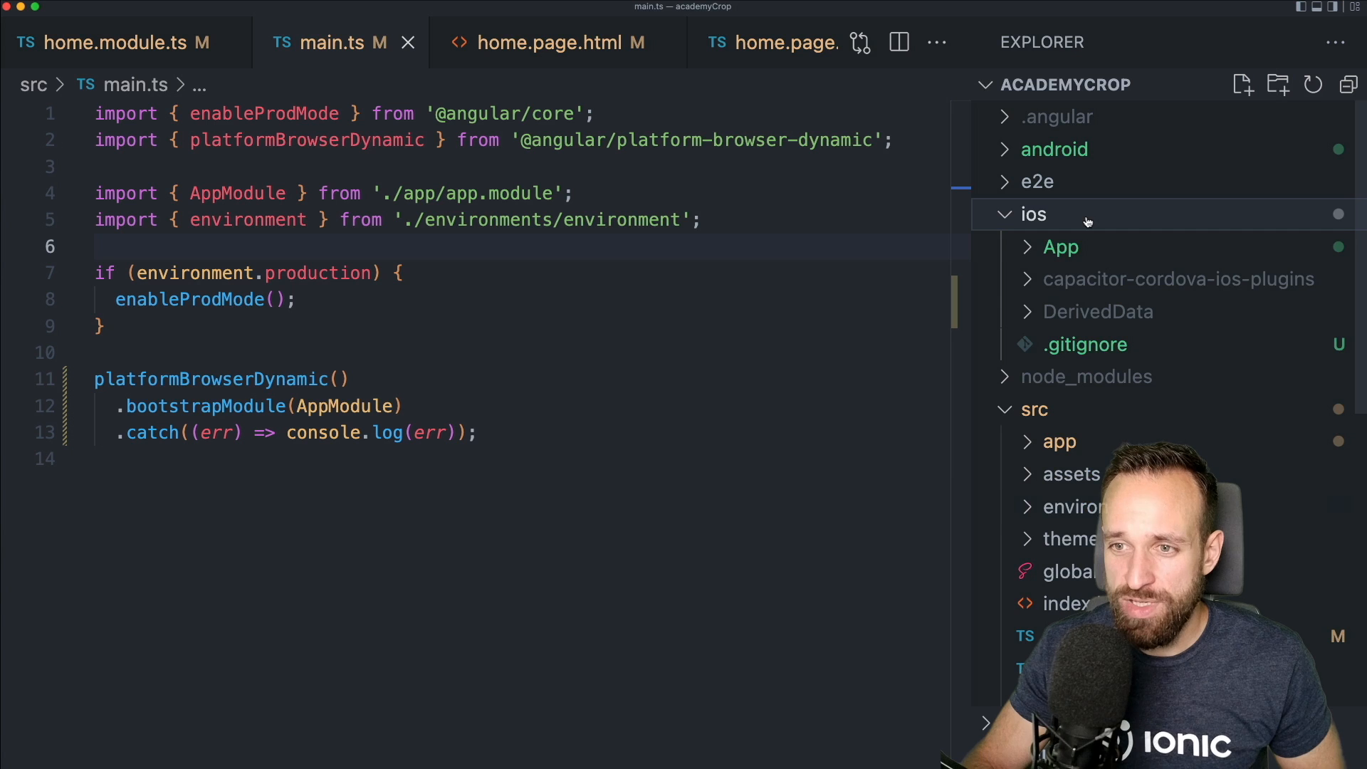
click(1060, 247)
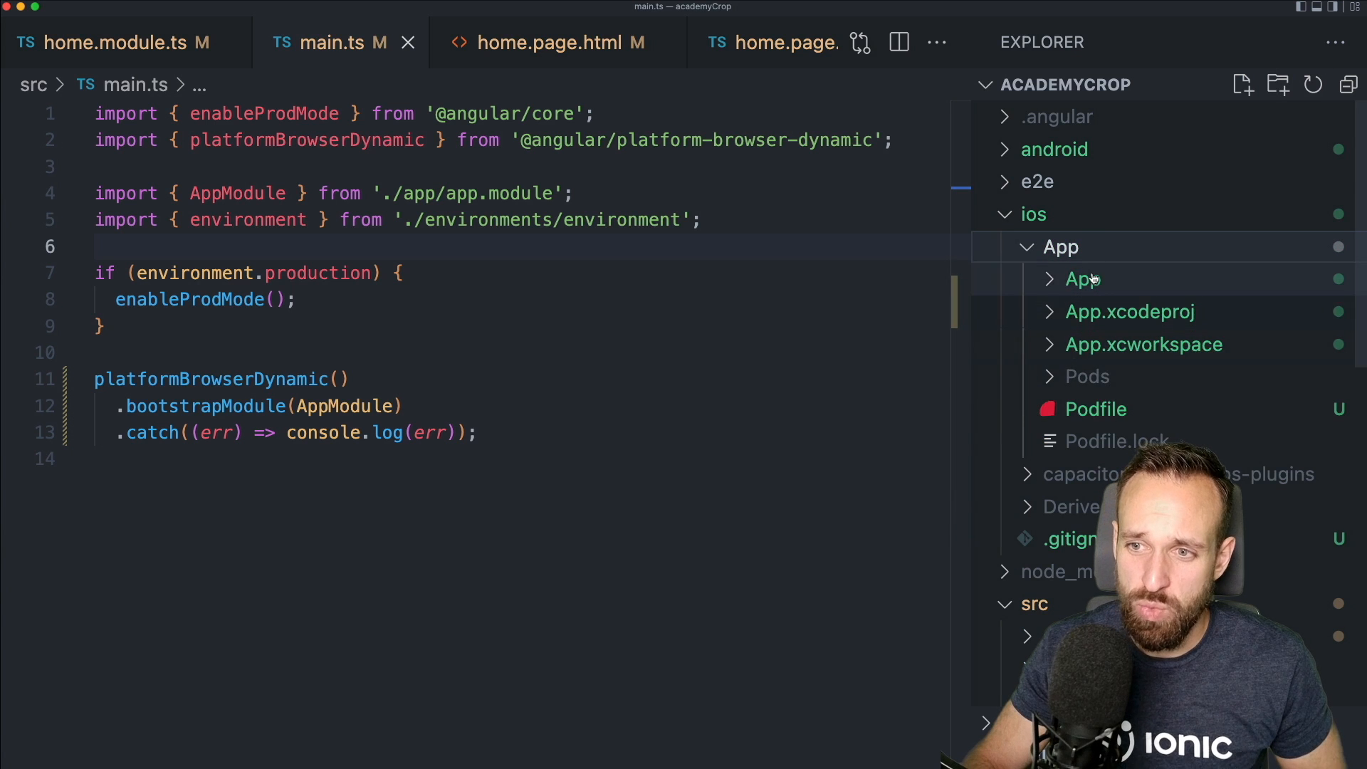
click(1082, 279)
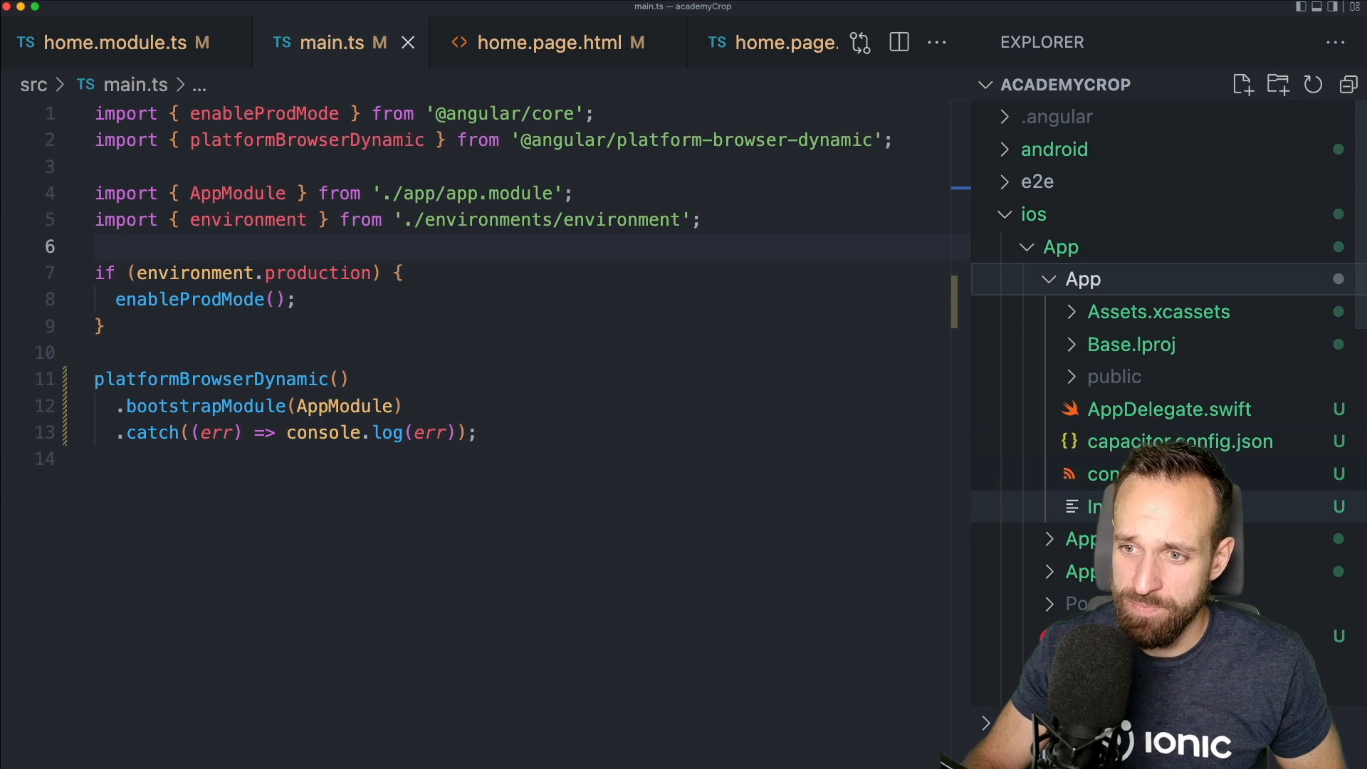
click(1094, 507)
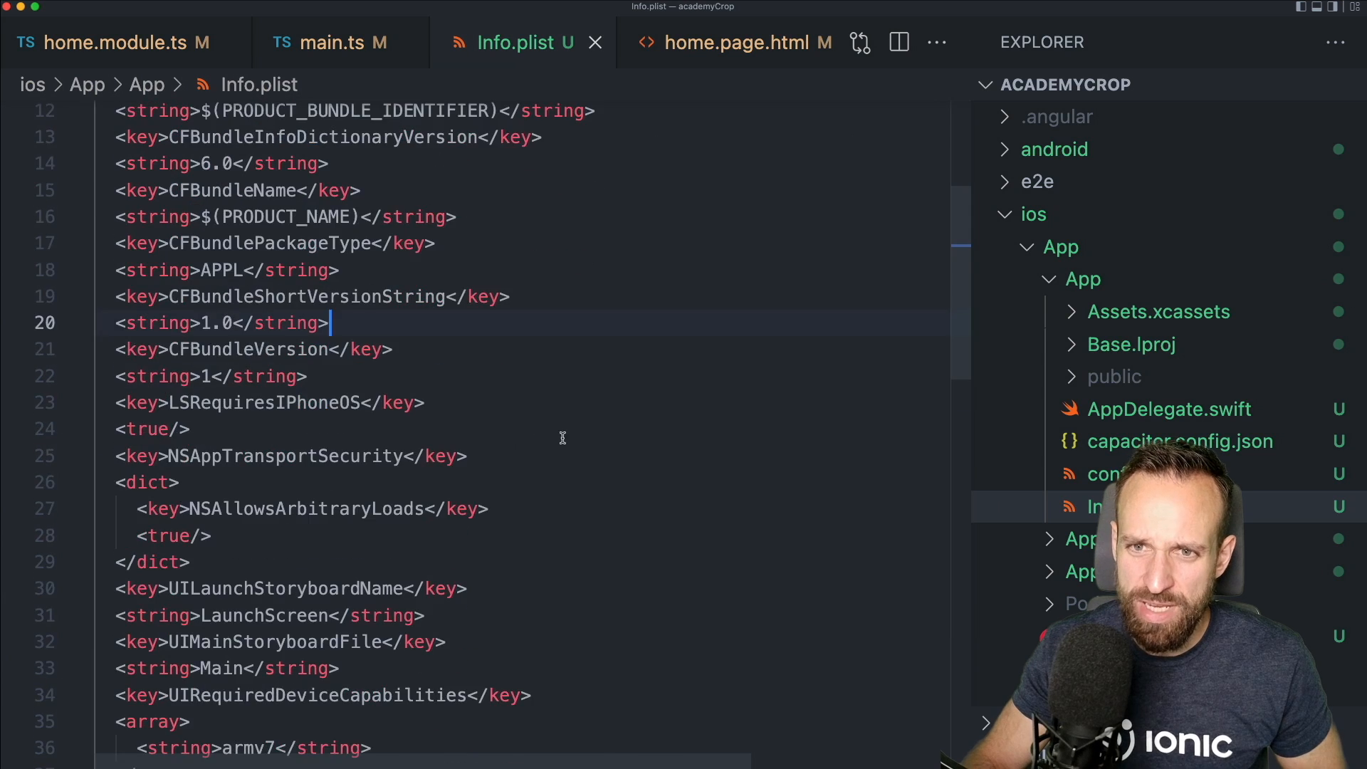
Review the NSCameraUsageDescription and photo library usage keys in Info.plist
scroll(down, 3)
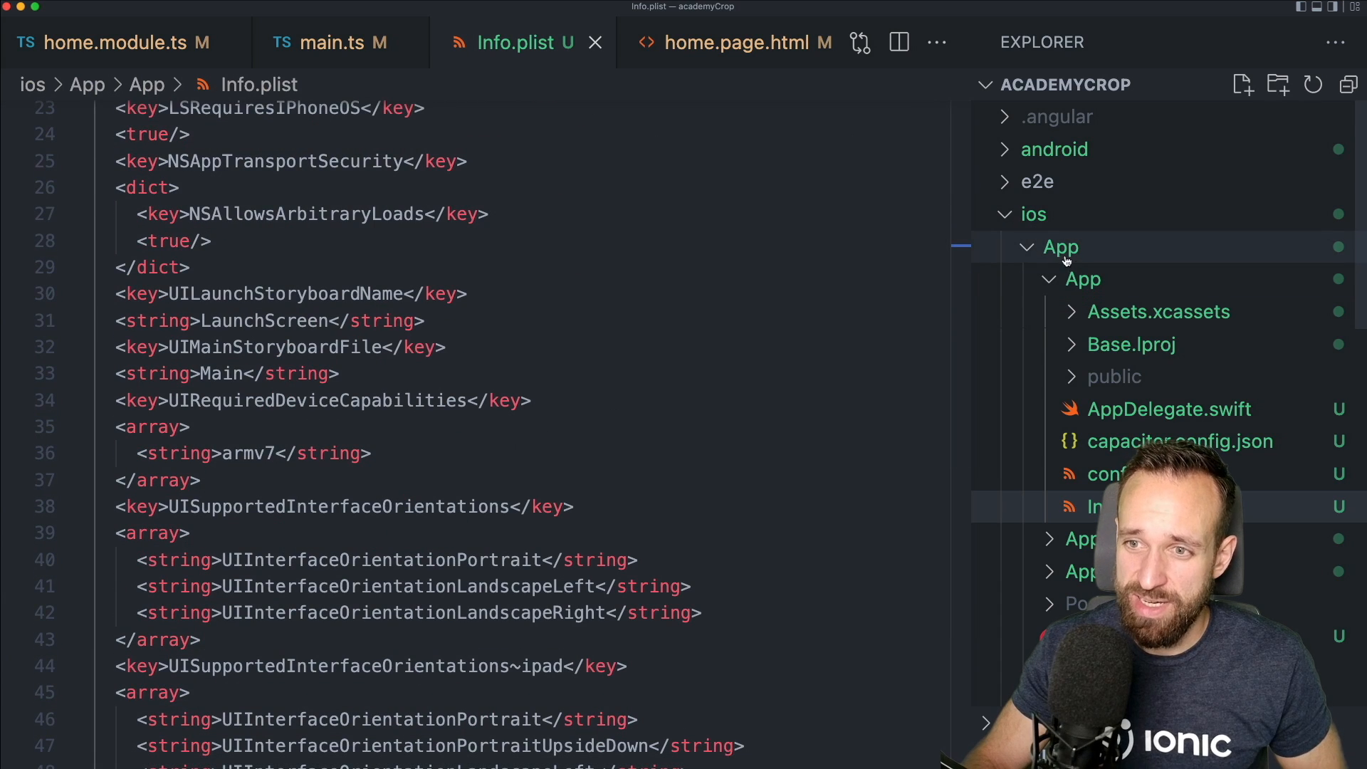
scroll(down, 3)
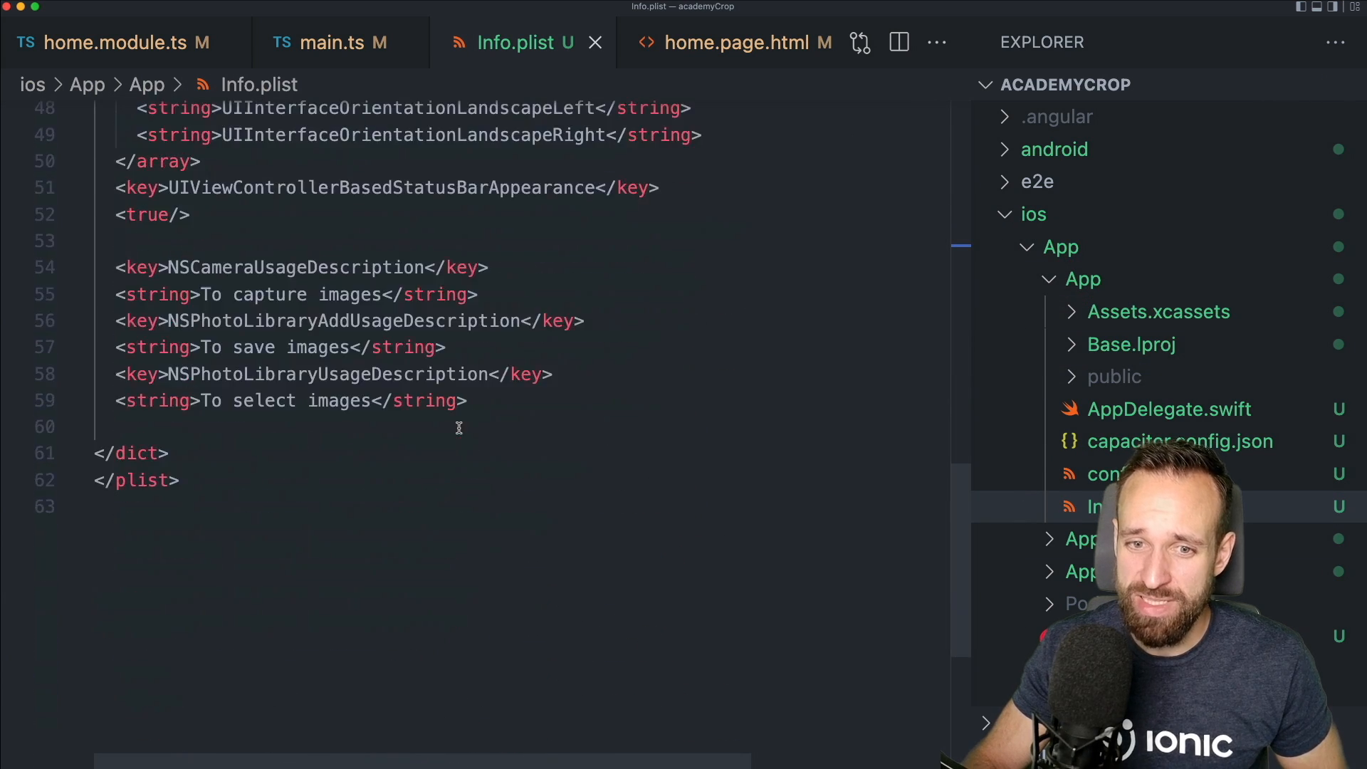
click(468, 400)
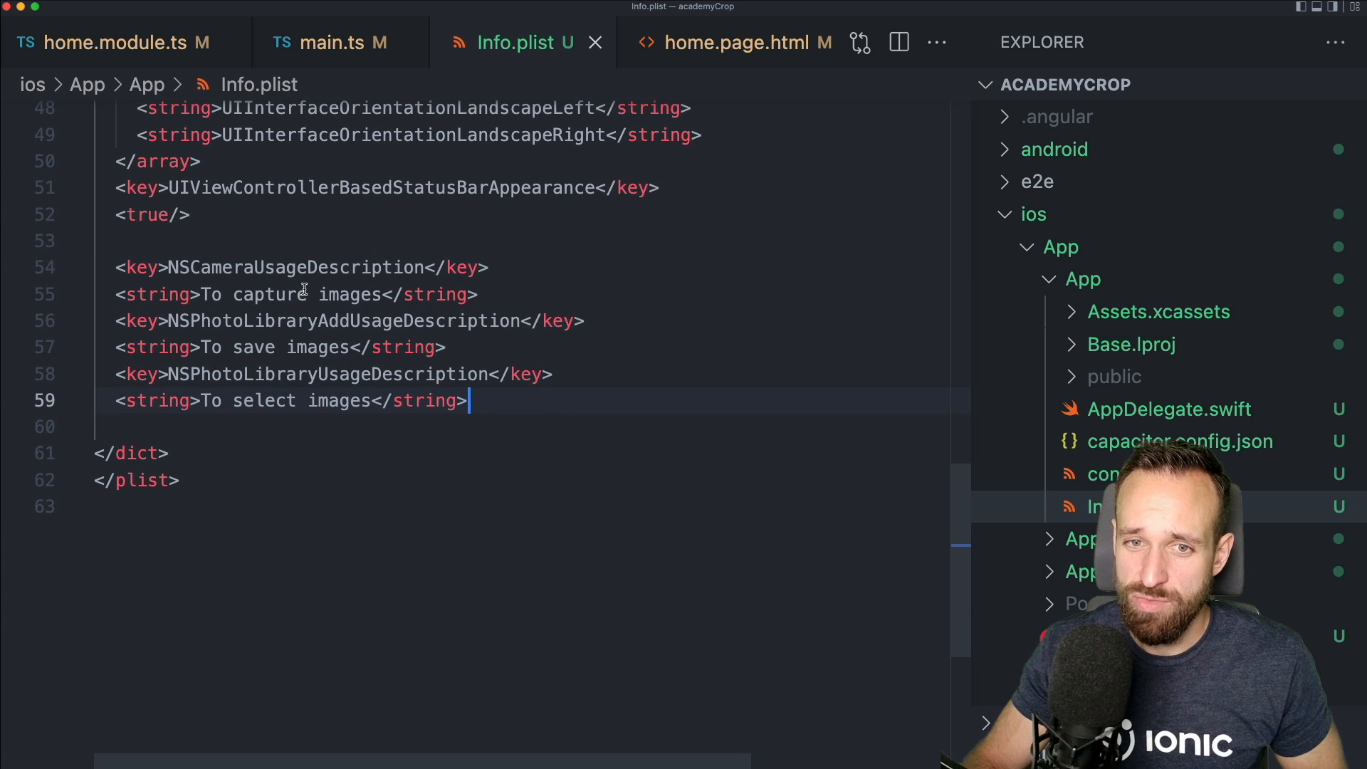
double_click(296, 267)
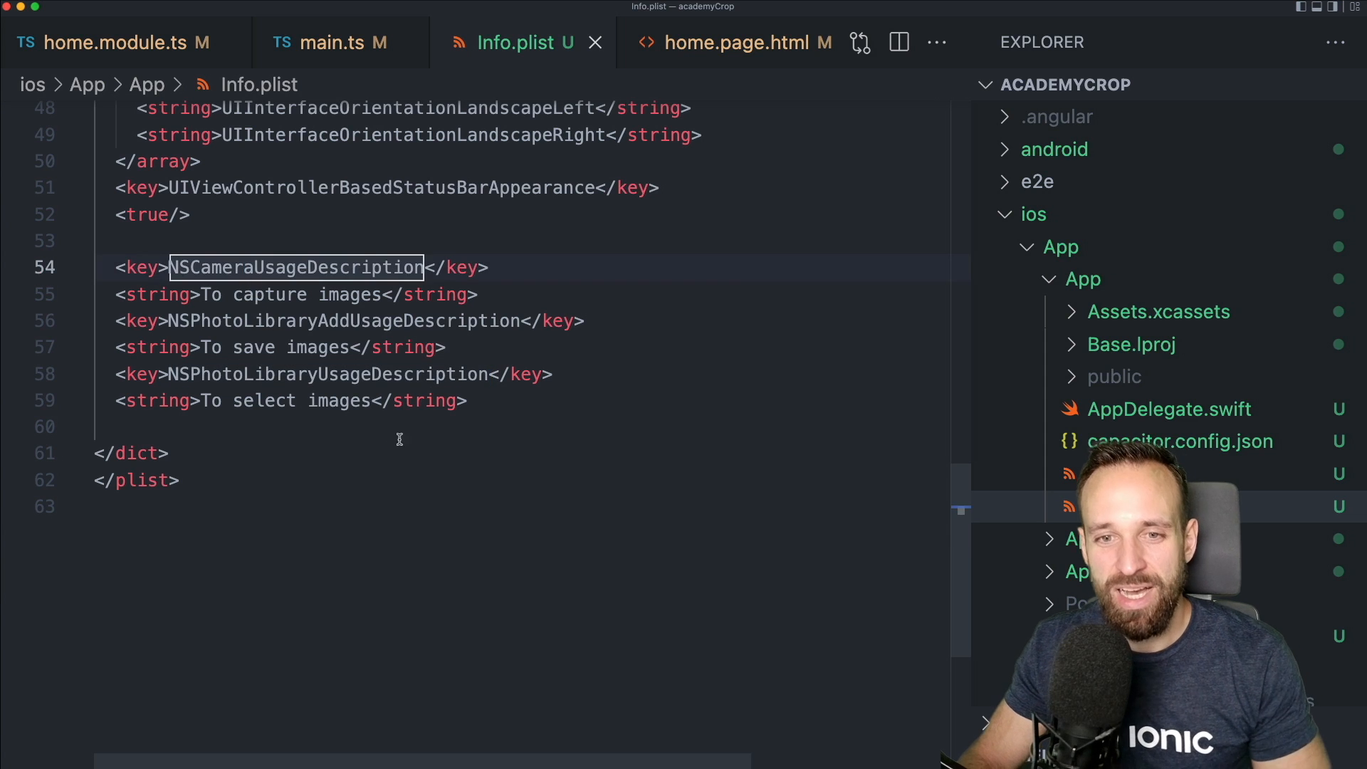
double_click(349, 294)
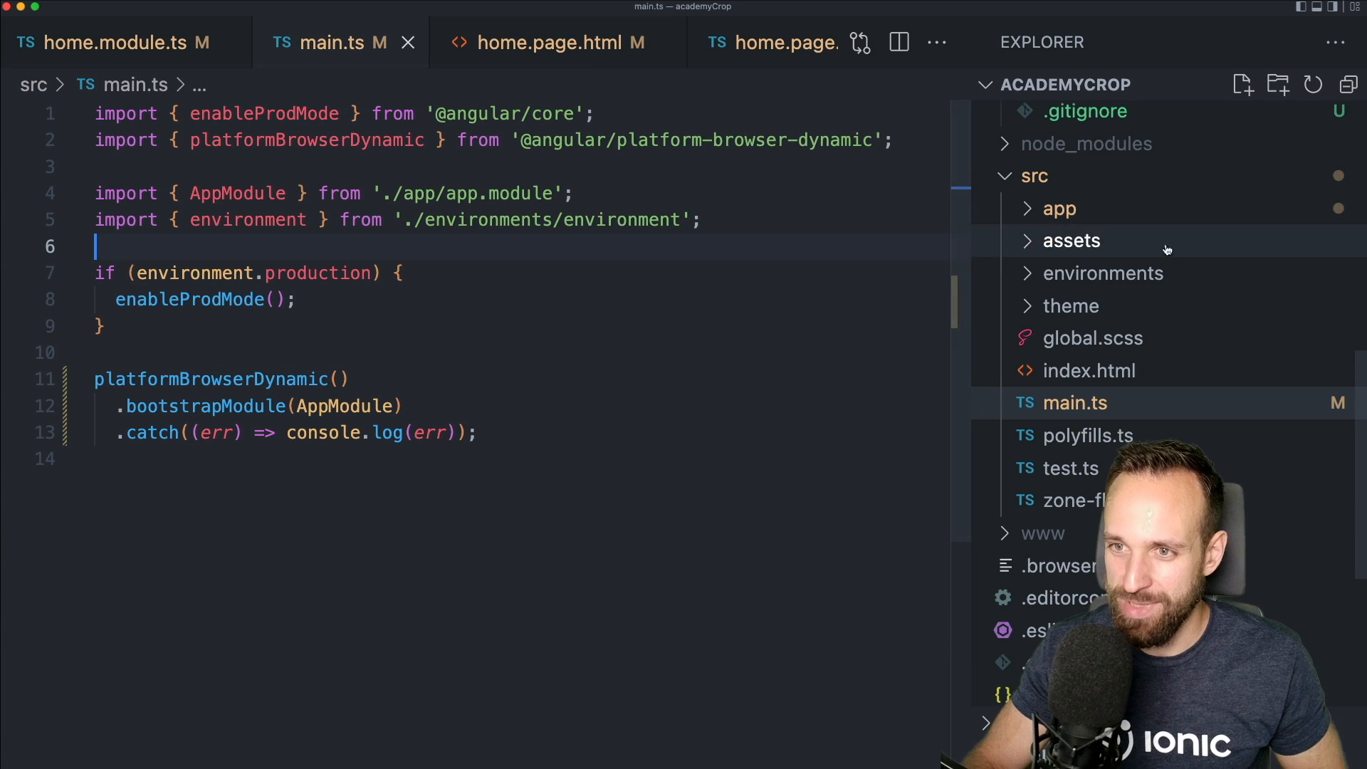
Add READ_EXTERNAL_STORAGE and WRITE_EXTERNAL_STORAGE permissions to AndroidManifest.xml, then close it
scroll(up, 3)
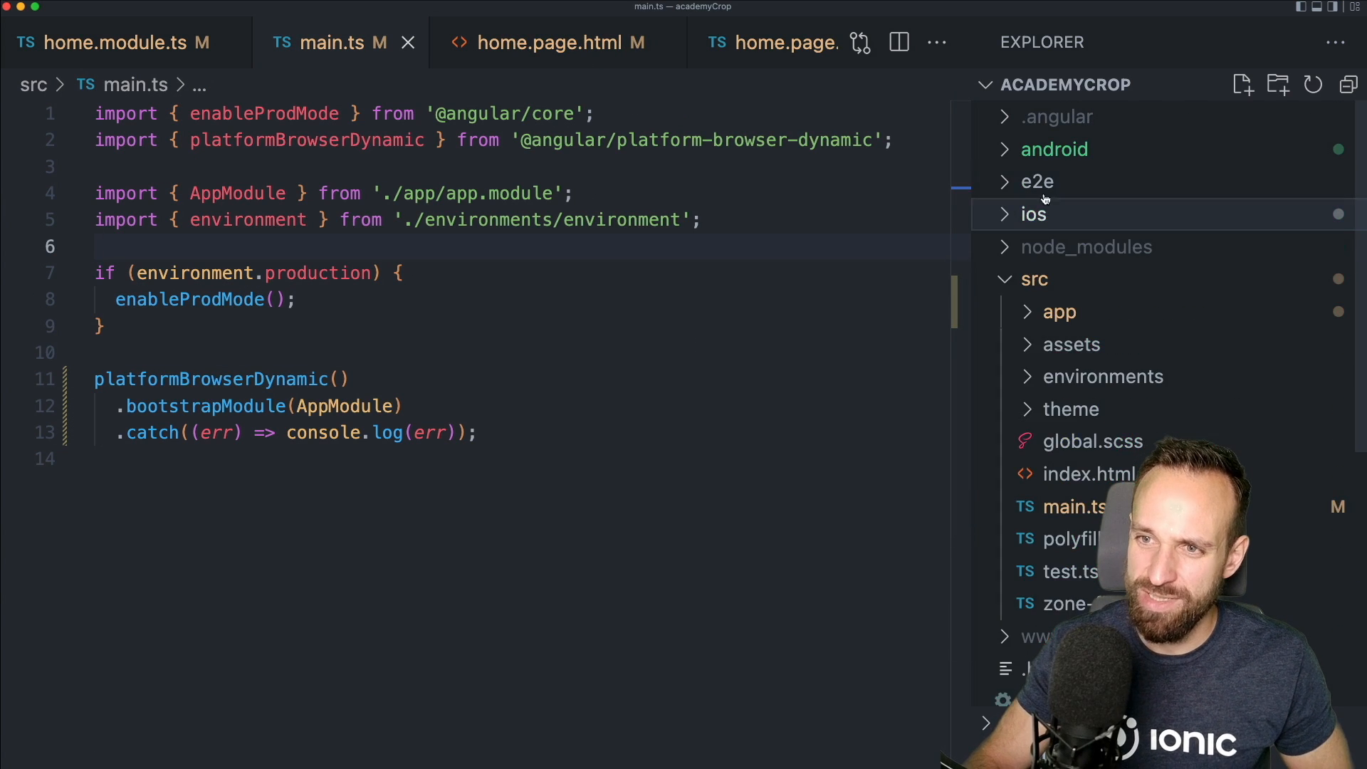
click(1053, 149)
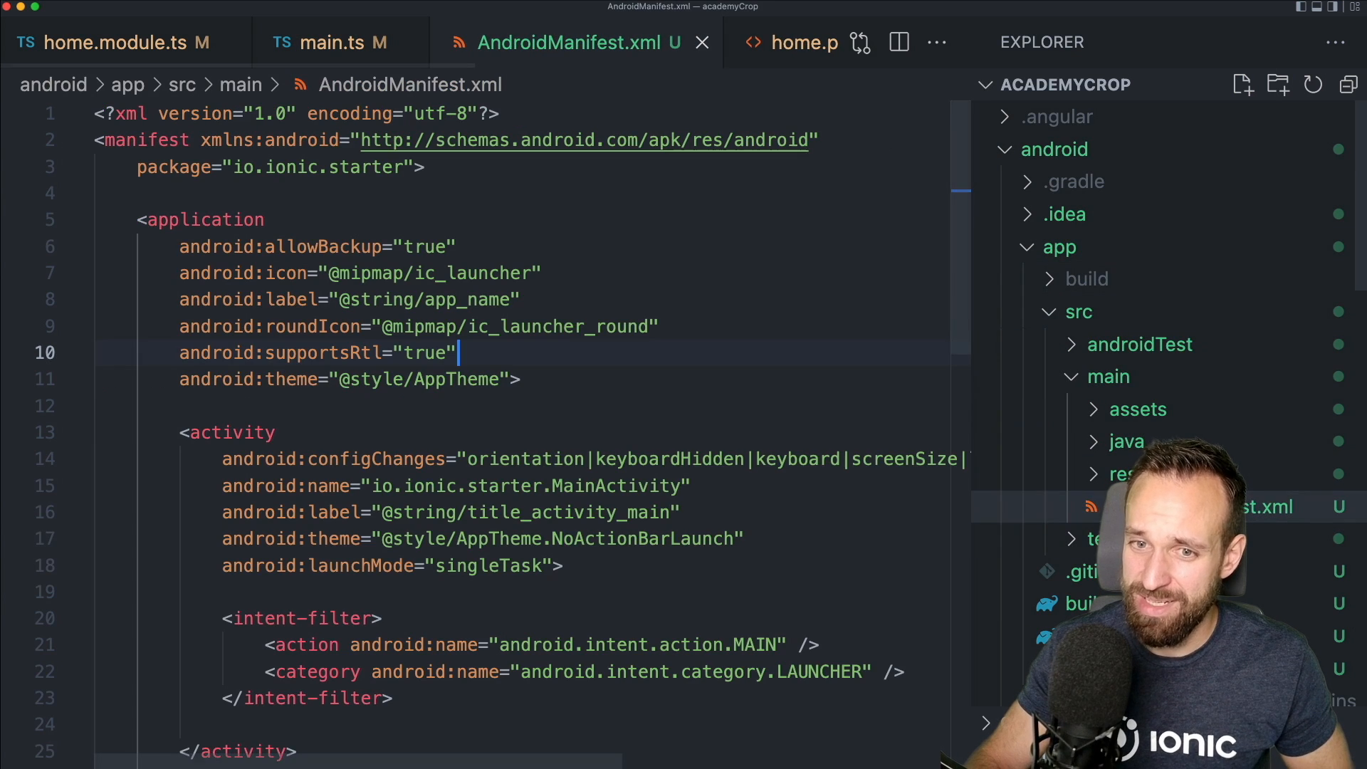
scroll(down, 3)
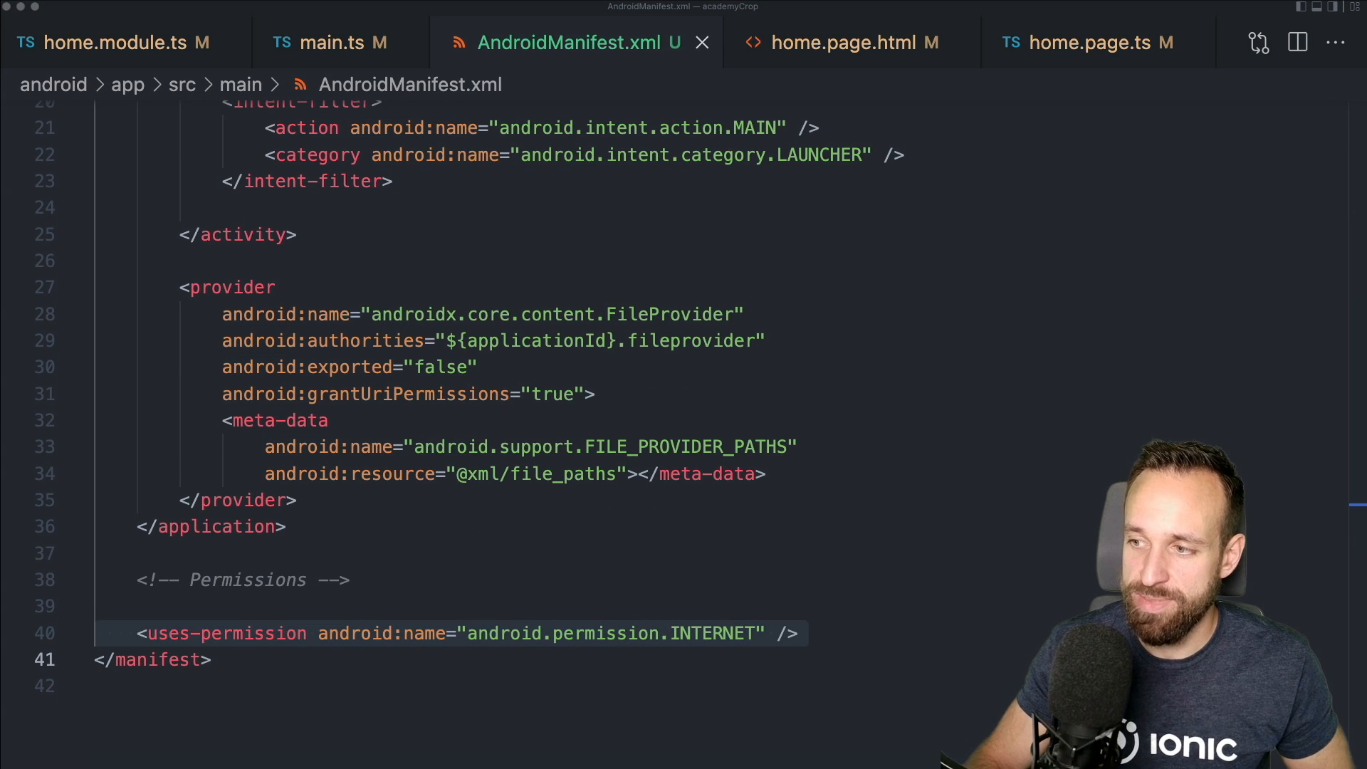
click(797, 633)
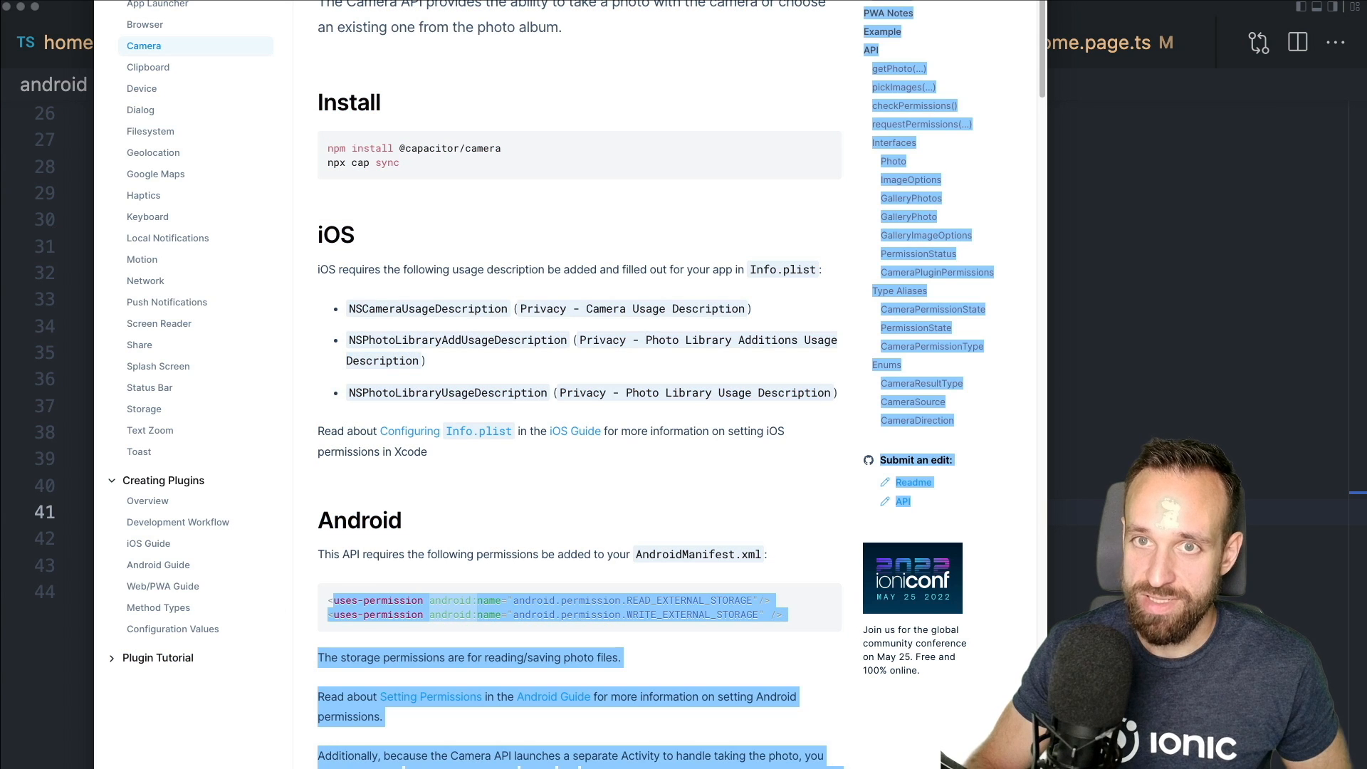
click(572, 42)
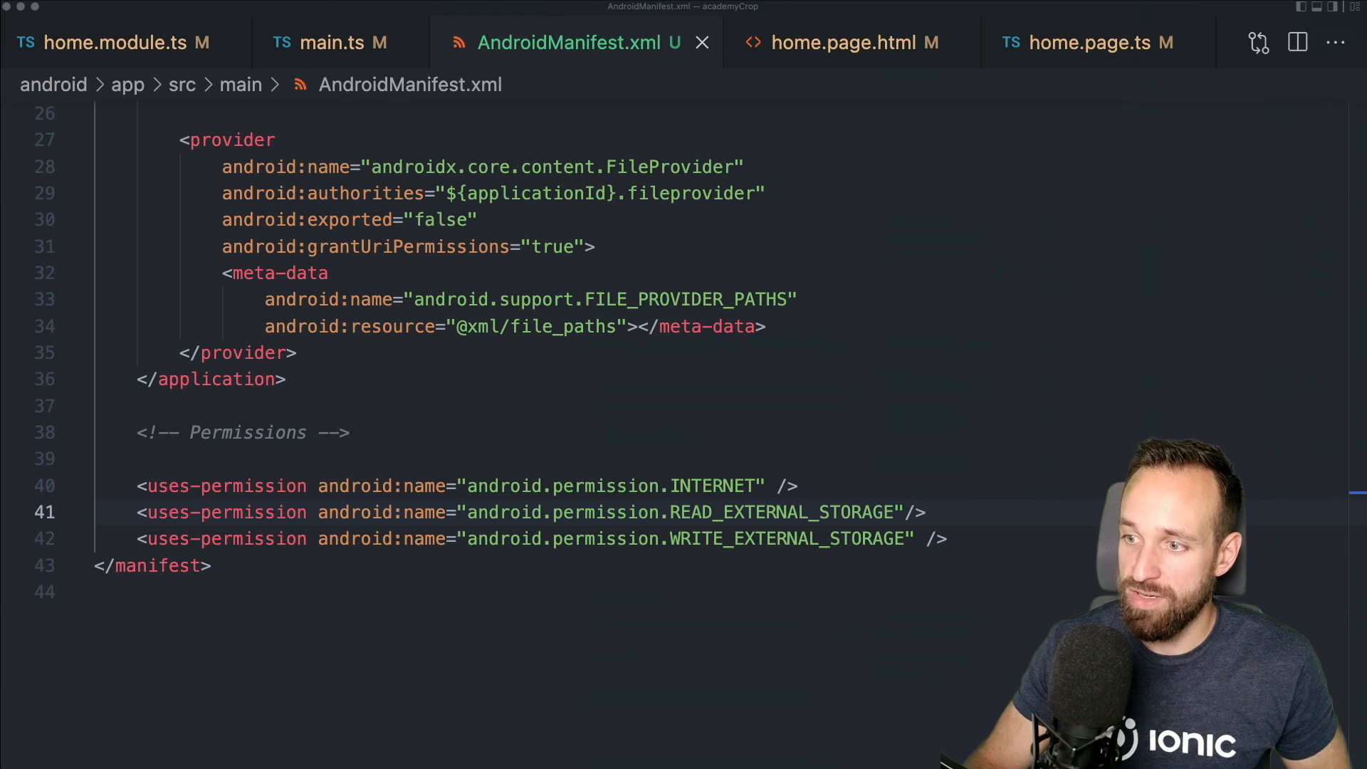
click(329, 42)
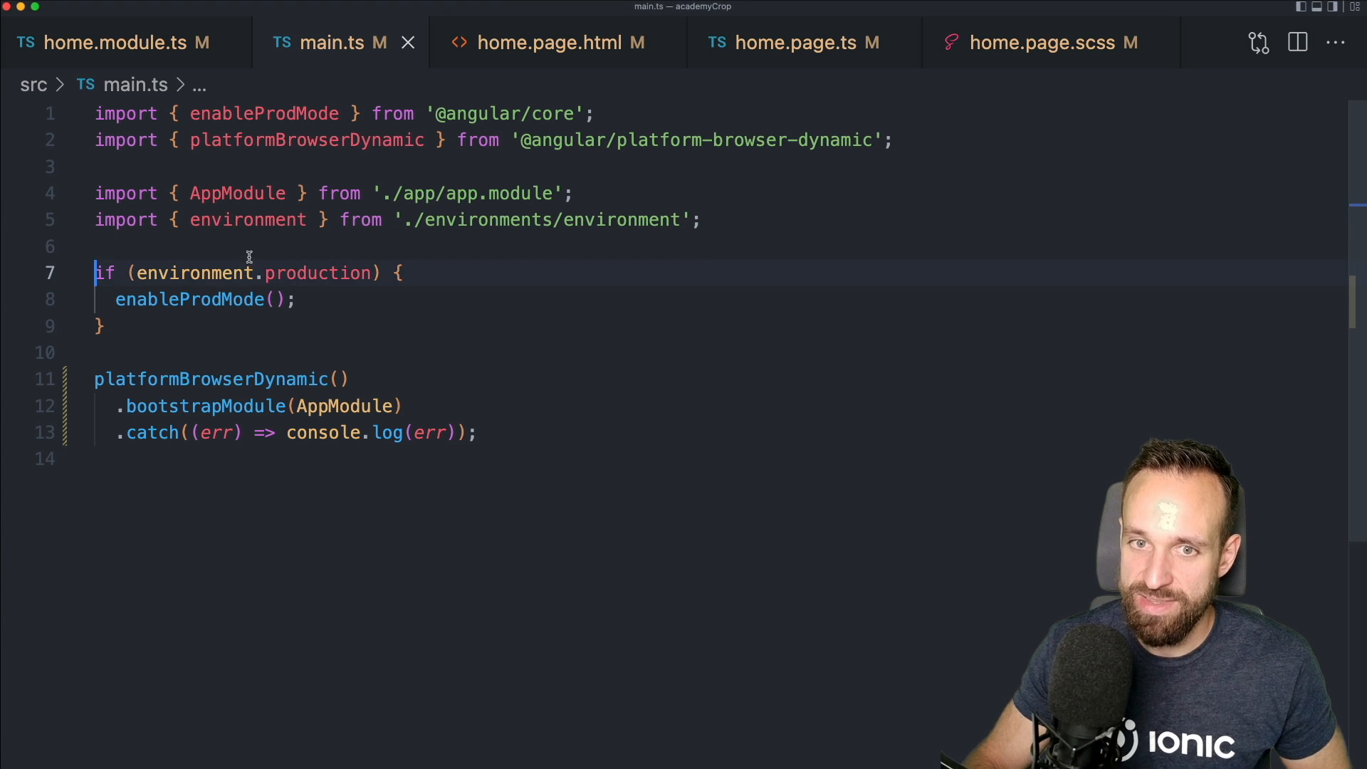
Add import 'hammerjs'; to main.ts and close the file
text(import 'hammerjs';)
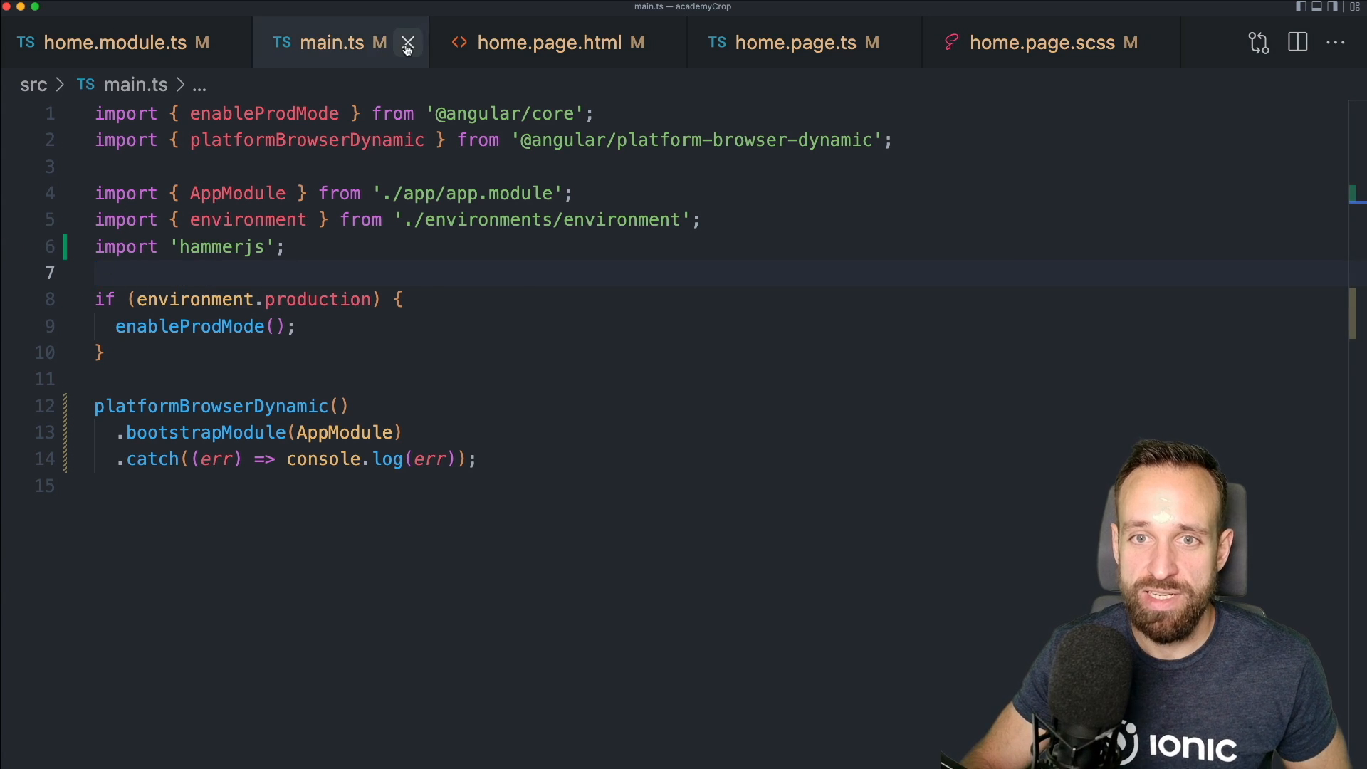
click(408, 43)
text(m)
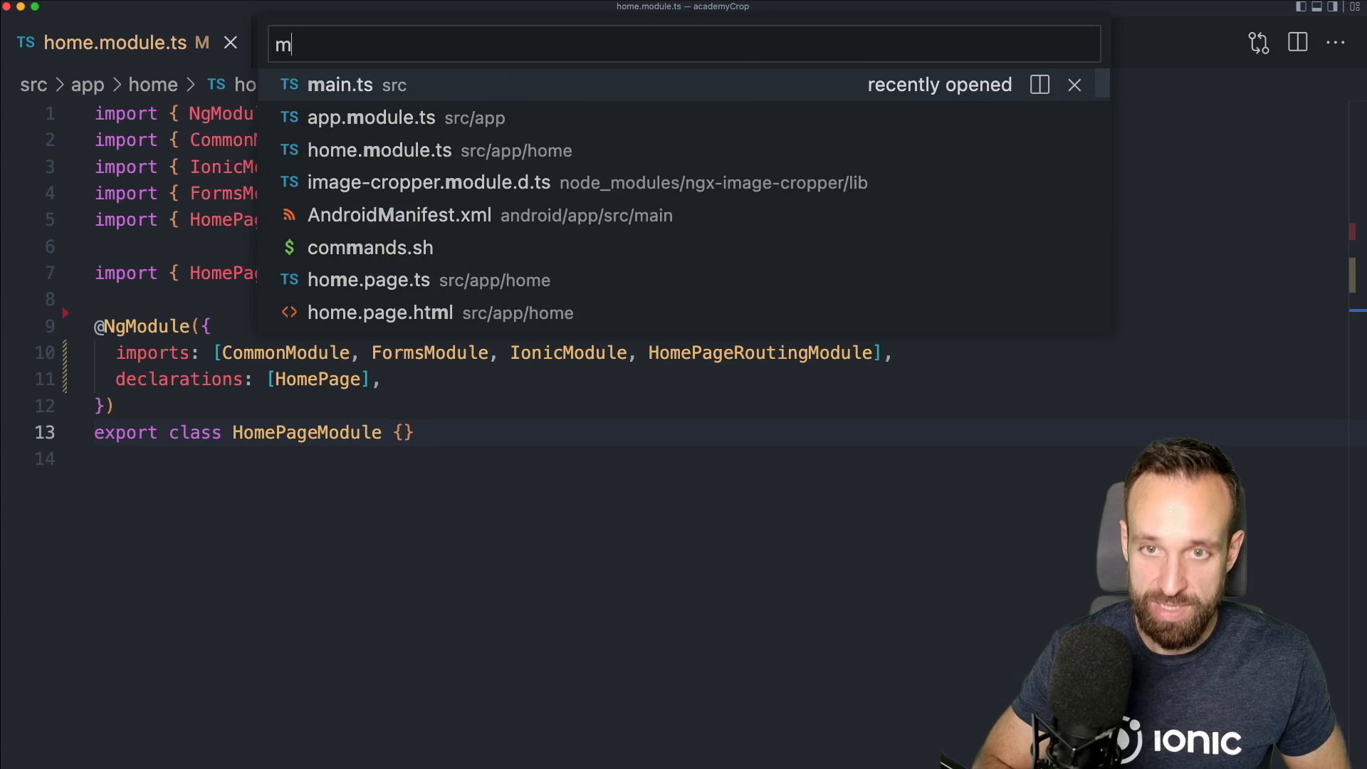
Add import { ImageCropperModule } from 'ngx-image-cropper'; to home.module.ts
click(340, 85)
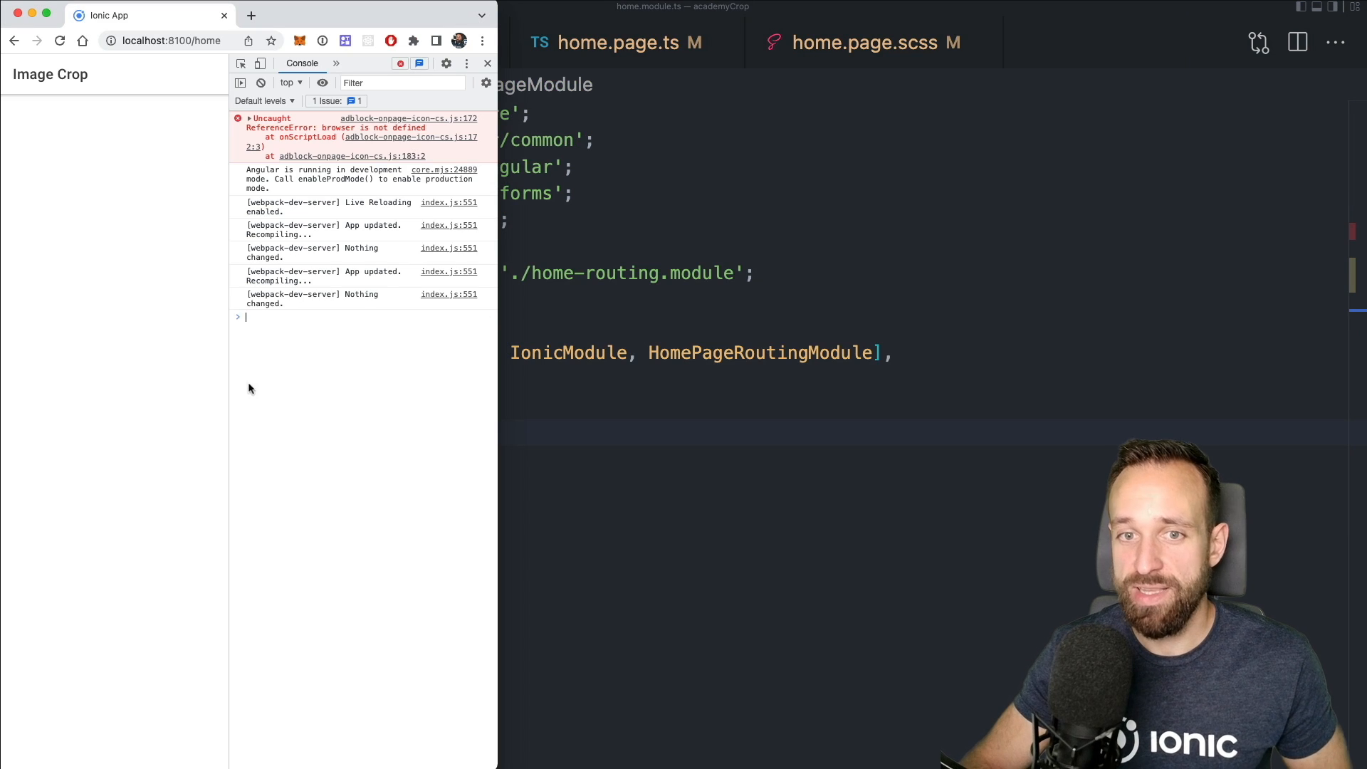
mouse_move(505, 331)
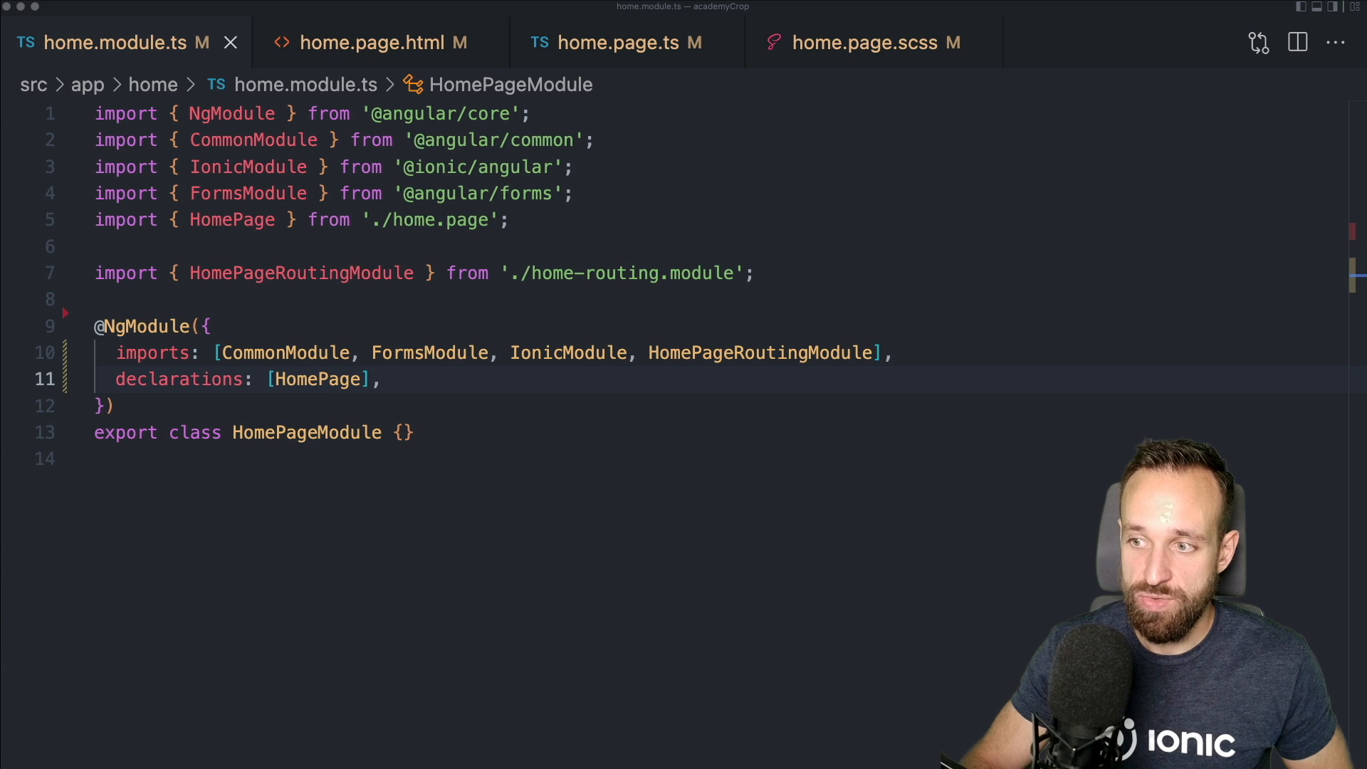
text(import { ImageCropperModule } from 'ngx-image-cropper';)
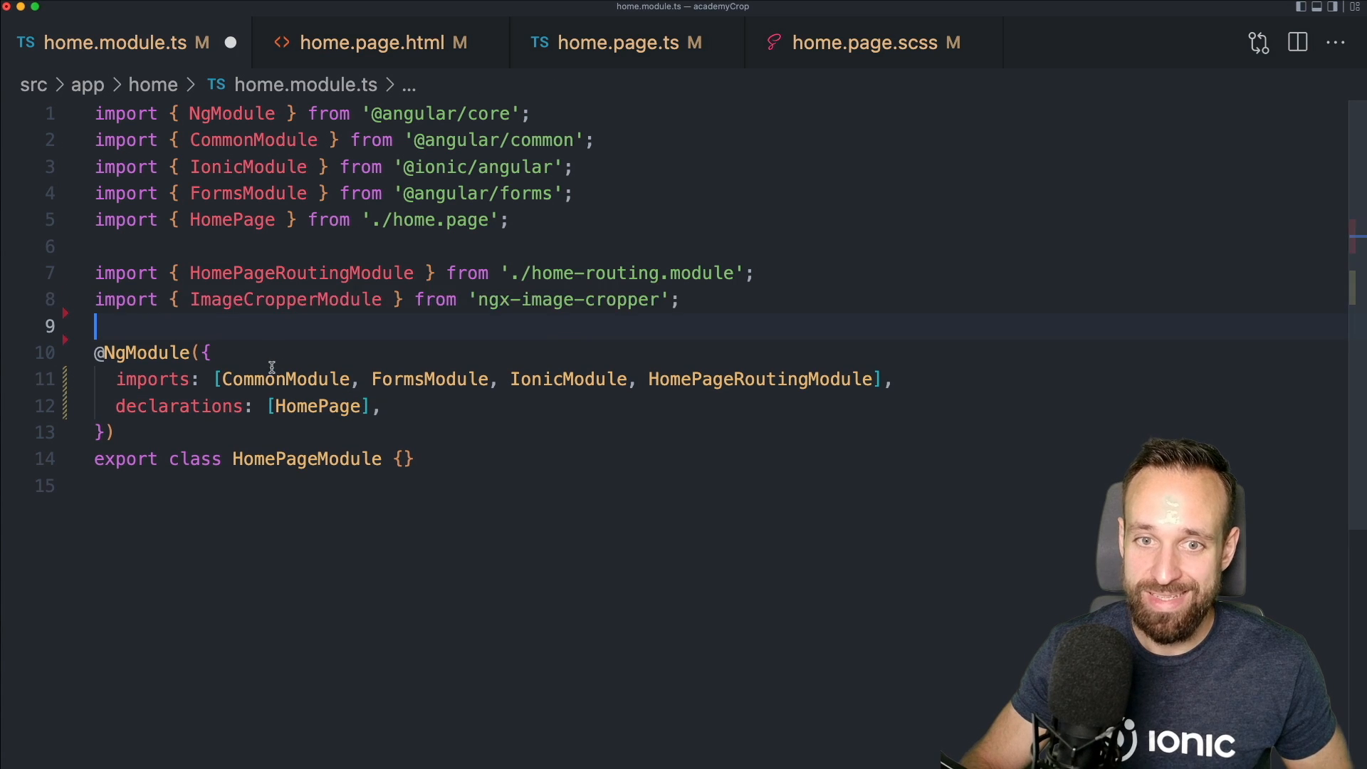
double_click(286, 299)
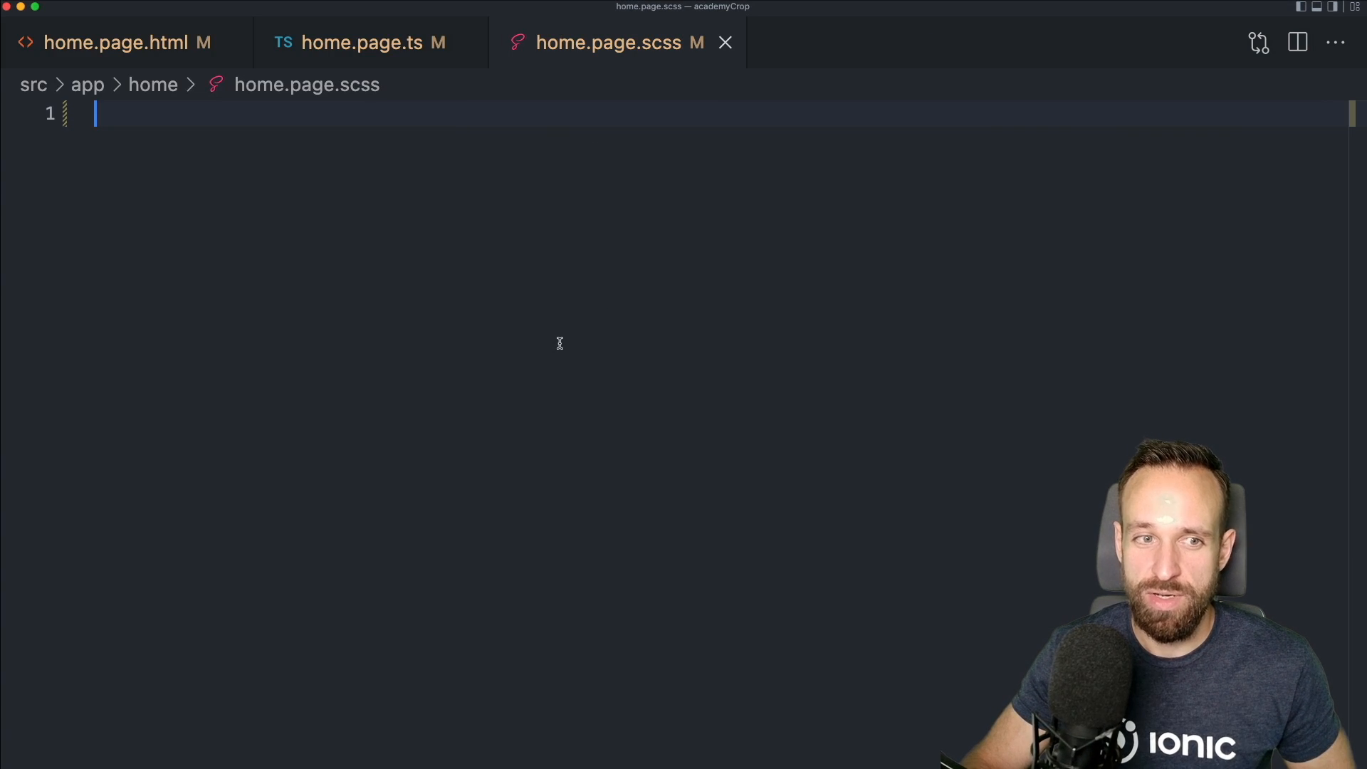
mouse_move(760, 70)
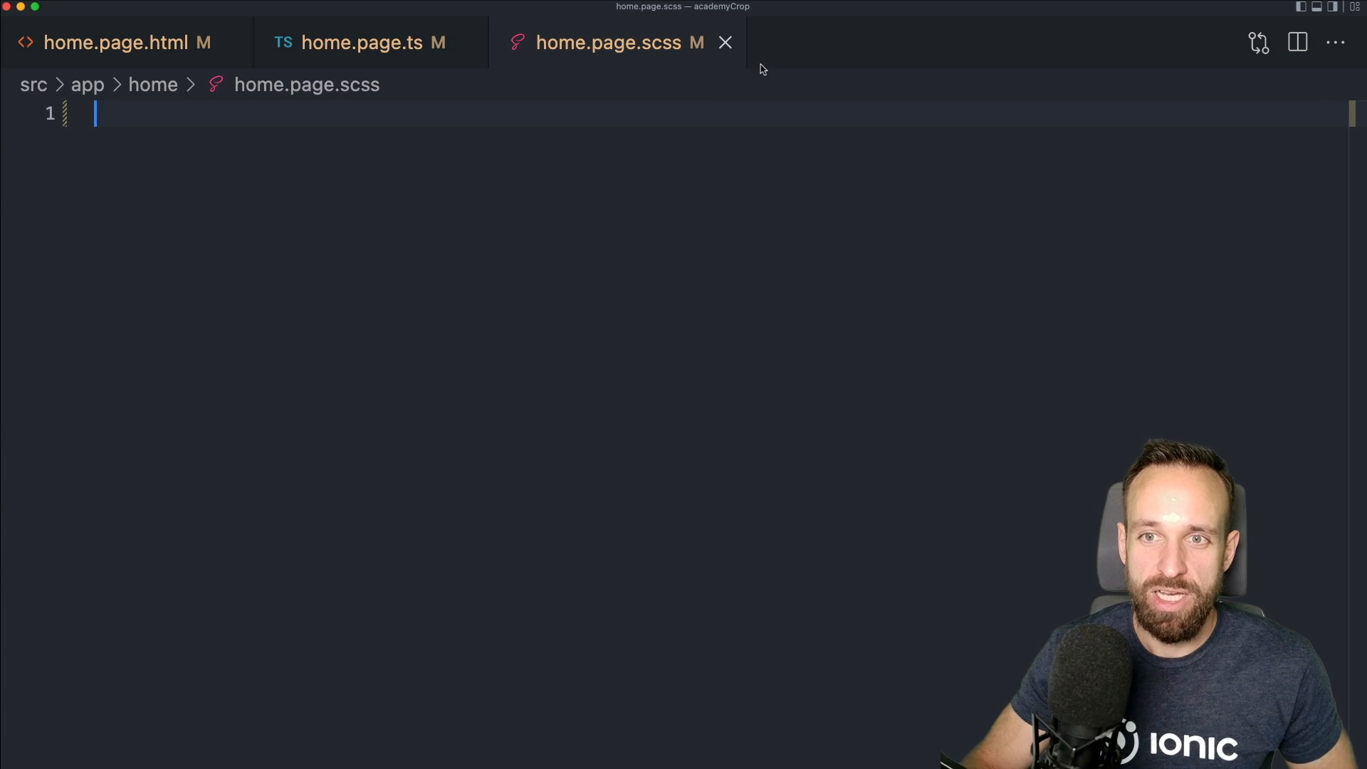
Paste the file input, image-cropper and croppedImage img markup into home.page.html
click(127, 42)
text(<img [src]="croppedImage" />)
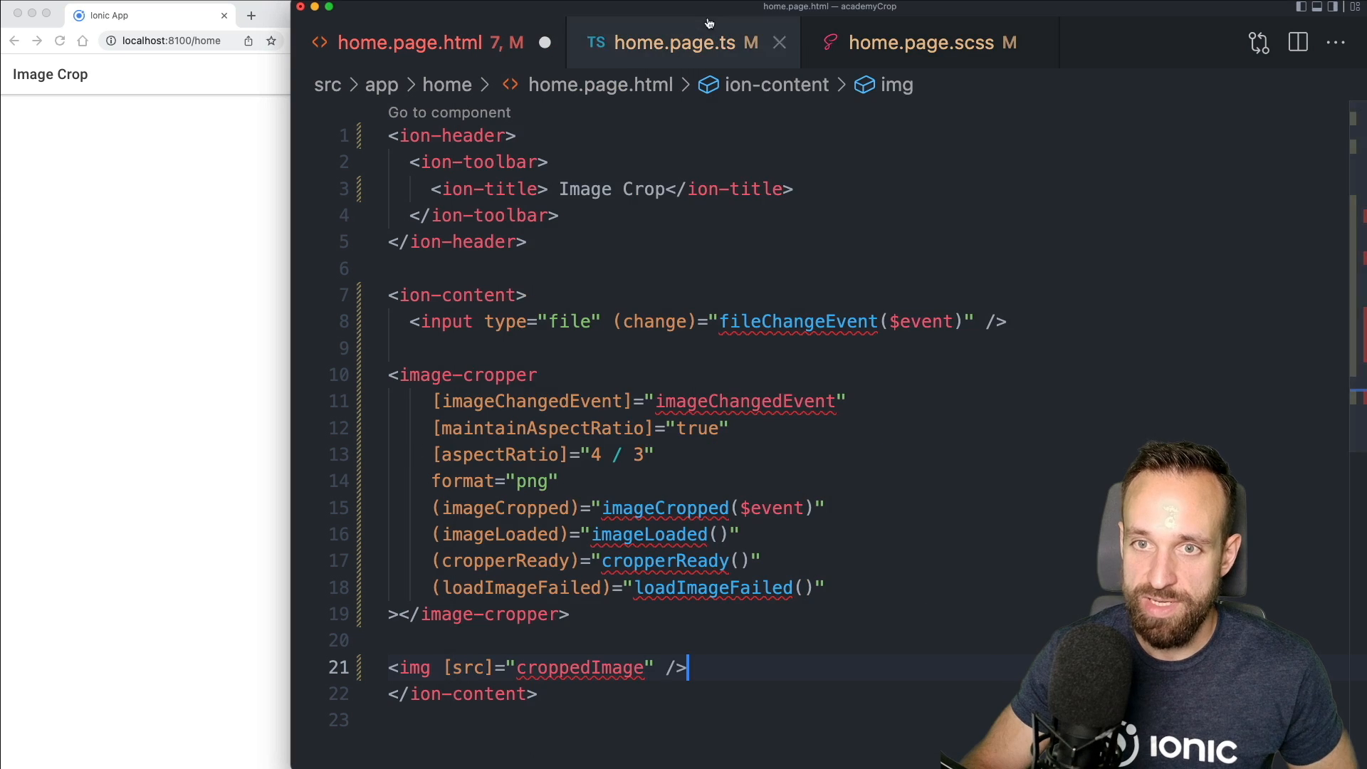
Add the cropper handlers to home.page.ts, comment out import 'hammerjs', and load a picture
click(684, 42)
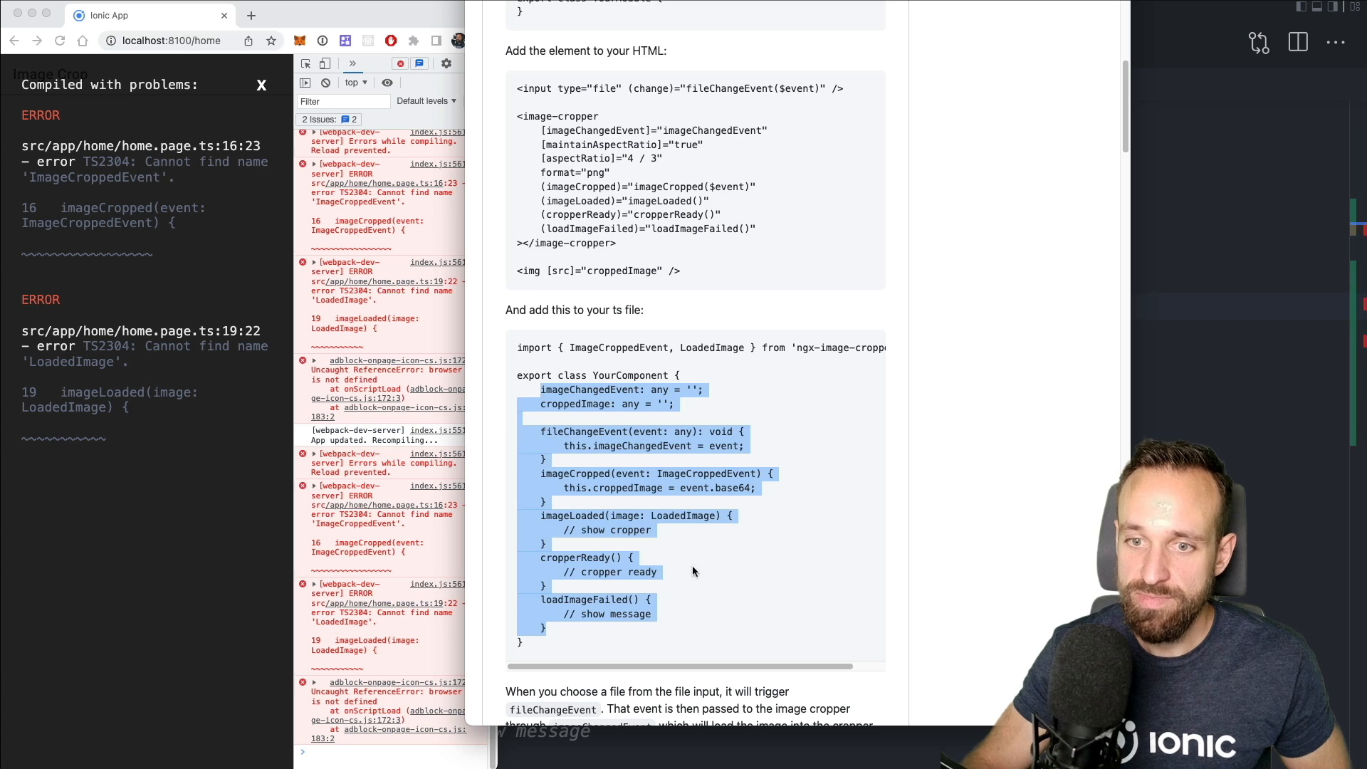
scroll(down, 3)
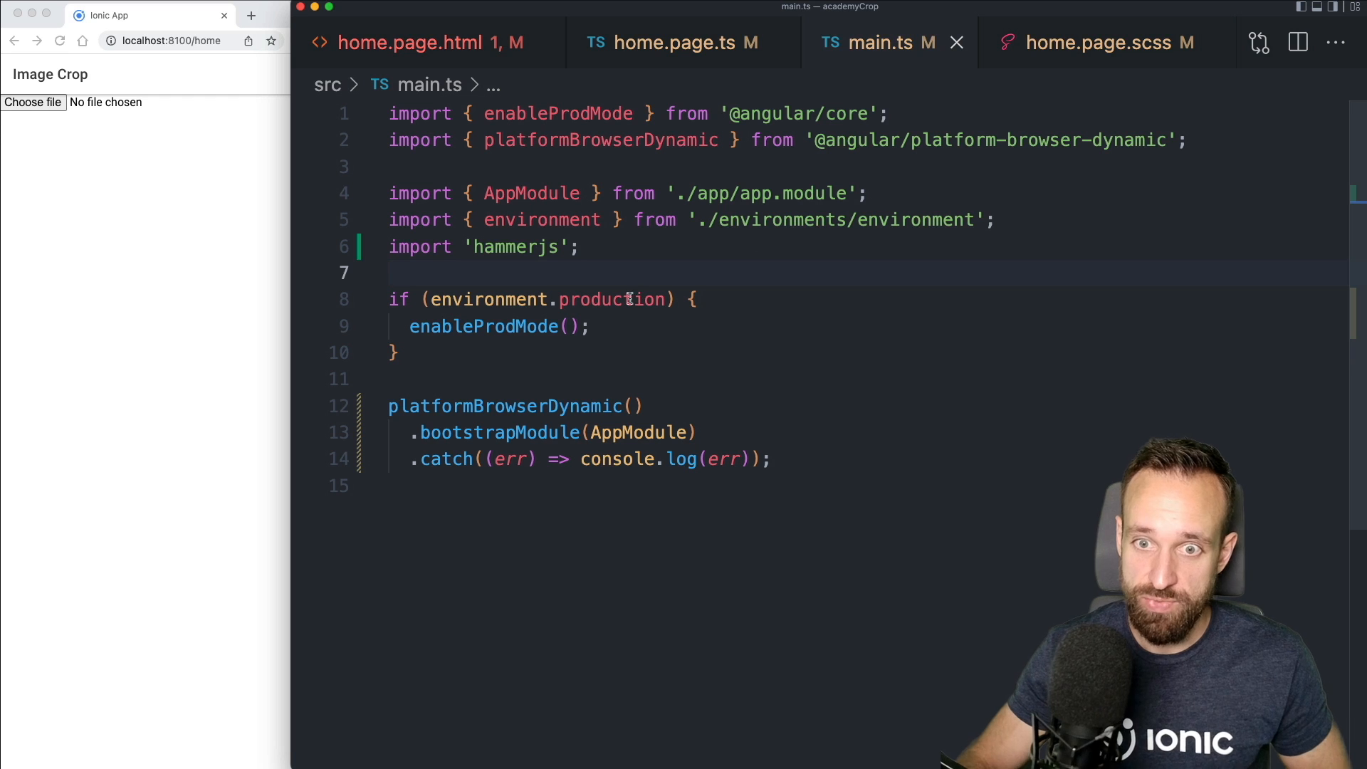
text(//)
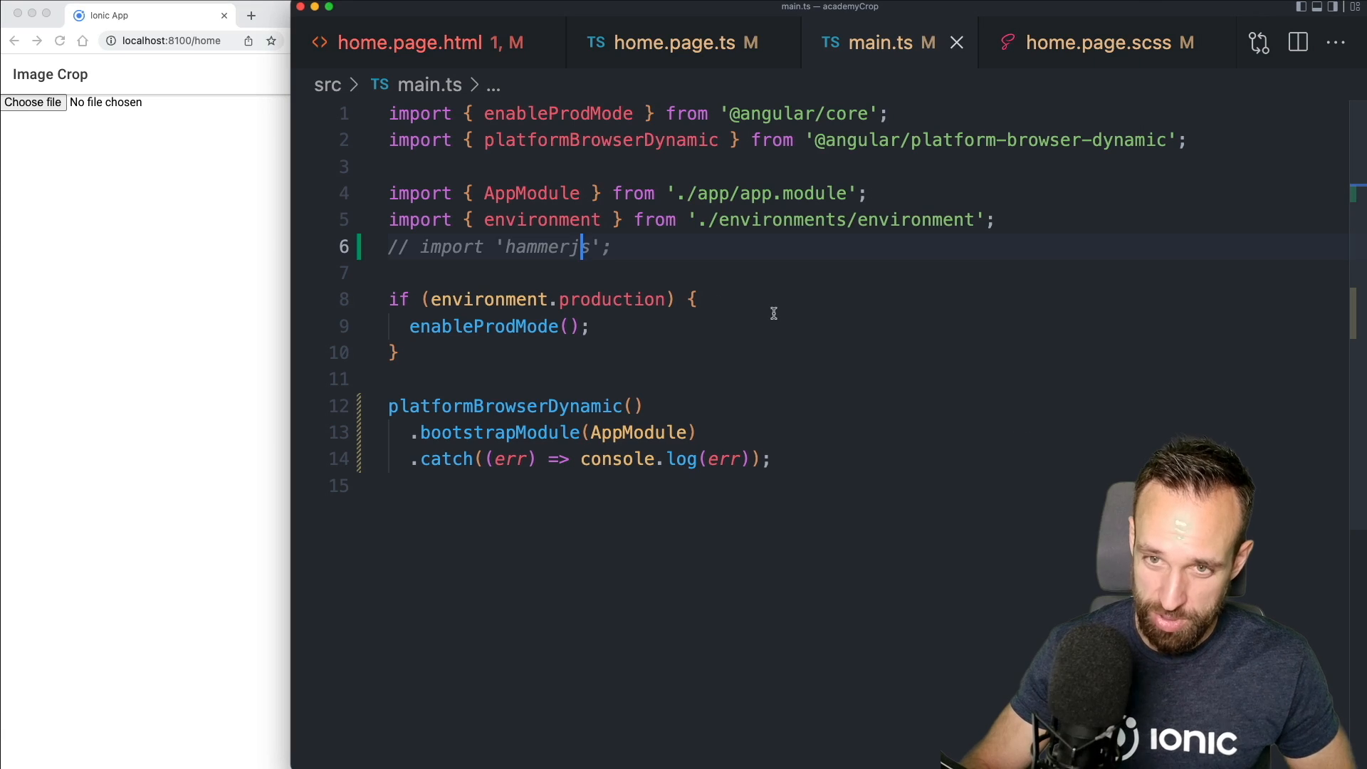
click(671, 42)
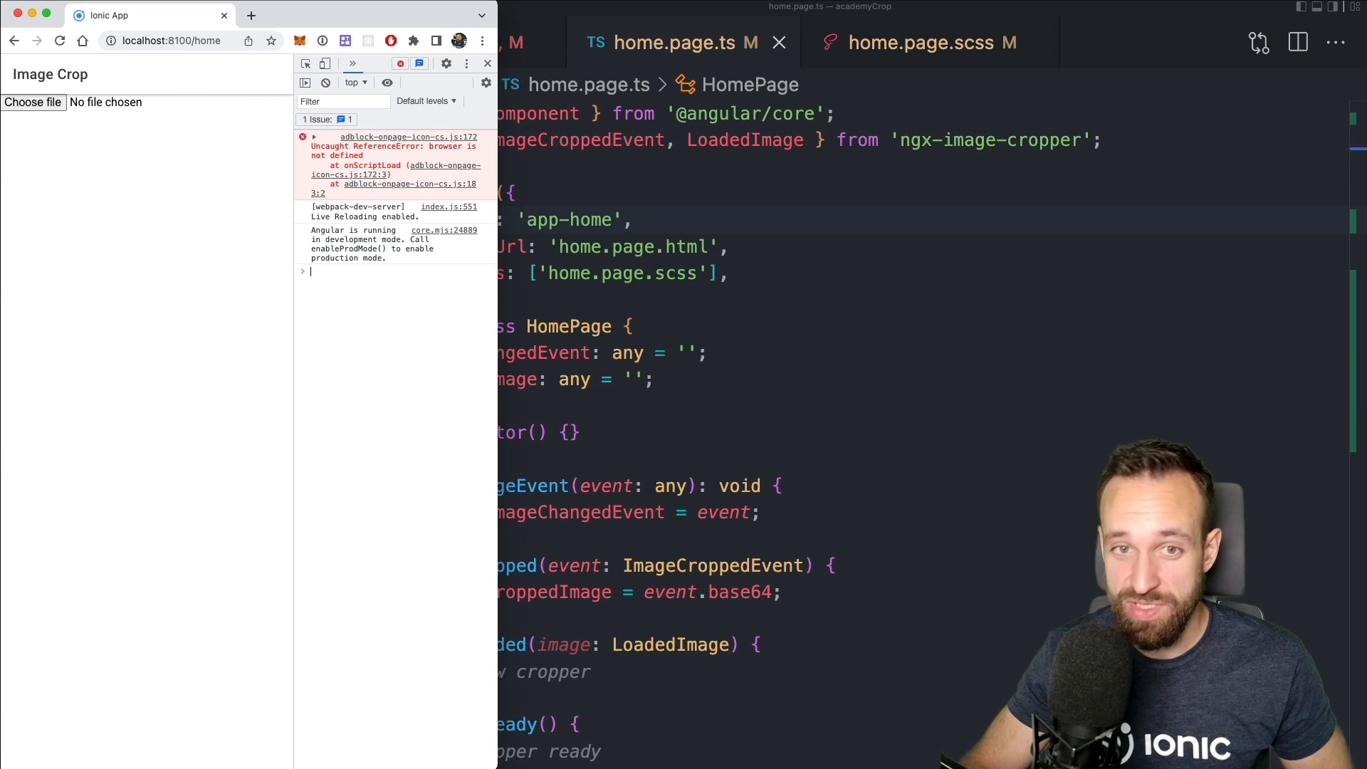
click(32, 101)
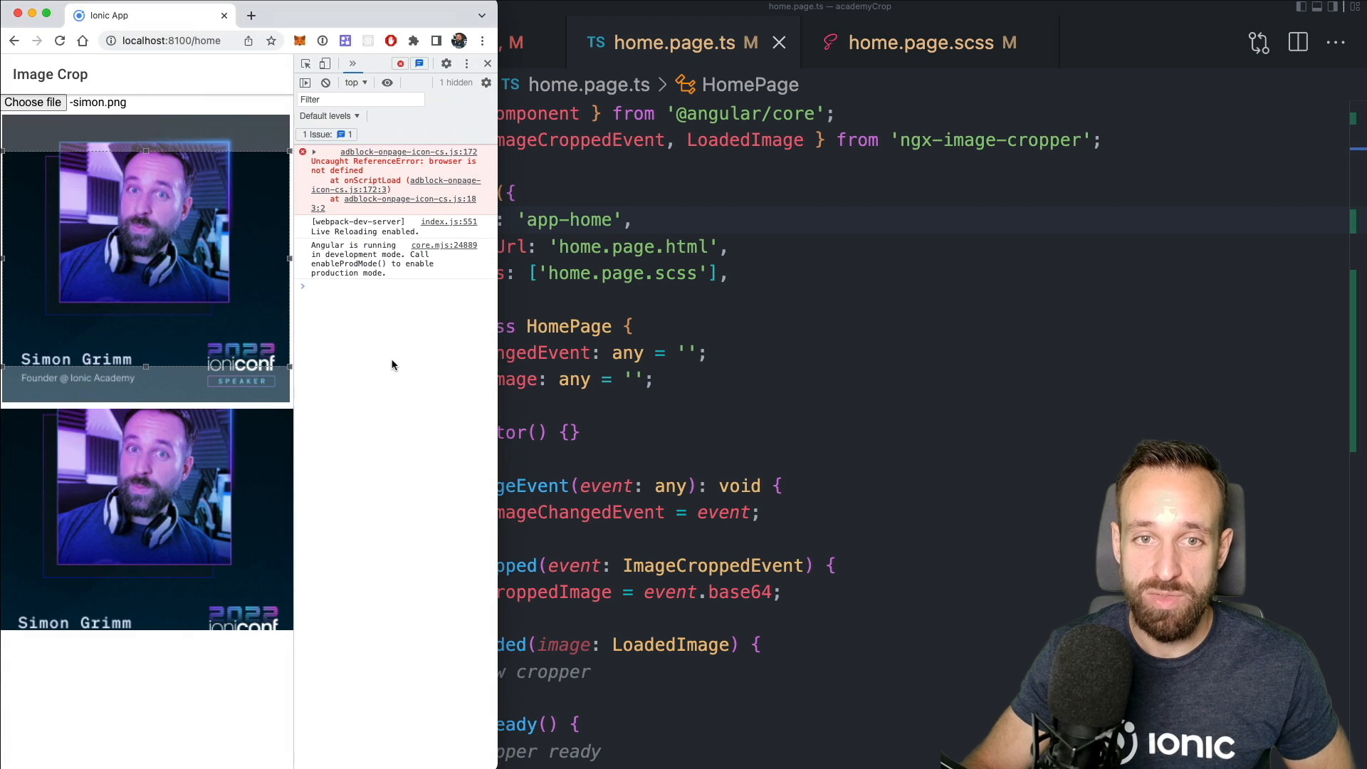
mouse_move(288, 59)
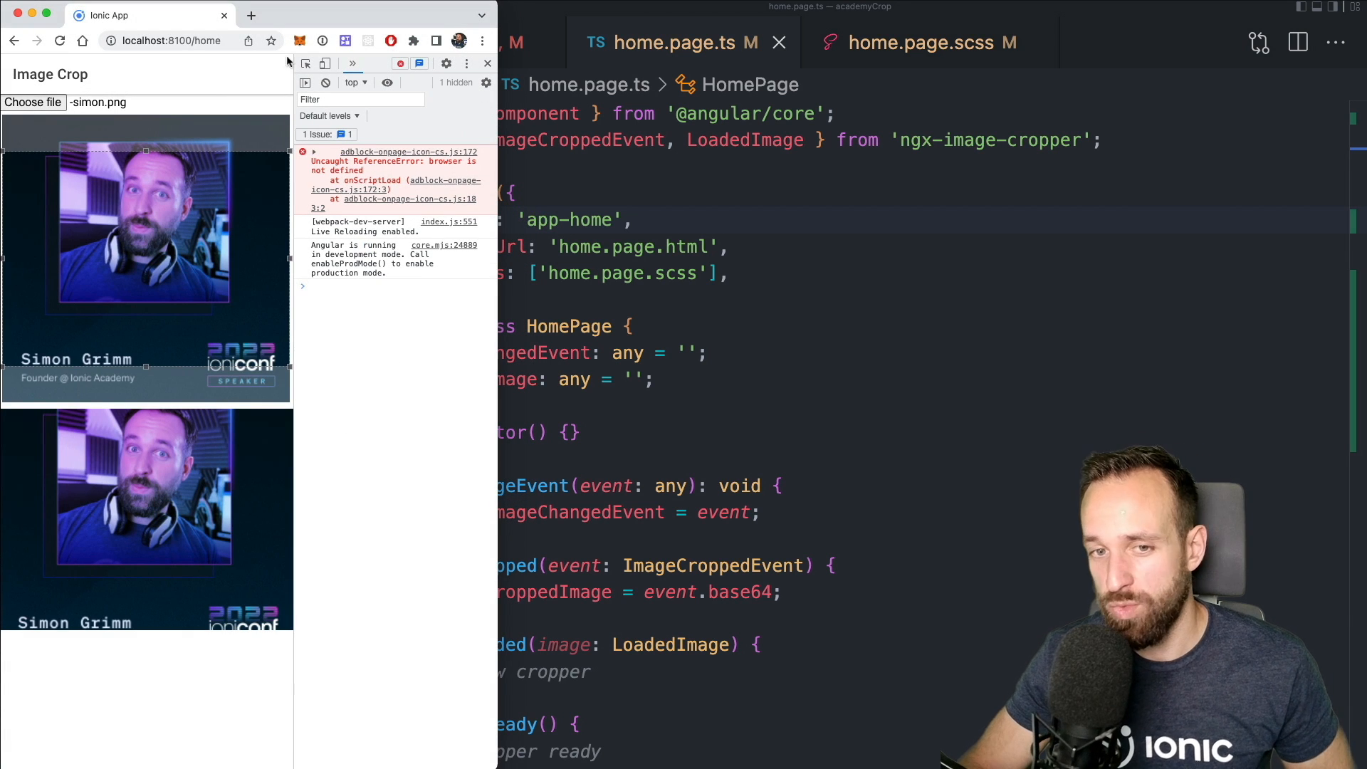
mouse_move(288, 62)
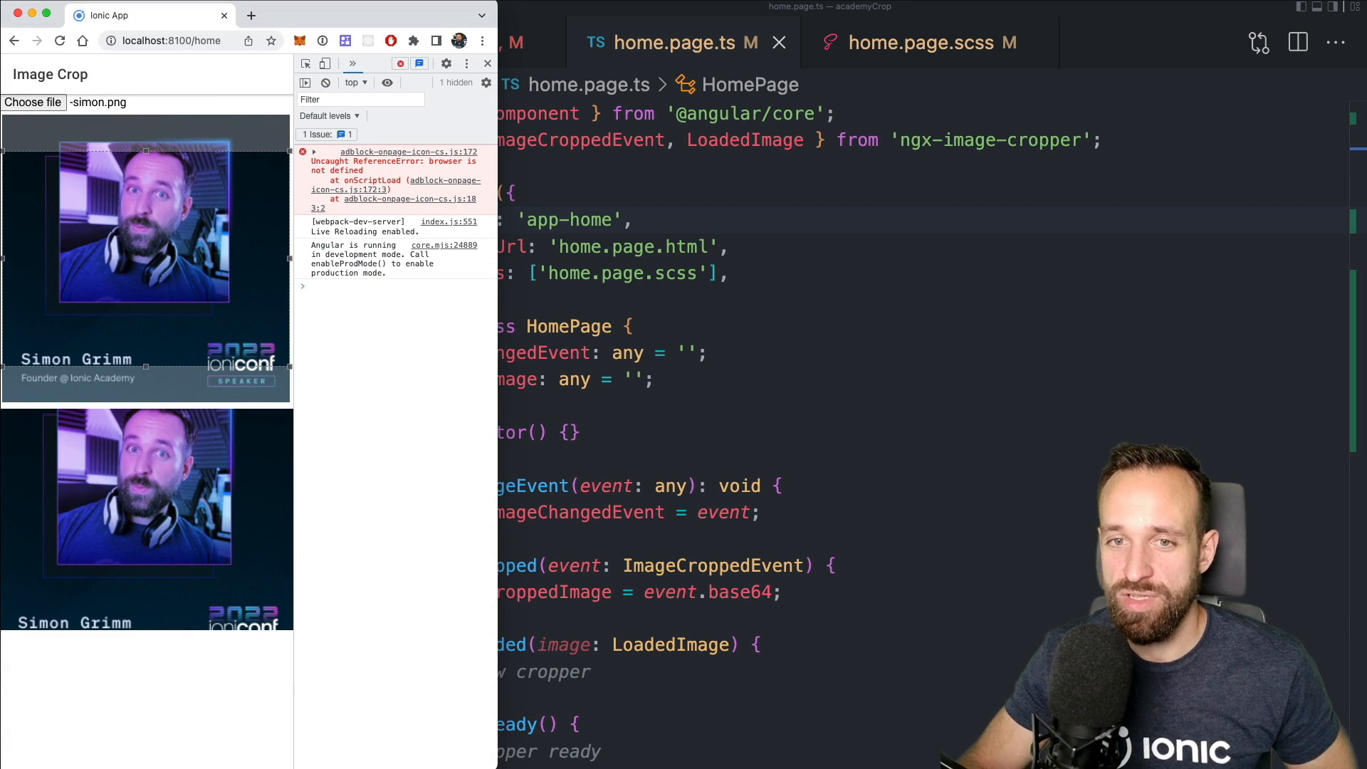
mouse_move(447, 288)
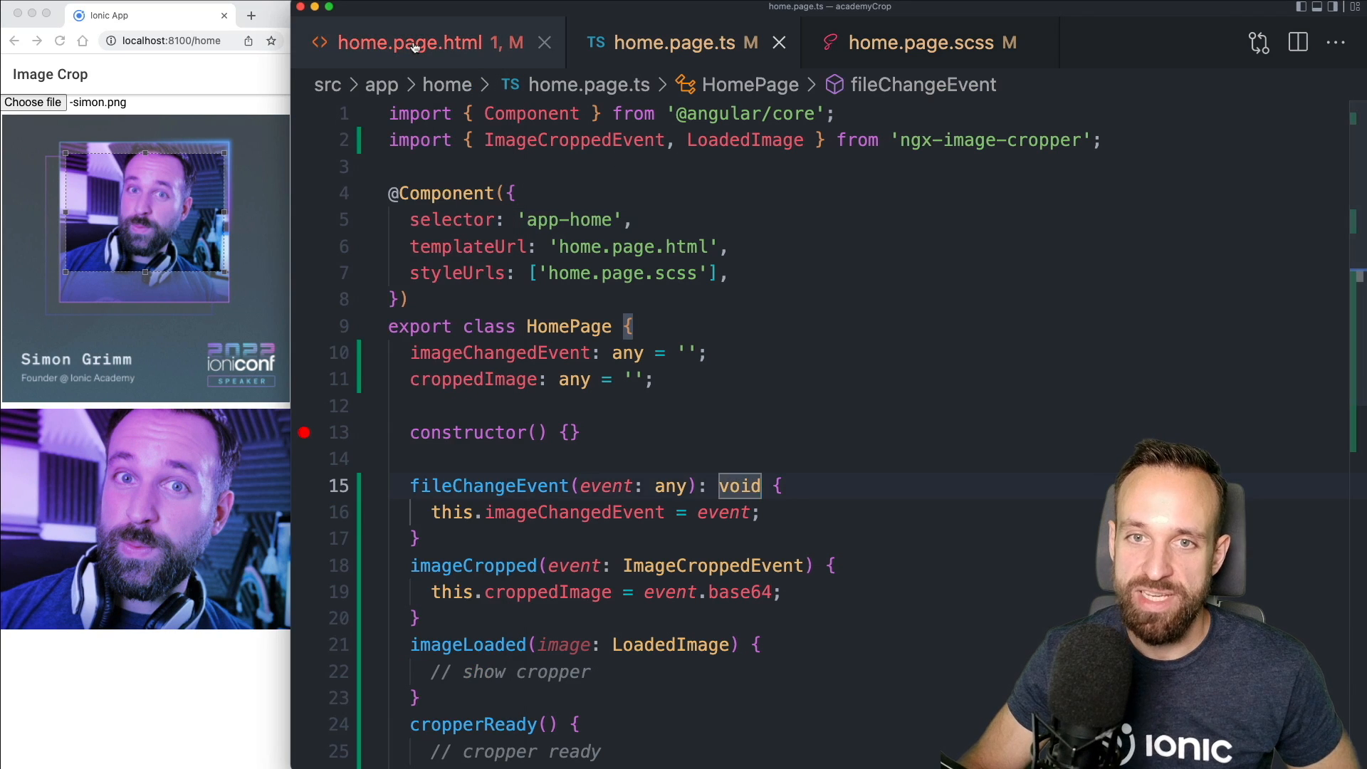
Set the cropper aspectRatio to 1 / 1 and reload the picture in the app
click(423, 42)
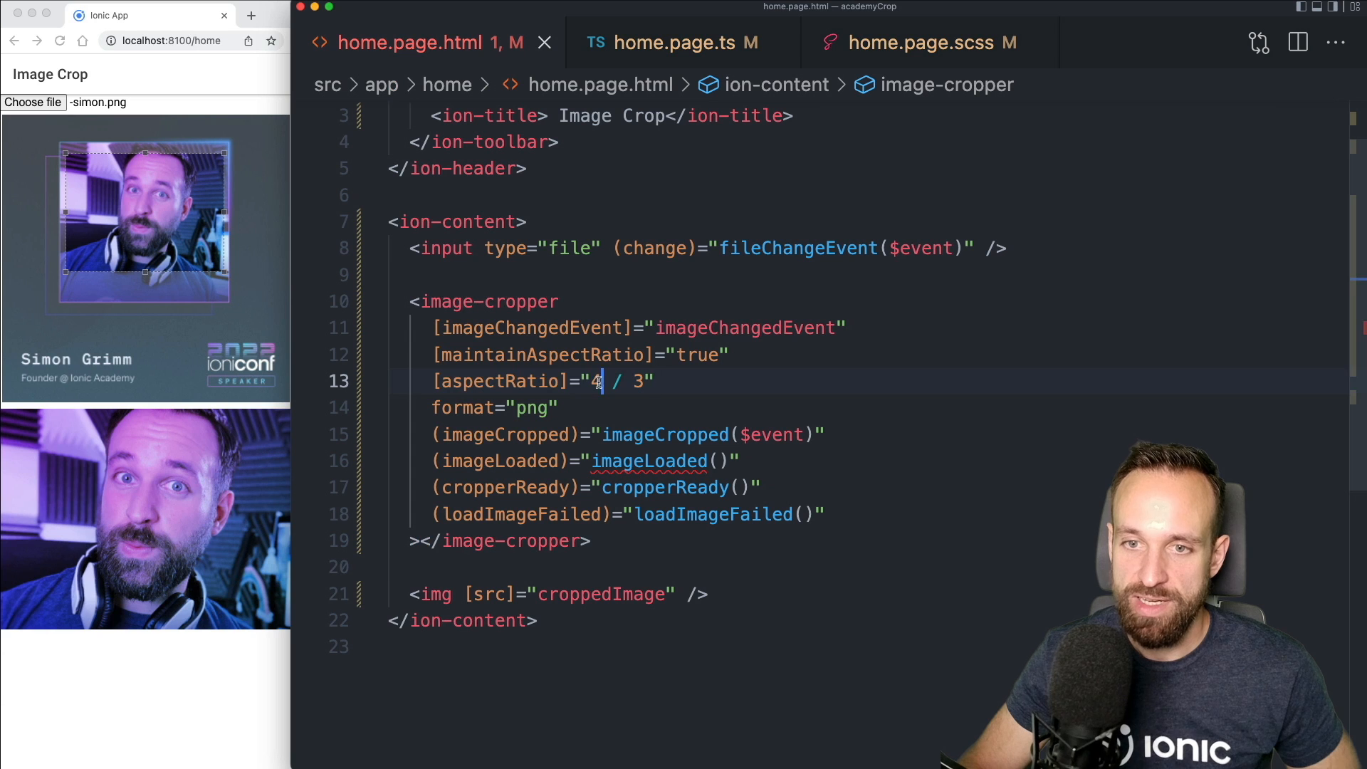
text(1 / 1)
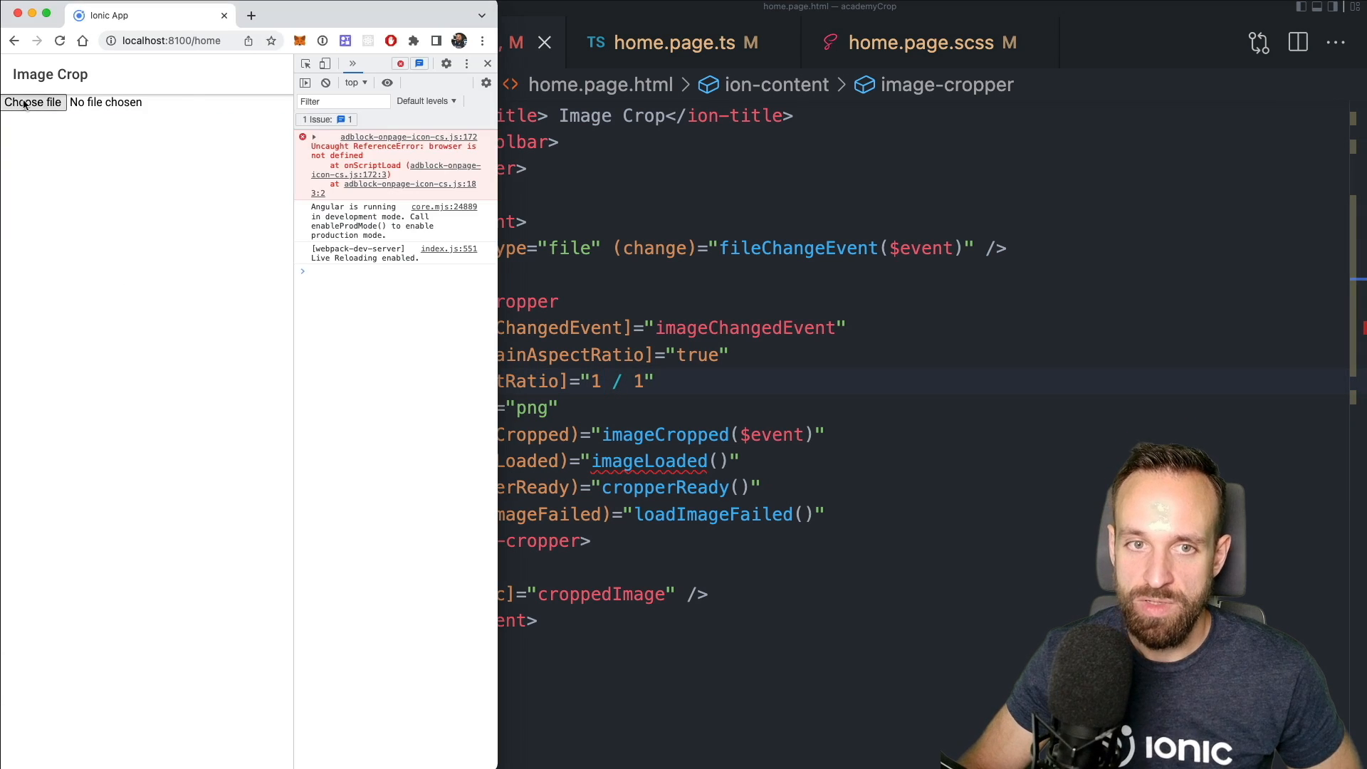
click(32, 102)
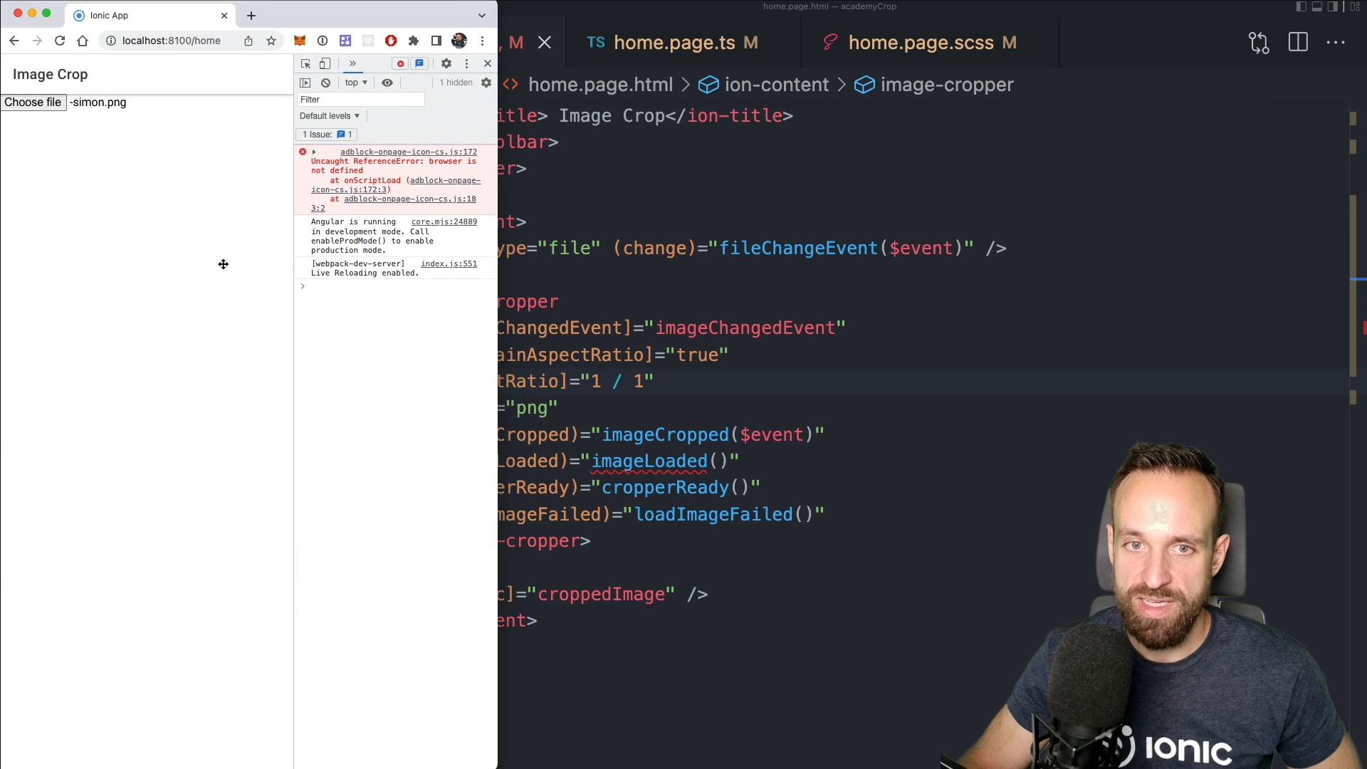
click(32, 102)
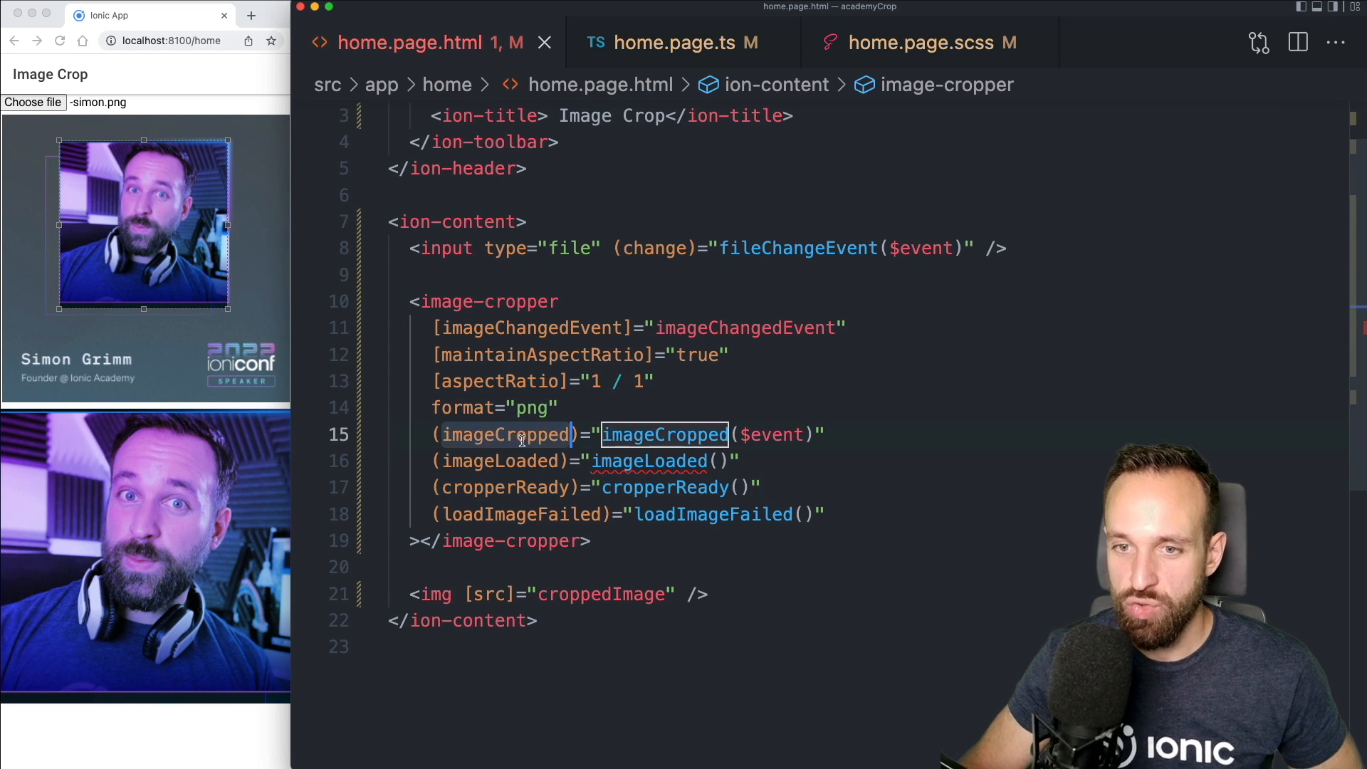
Move and shrink the square crop box around the face to check the preview updates
click(684, 42)
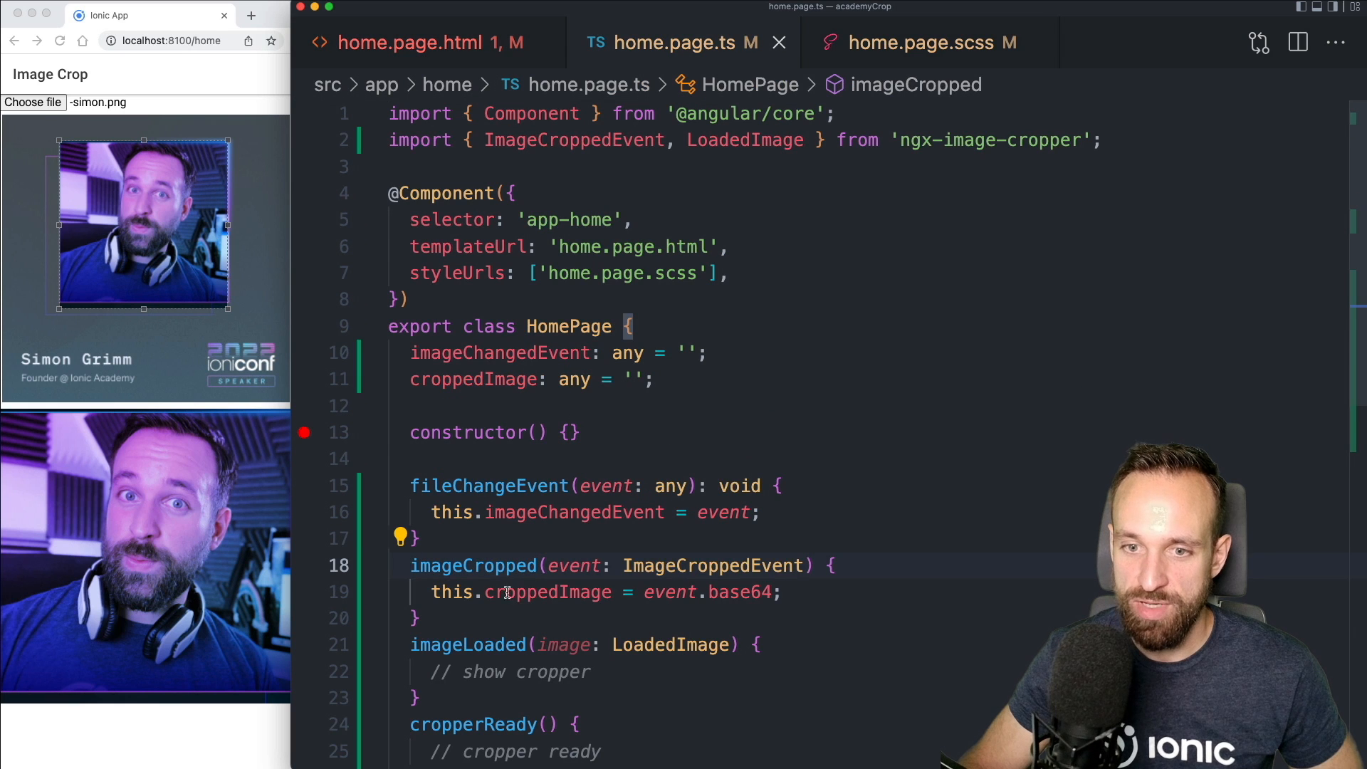
click(789, 592)
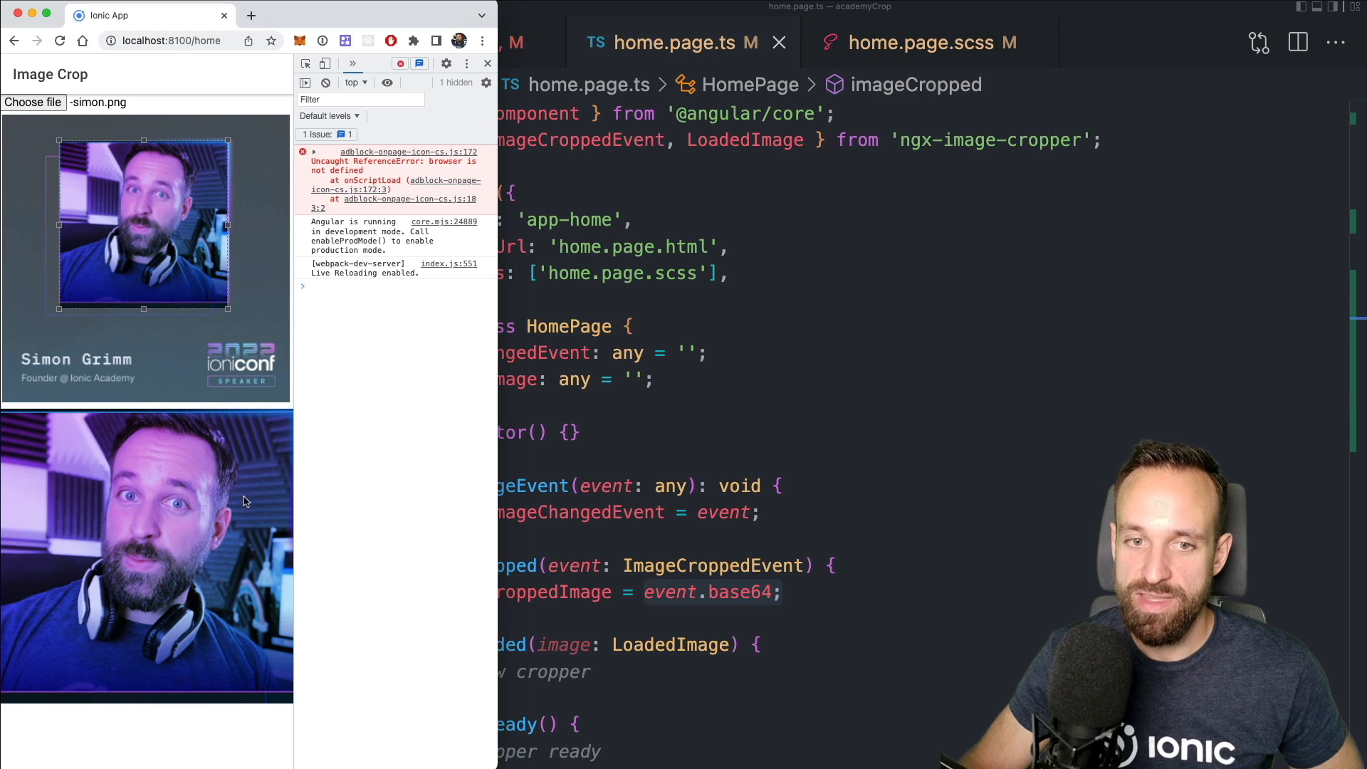
drag(141, 222, 187, 304)
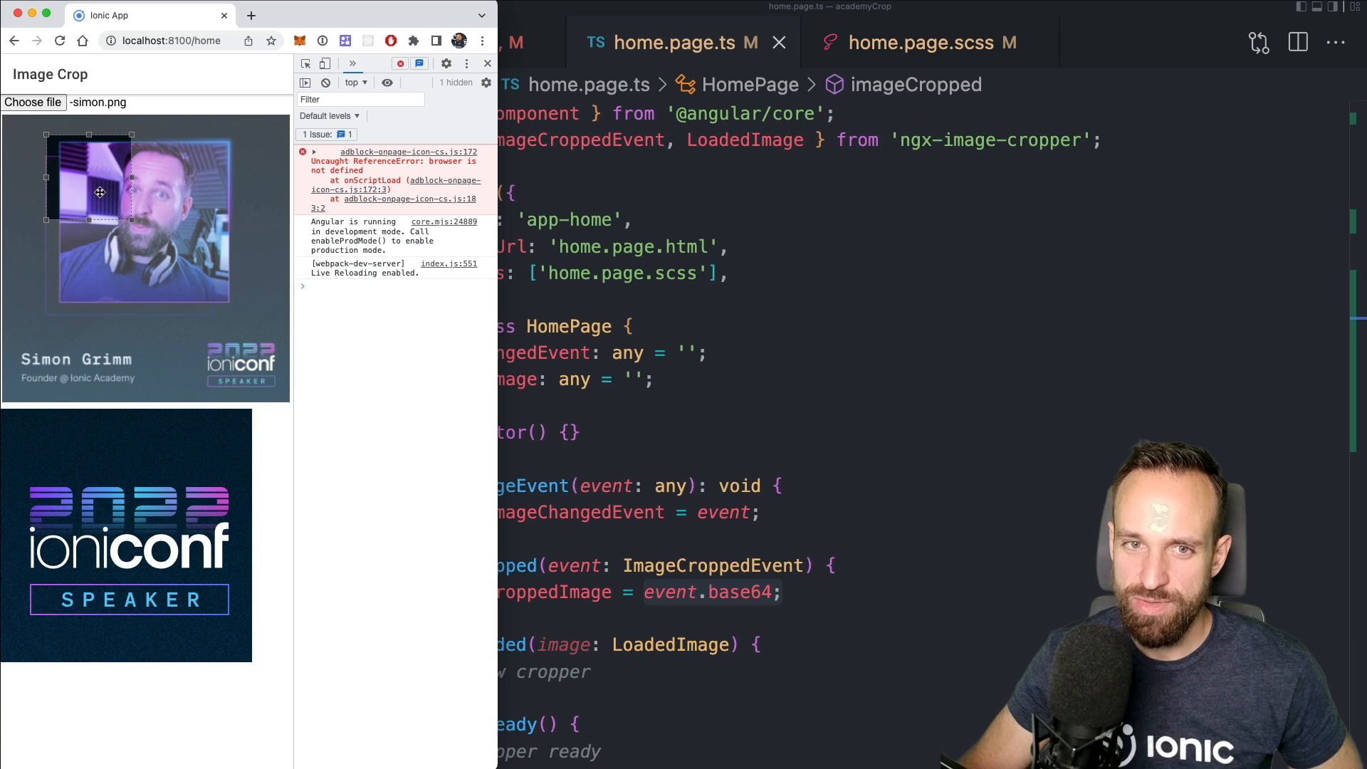
drag(100, 192, 131, 179)
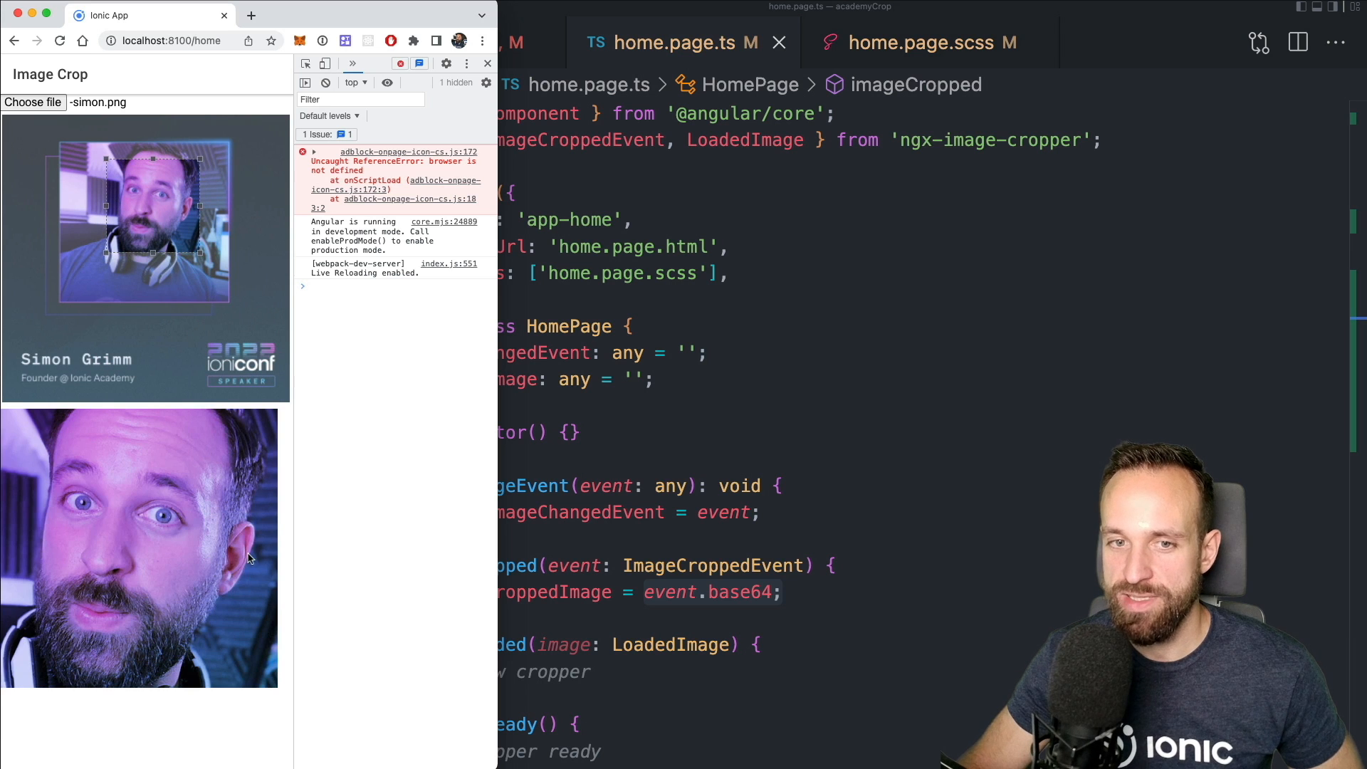
mouse_move(778, 477)
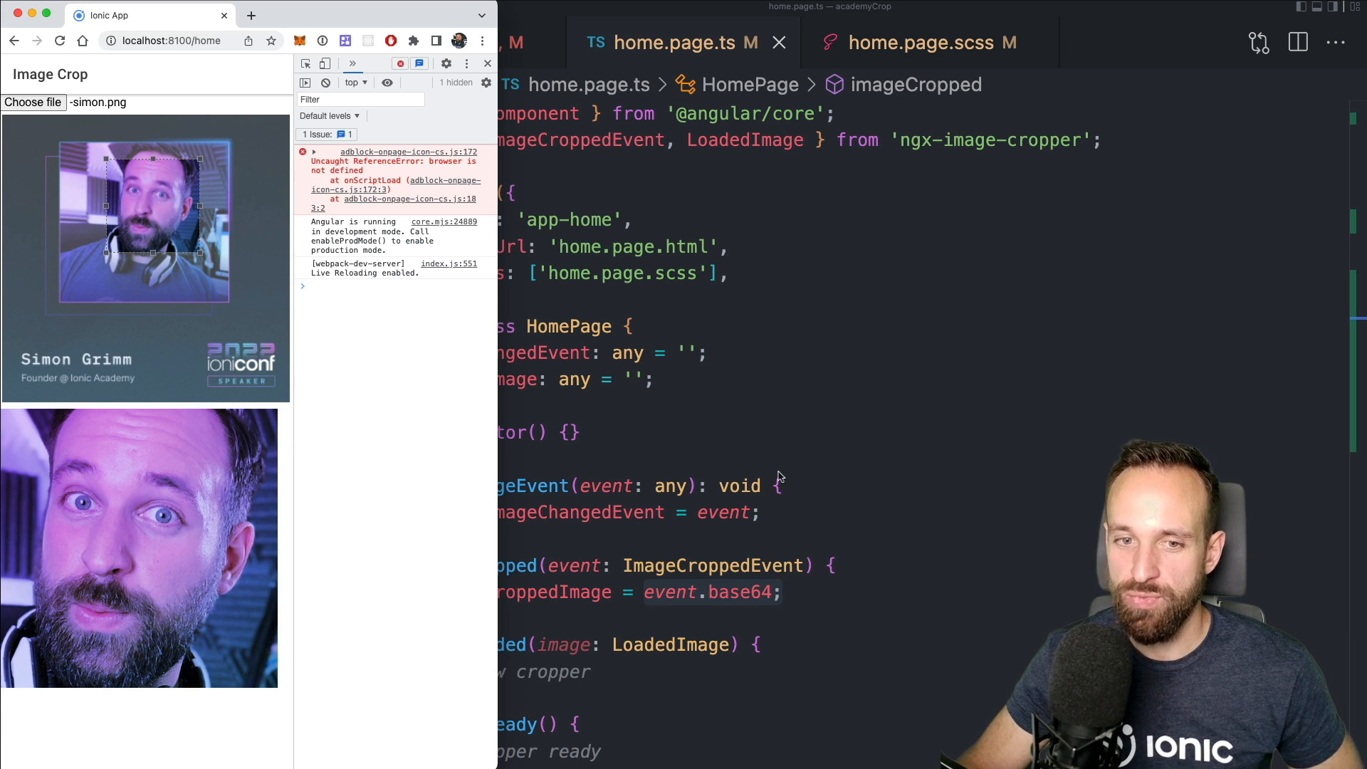
mouse_move(151, 378)
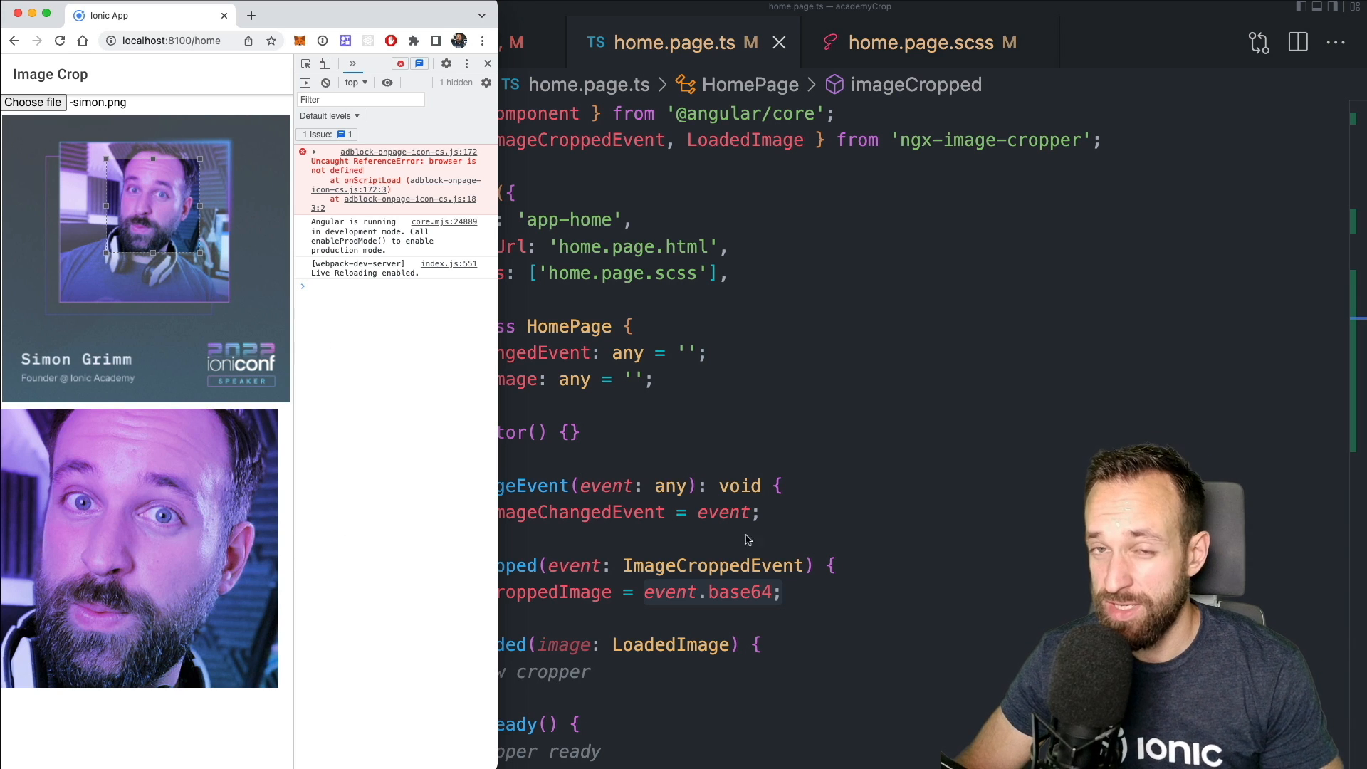
mouse_move(689, 551)
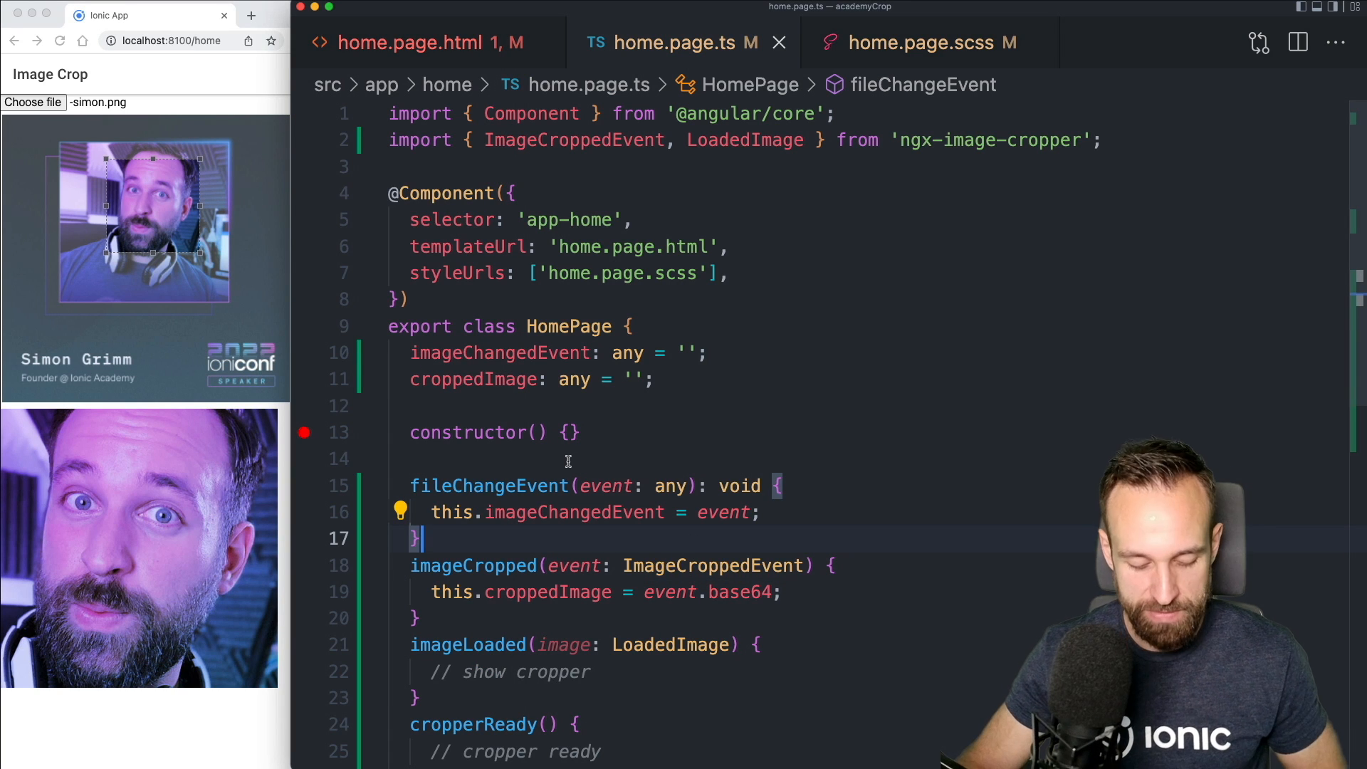
scroll(down, 3)
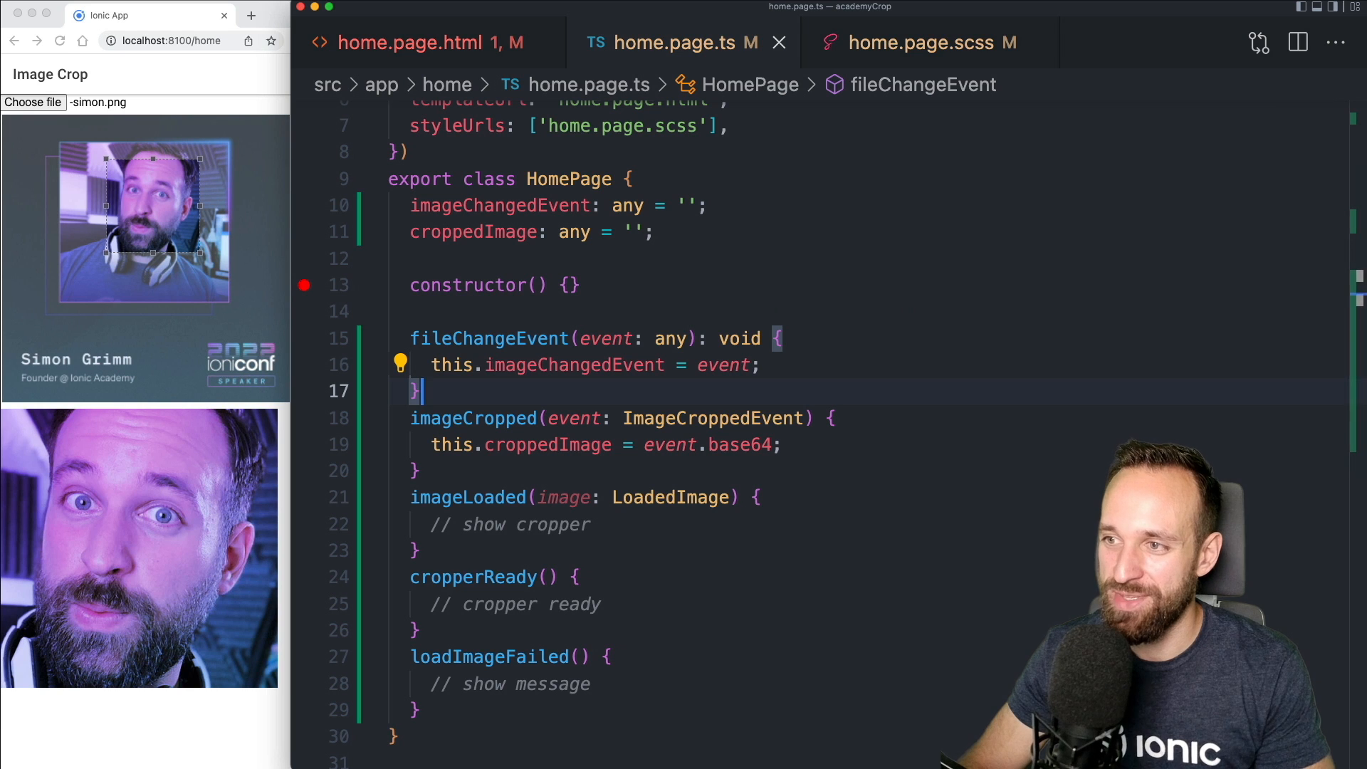
mouse_move(419, 42)
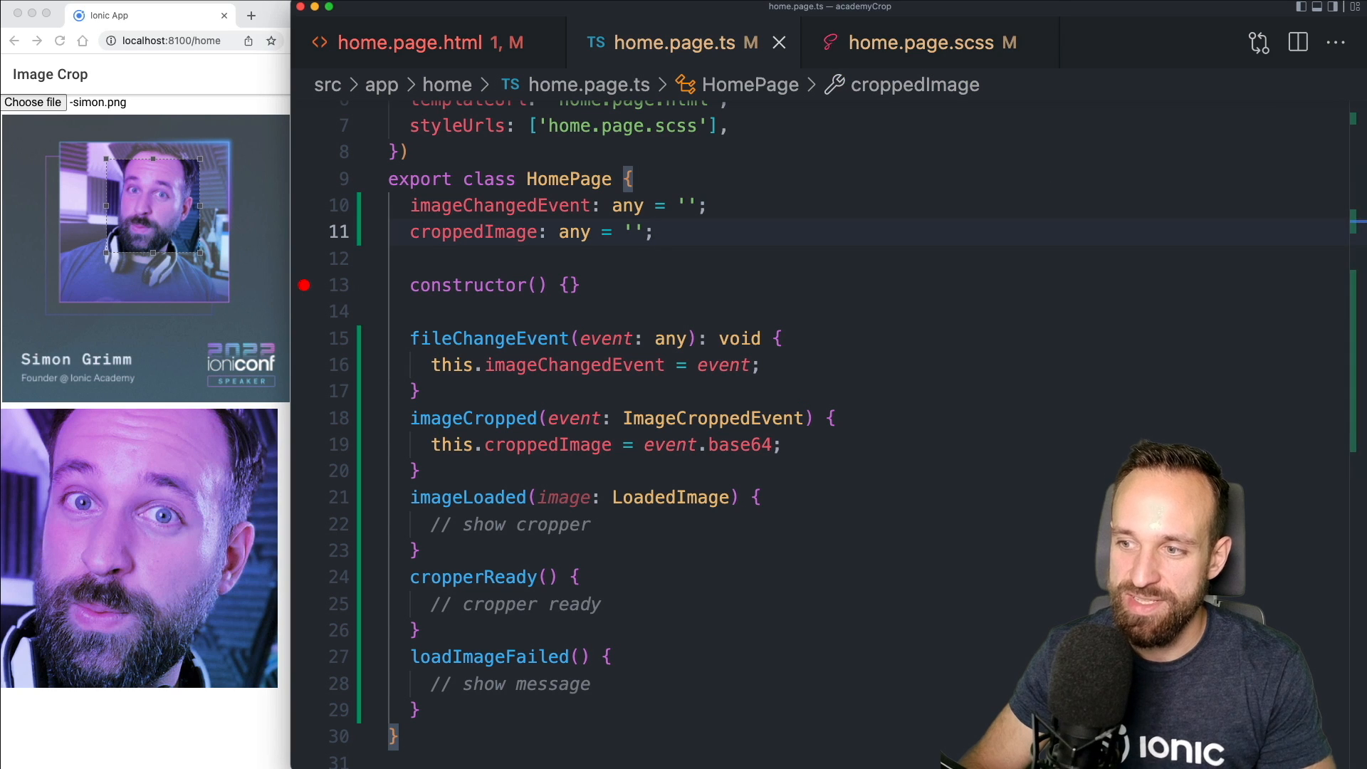
Start an image-cropper rule in home.page.scss and load -simon.png into the cropper
click(930, 42)
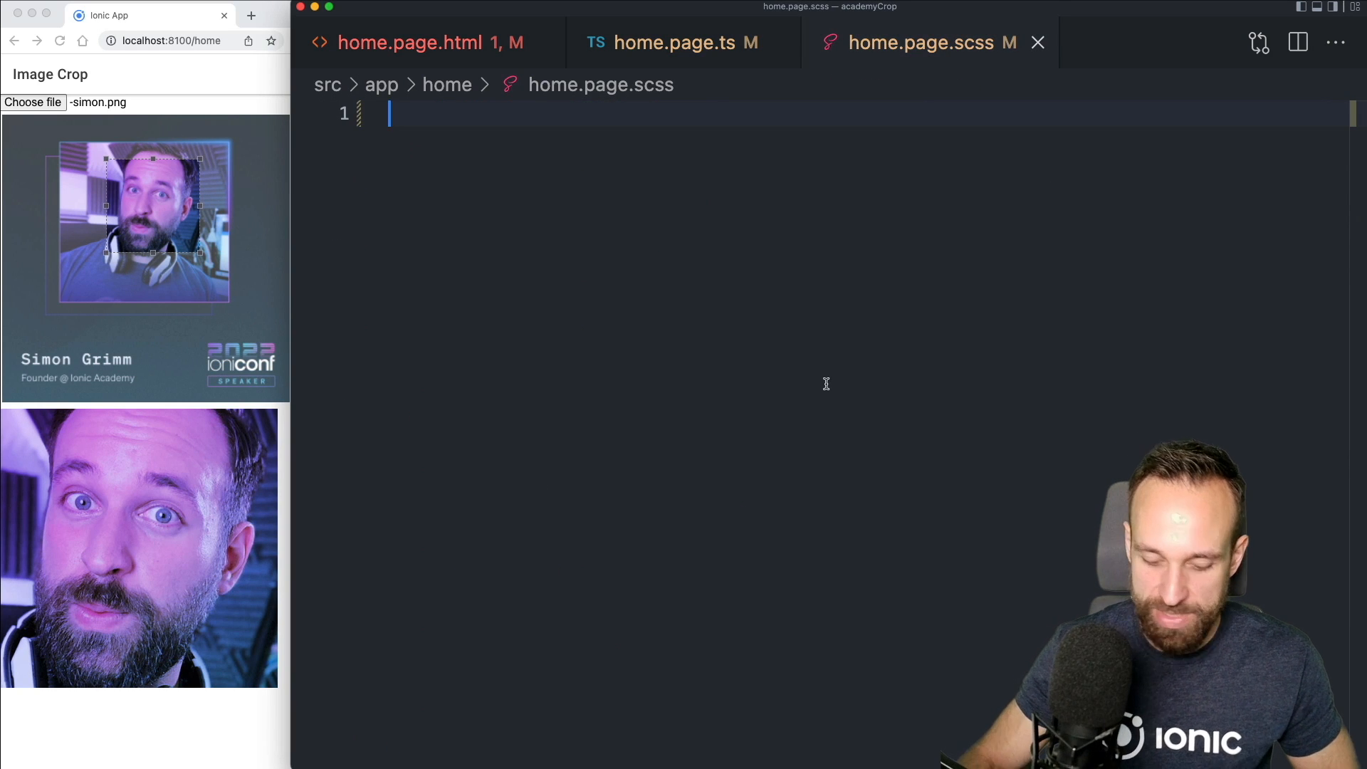
text(imnage-cropper)
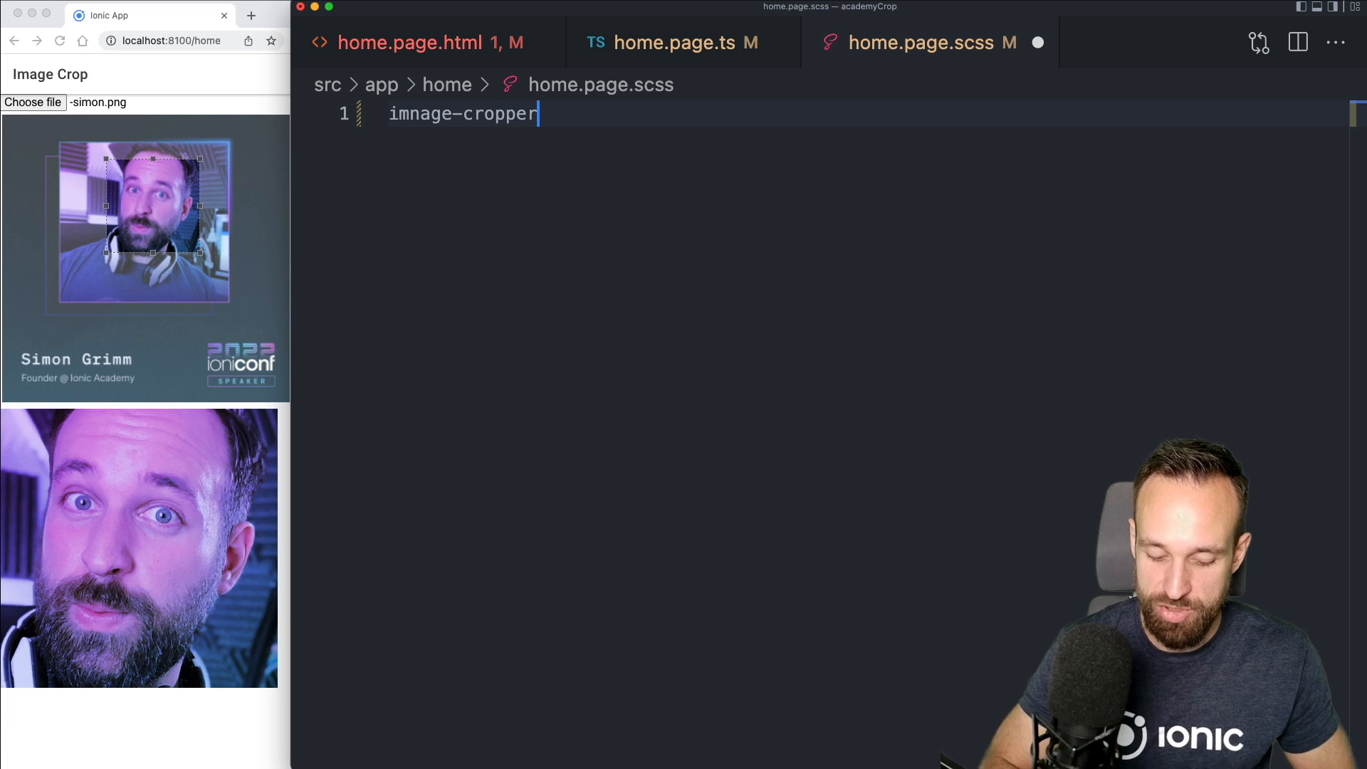
text({)
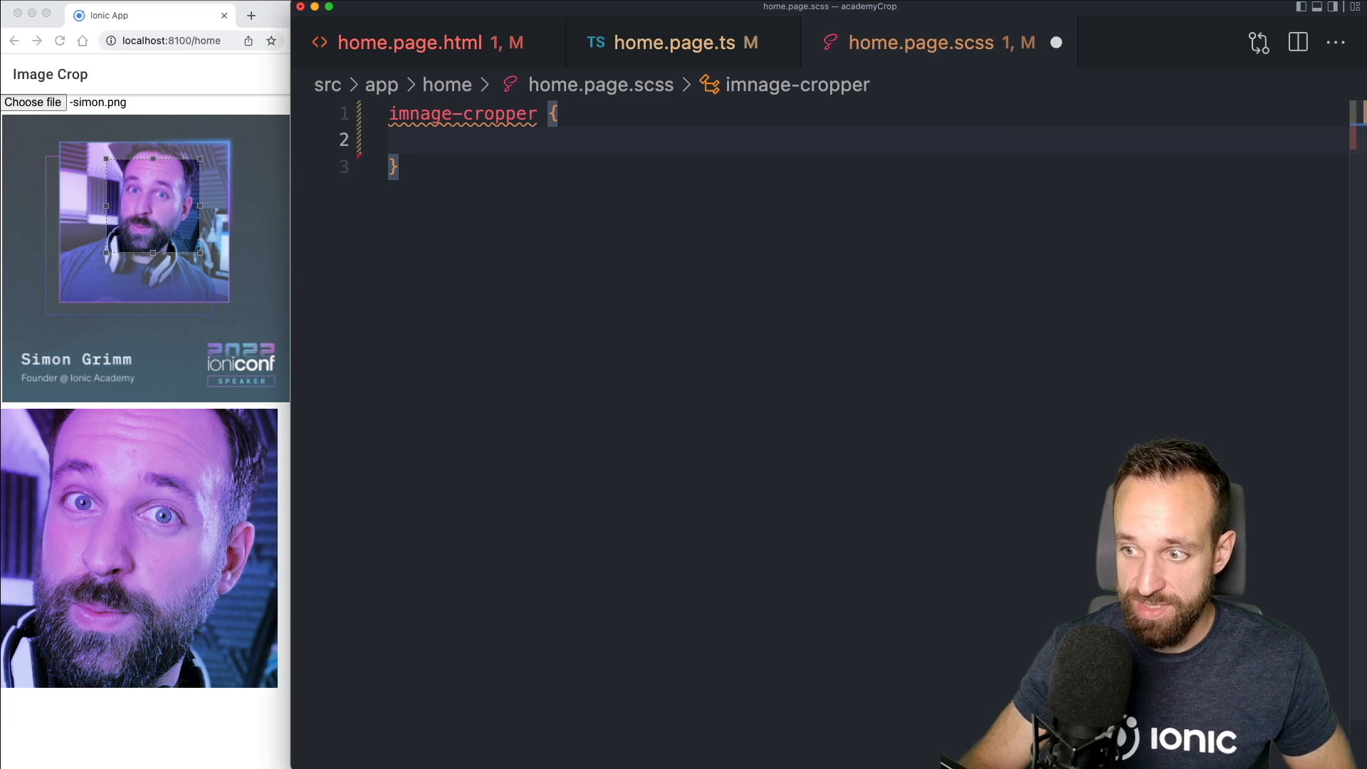
click(458, 141)
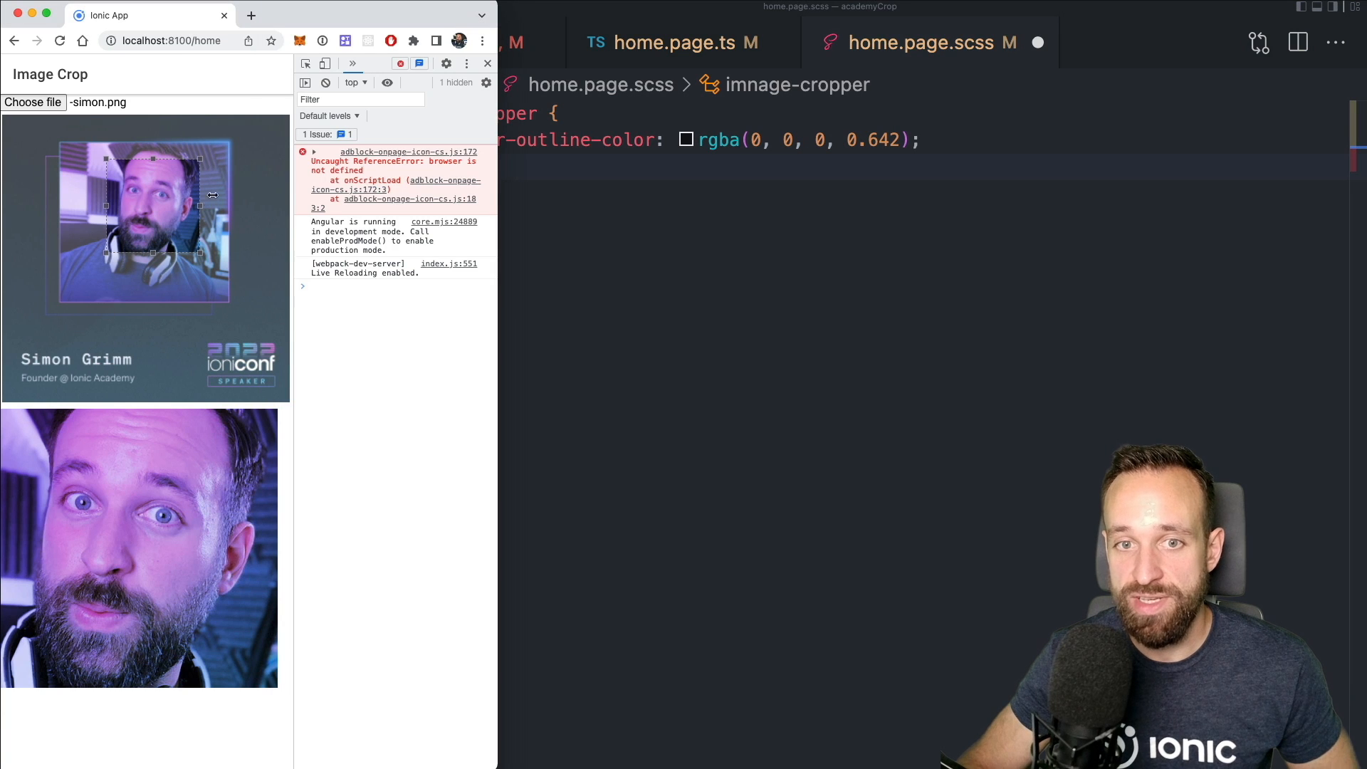
click(487, 63)
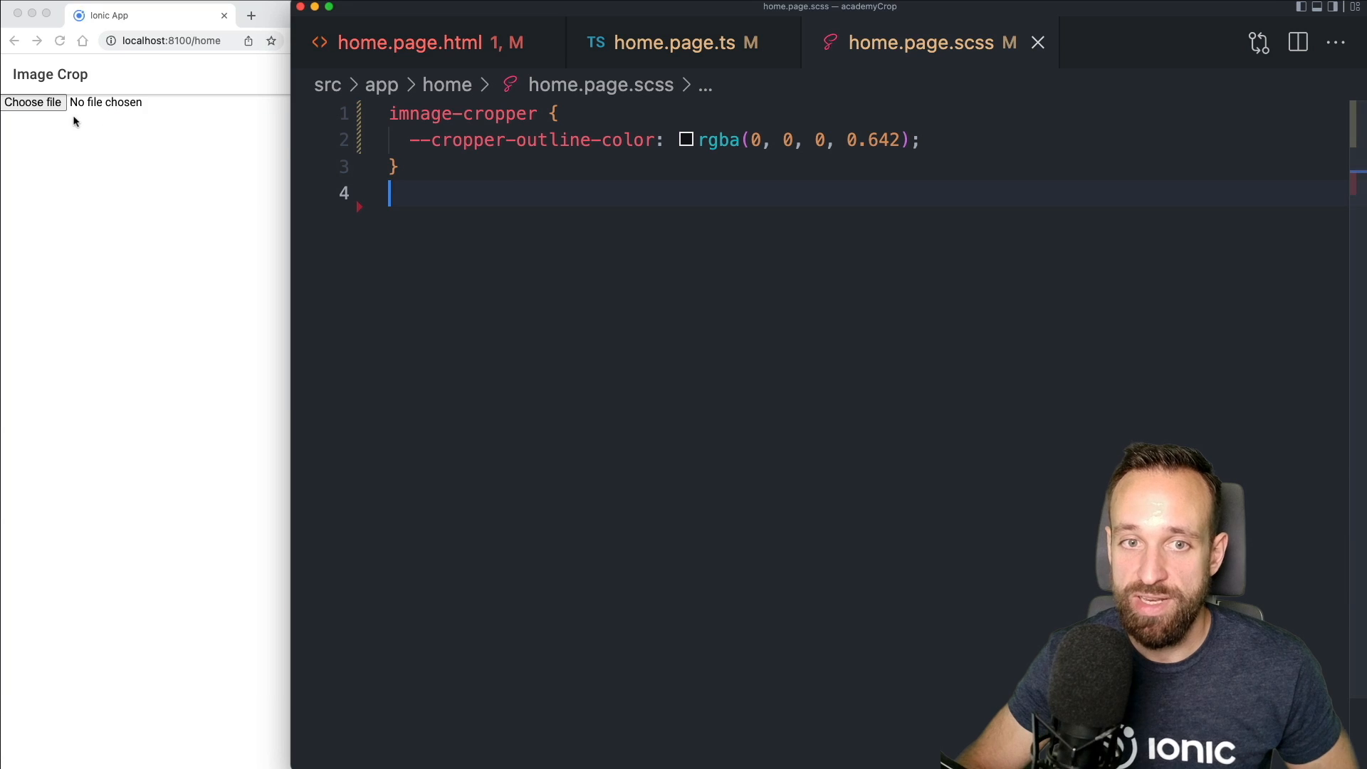
click(32, 102)
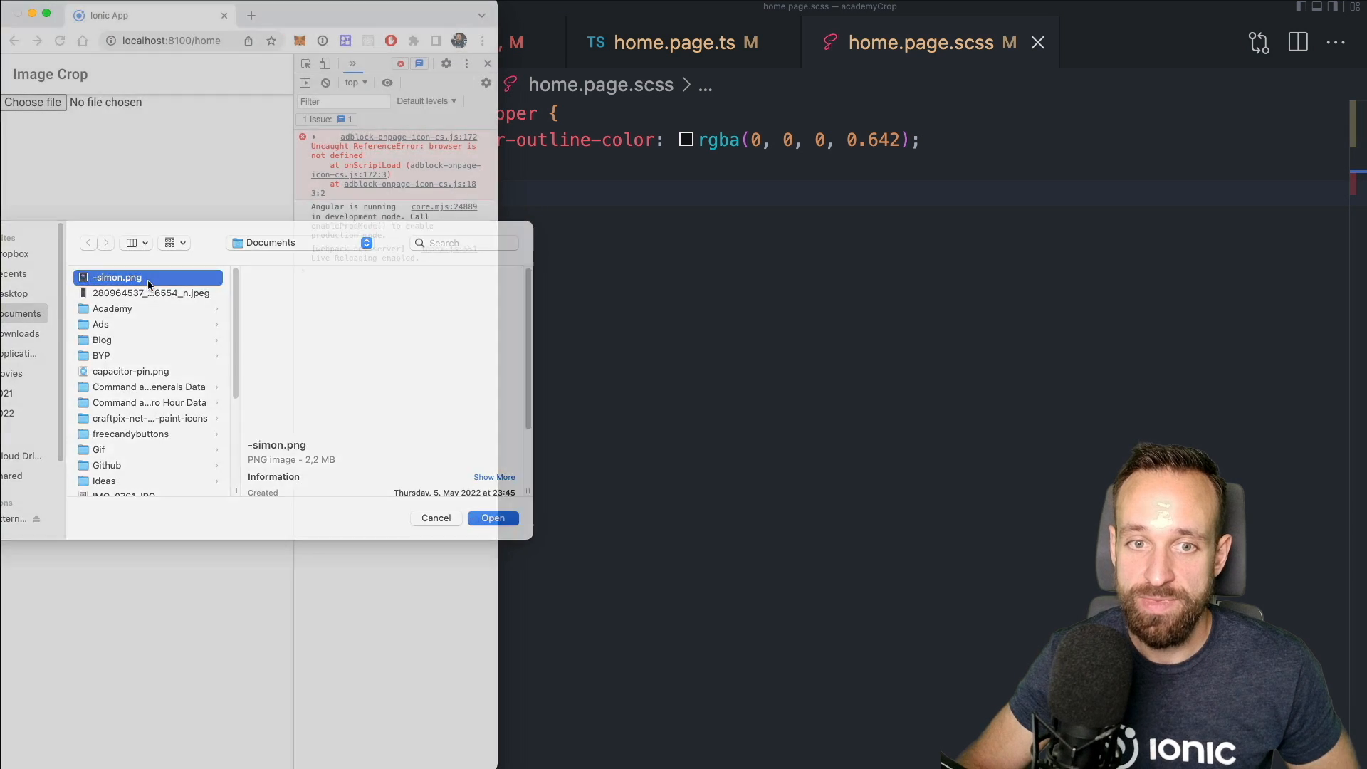
click(493, 517)
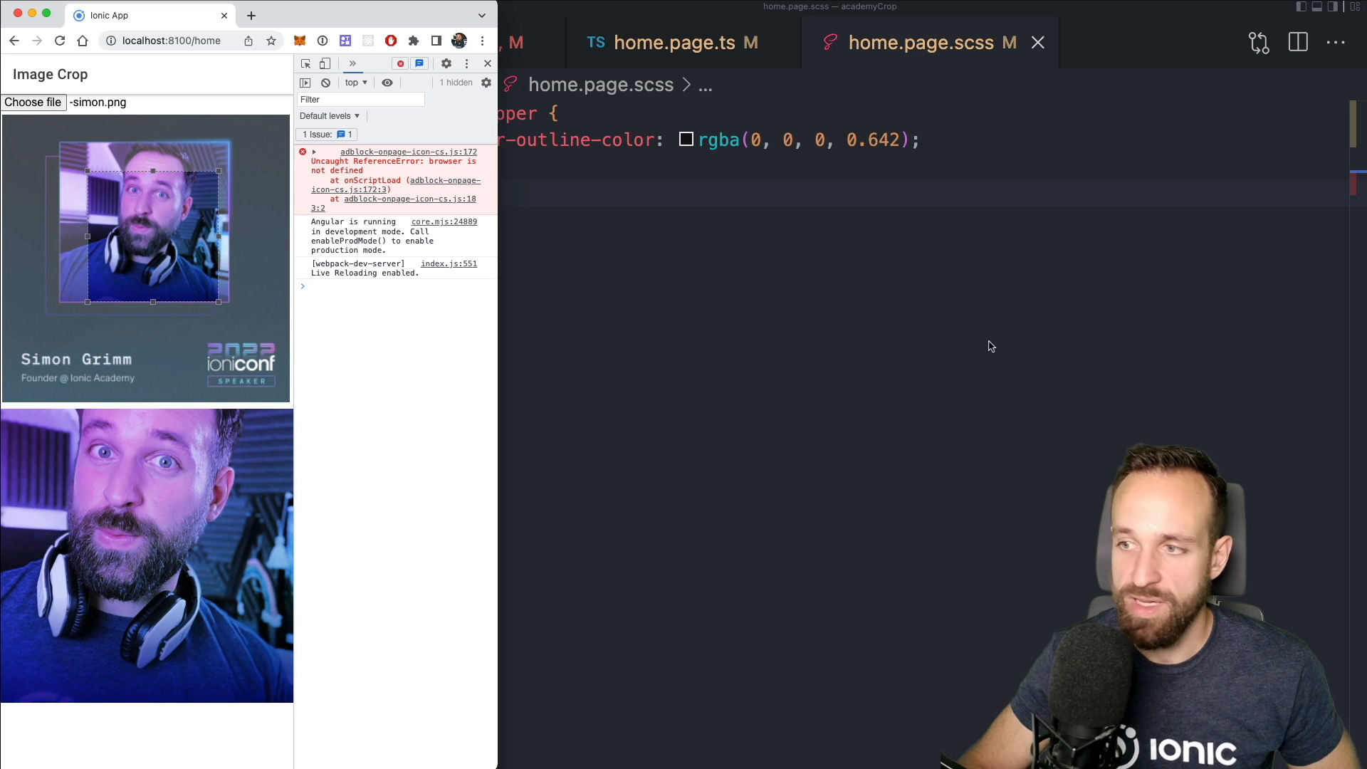
mouse_move(922, 287)
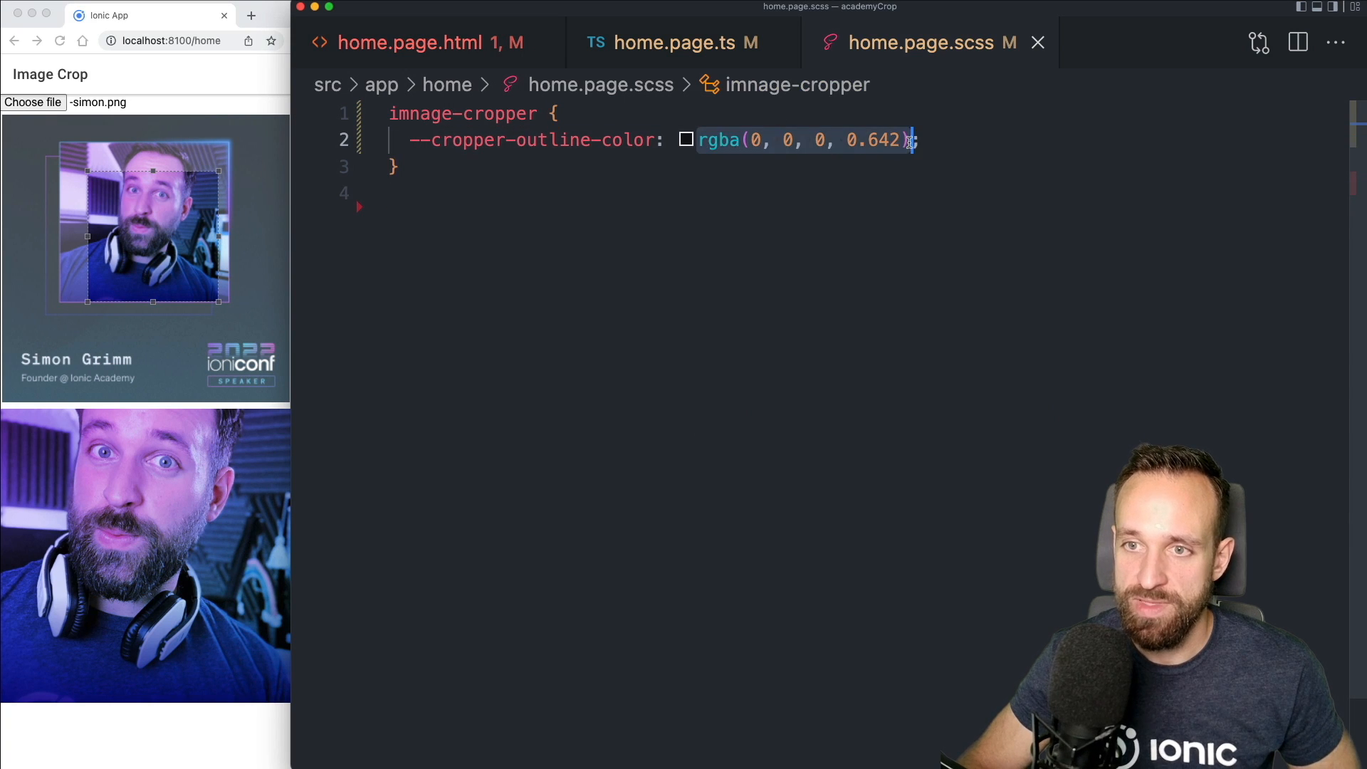
Set --cropper-outline-color to red and reload the image to preview it
text(red)
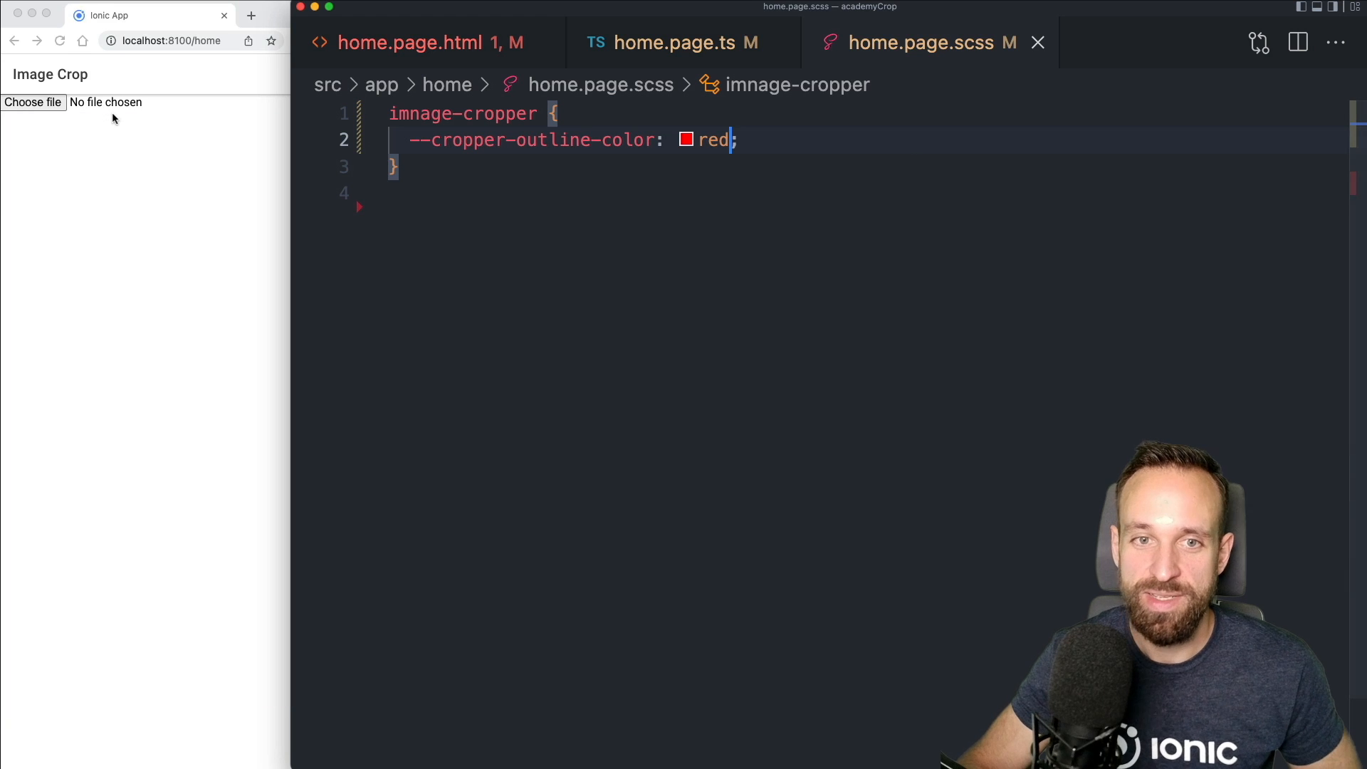
click(32, 102)
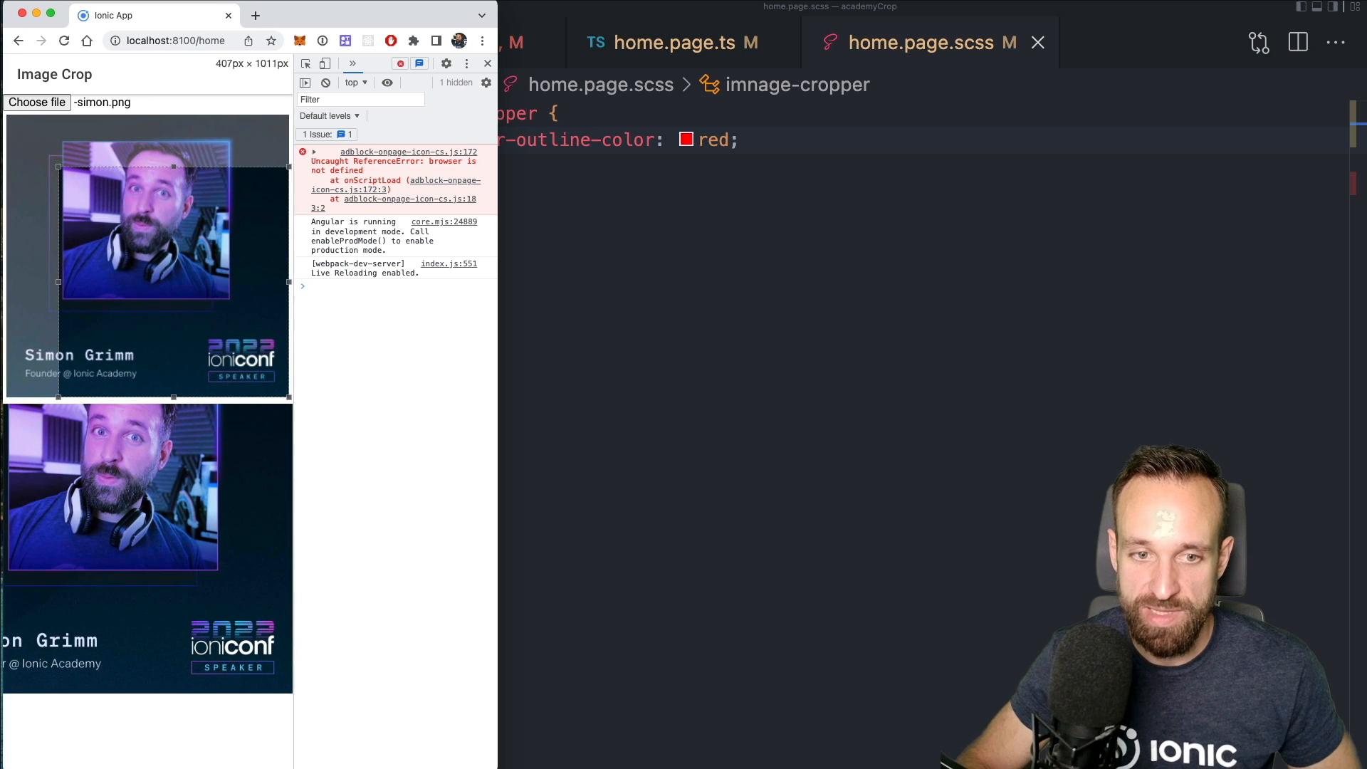
click(487, 62)
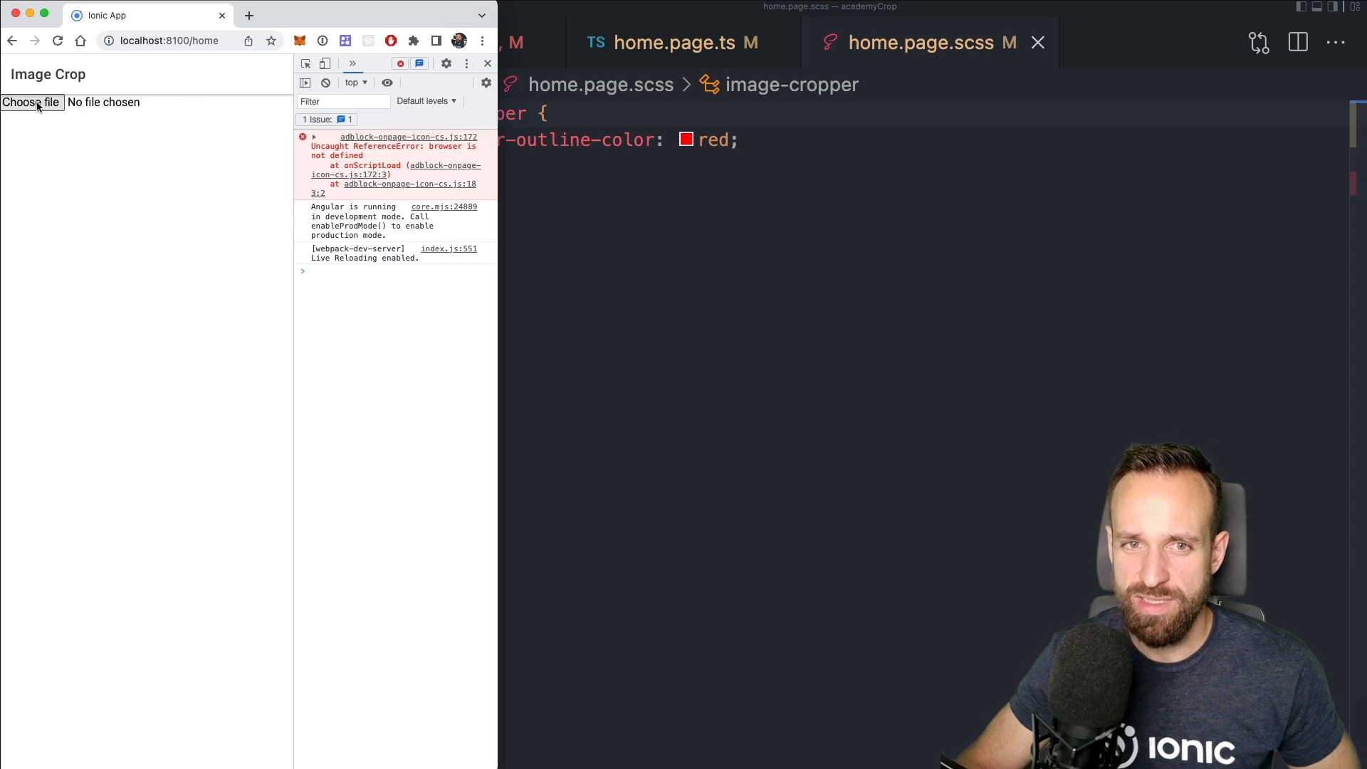
click(31, 102)
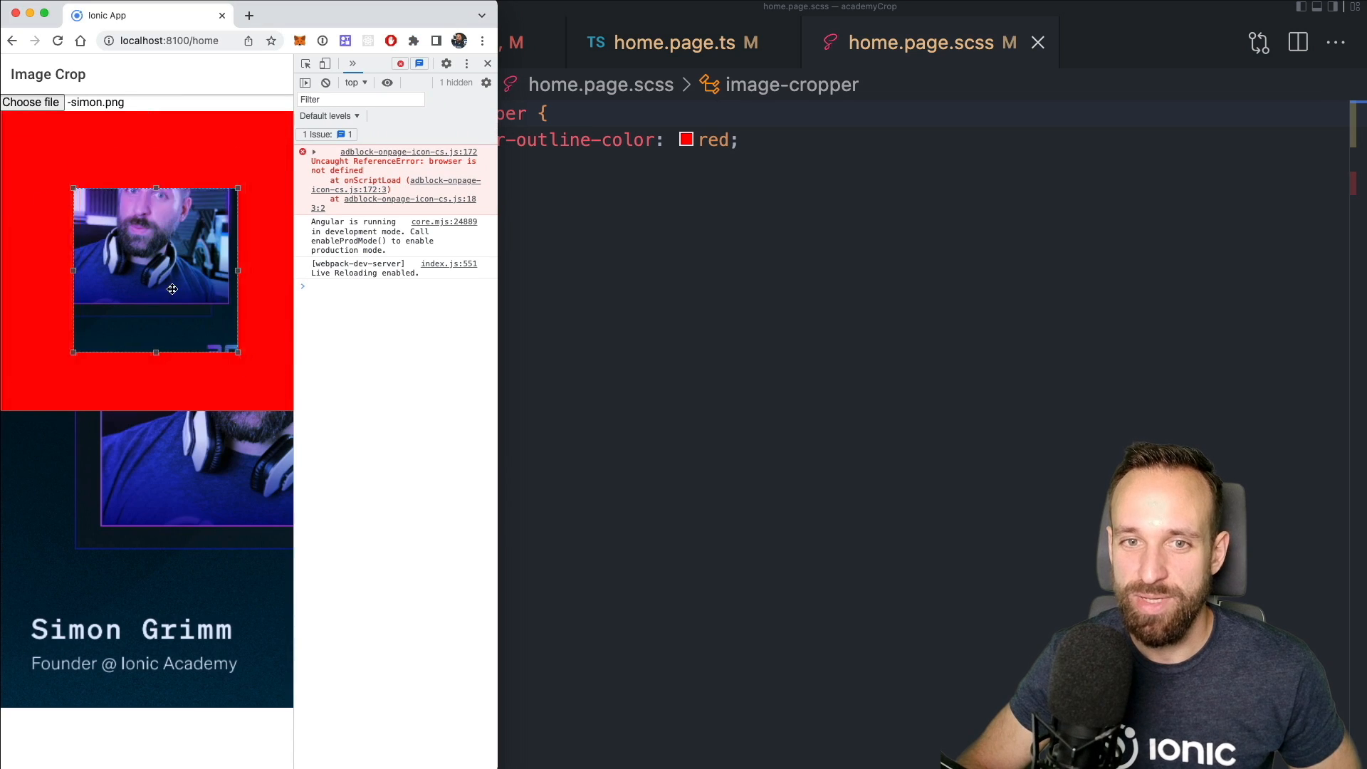
click(487, 62)
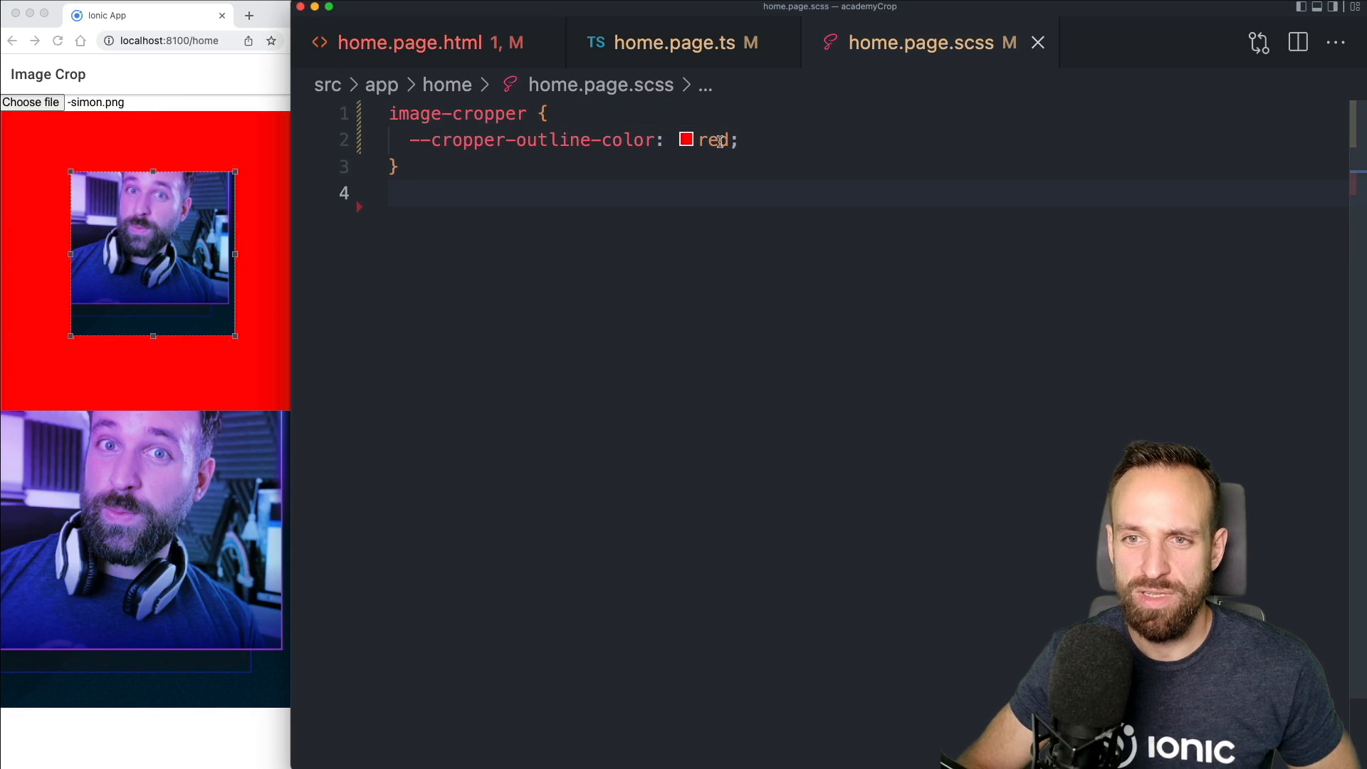
Change the outline colour to rgba(0, 0, 0, 0.642) and reload the image
text(rgba(0, 0, 0, 0.642))
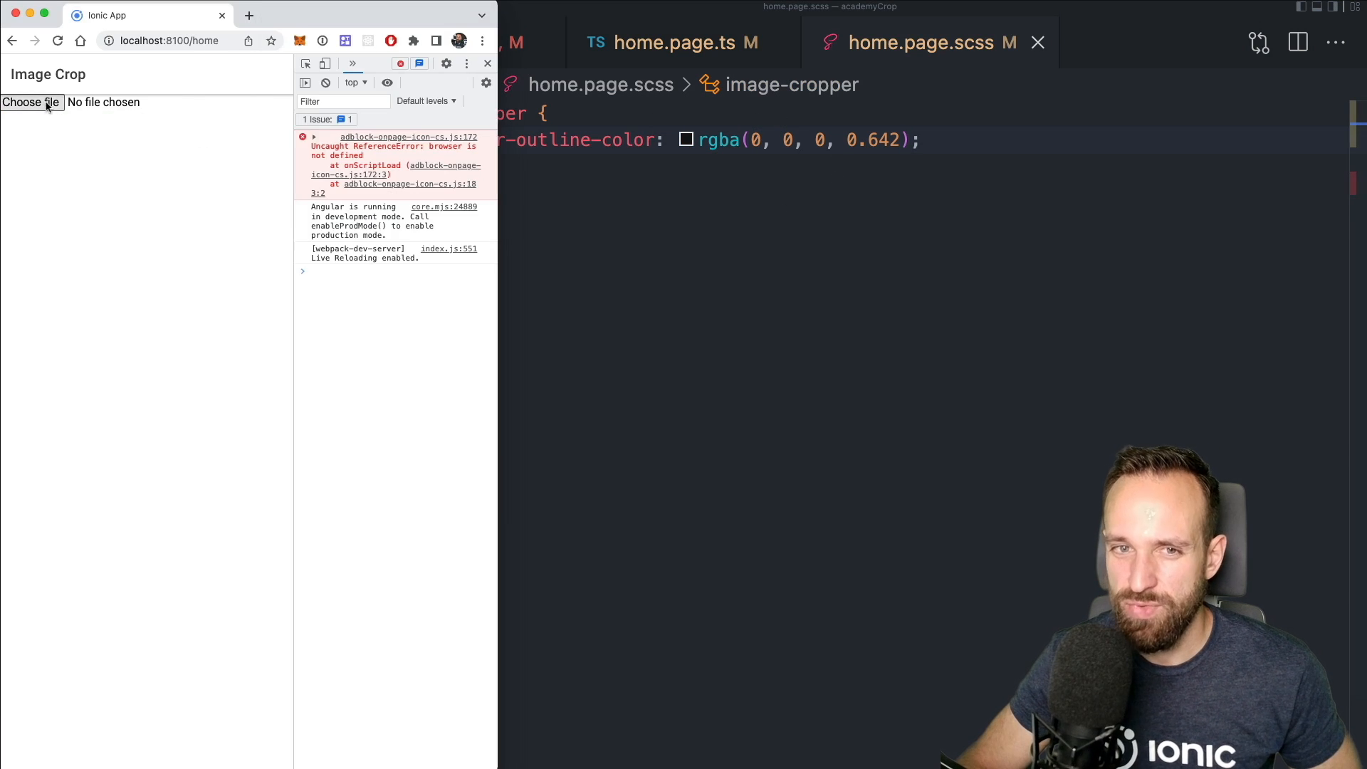
click(30, 102)
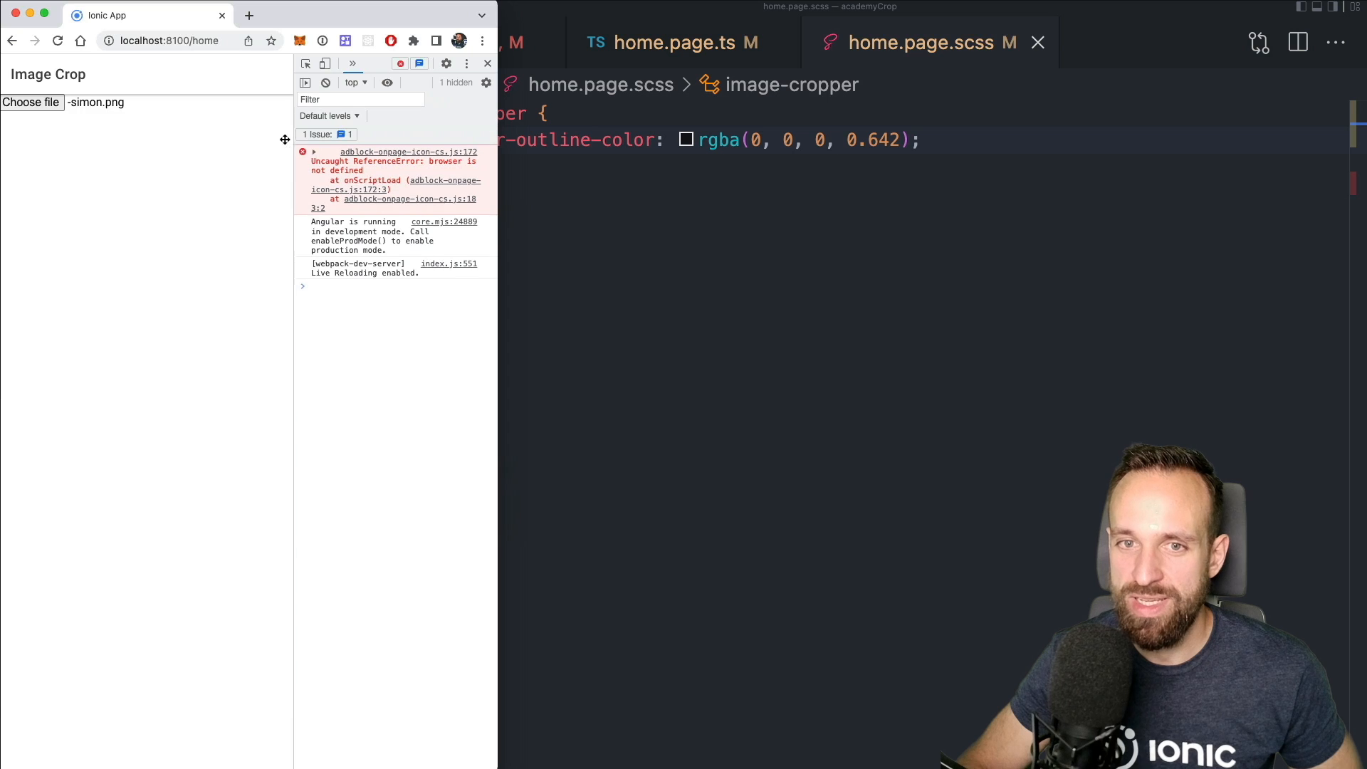
click(30, 102)
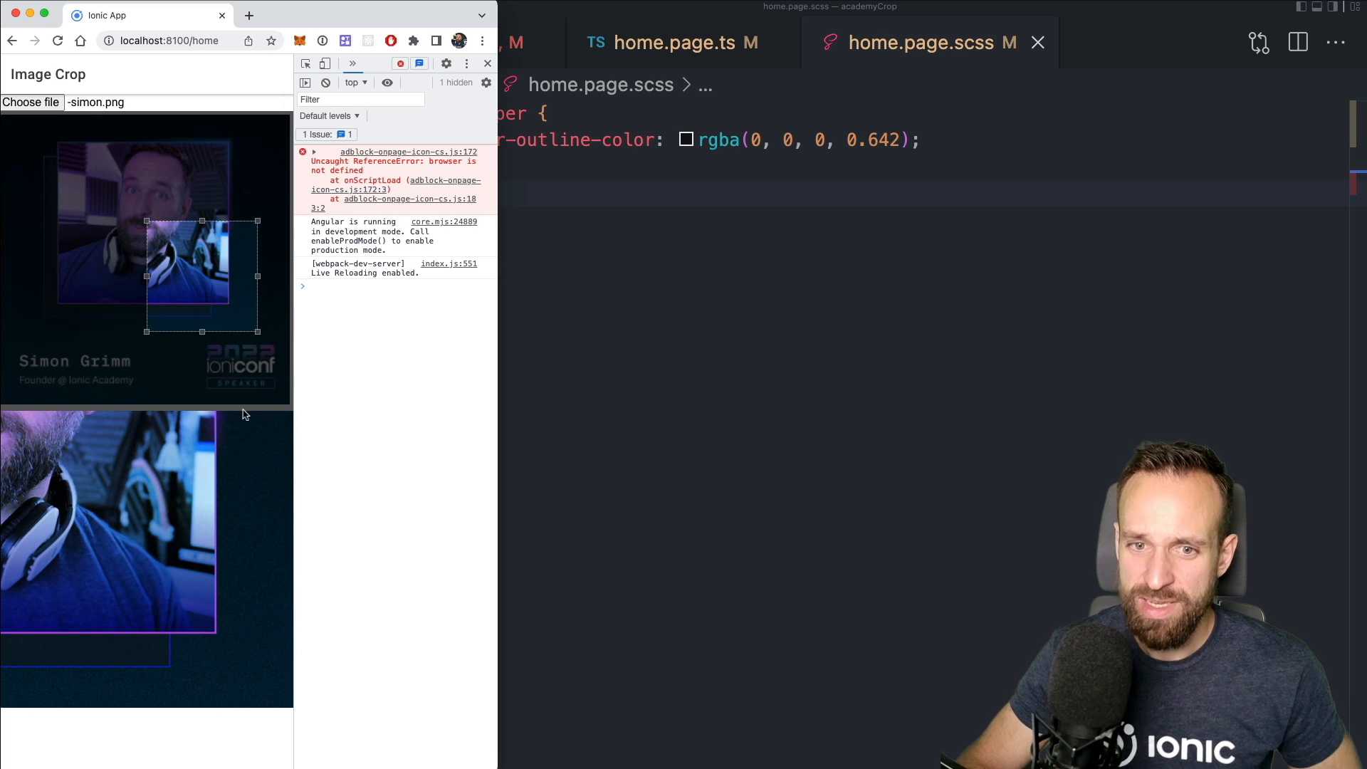
mouse_move(818, 255)
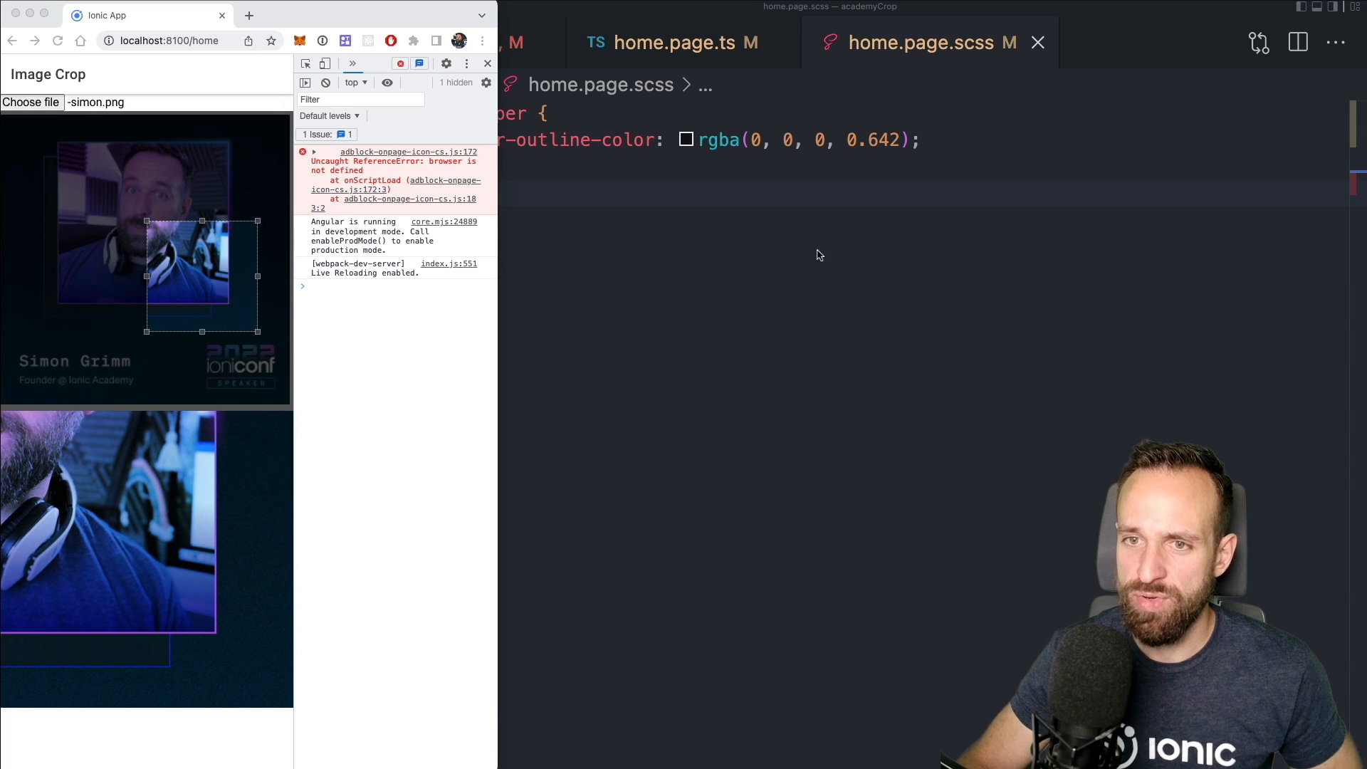
Set --cropper-overlay-color on image-cropper, testing red in the browser before restoring var(--ion-background-color)
click(487, 62)
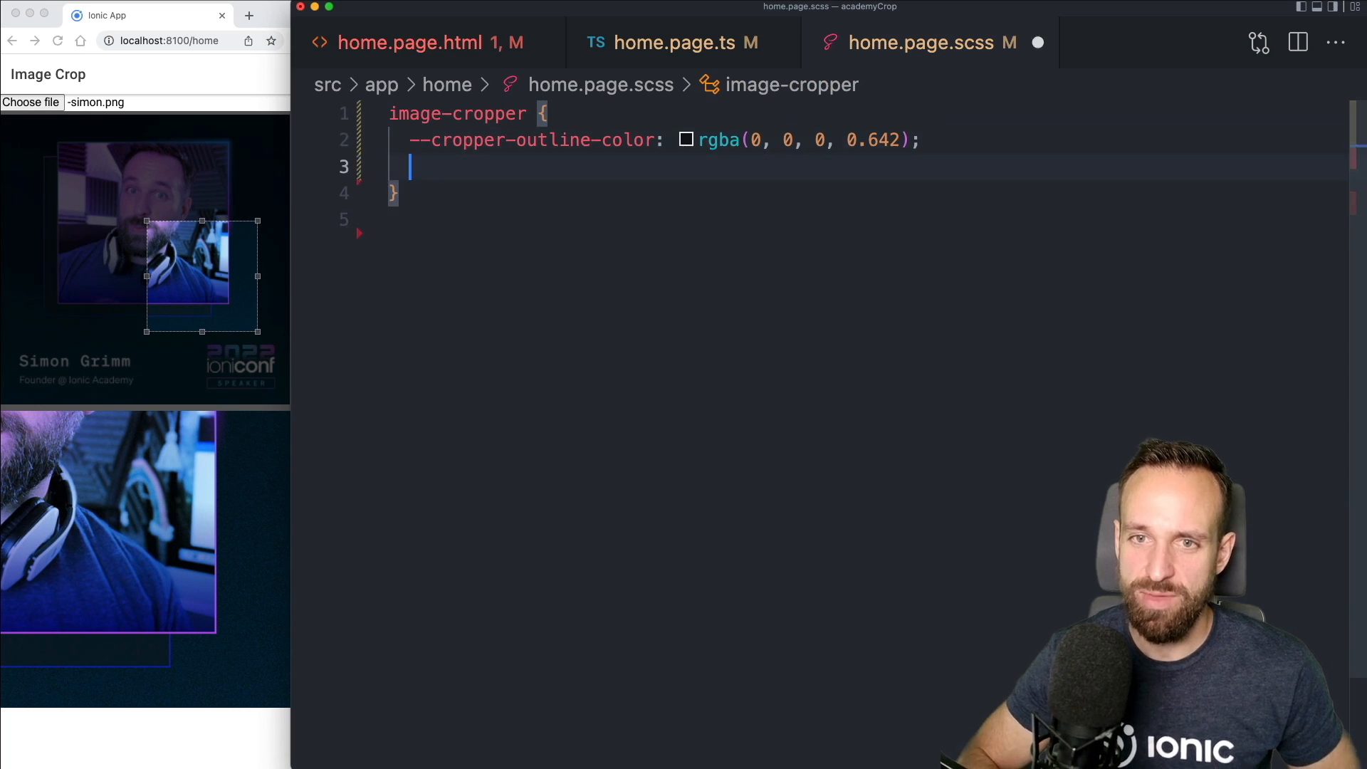
text(--cropper-overlay-color: var(--ion-background-color);)
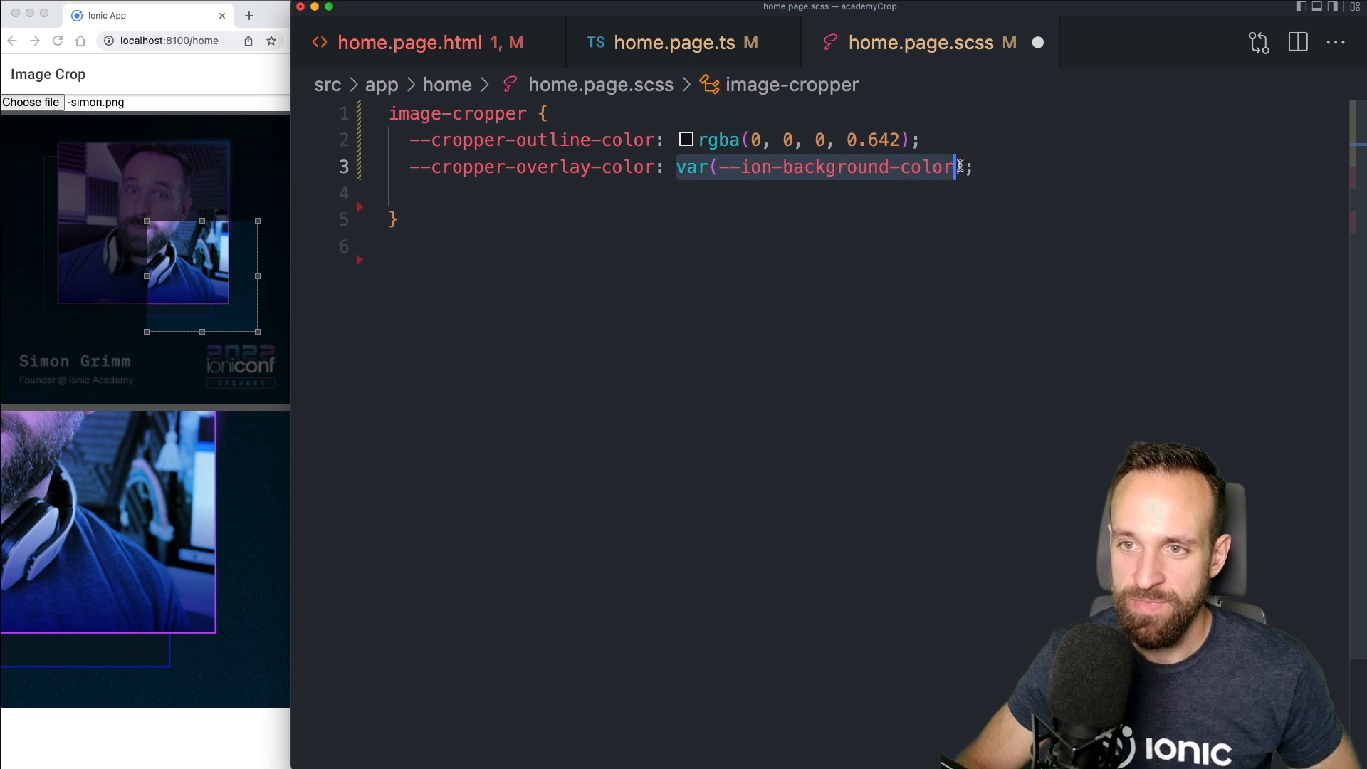
text(red;)
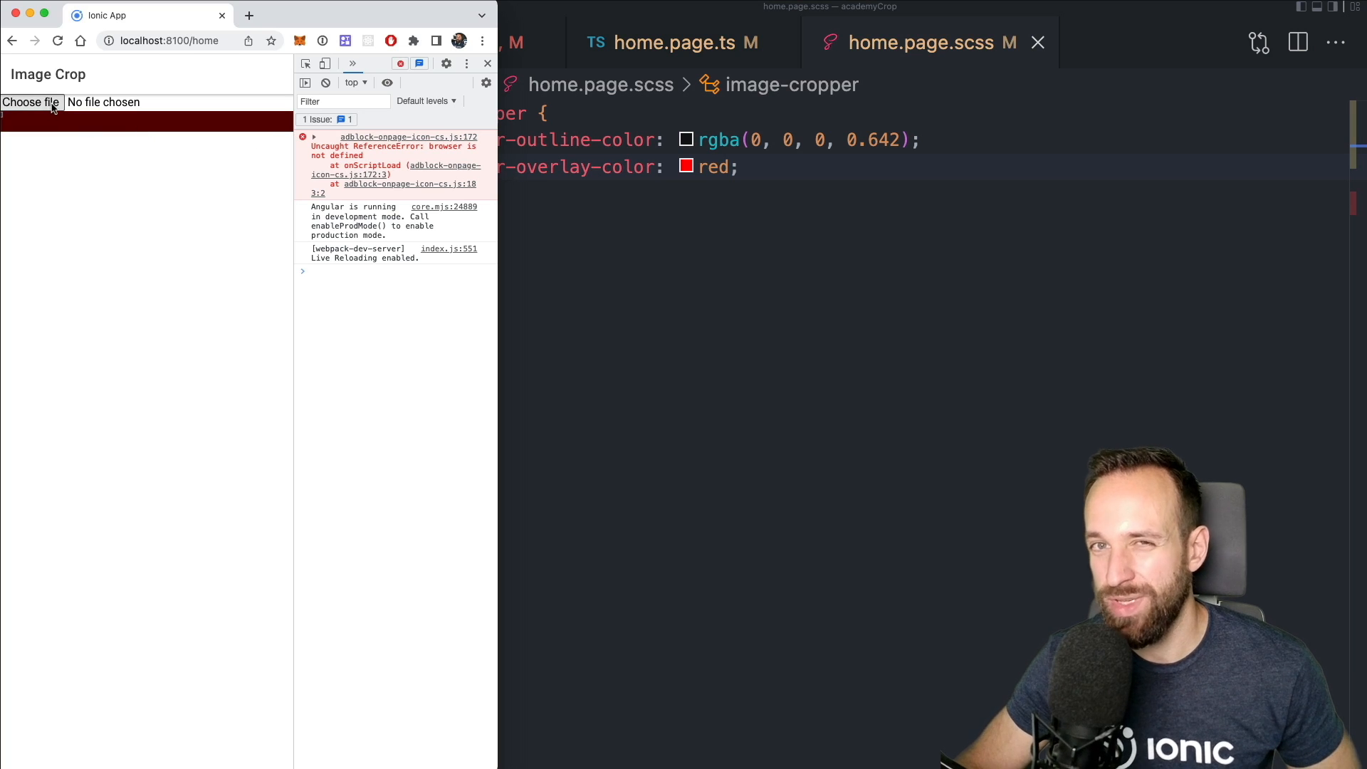
click(31, 102)
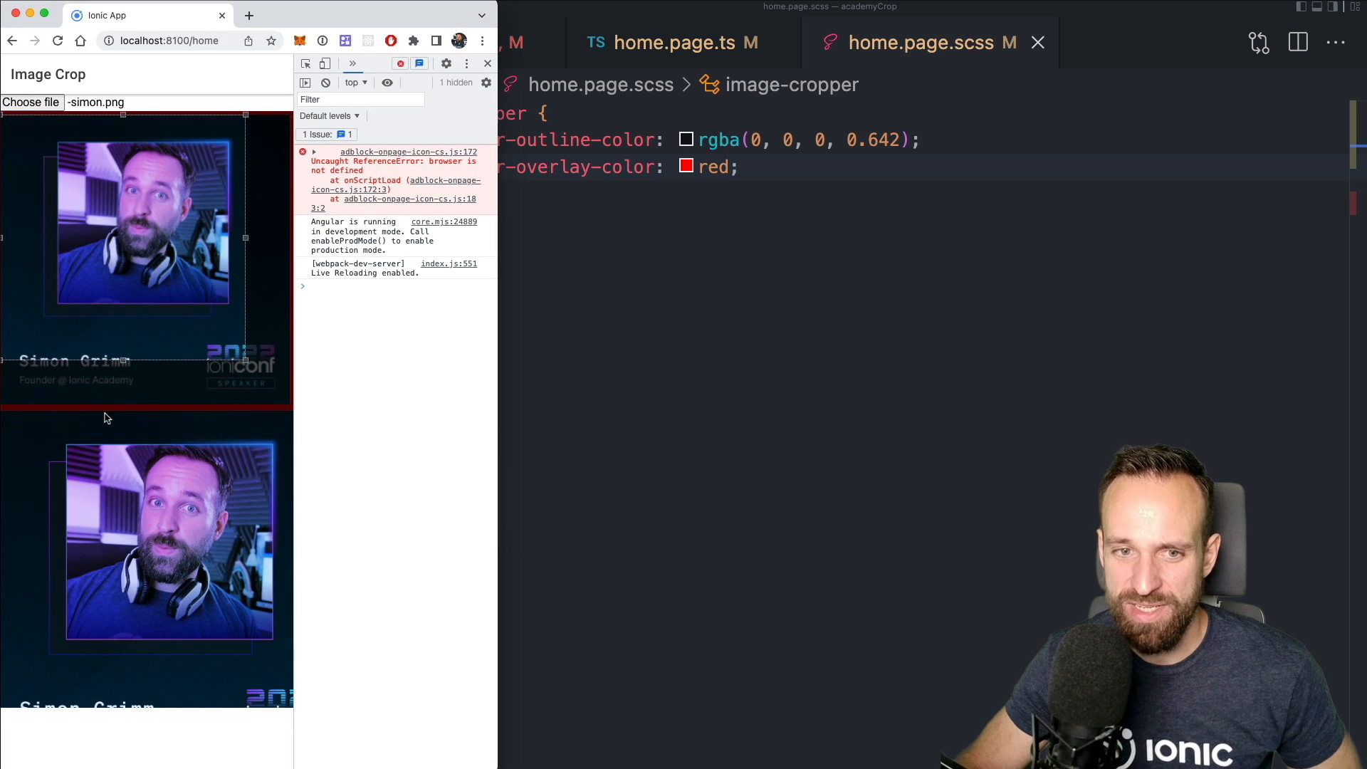
mouse_move(857, 303)
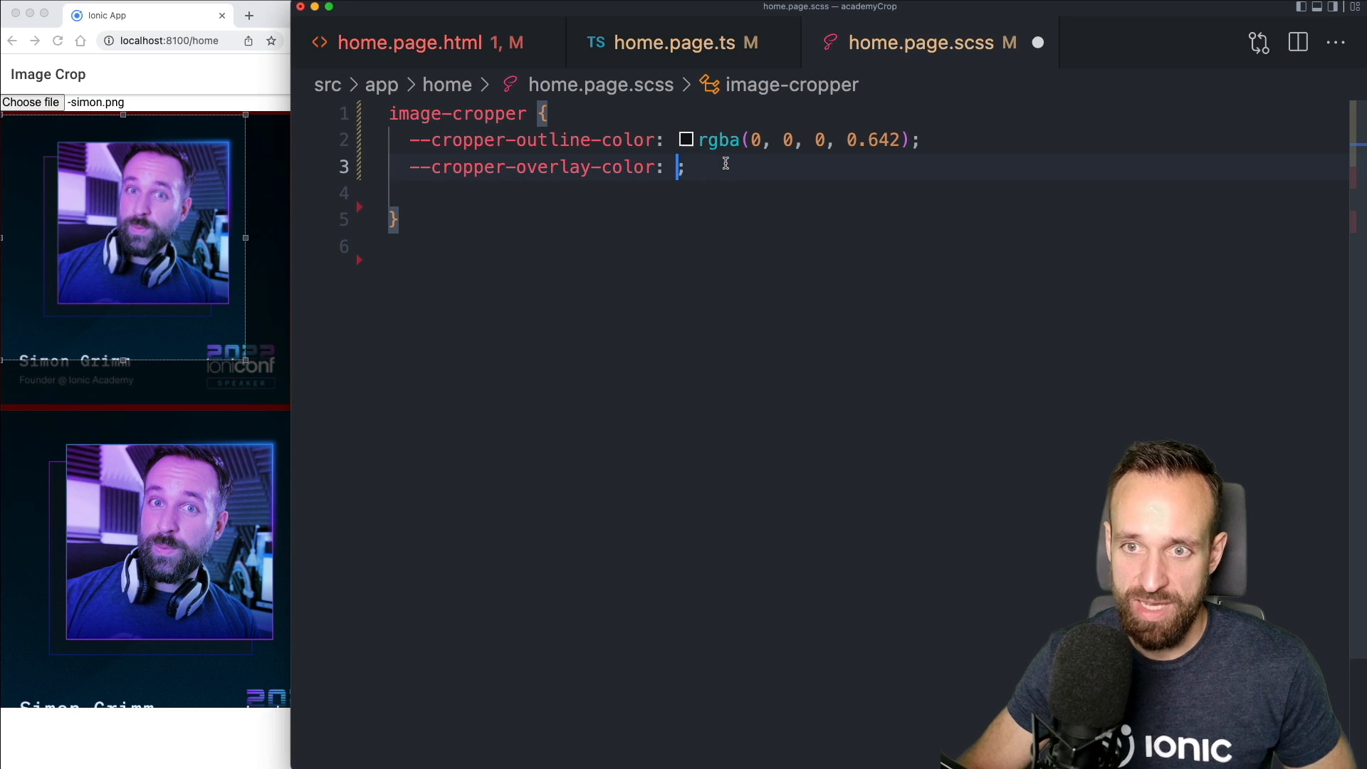
text(var(--ion-background-color))
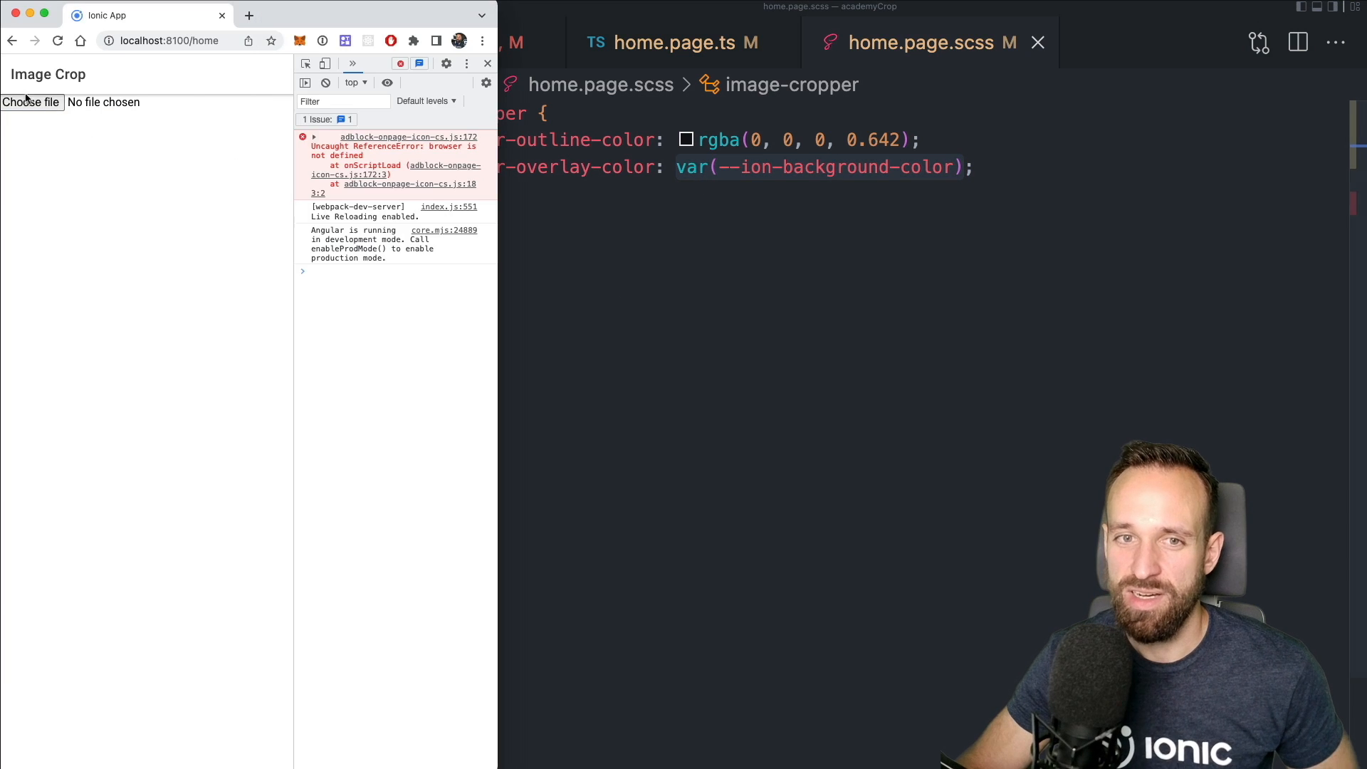
click(31, 102)
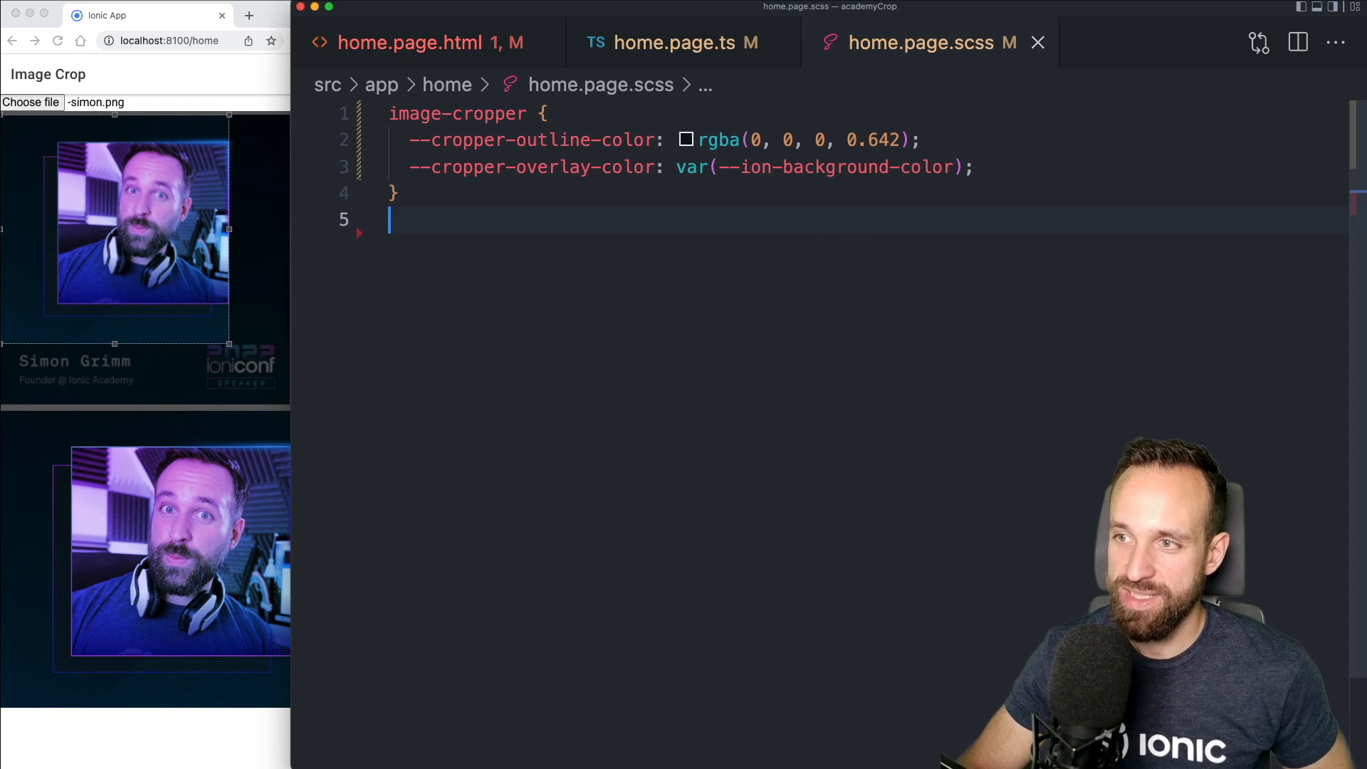
Add <ion-row *ngIf="myImage"> to home.page.html after checking the component code
click(685, 42)
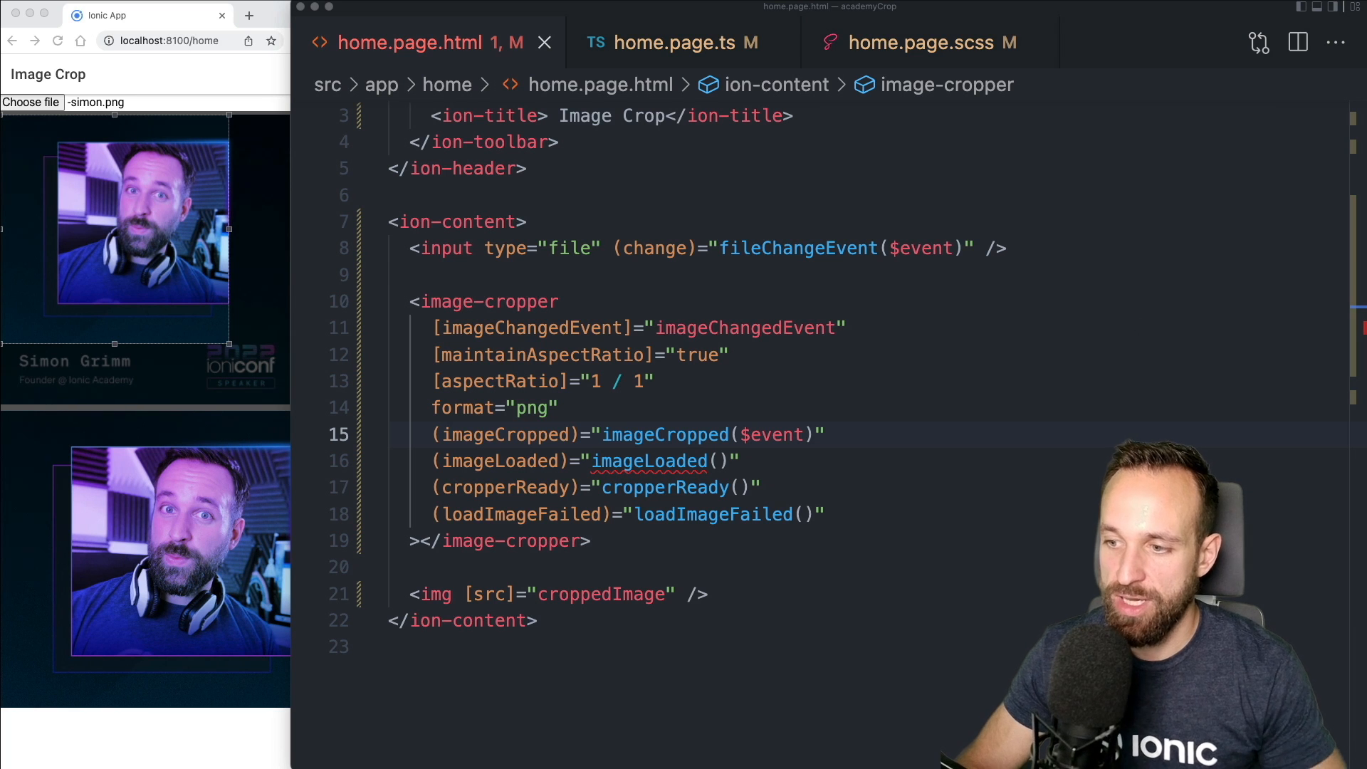
click(563, 407)
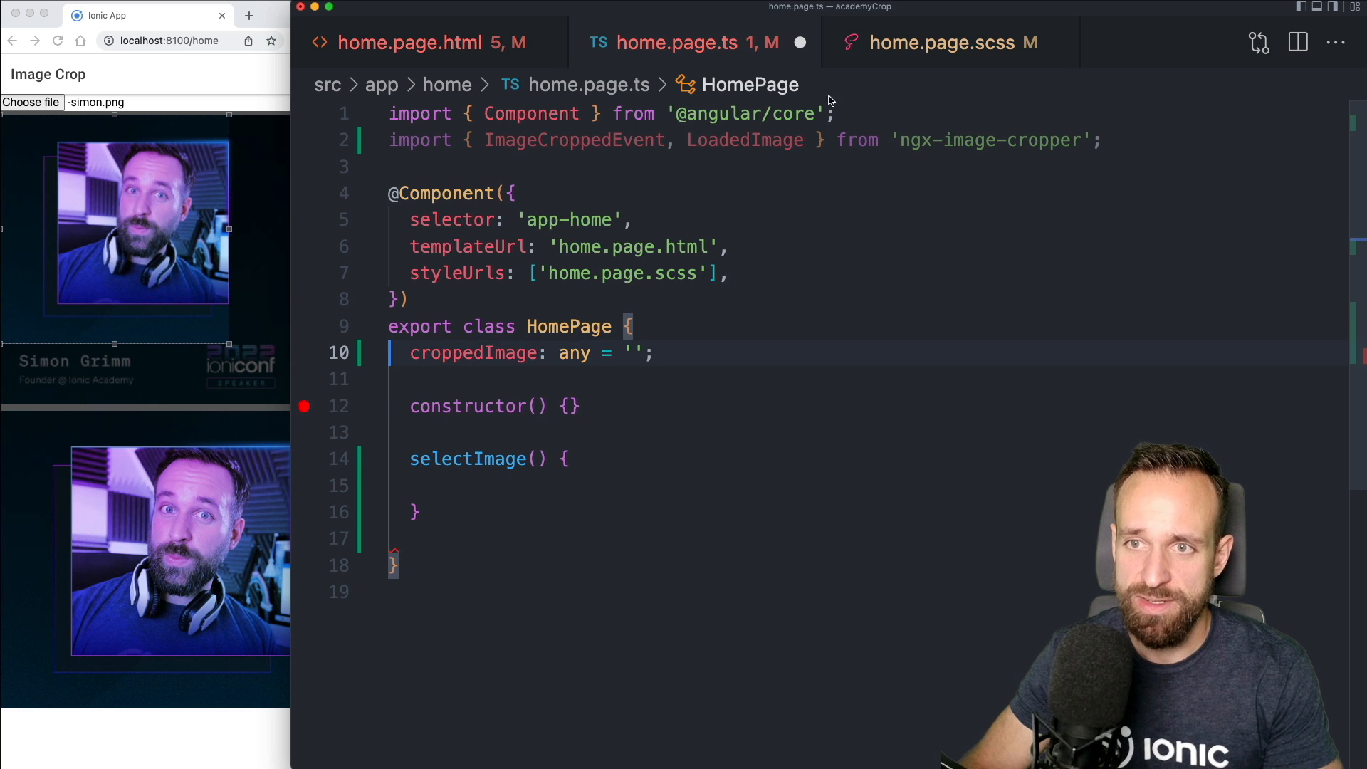
click(408, 42)
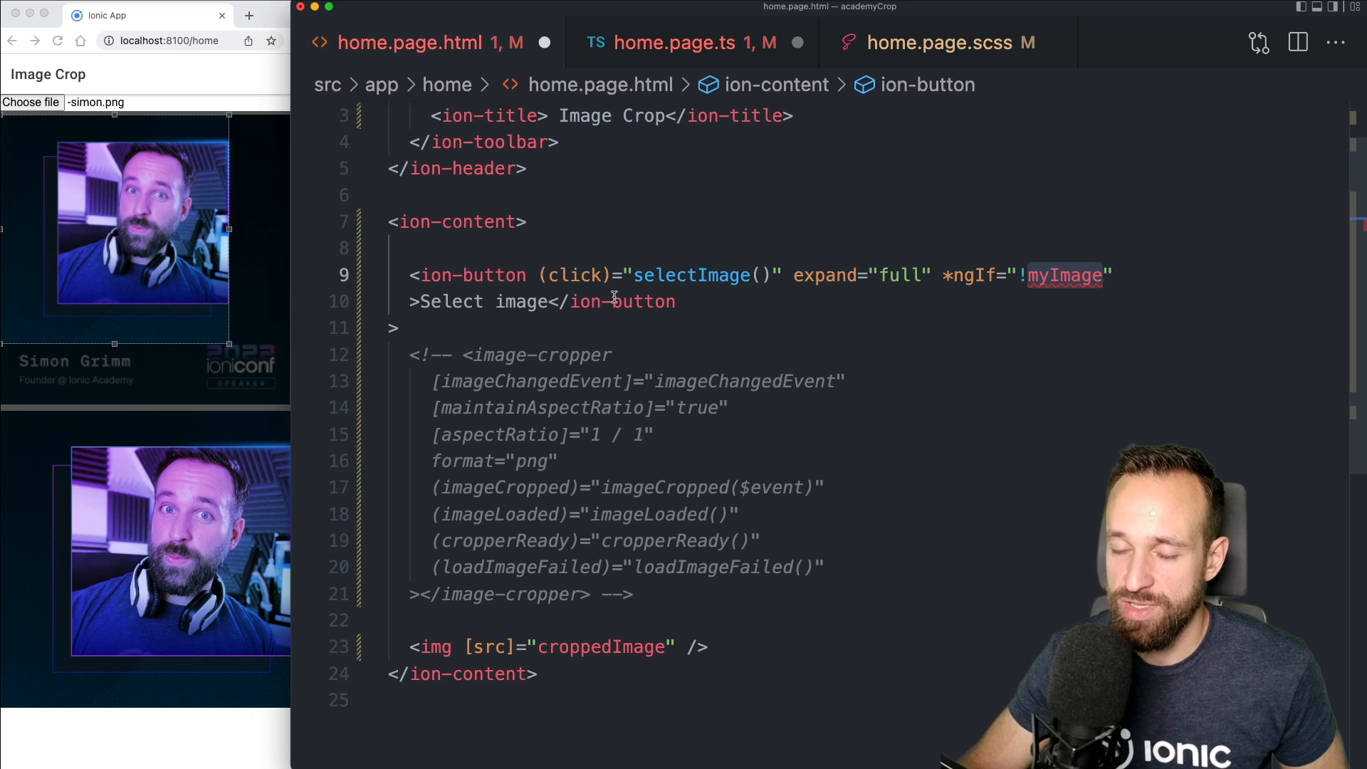
mouse_move(661, 42)
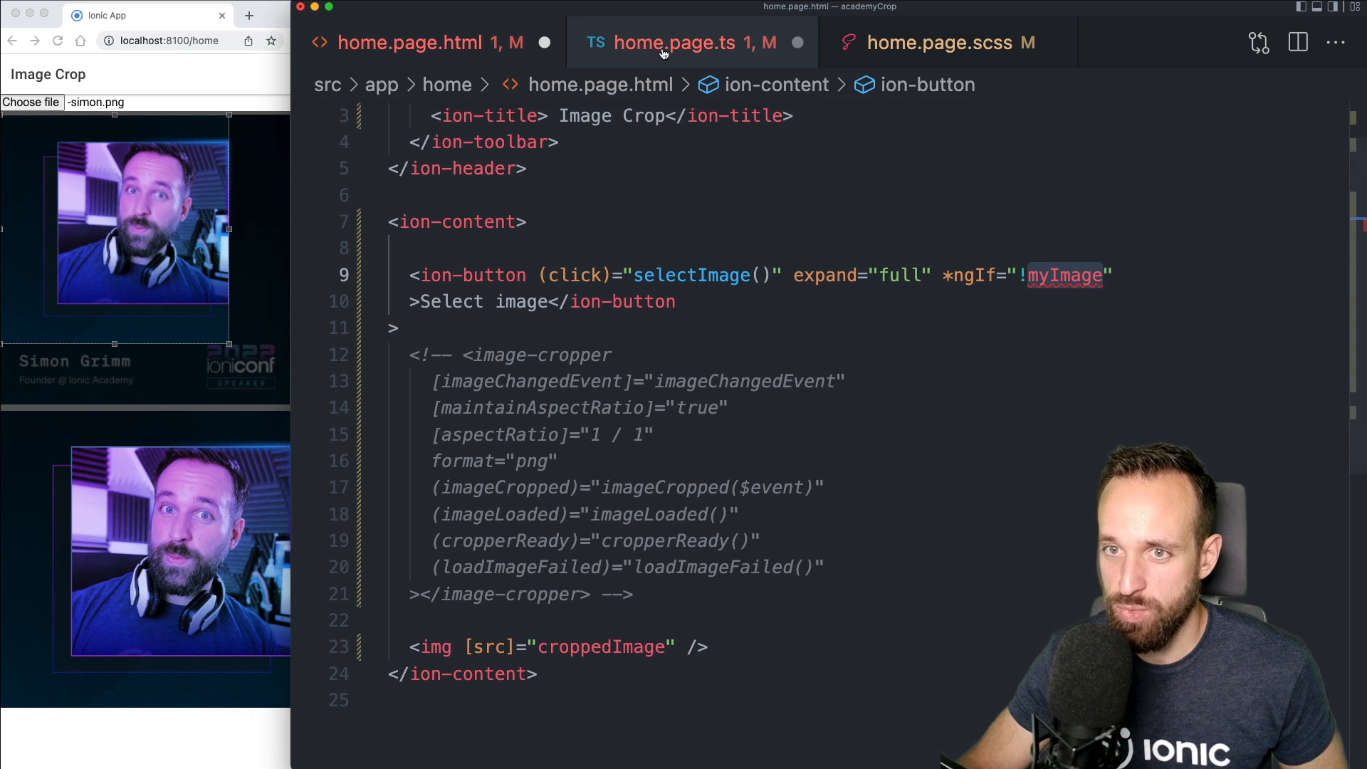
click(427, 327)
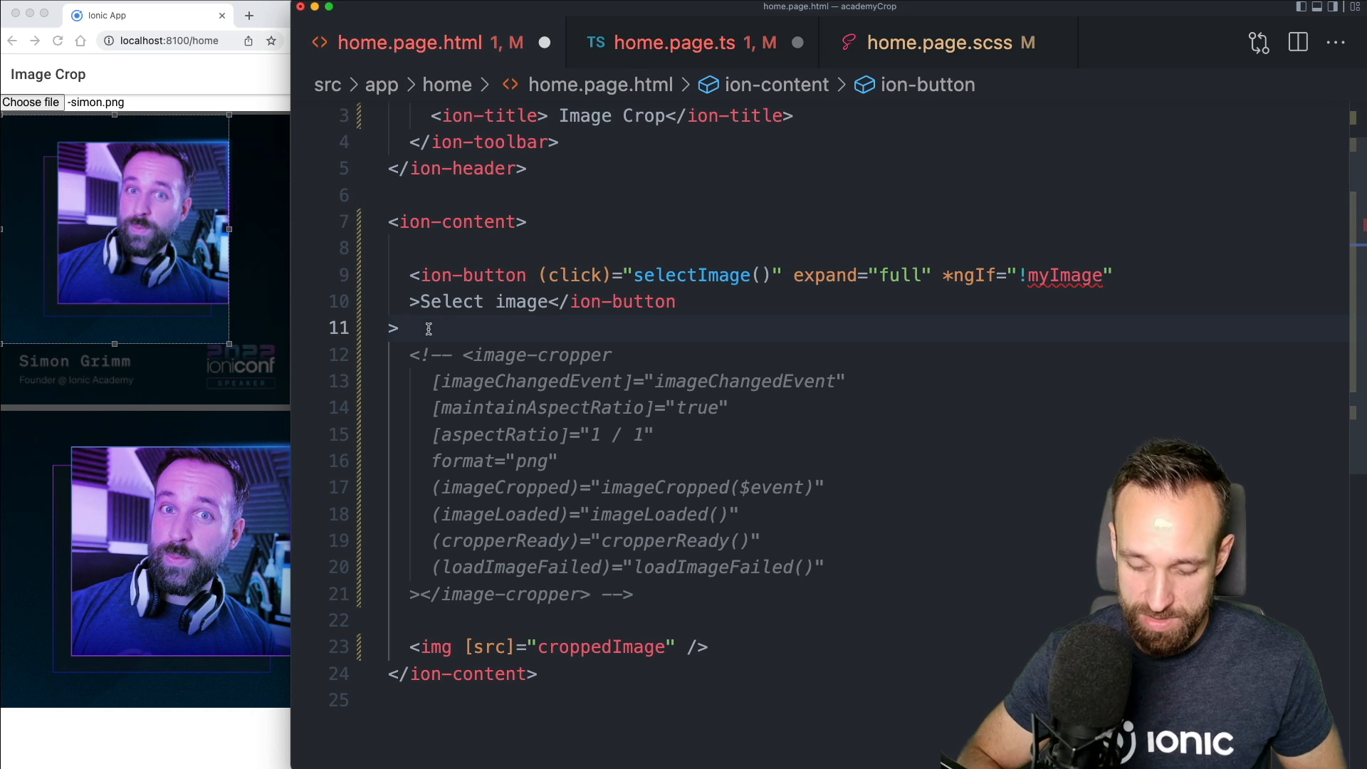
text(<ion-row *)
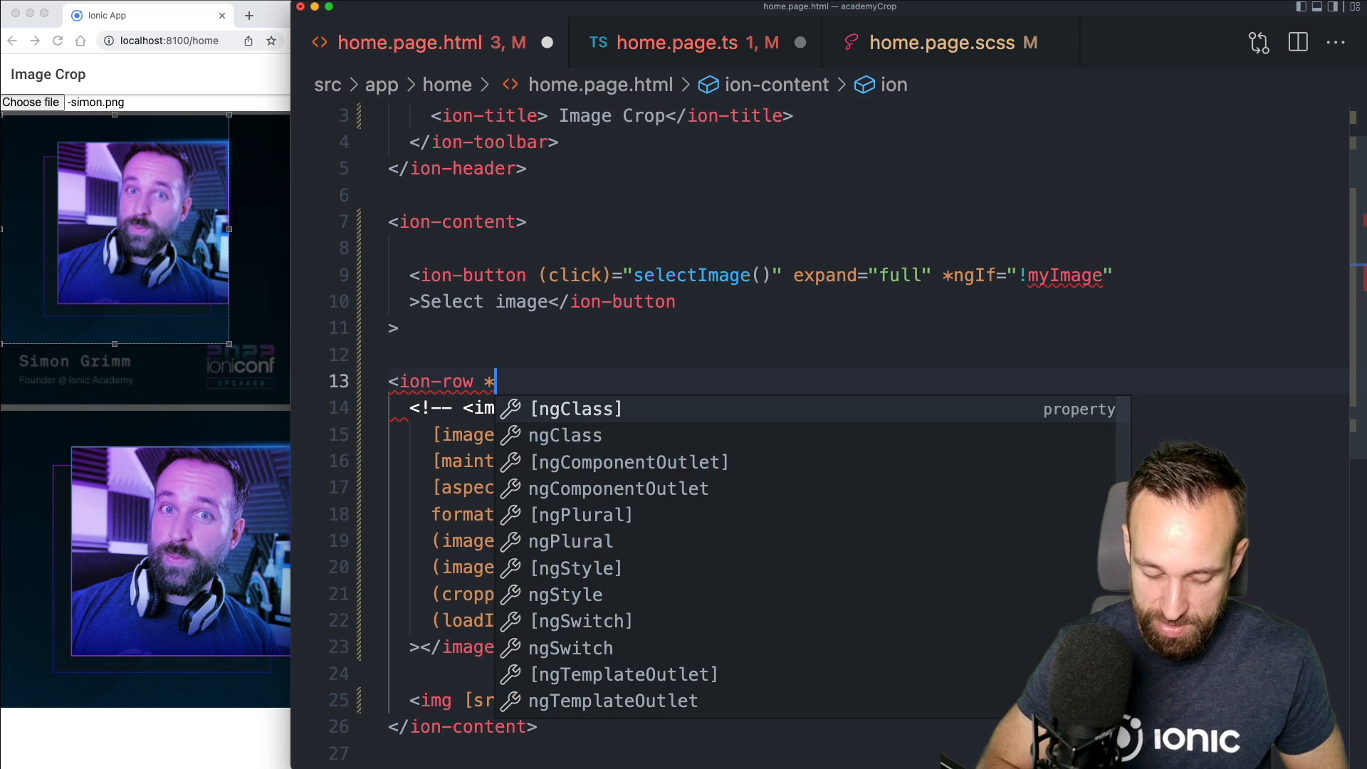
text(ngIf)
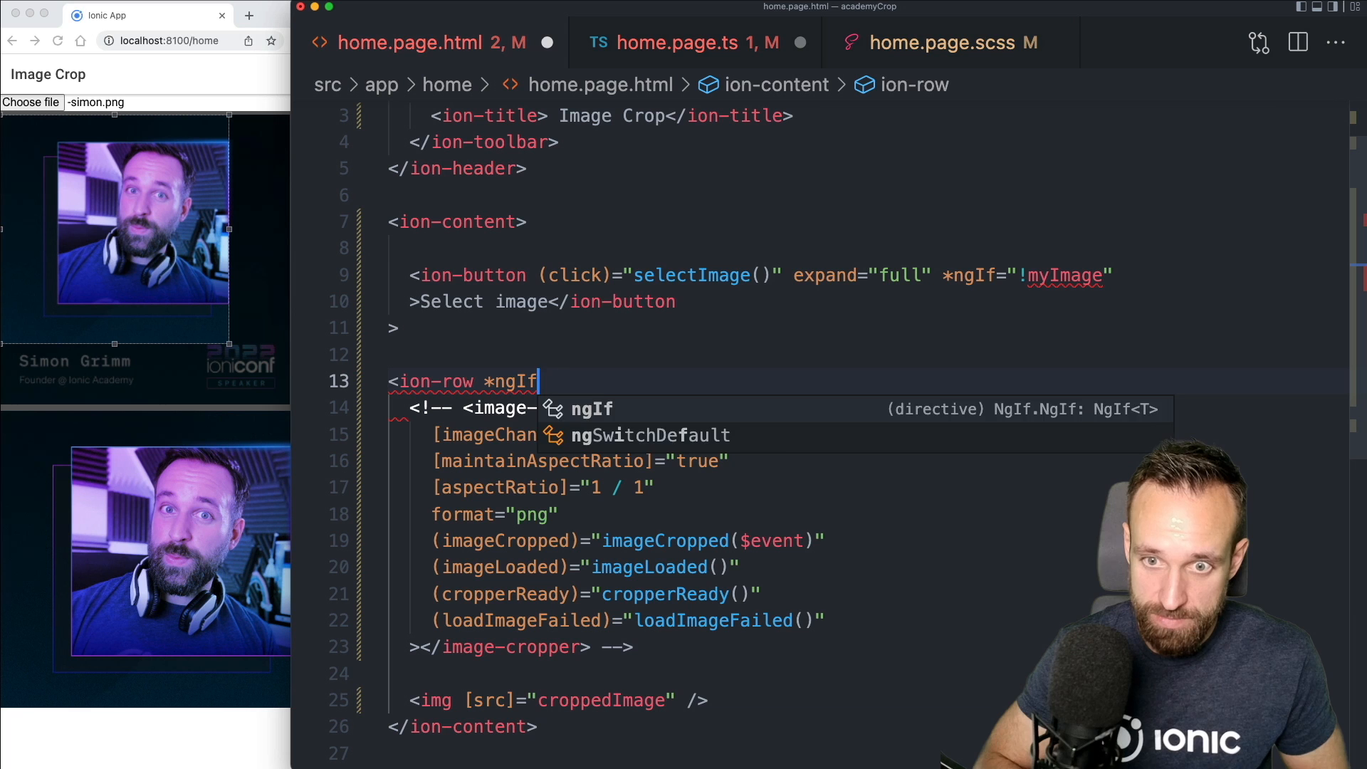
text(="myImage">)
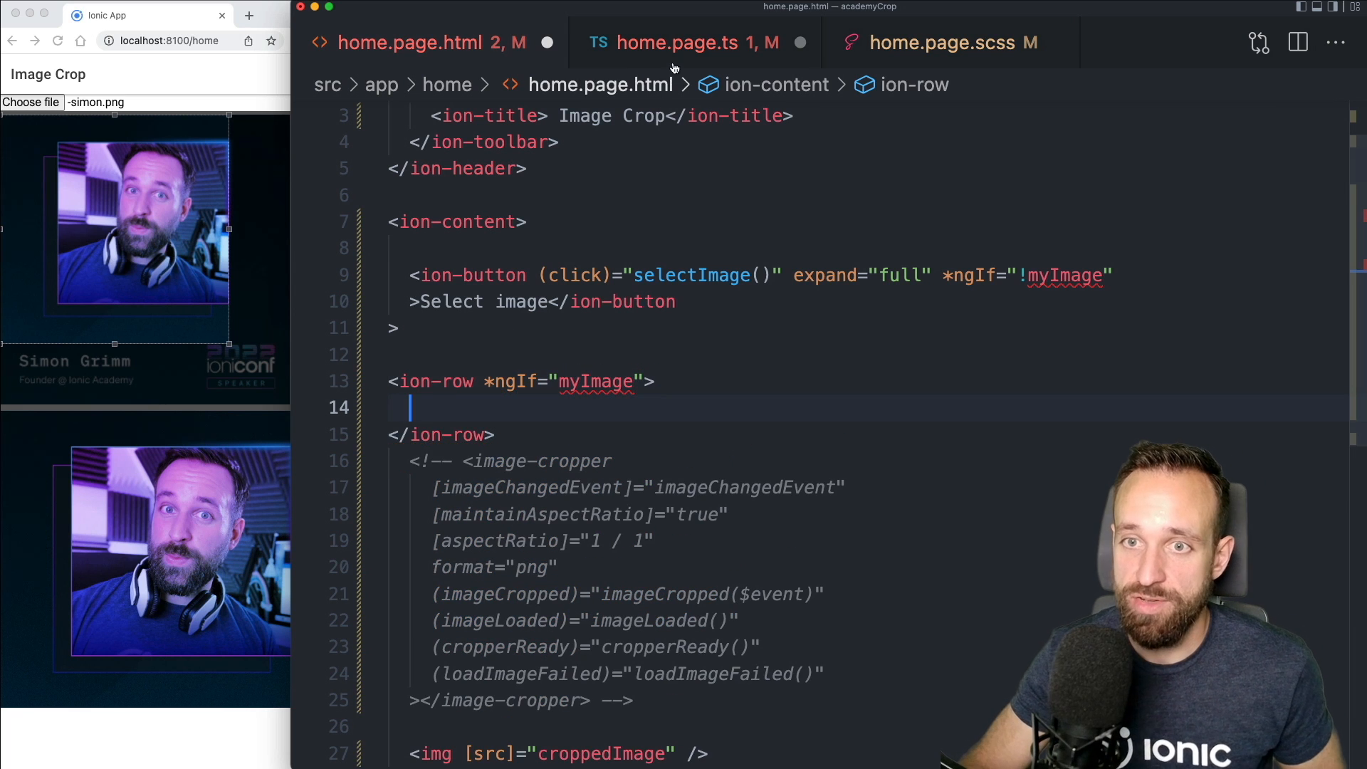
Initialize myImage to null in home.page.ts
click(684, 42)
text(myImage = n)
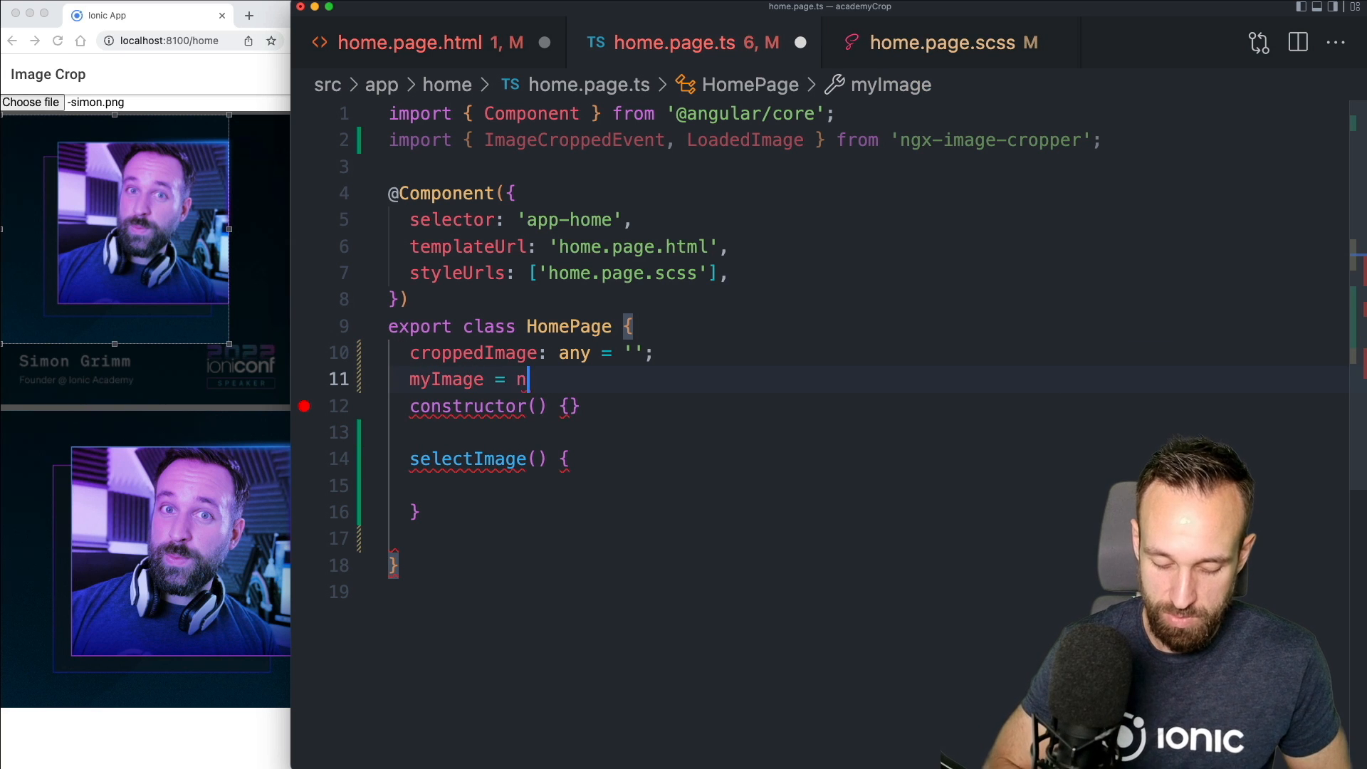
text(ull;)
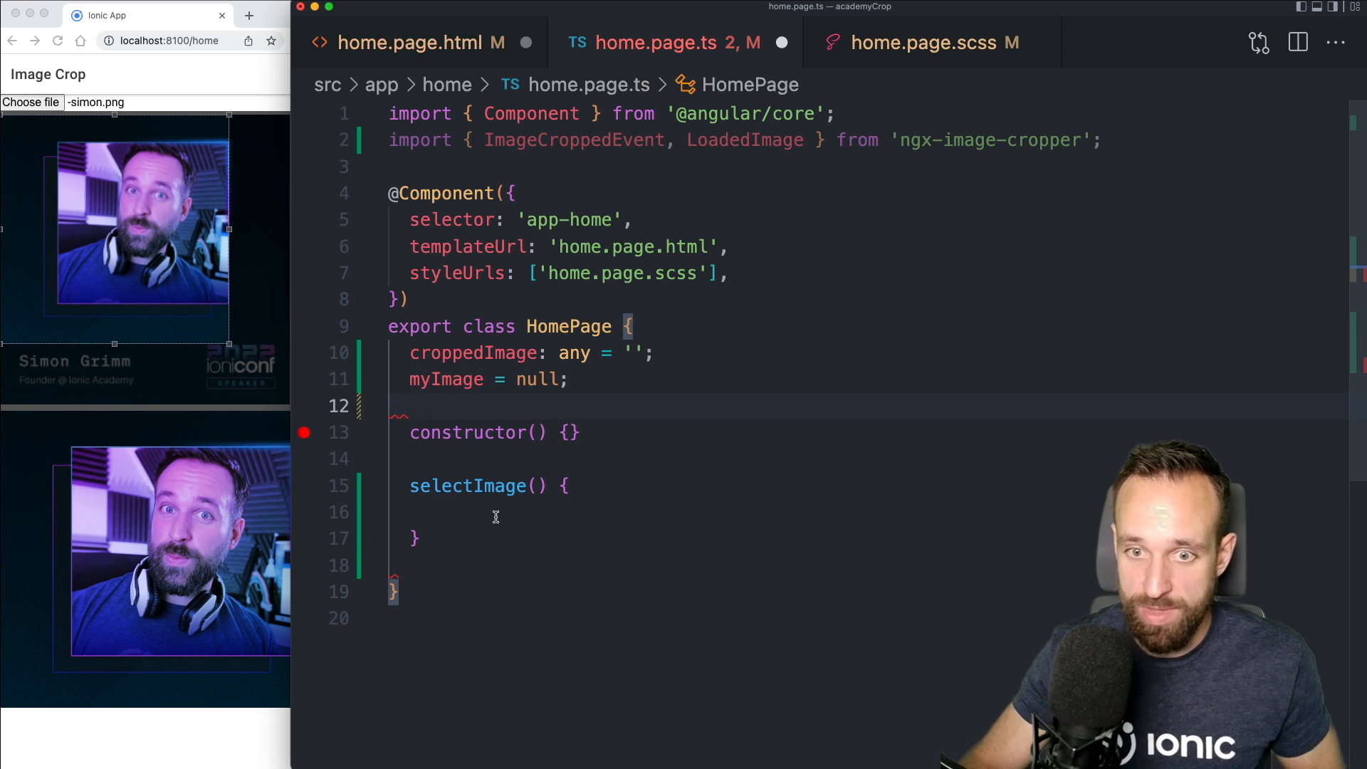
click(496, 512)
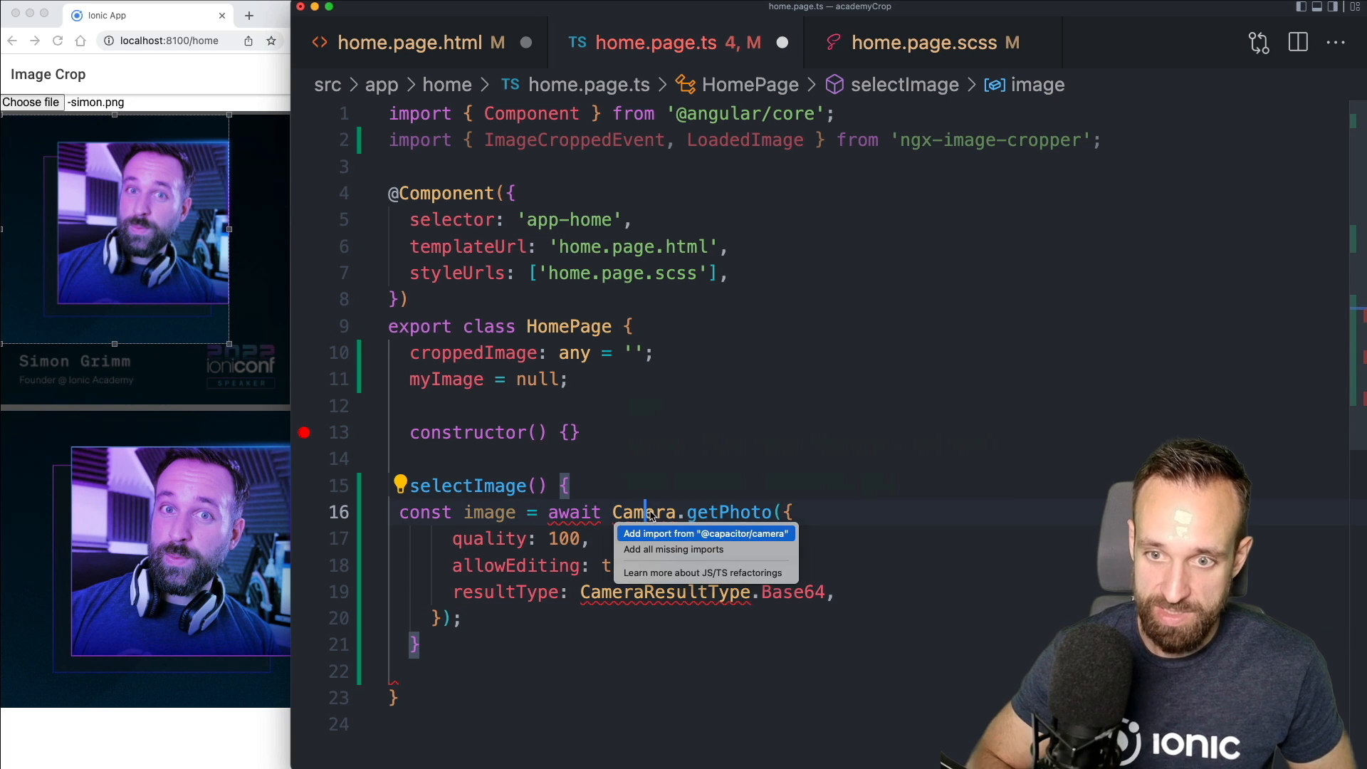
click(707, 533)
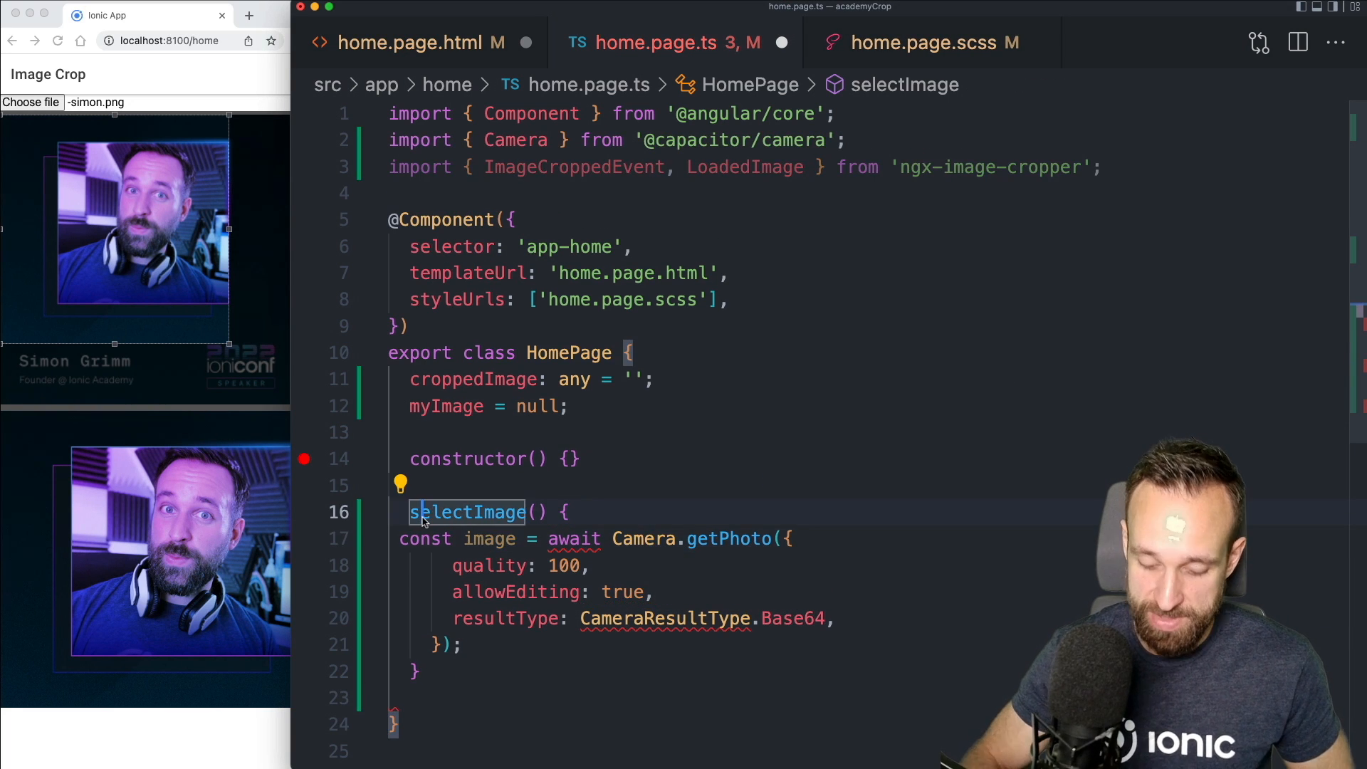
text(async)
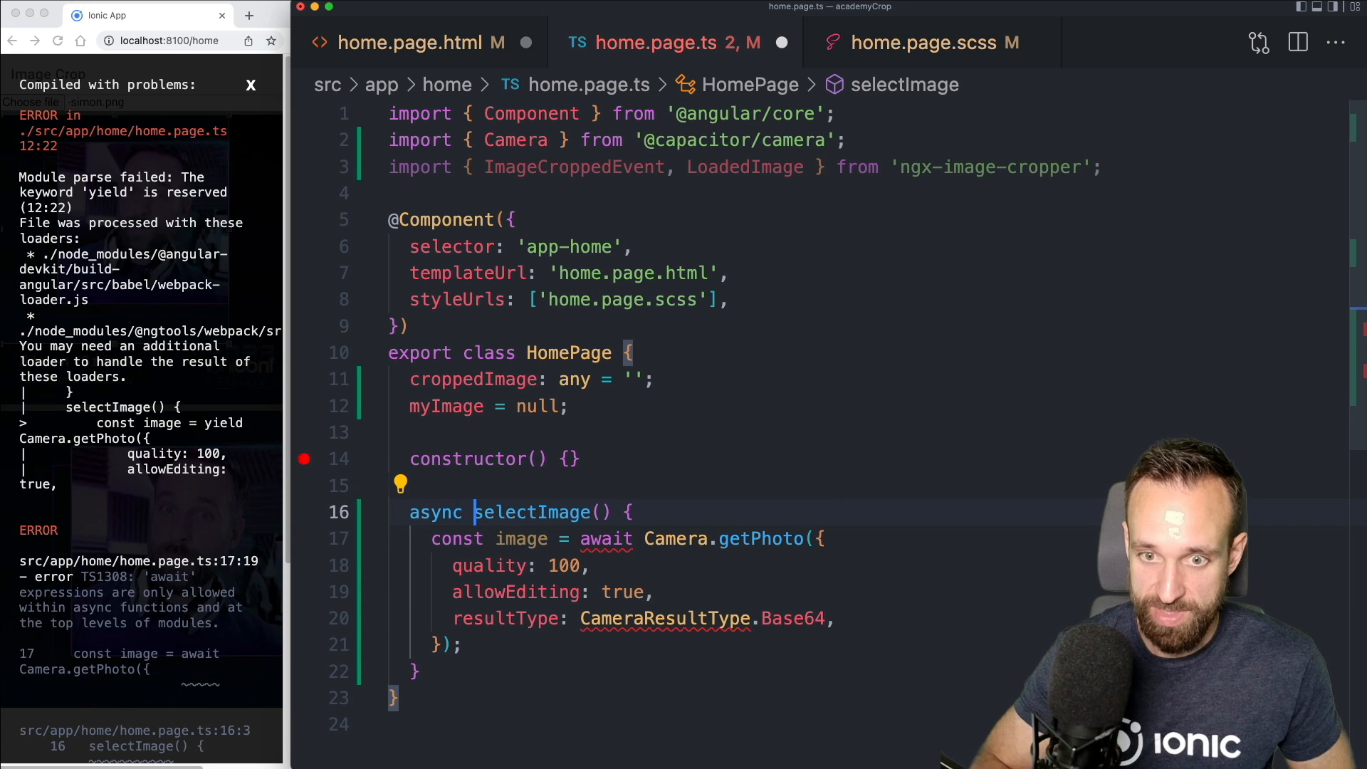
click(400, 617)
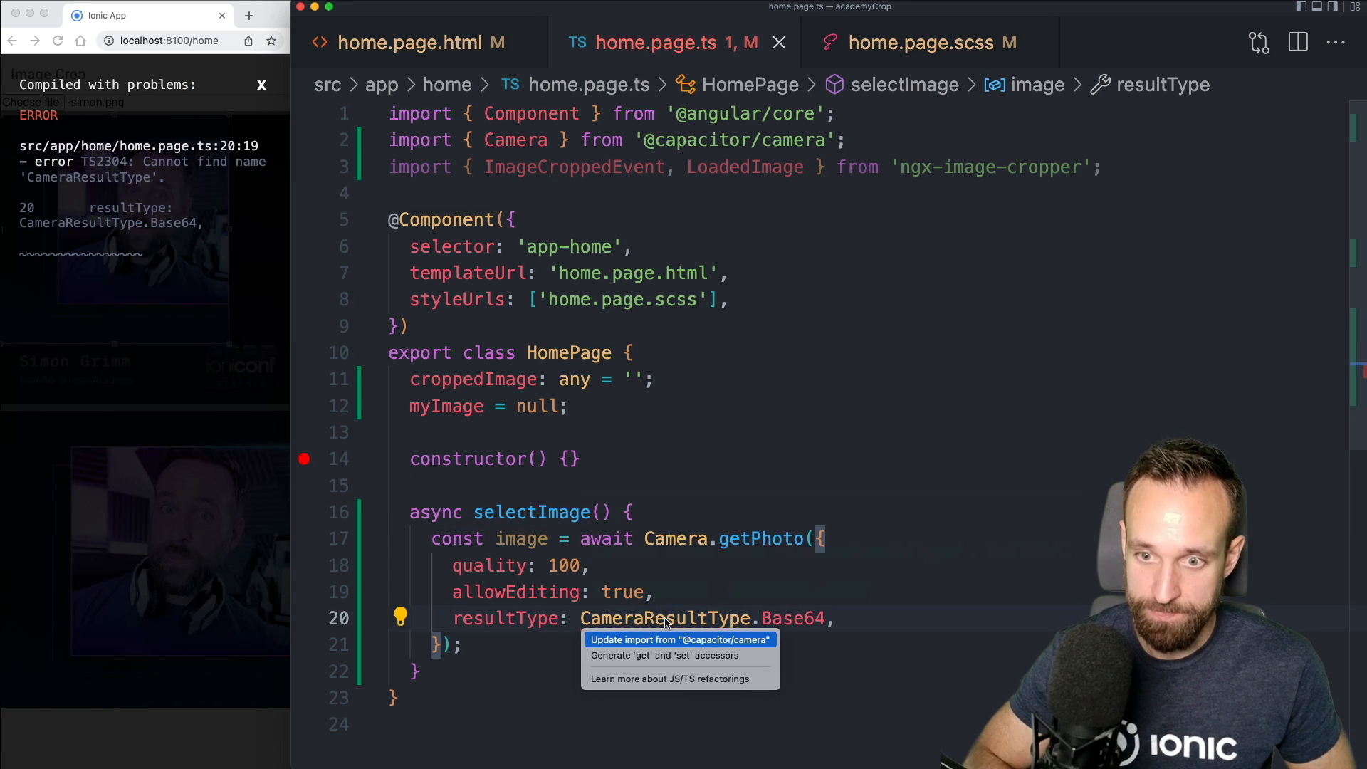
click(679, 640)
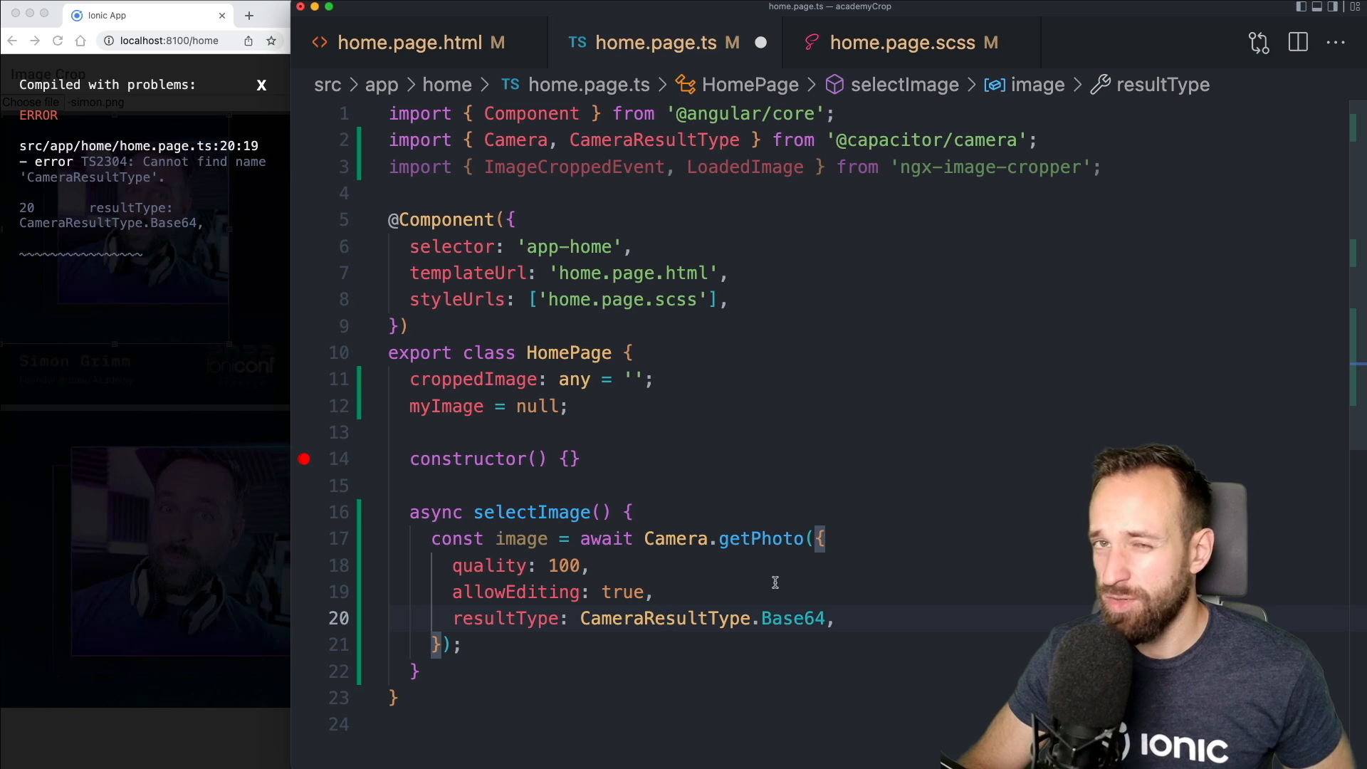
mouse_move(841, 544)
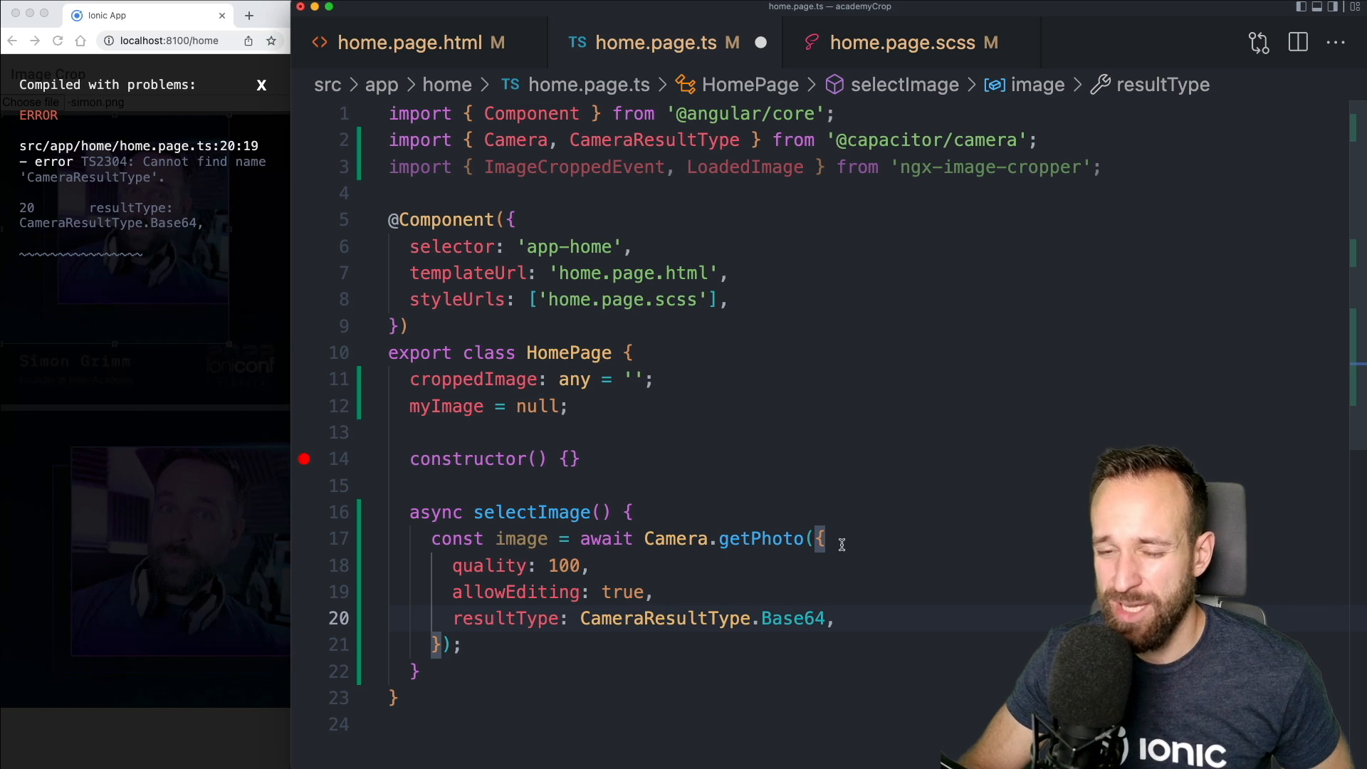
click(760, 643)
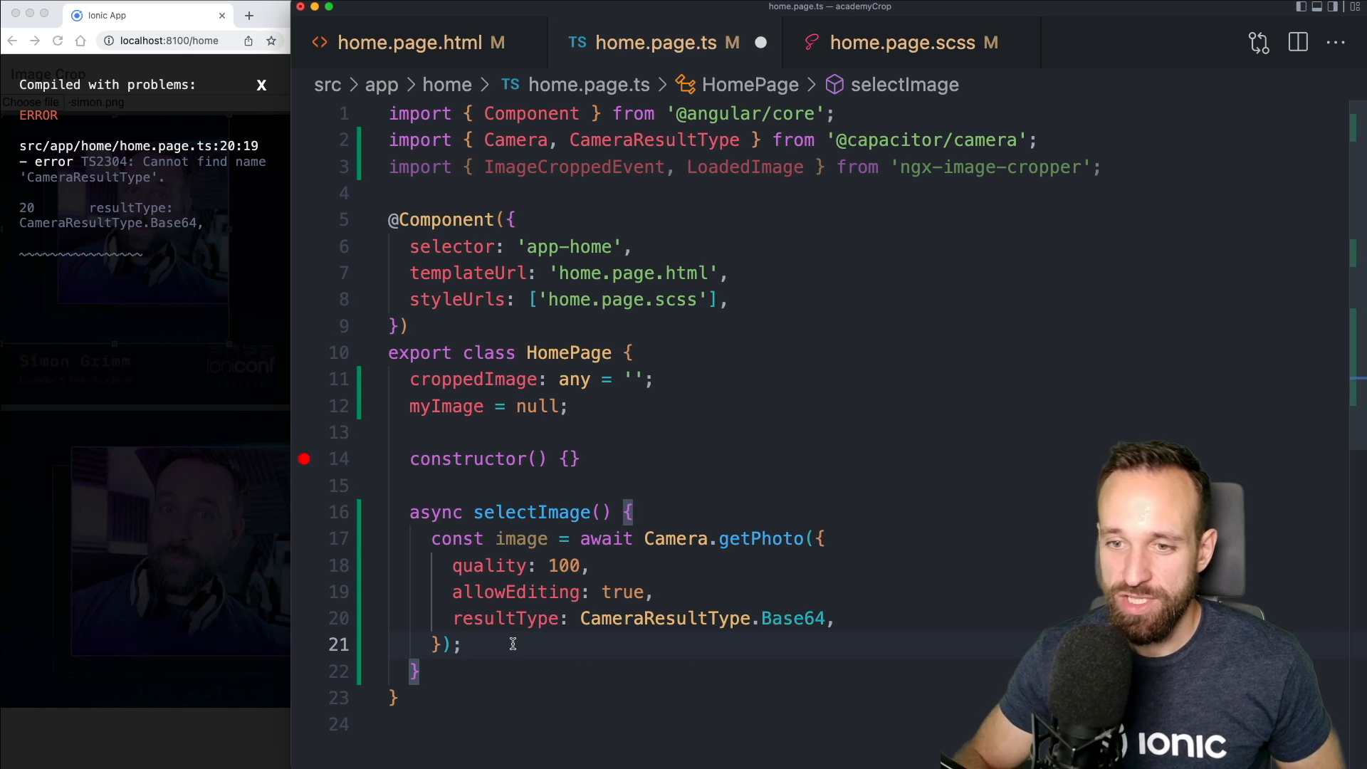
key(enter)
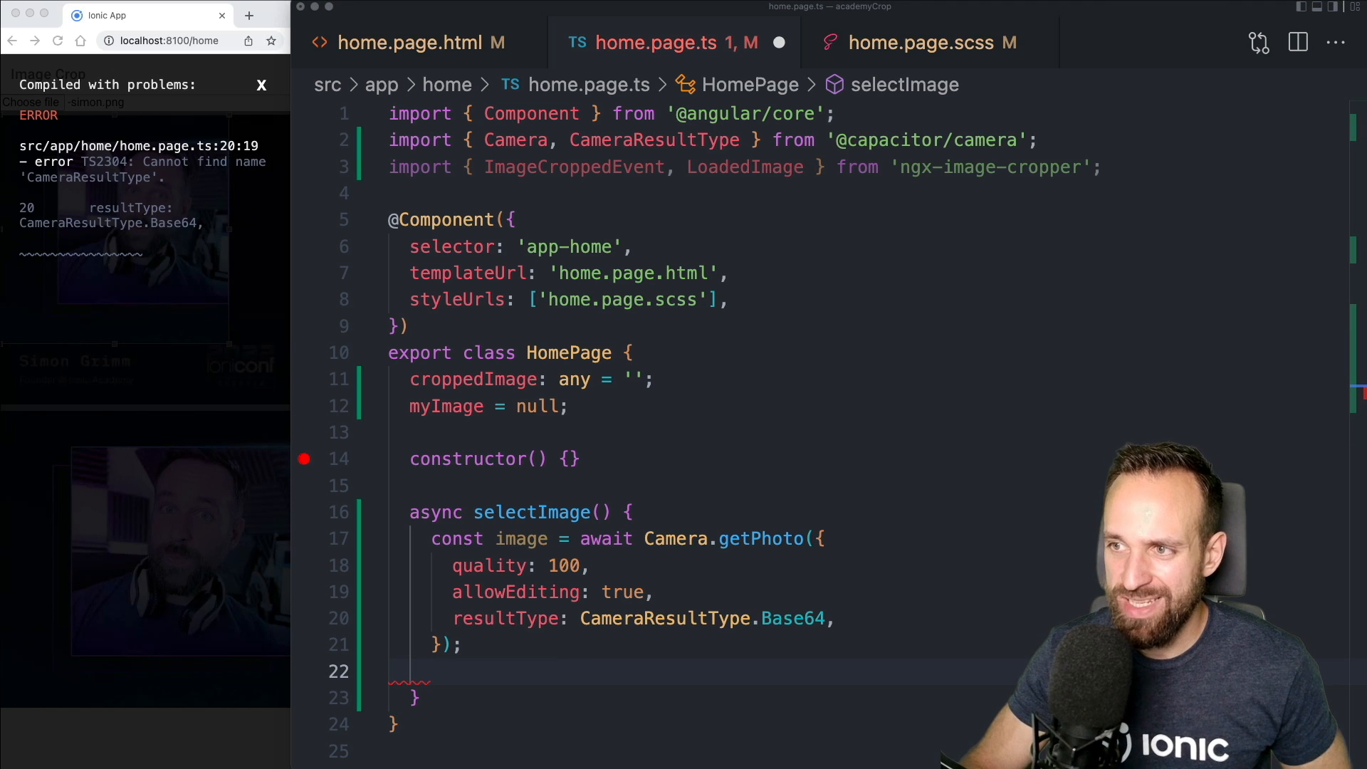
Add private loadingCtrl: LoadingController to the HomePage constructor and import LoadingController
click(410, 486)
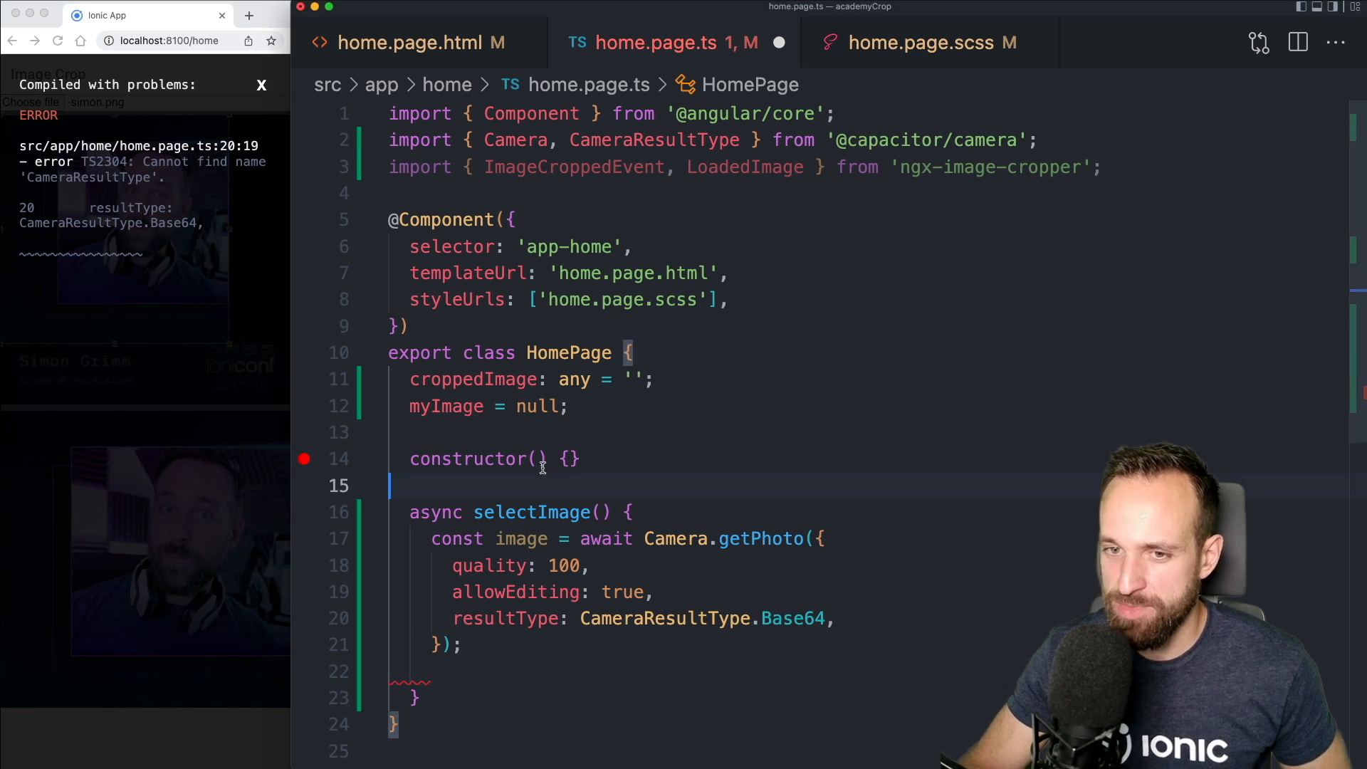
text(private loadingCtrl: LoadingController)
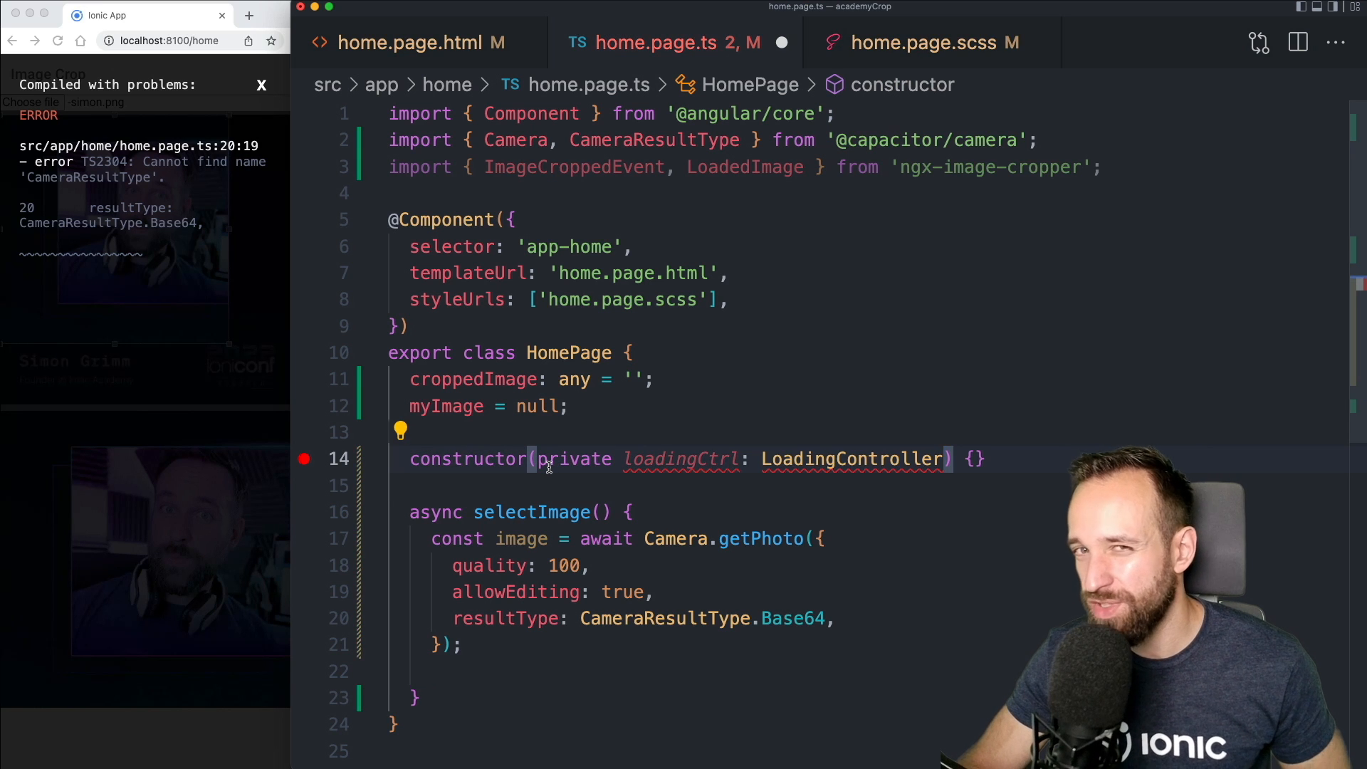
mouse_move(854, 458)
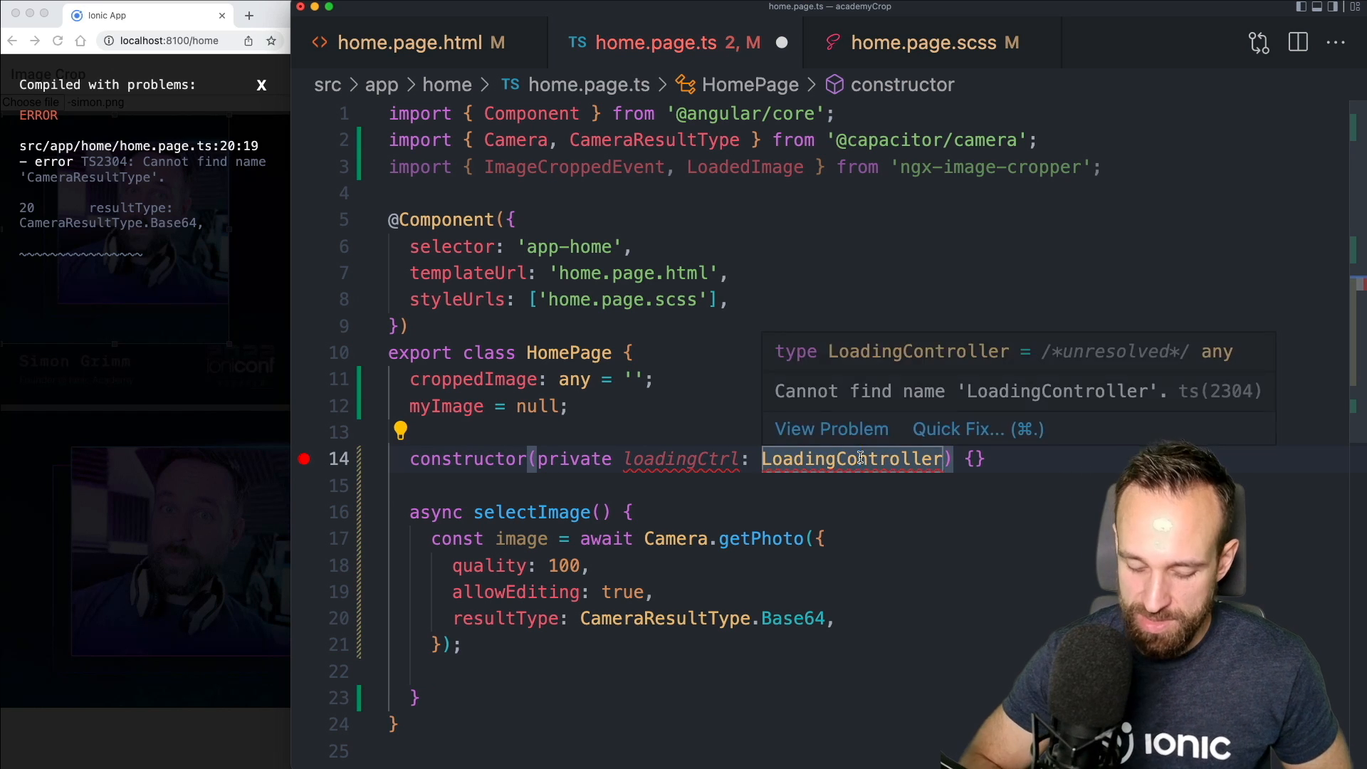
click(956, 428)
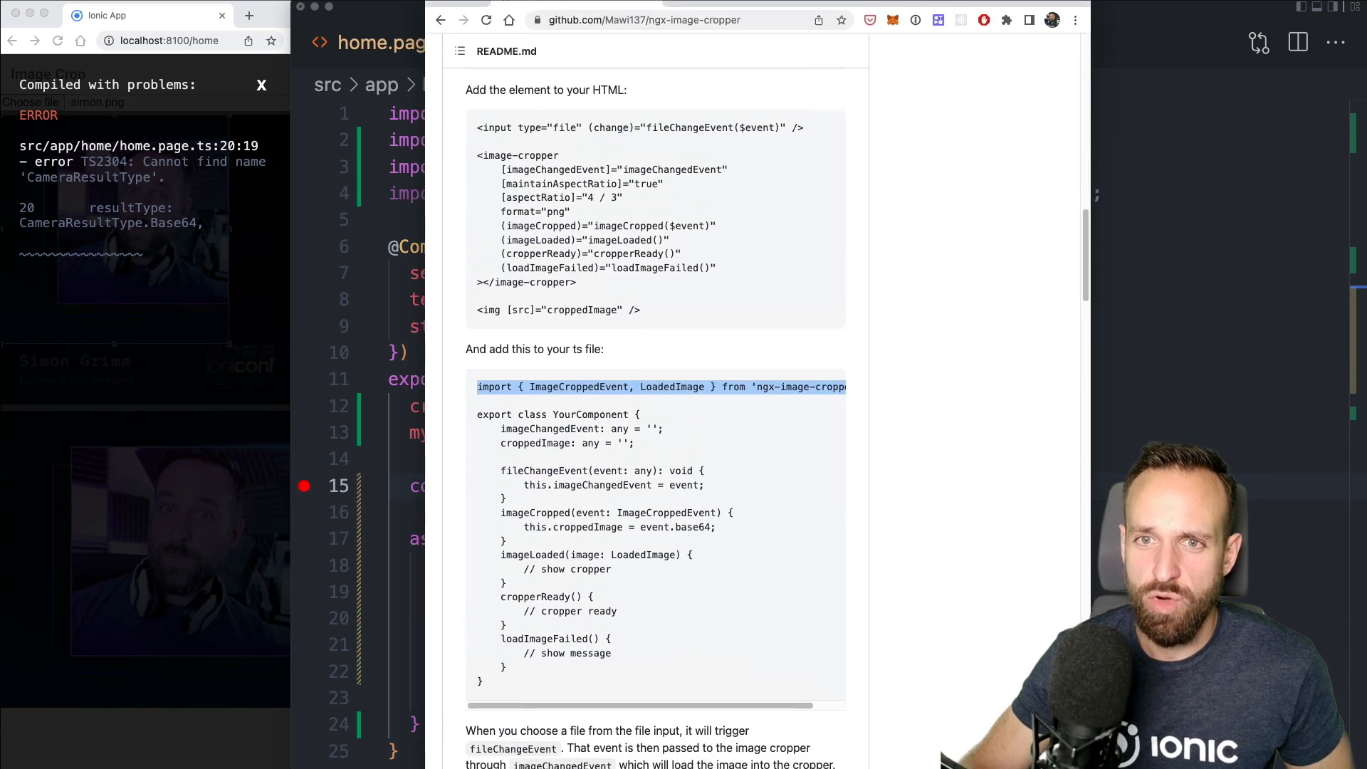
Scroll the ngx-image-cropper README to the API inputs table and highlight imageFile
scroll(down, 3)
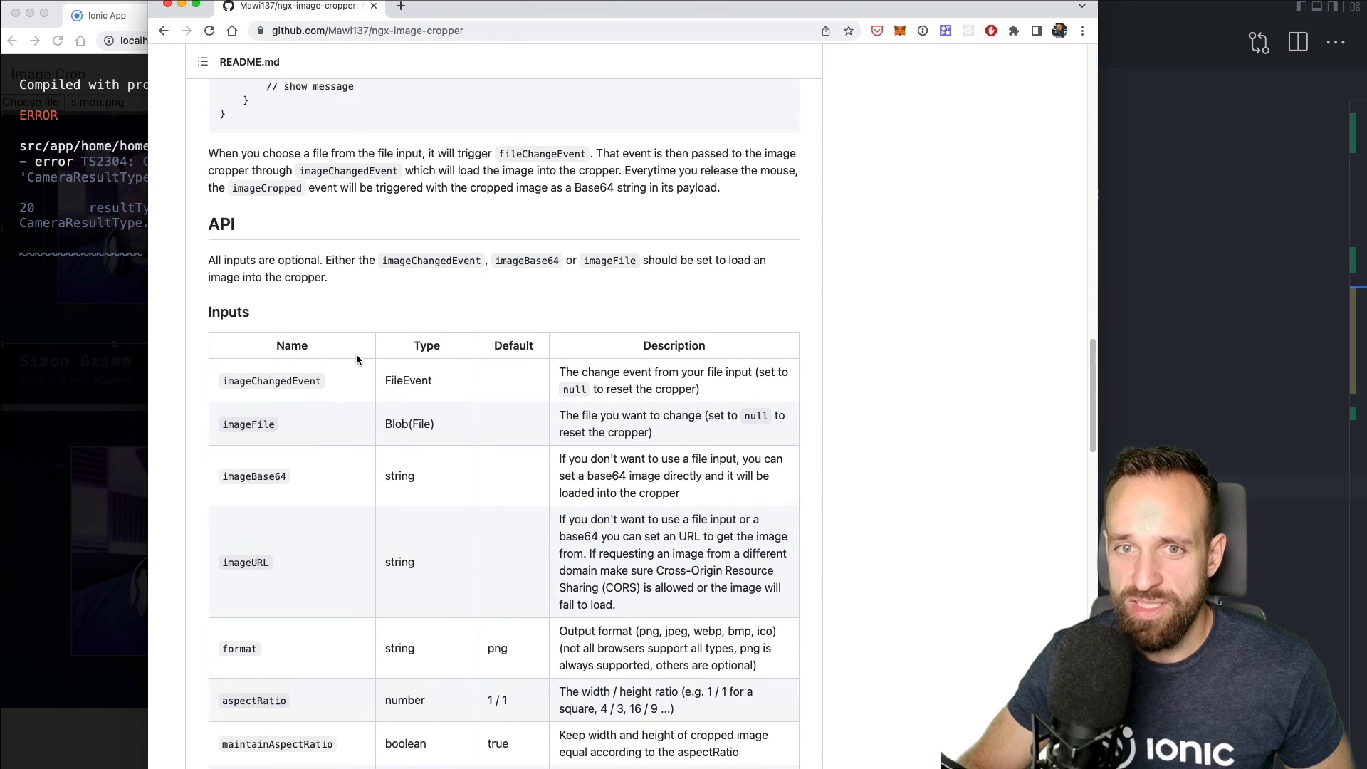
scroll(up, 3)
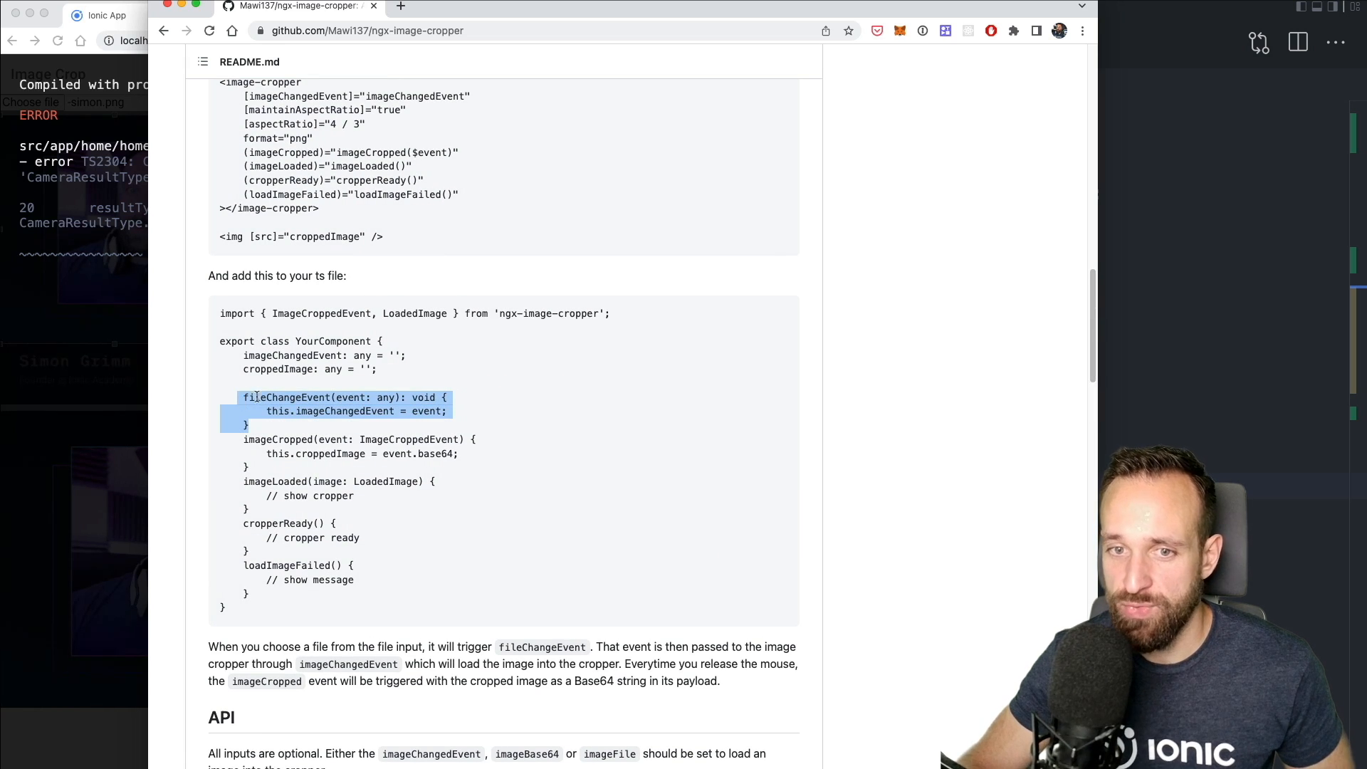
scroll(up, 3)
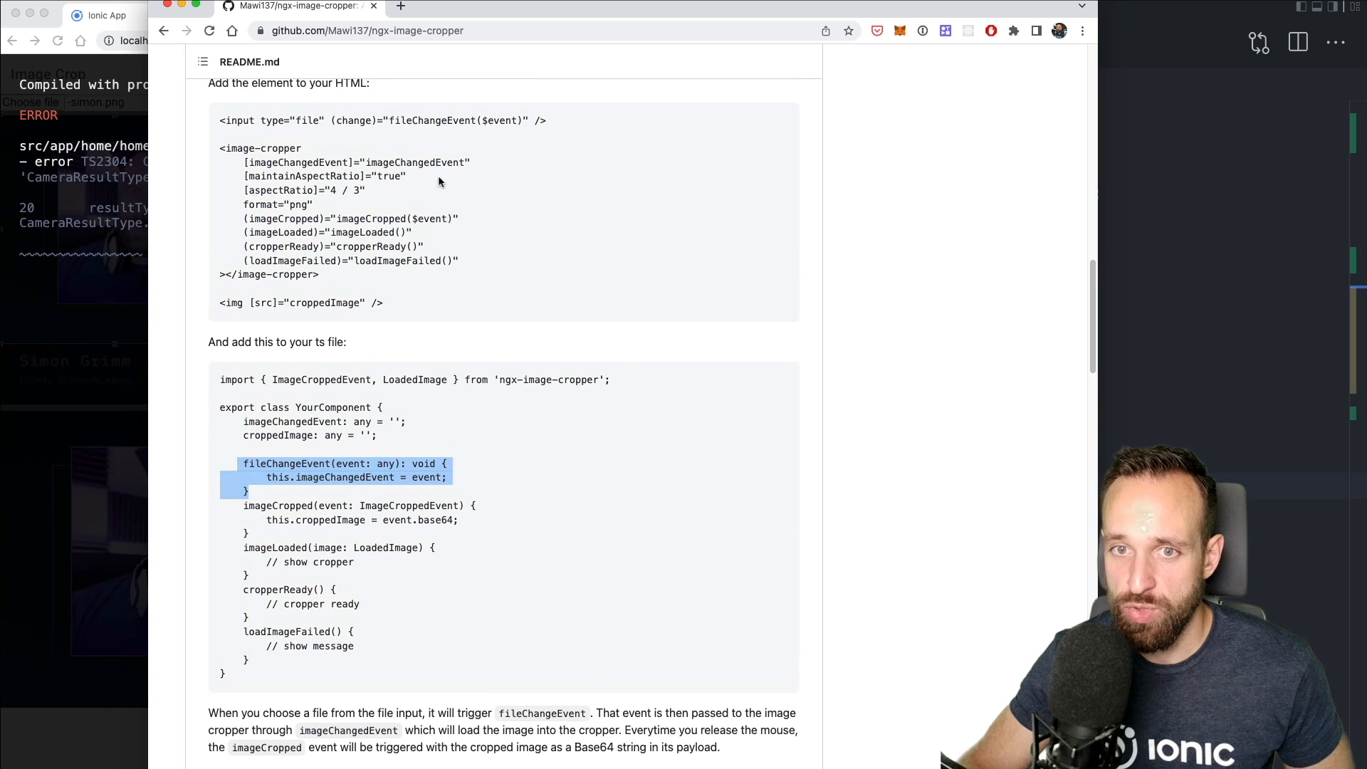
mouse_move(375, 487)
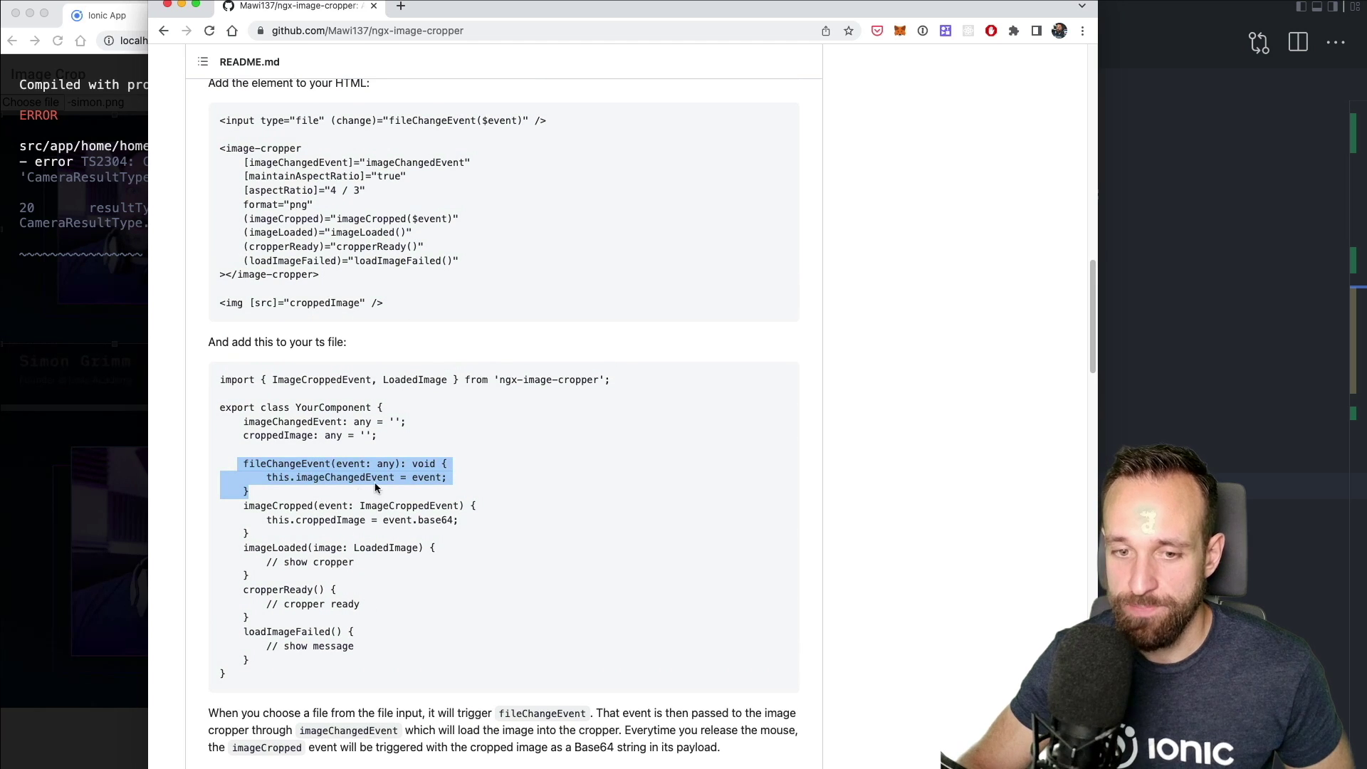
scroll(down, 3)
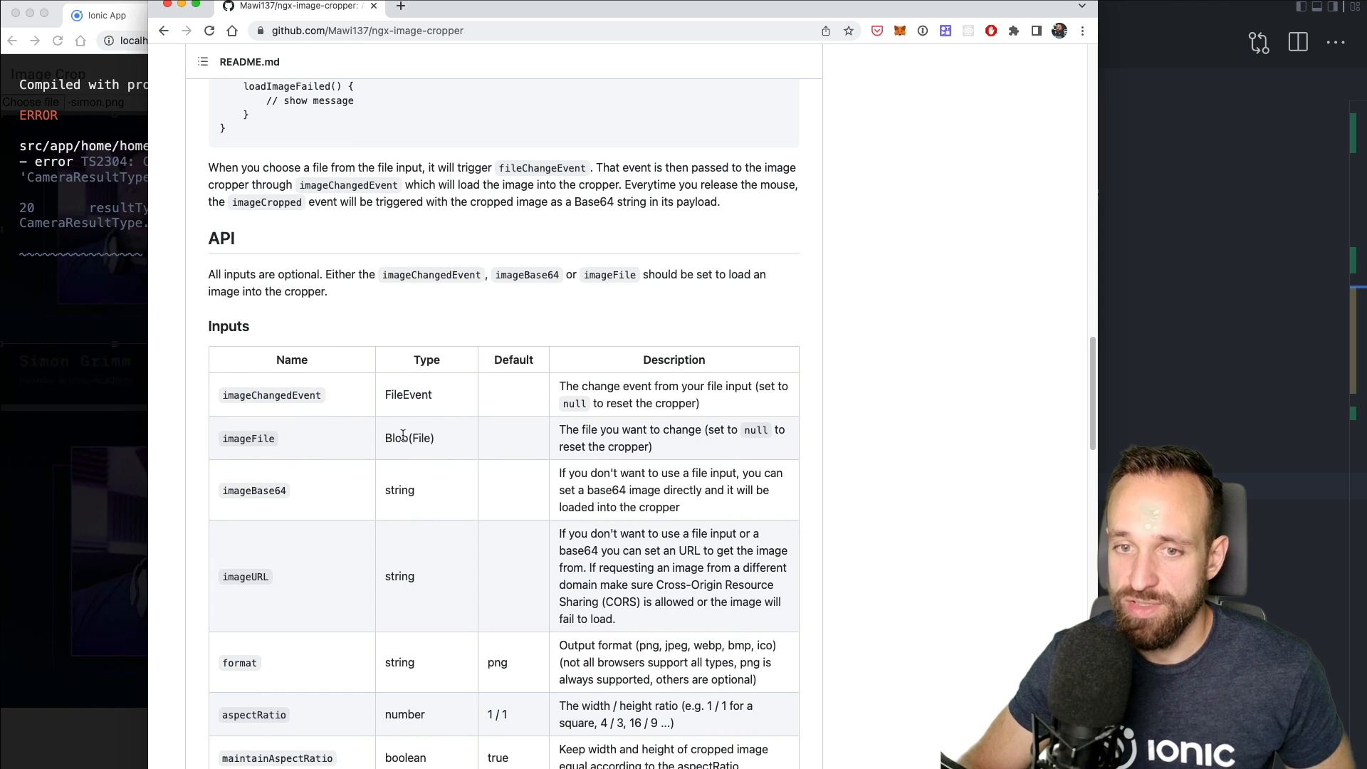
double_click(248, 437)
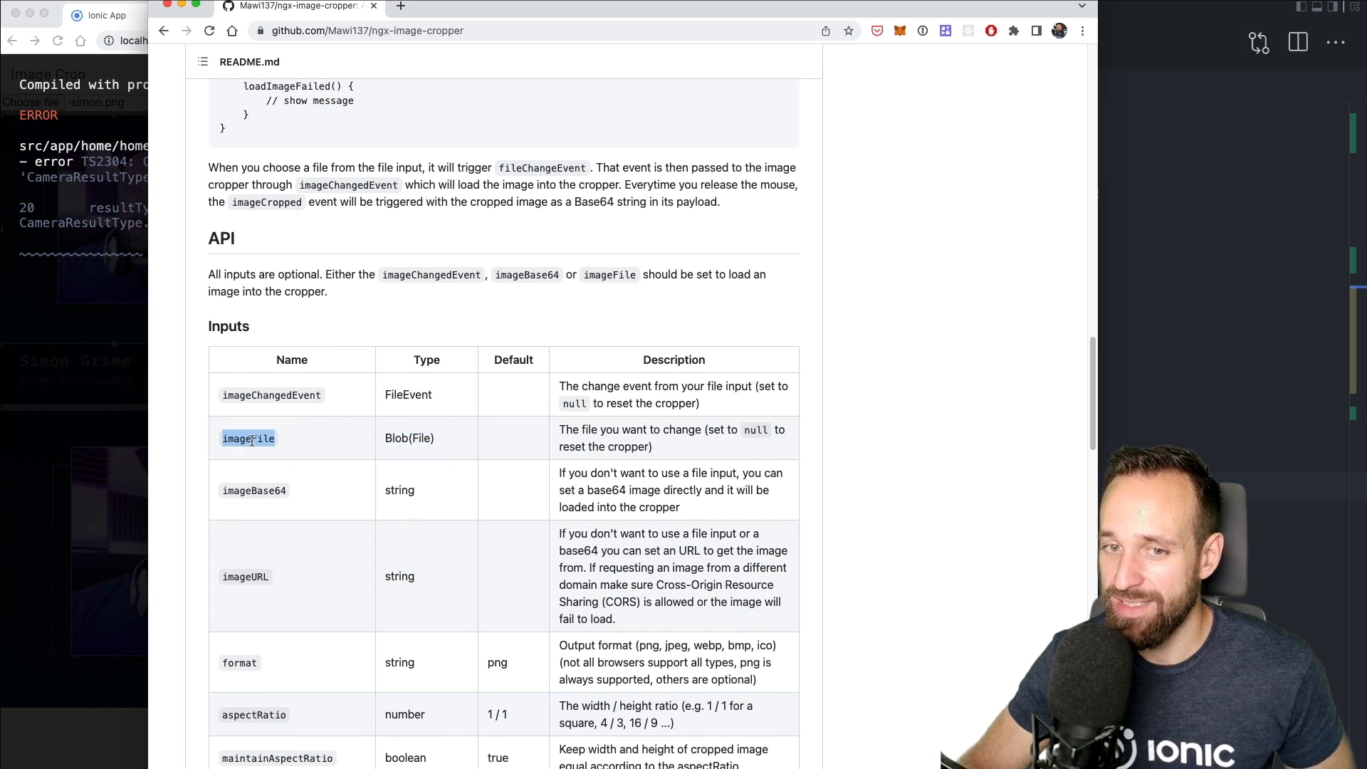
double_click(253, 489)
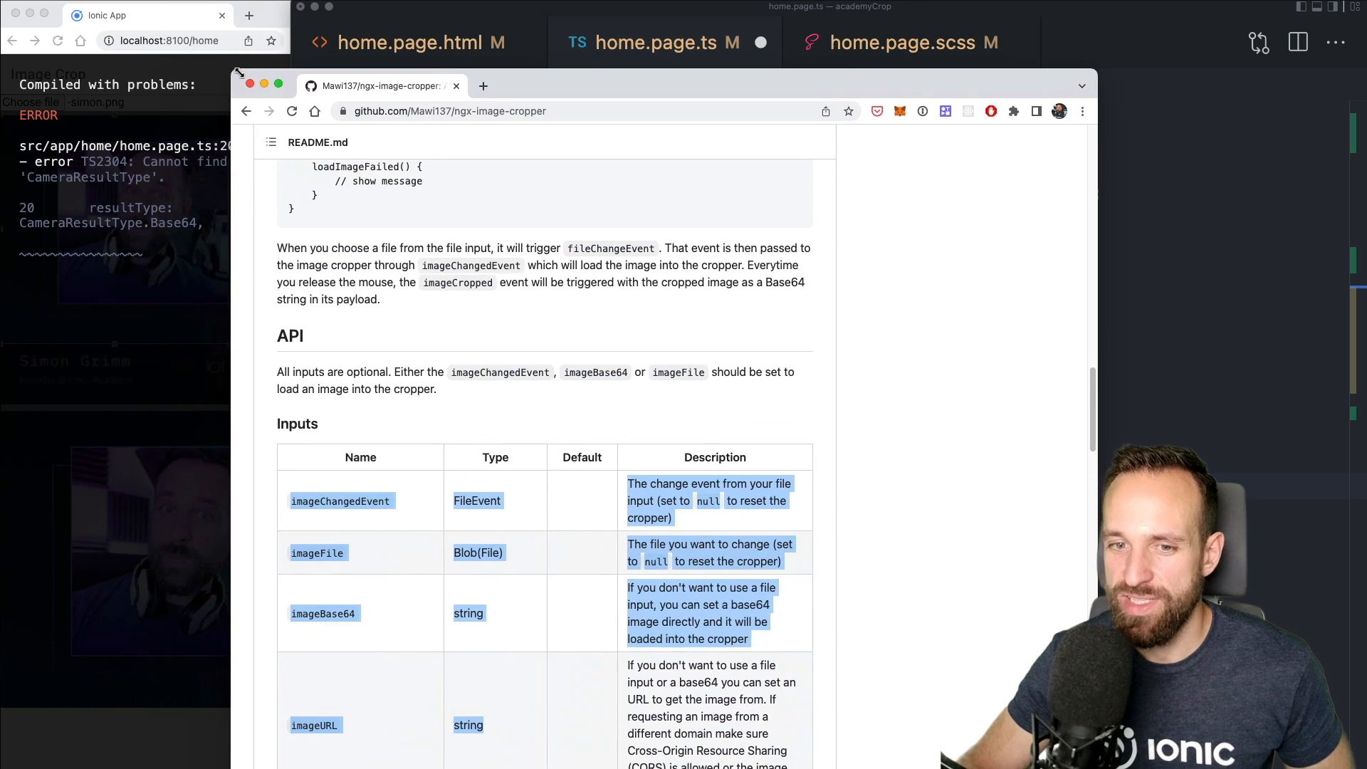
scroll(down, 3)
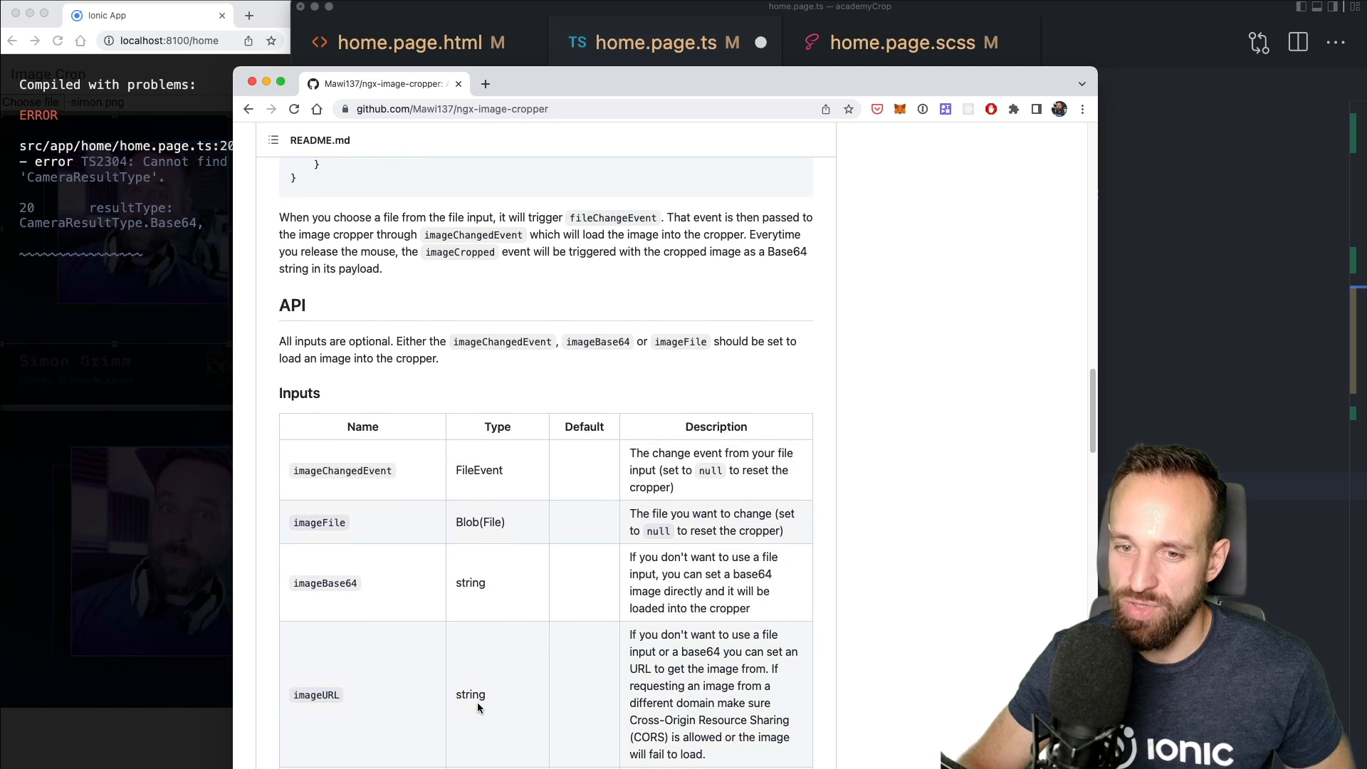
double_click(316, 694)
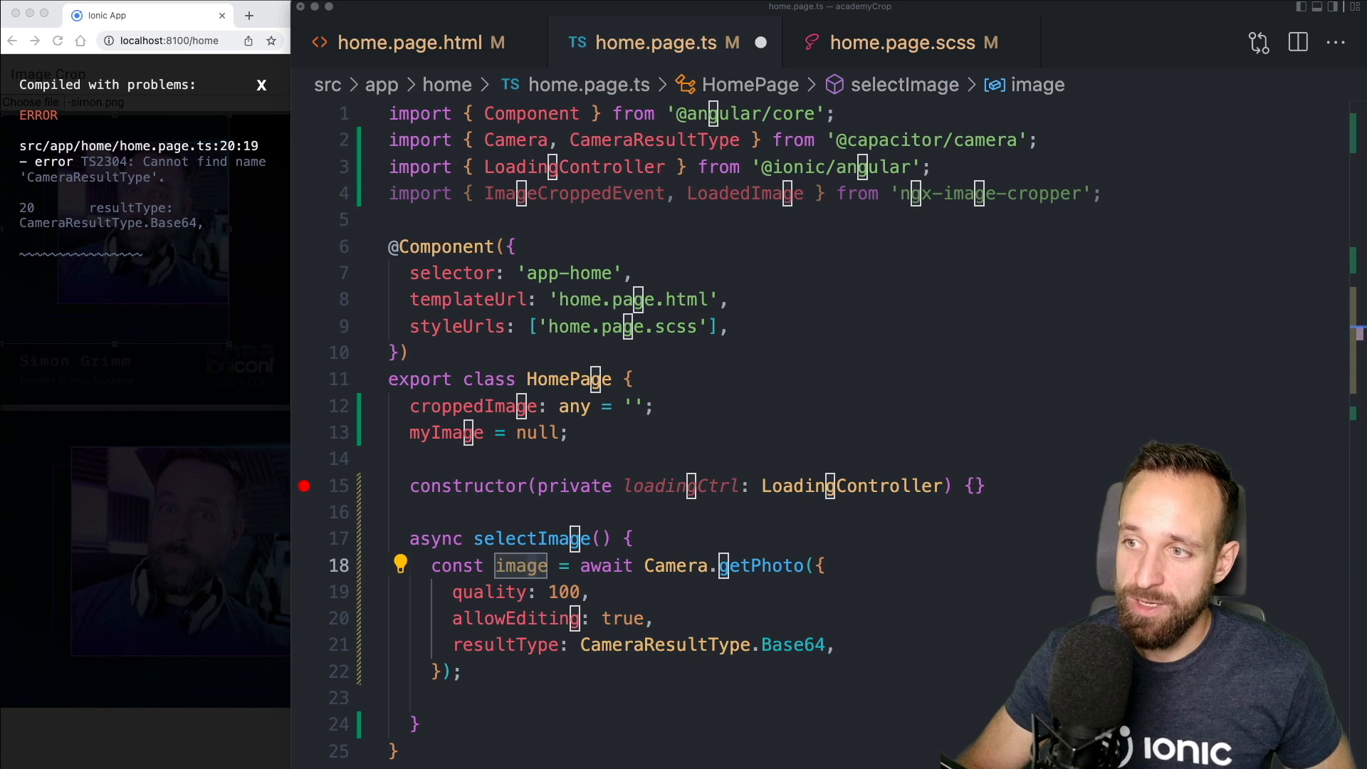
Return to home.page.ts to add the loading overlay and image load handlers
click(494, 698)
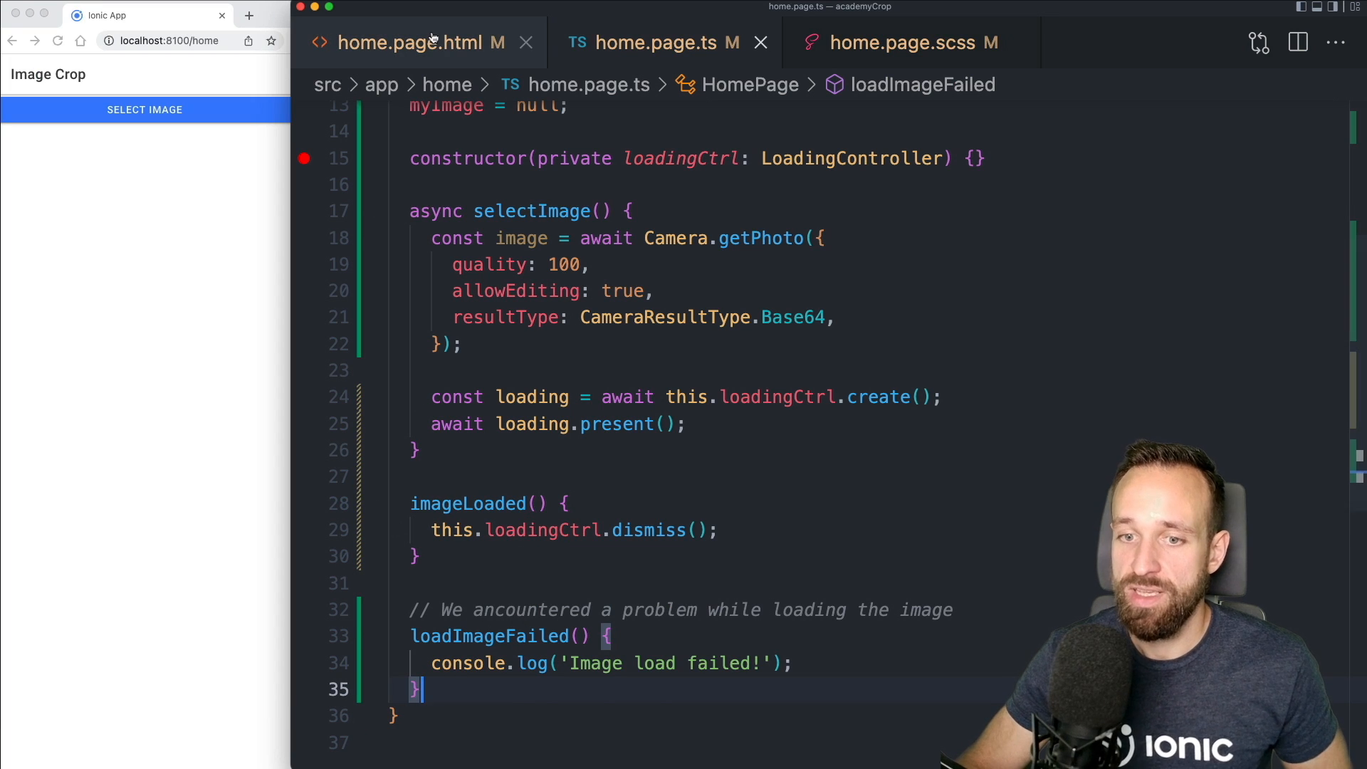
Uncomment the image-cropper and delete its imageCropped and cropperReady bindings
click(421, 42)
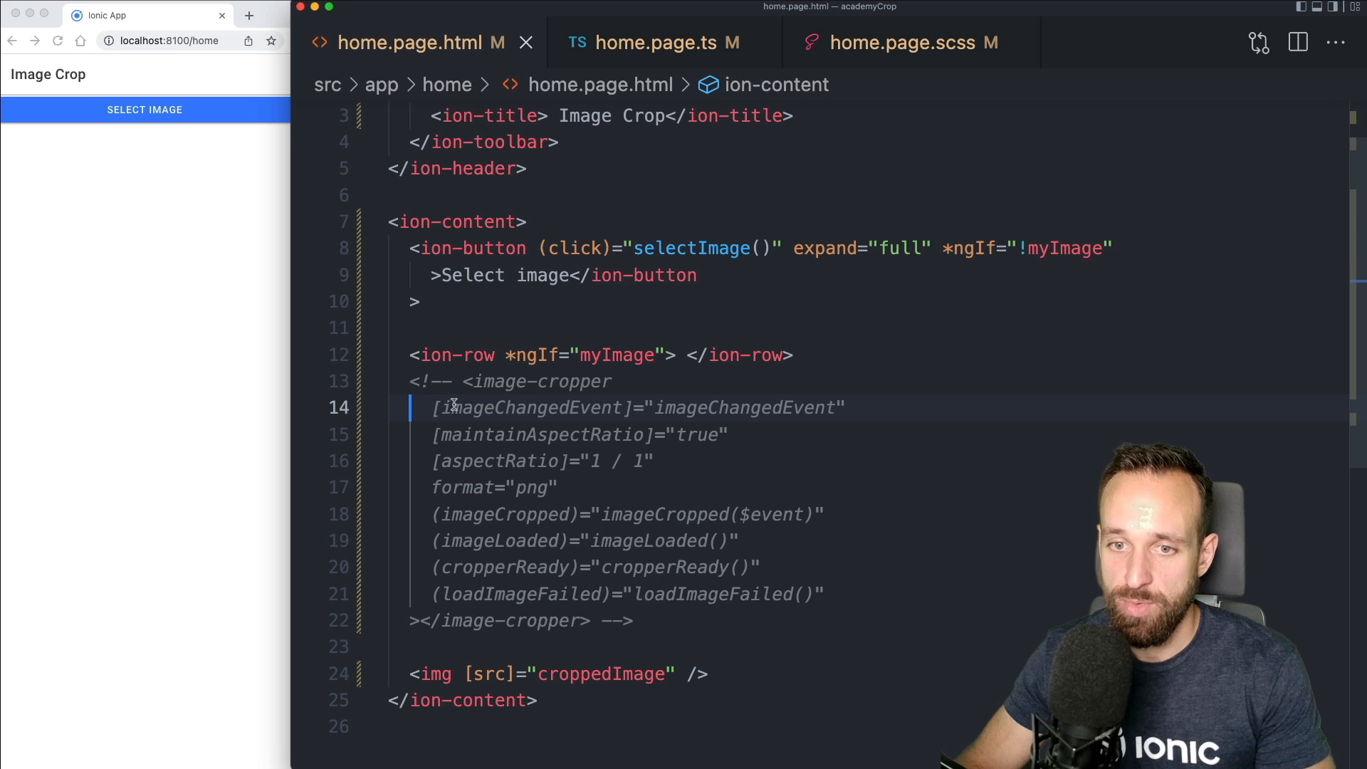
click(466, 381)
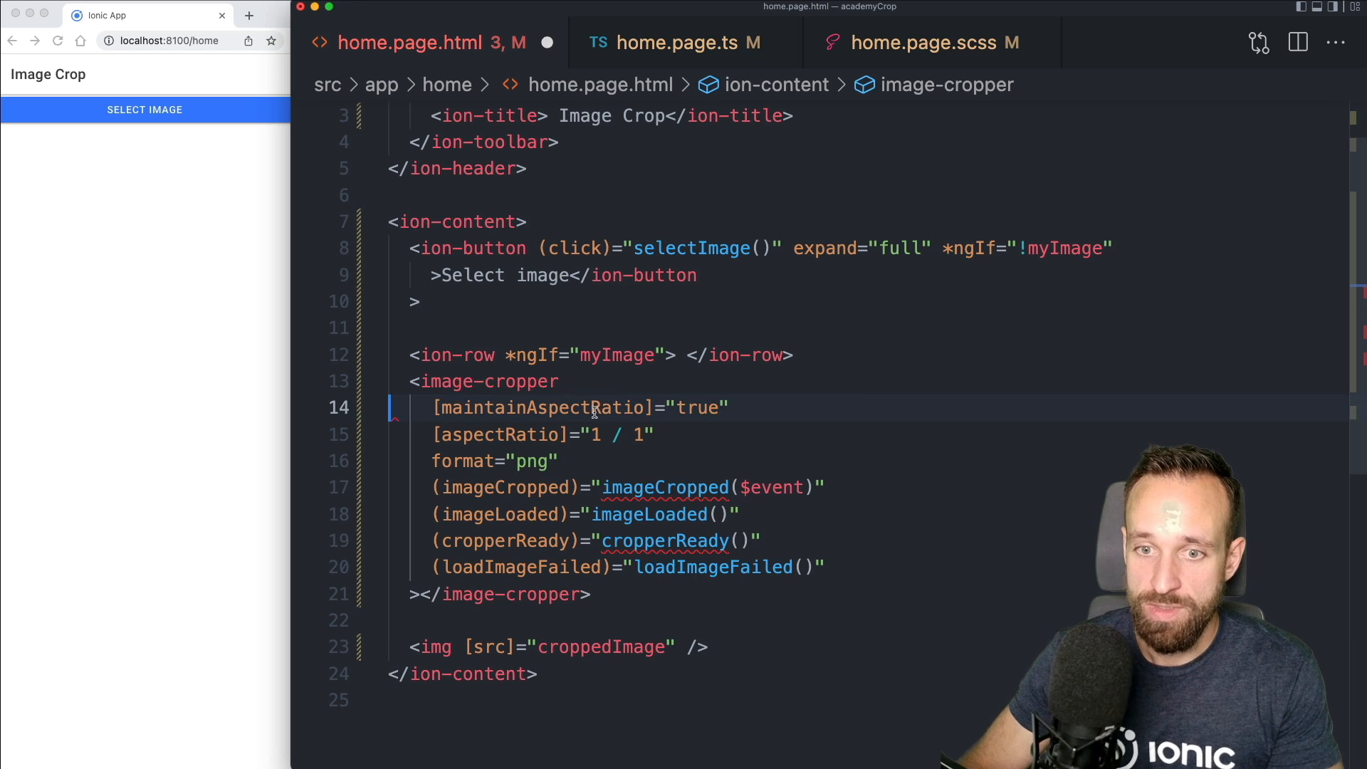
key(Backspace)
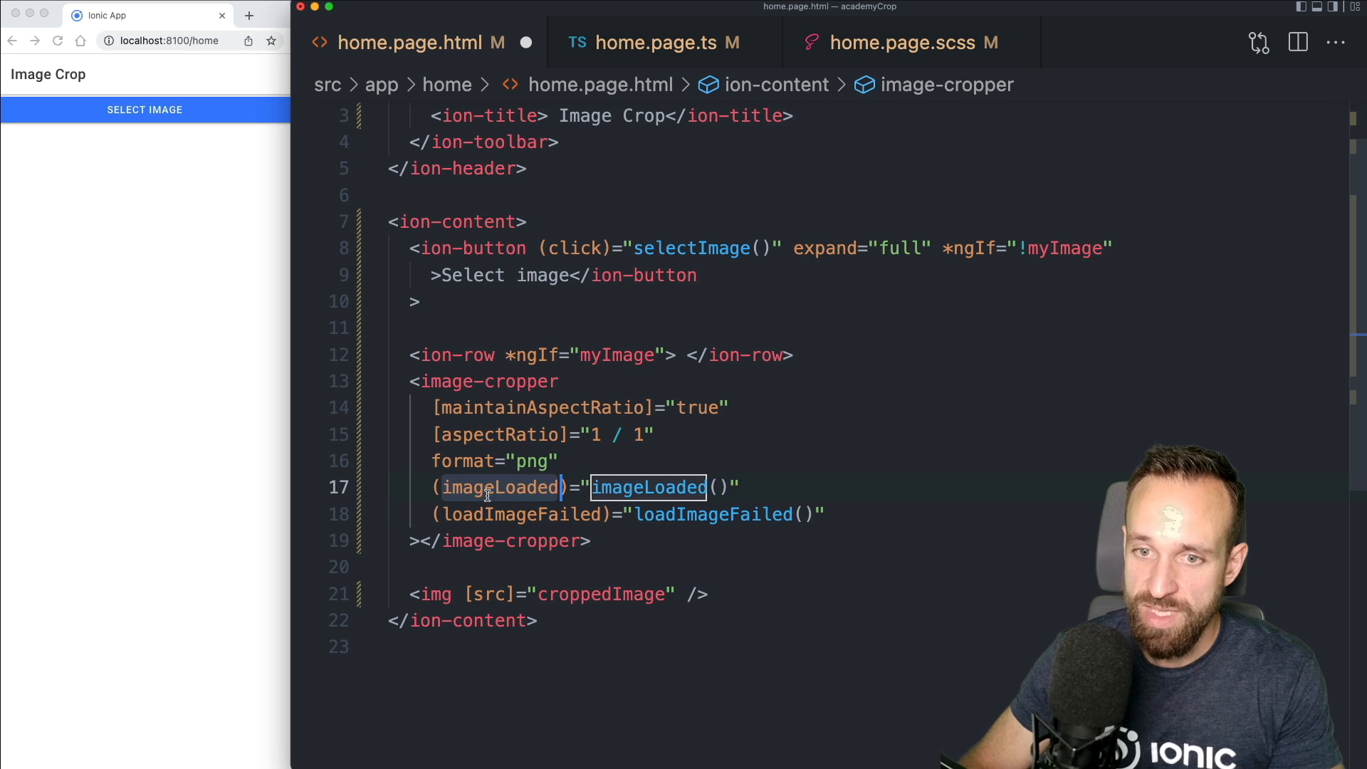
click(562, 514)
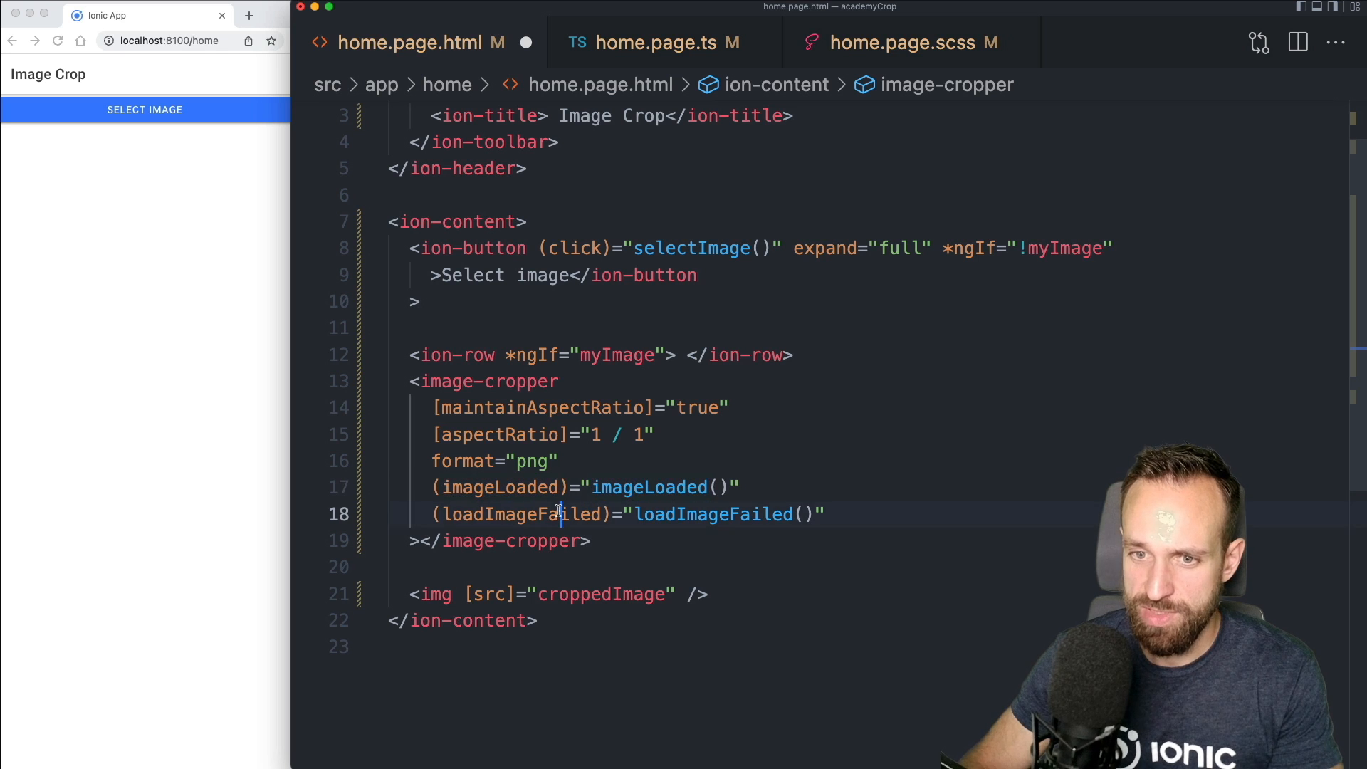
double_click(712, 513)
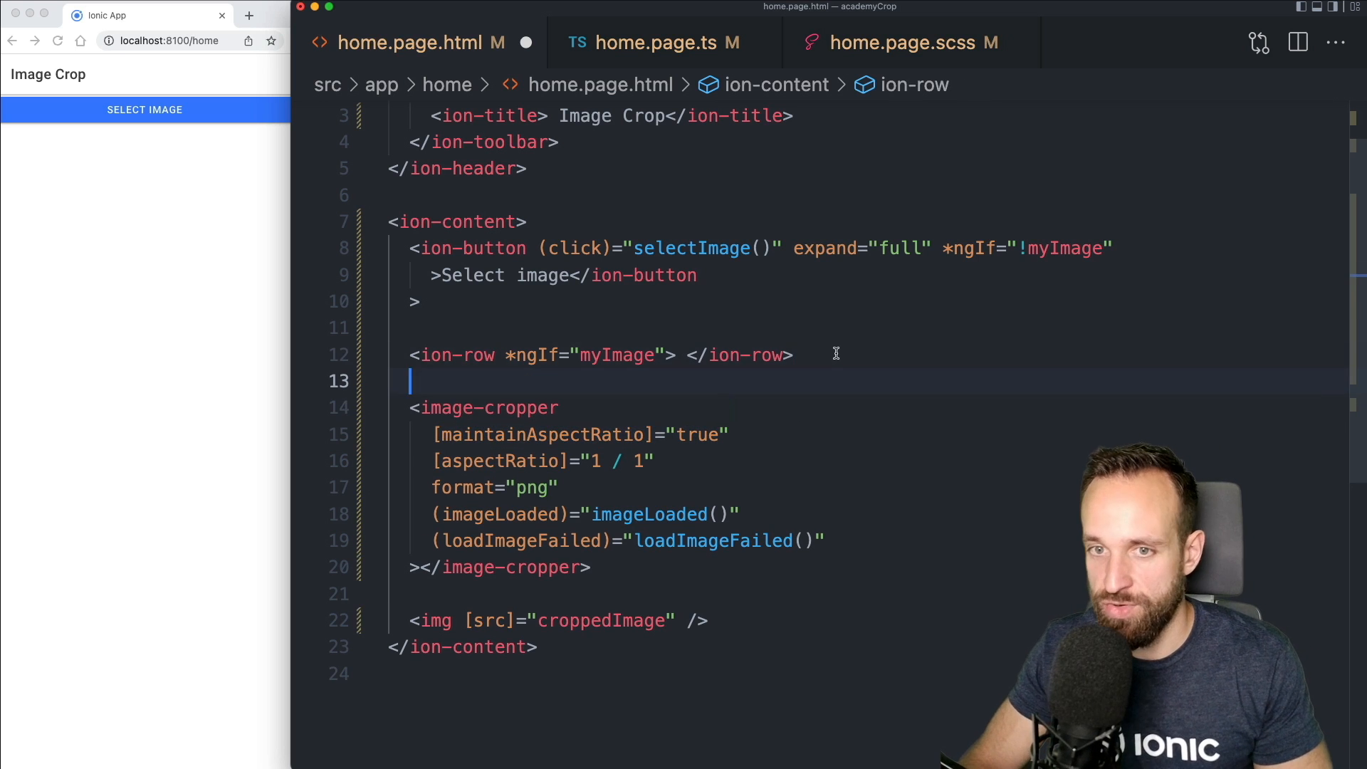
Add *ngIf="croppedImage" to the img tag
click(618, 647)
text(*ngIf="))
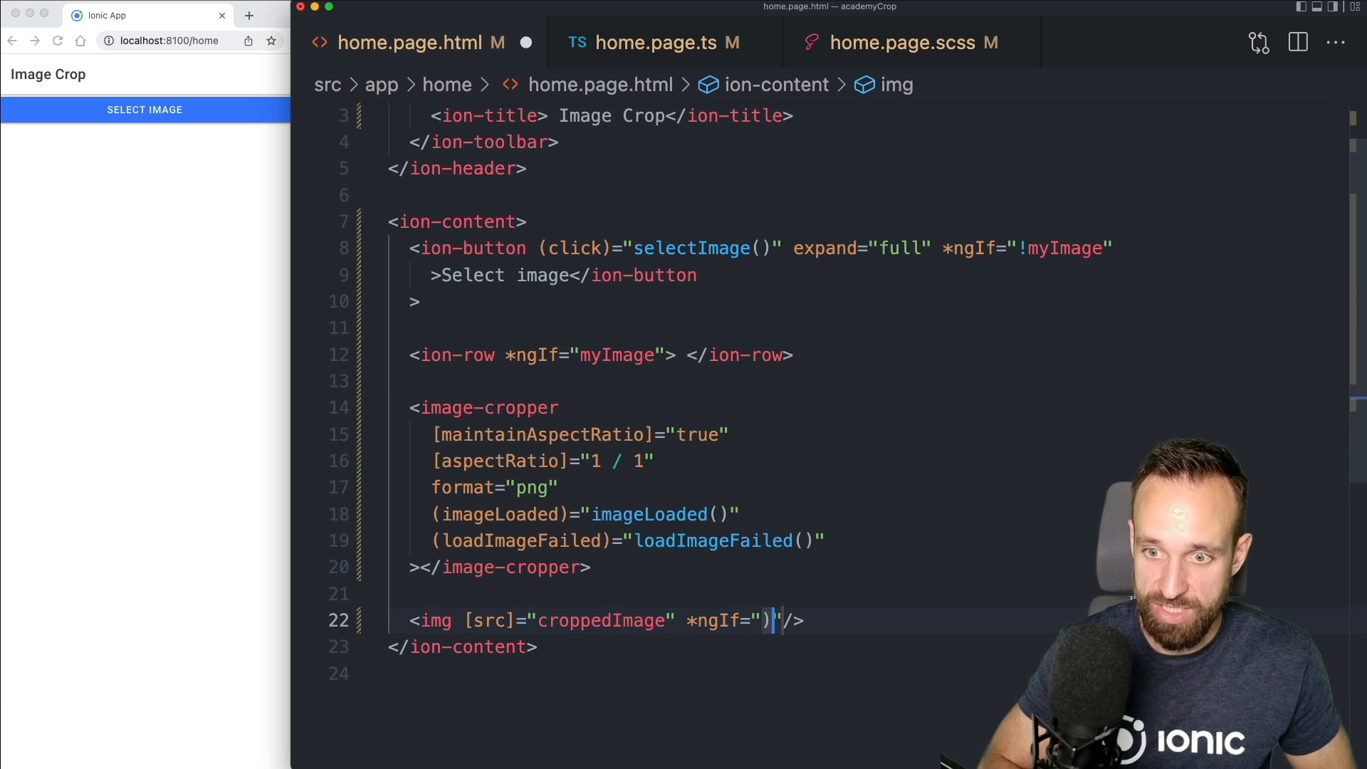
text(croppedImage)
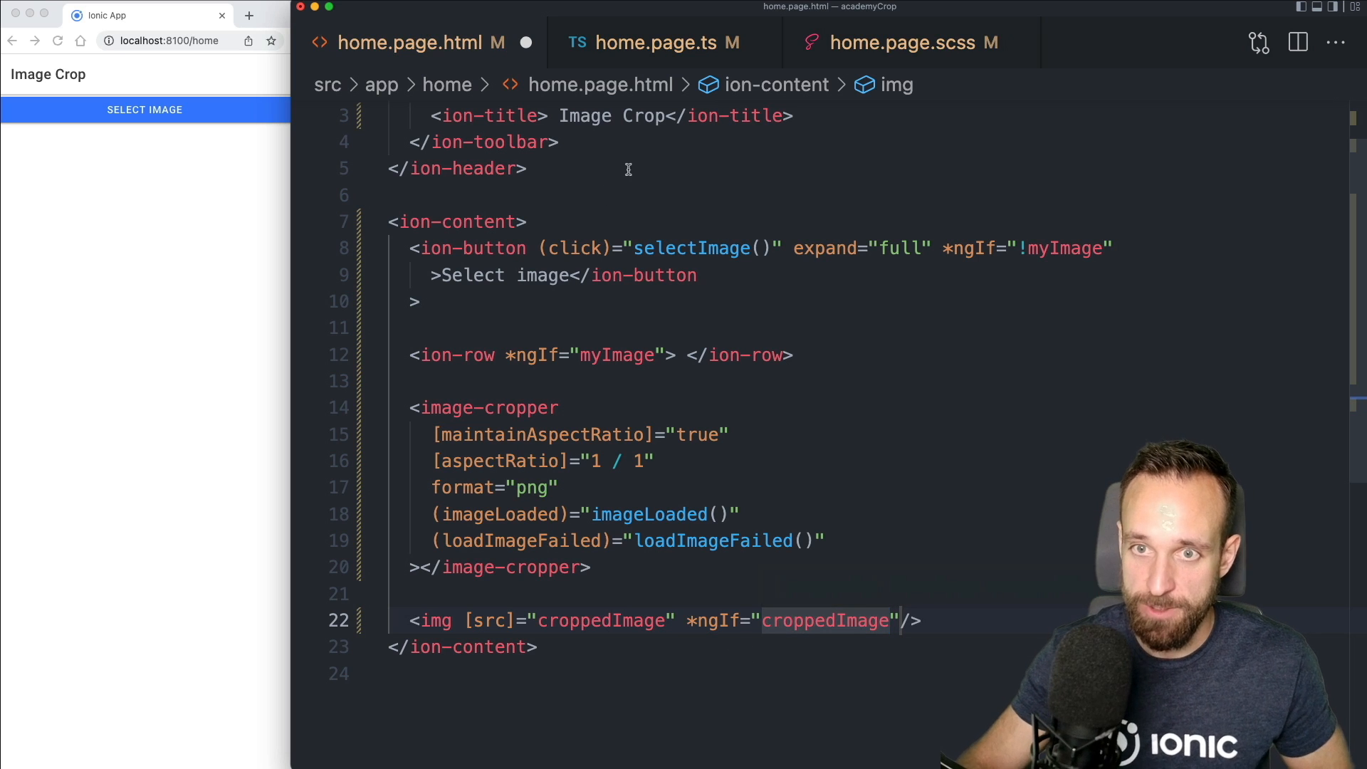
mouse_move(602, 383)
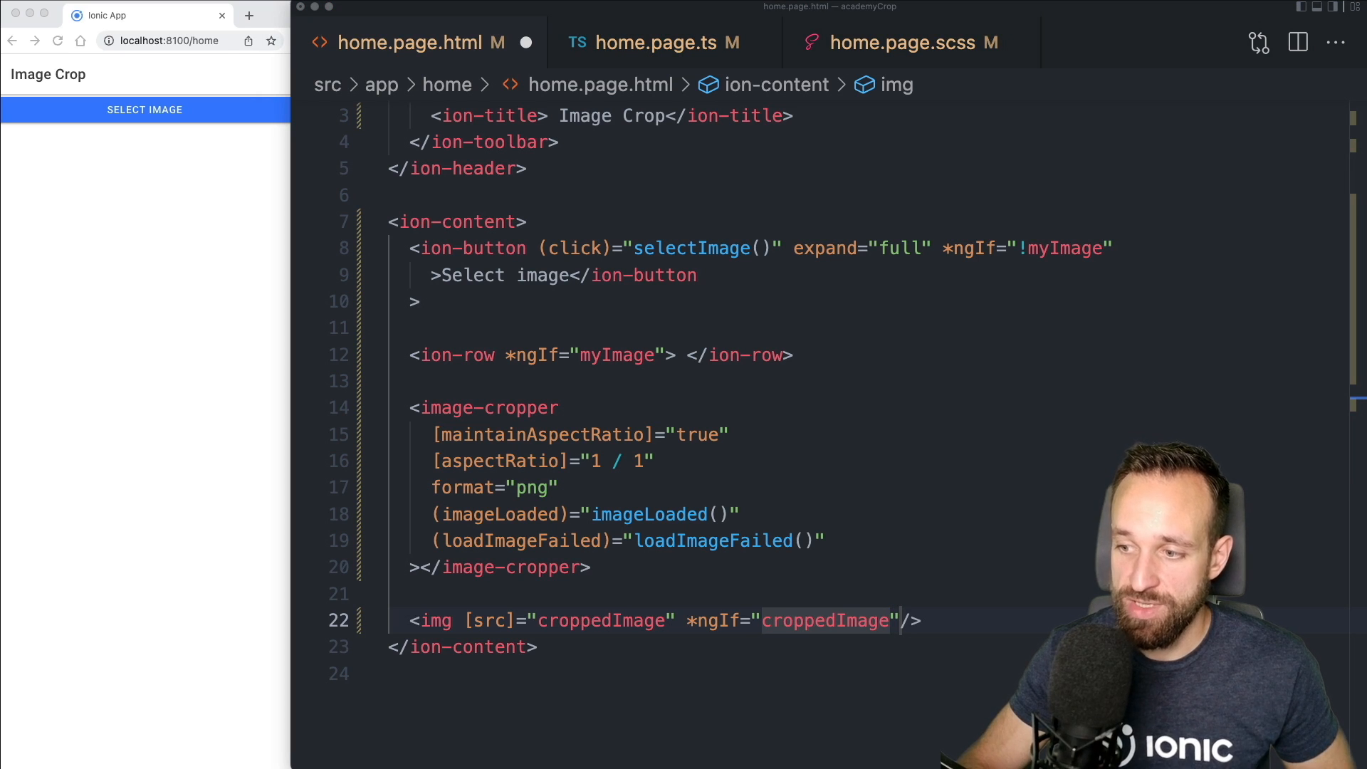
click(563, 407)
text(#)
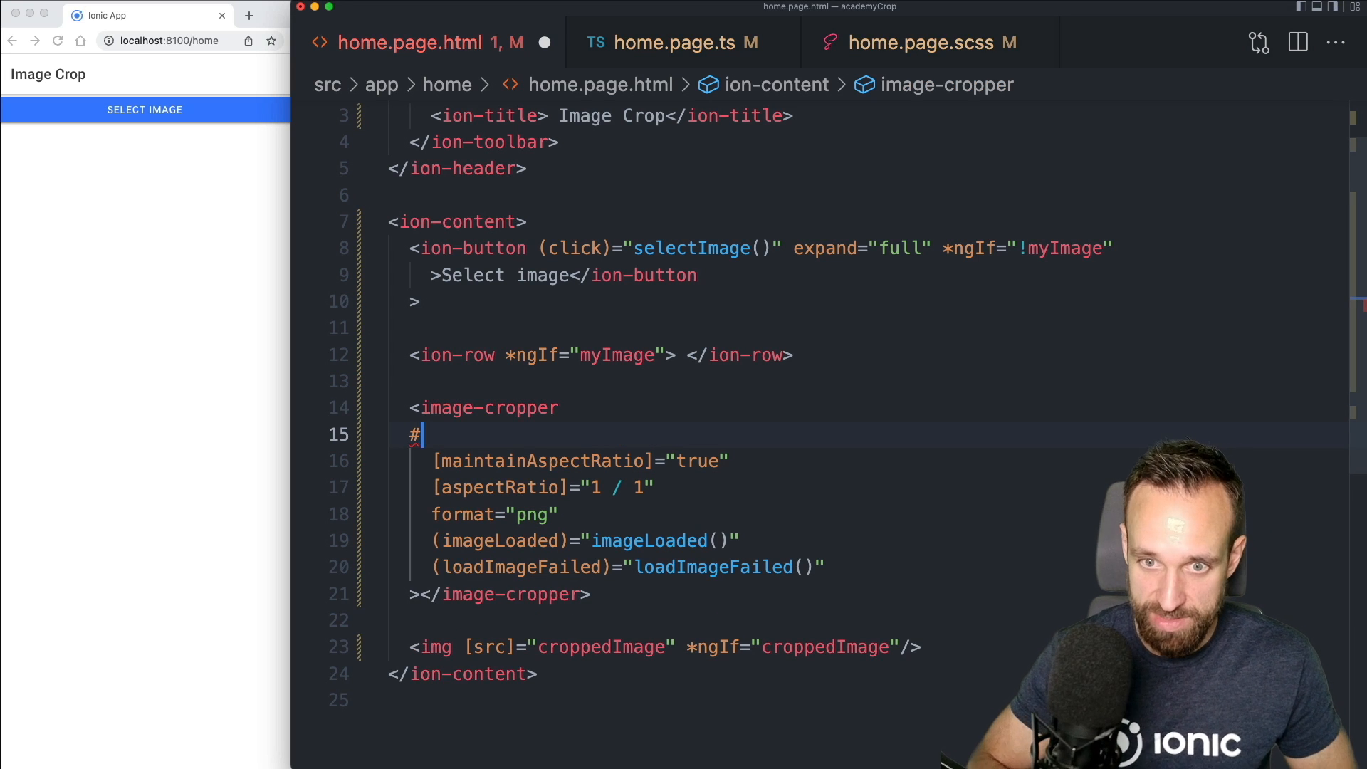
Add #cropper and [imageBase64]="myImage" to the image-cropper and save home.page.html
text(crop)
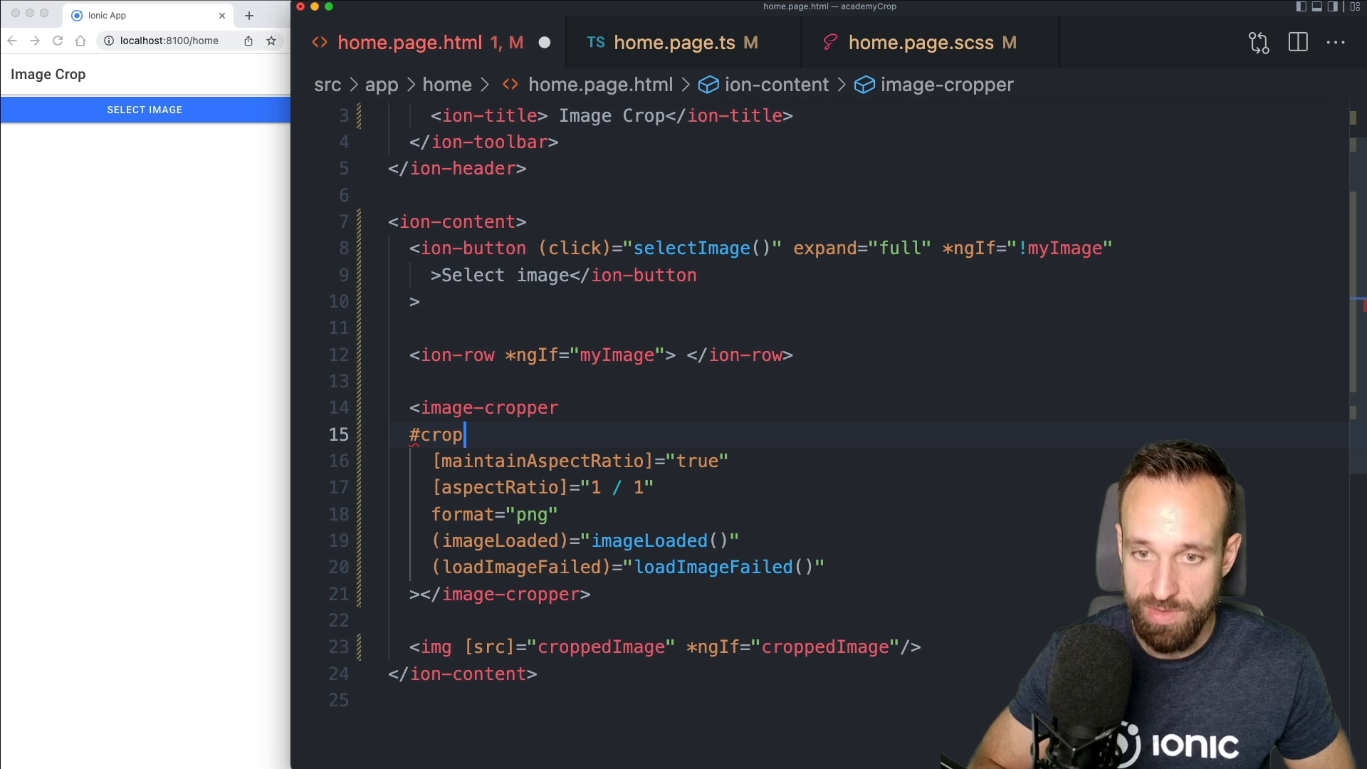
text([)
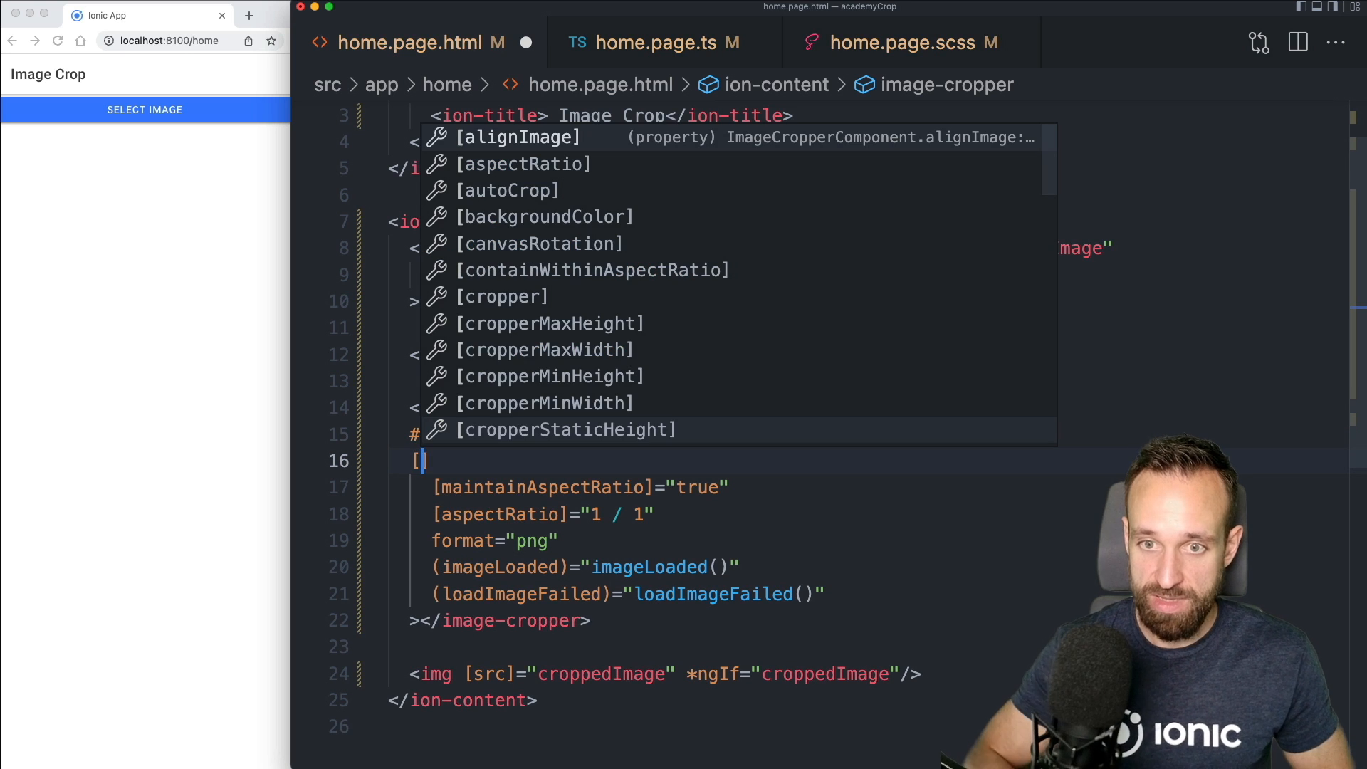
text(bas)
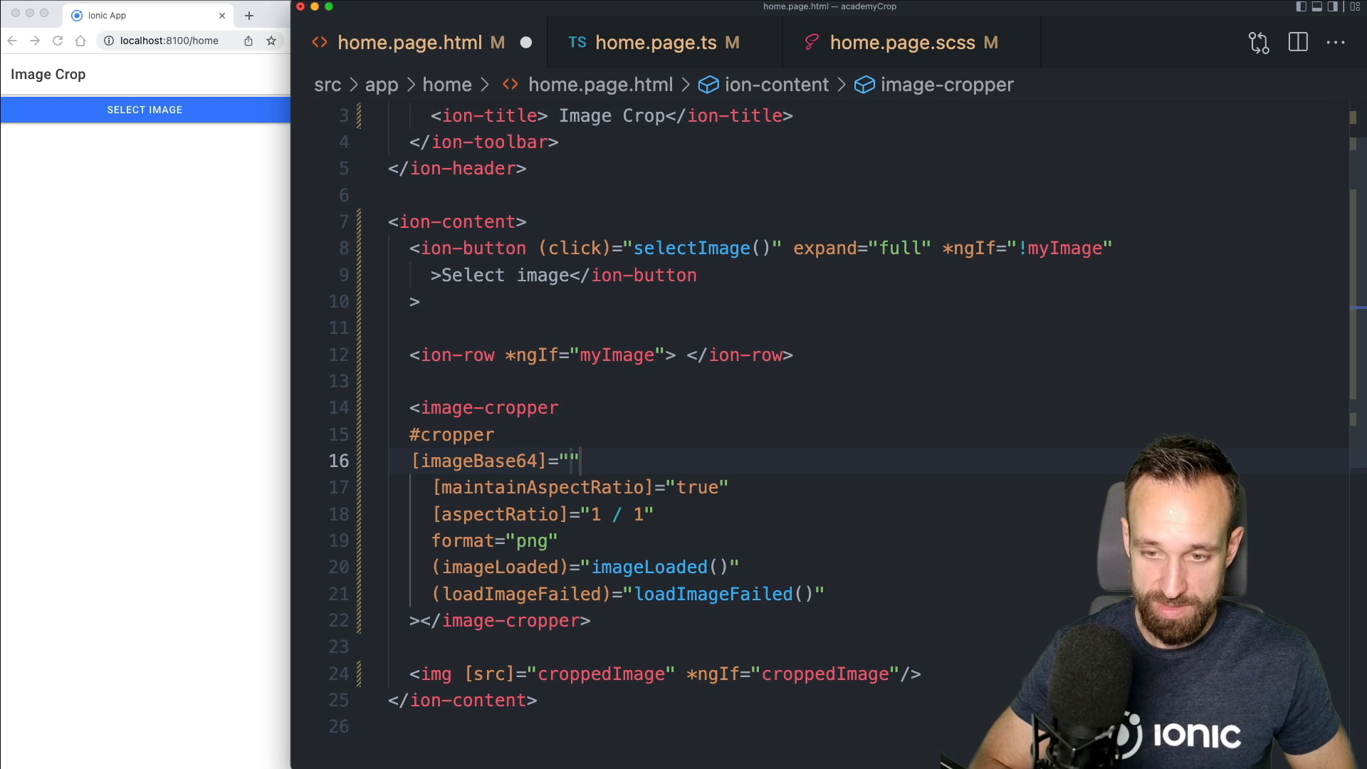
text(myImage)
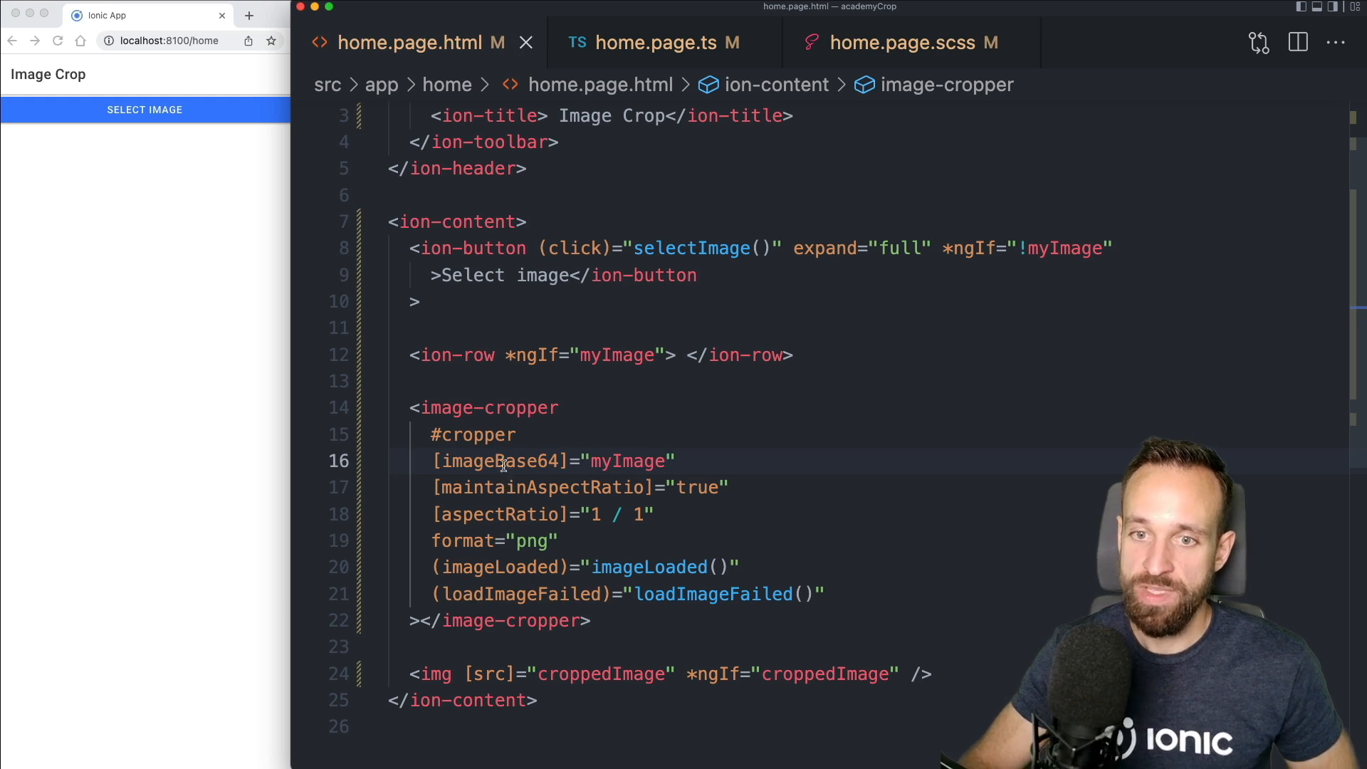
double_click(625, 461)
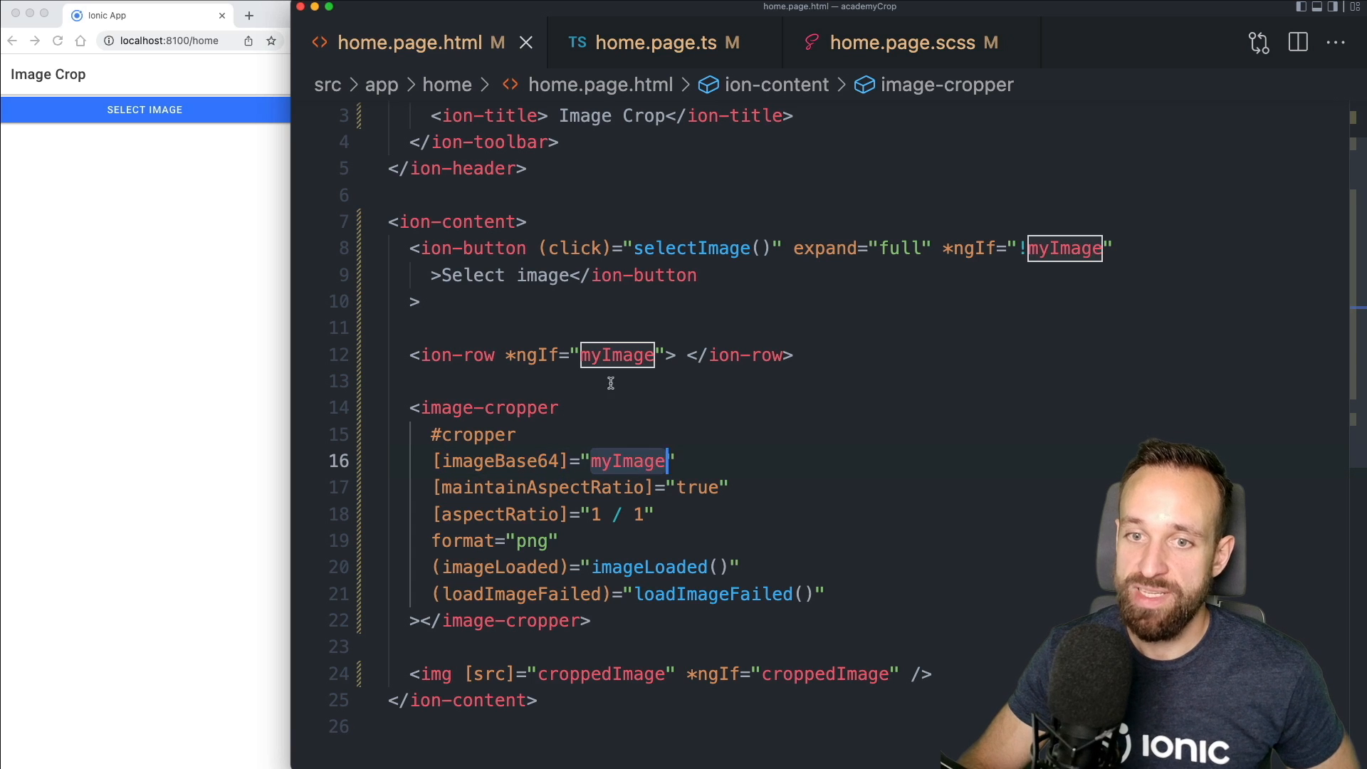
mouse_move(664, 42)
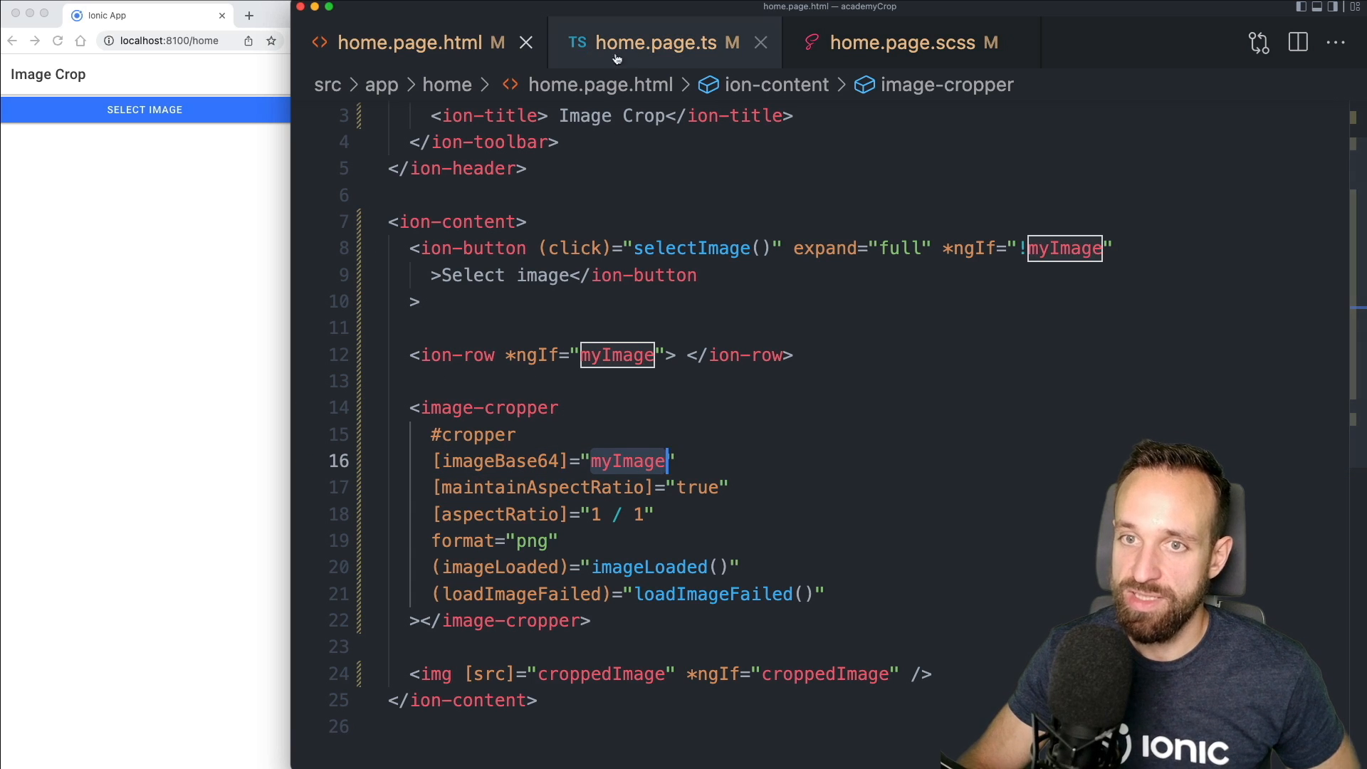
In selectImage, set this.myImage to a JPEG base64 data URL and reset croppedImage to null
click(663, 42)
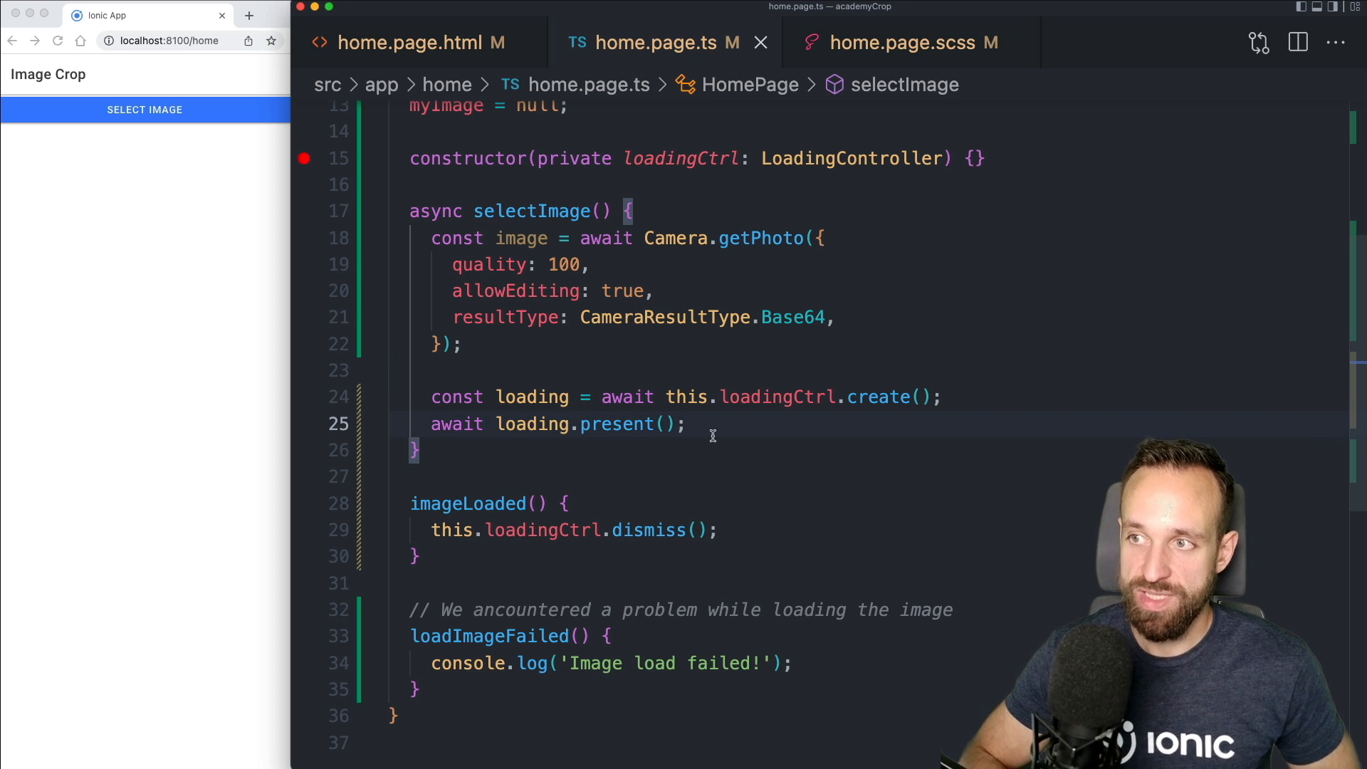
text(this.myImage =)
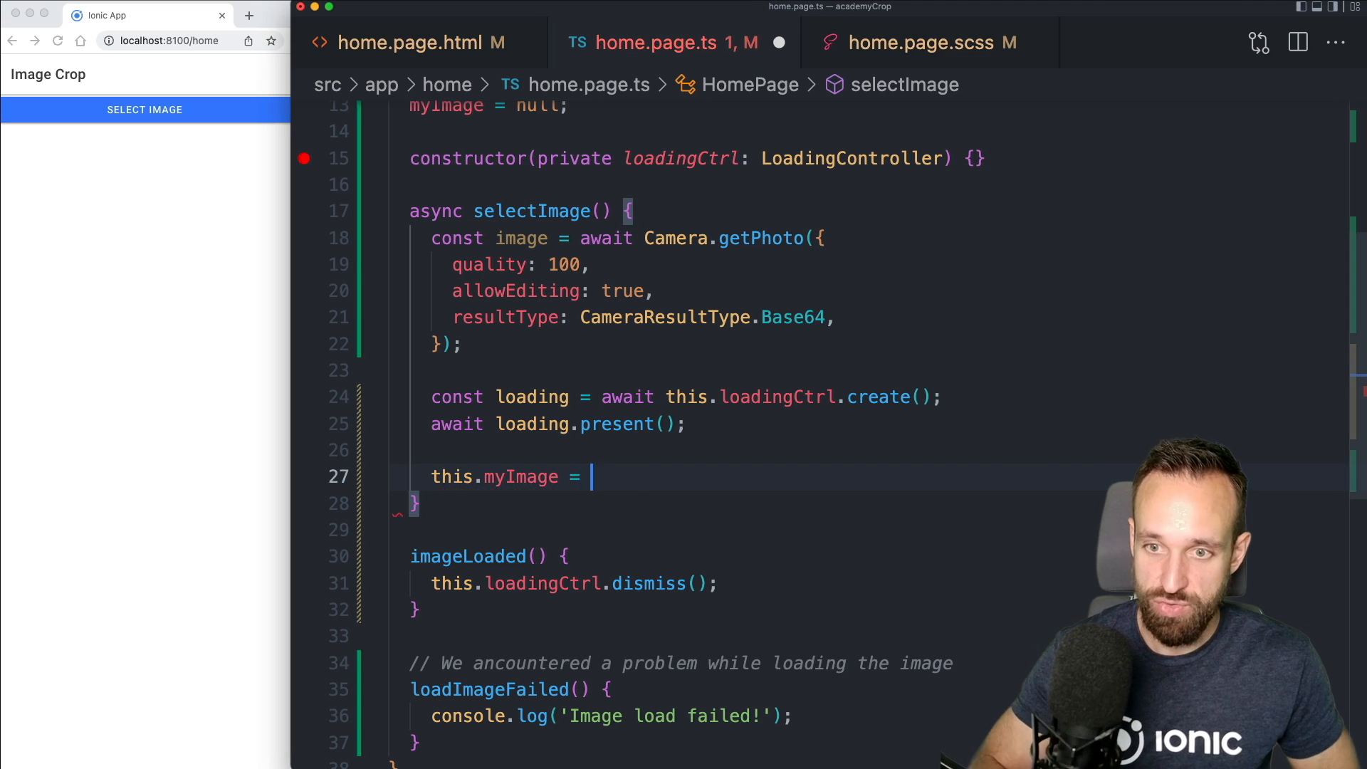
text(`data:image/jpeg;base64,${image.base64String}`;)
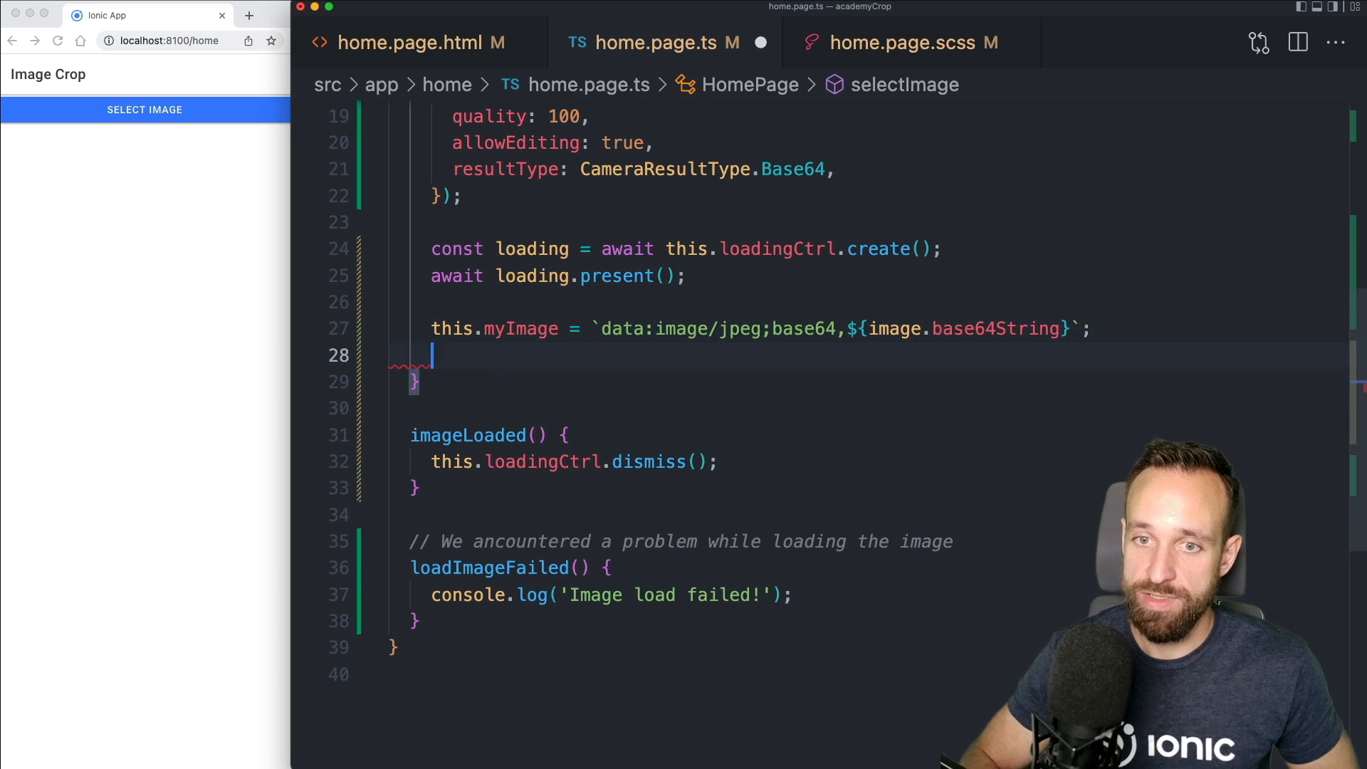
text(this.croppedImage = null;)
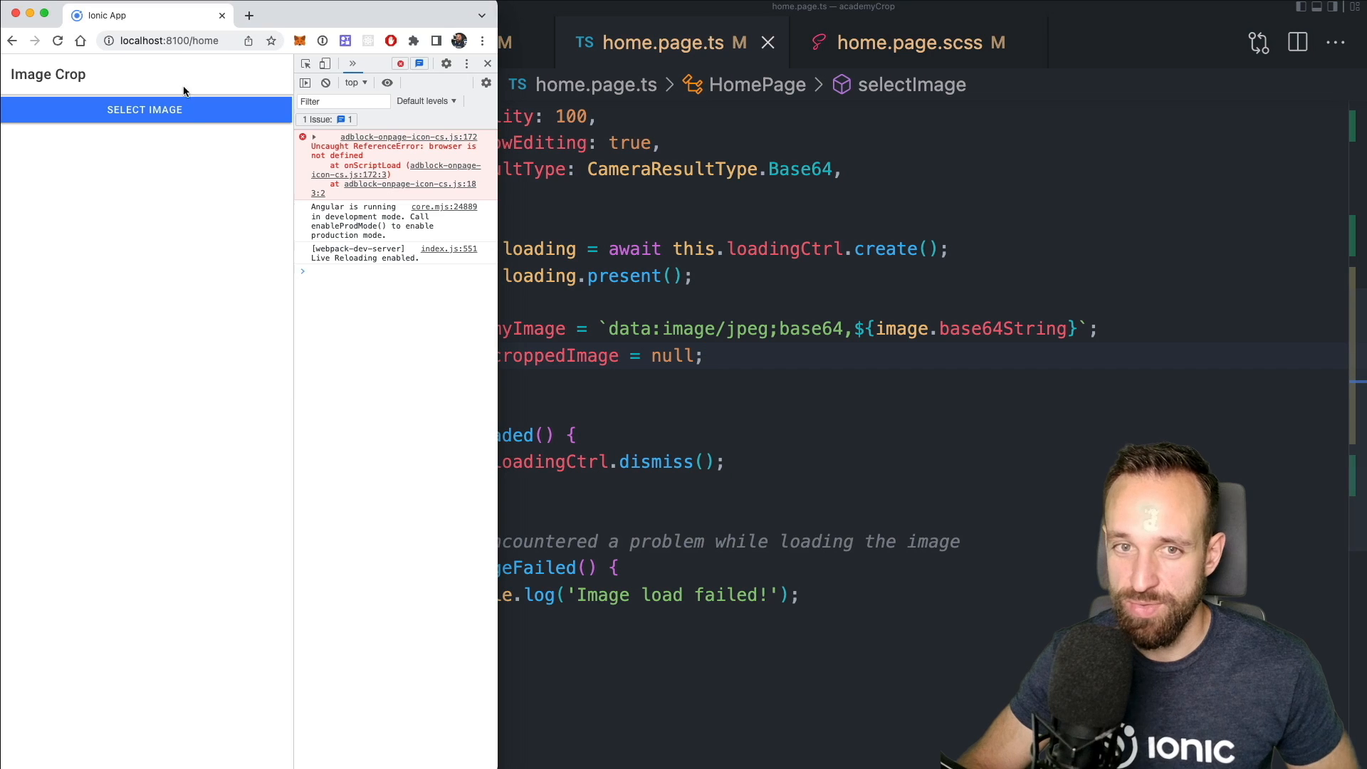
mouse_move(144, 109)
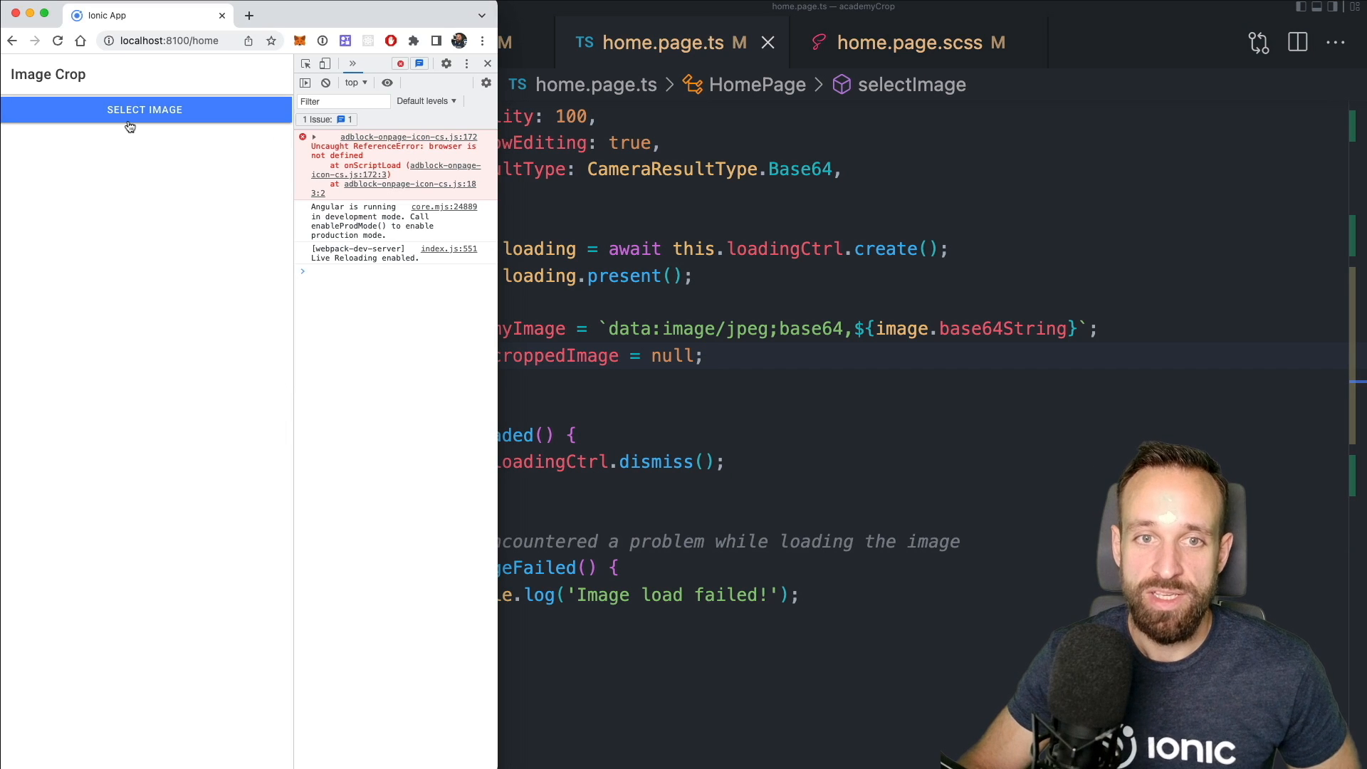
Pick simon.png through Select Image so it loads into the cropper
click(143, 109)
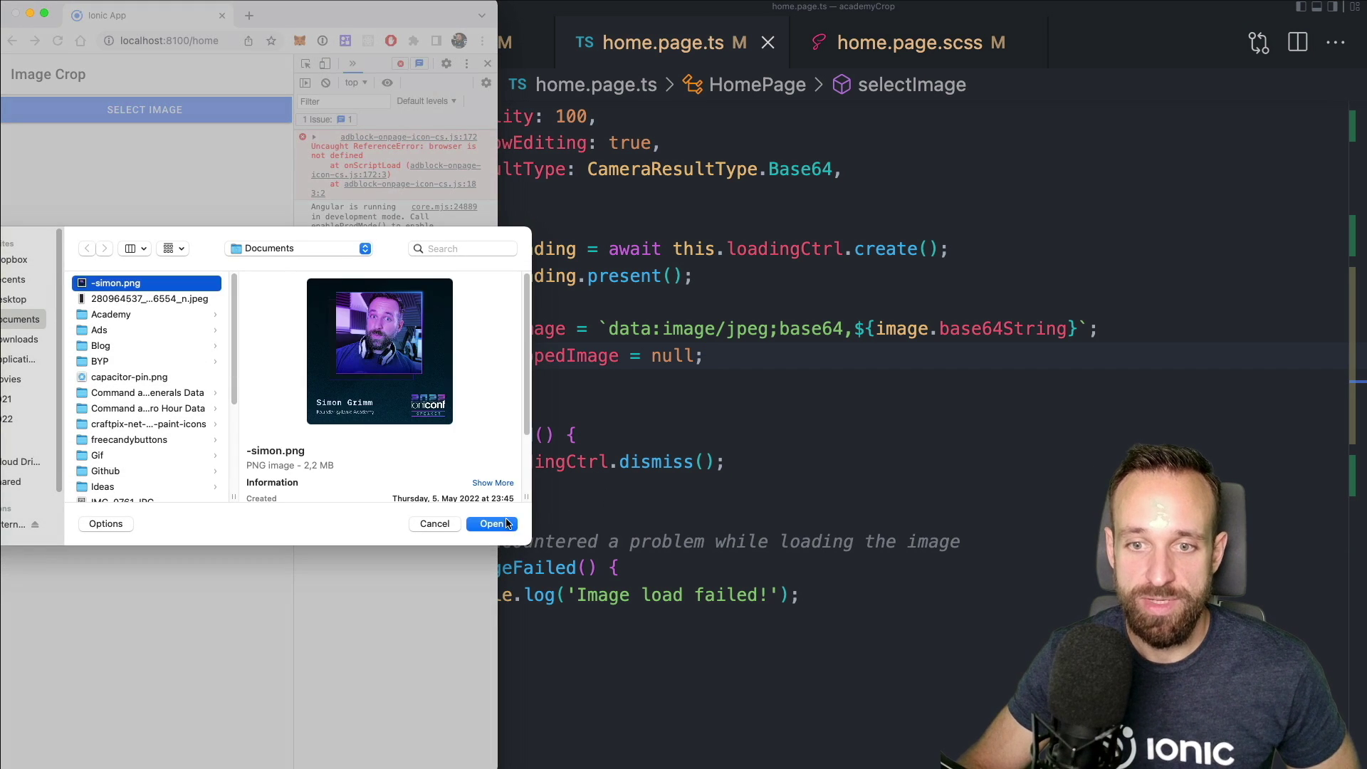
click(491, 524)
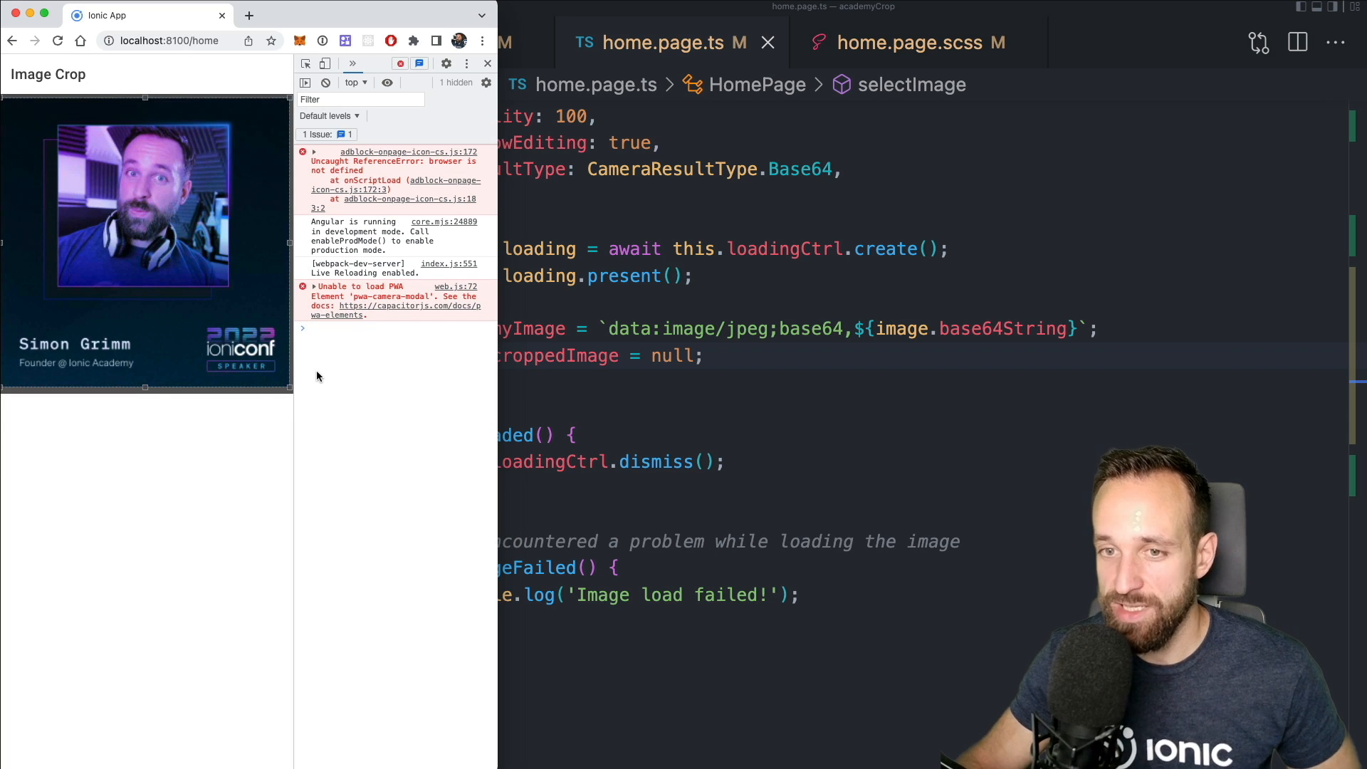
mouse_move(633, 349)
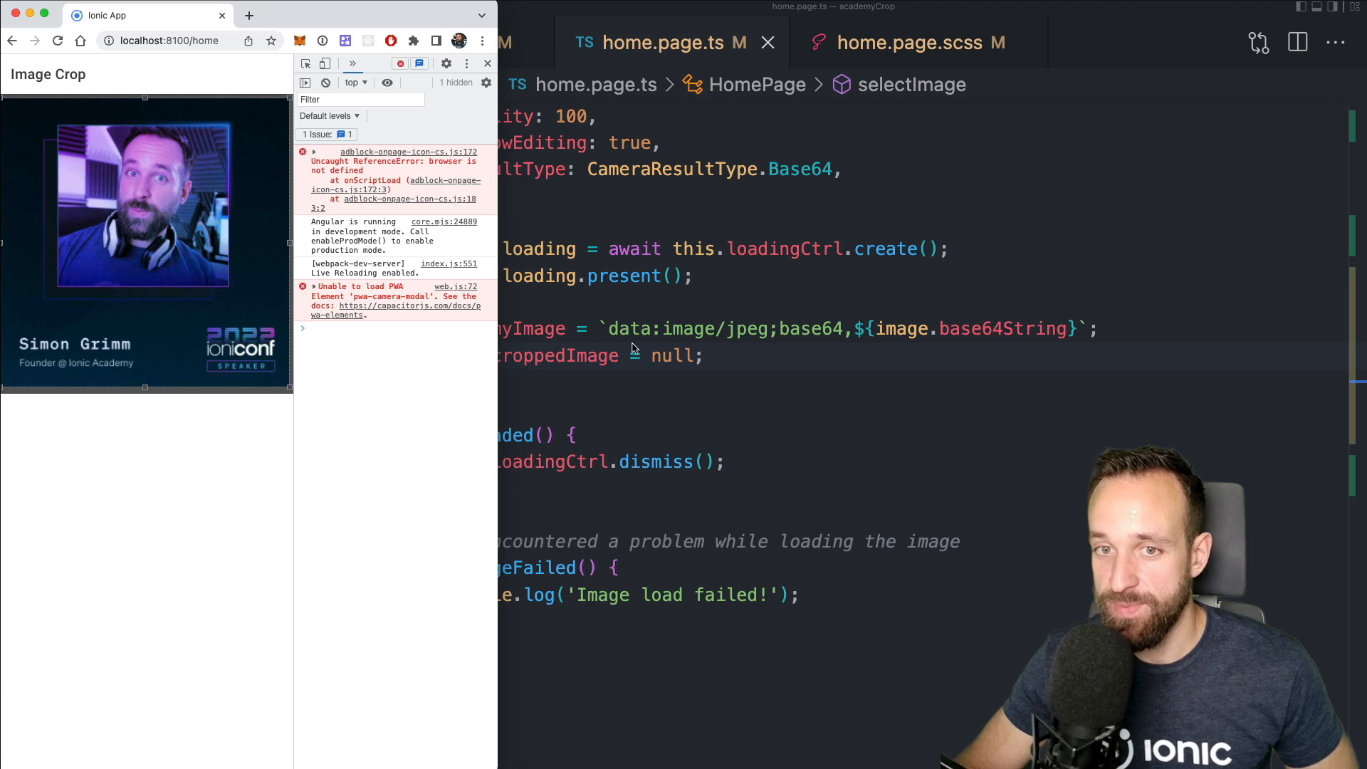
click(487, 62)
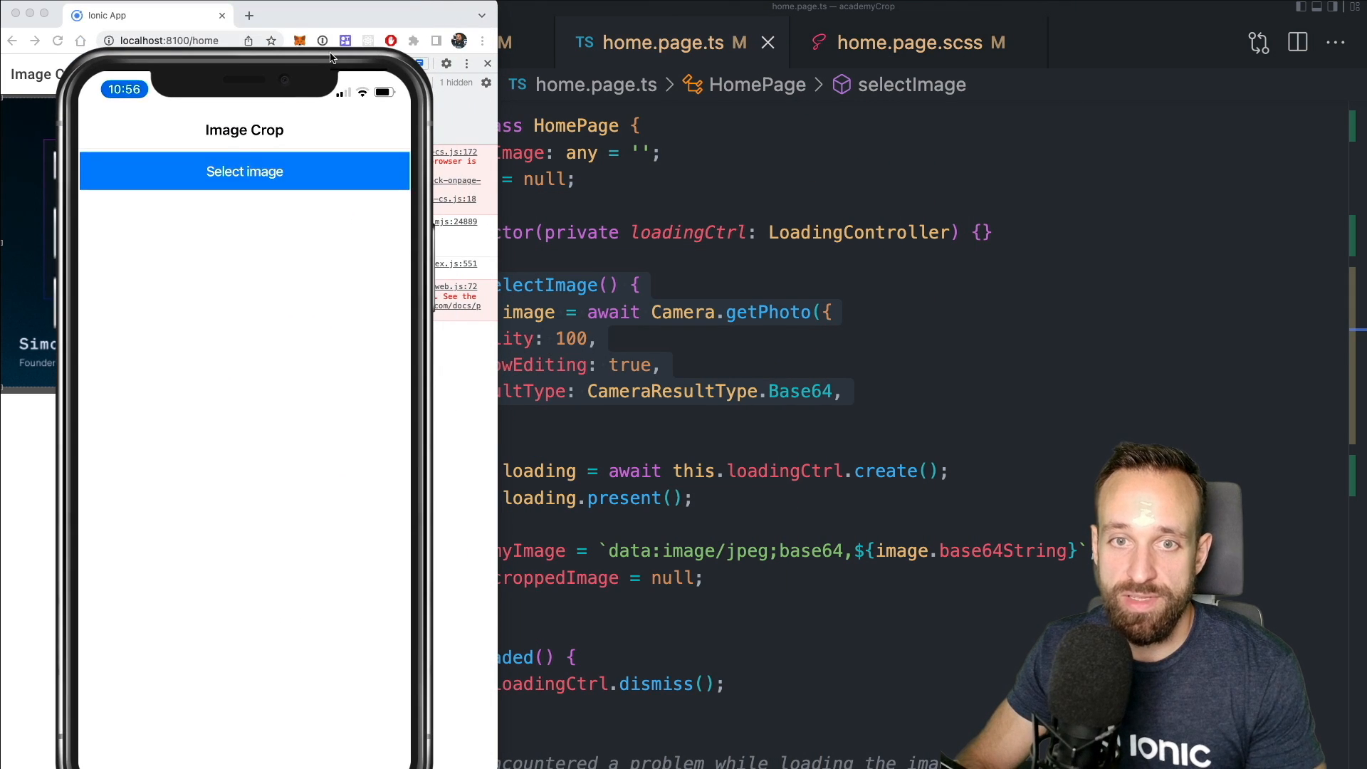
Take a new photo with the simulator camera and accept it into the cropper
click(244, 171)
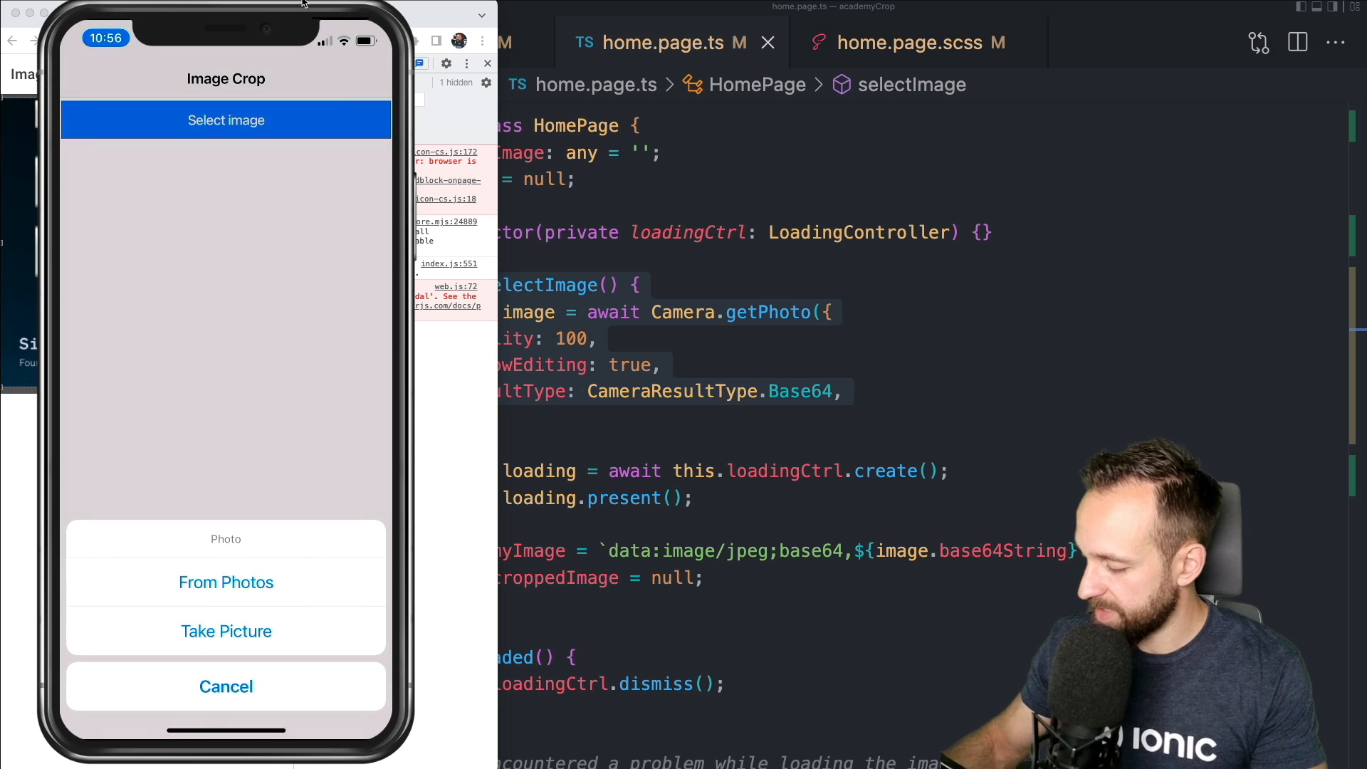
click(225, 632)
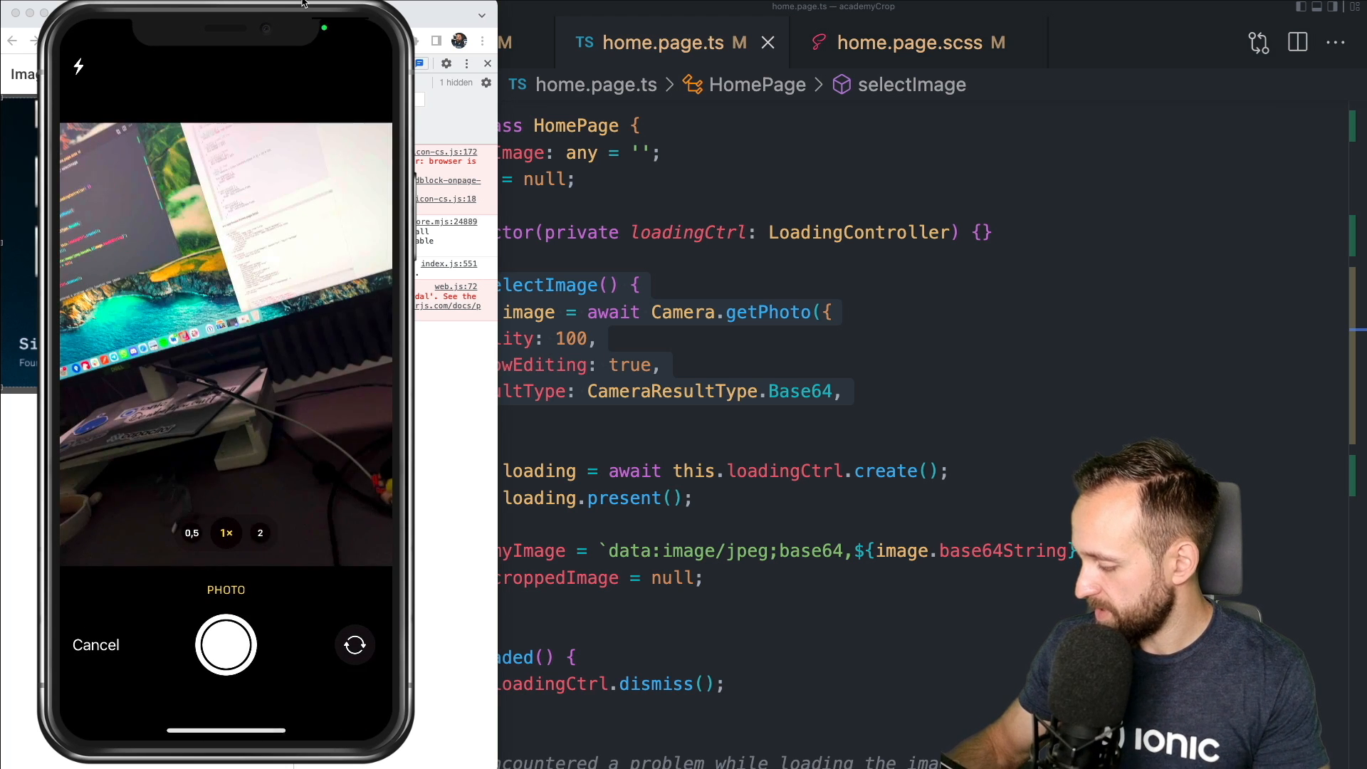
click(96, 645)
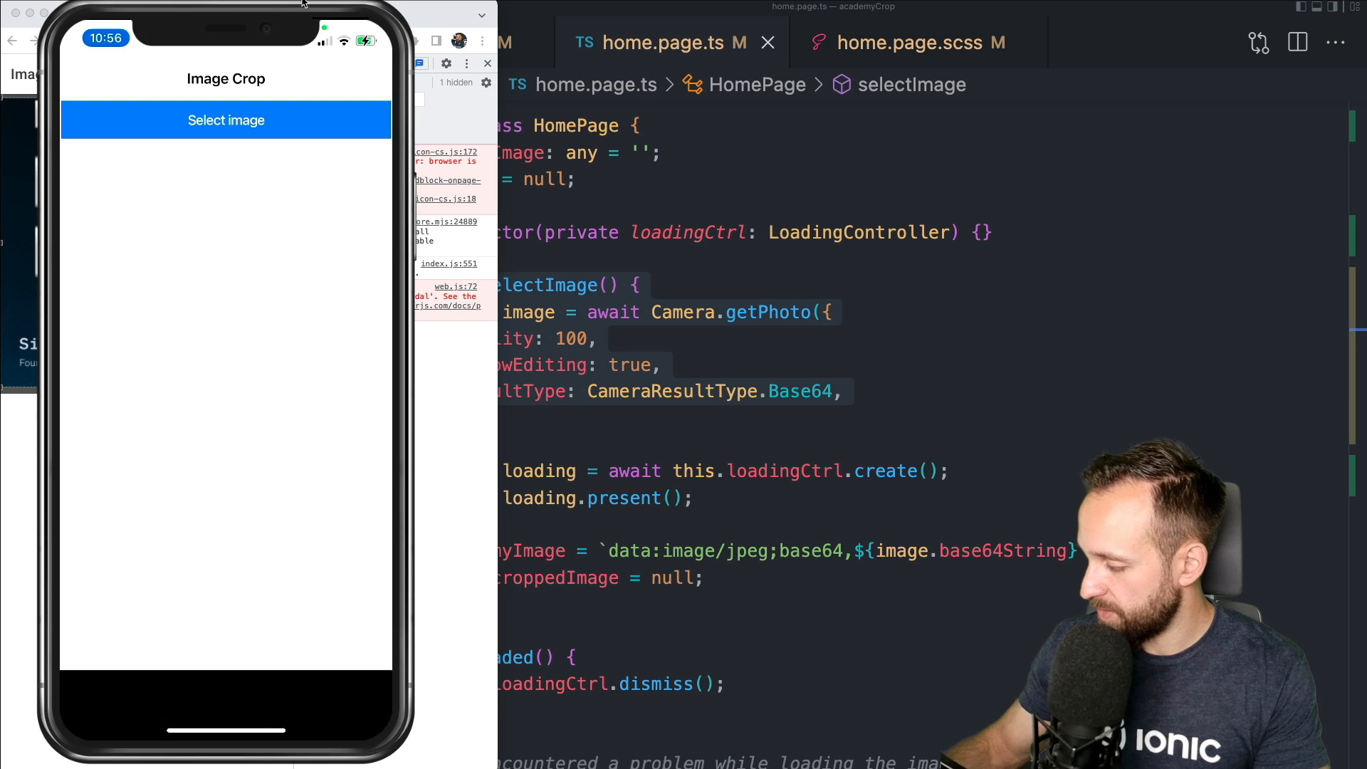
click(225, 121)
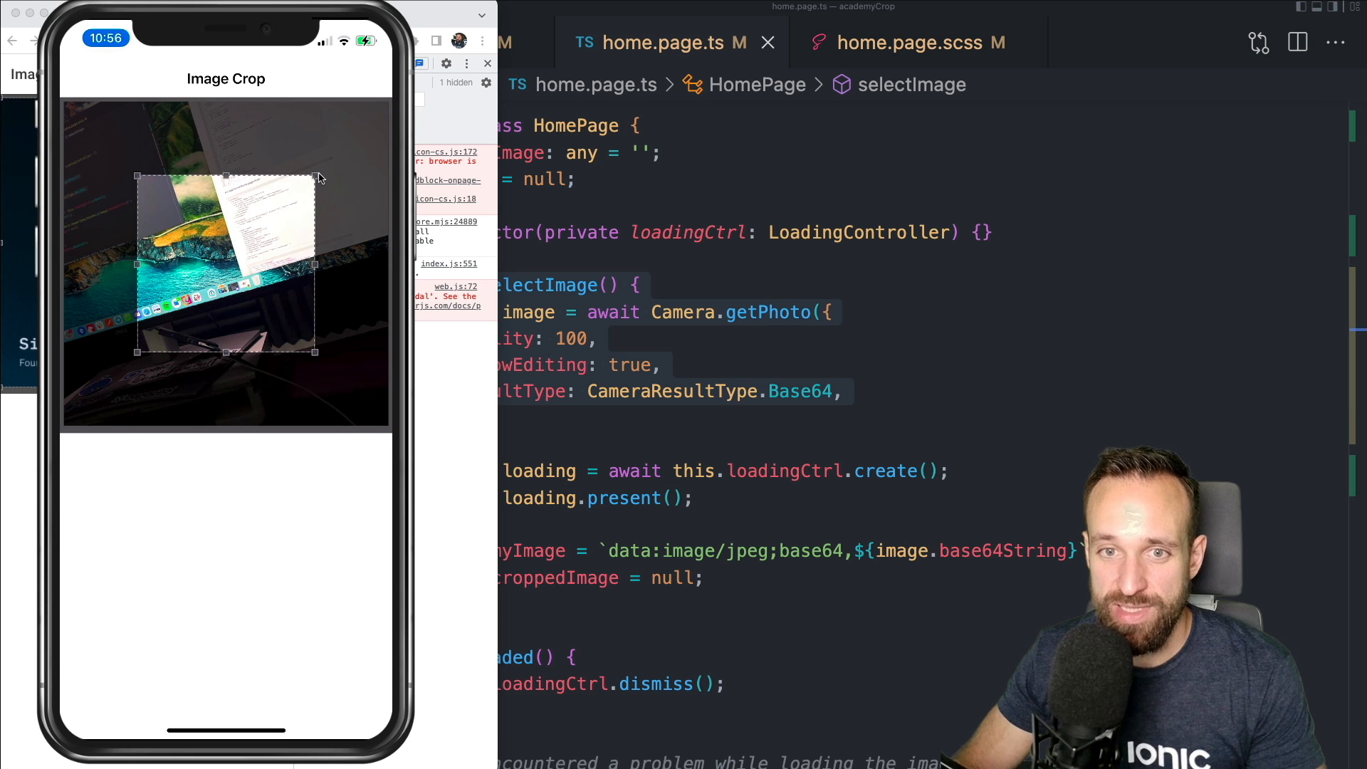
mouse_move(307, 63)
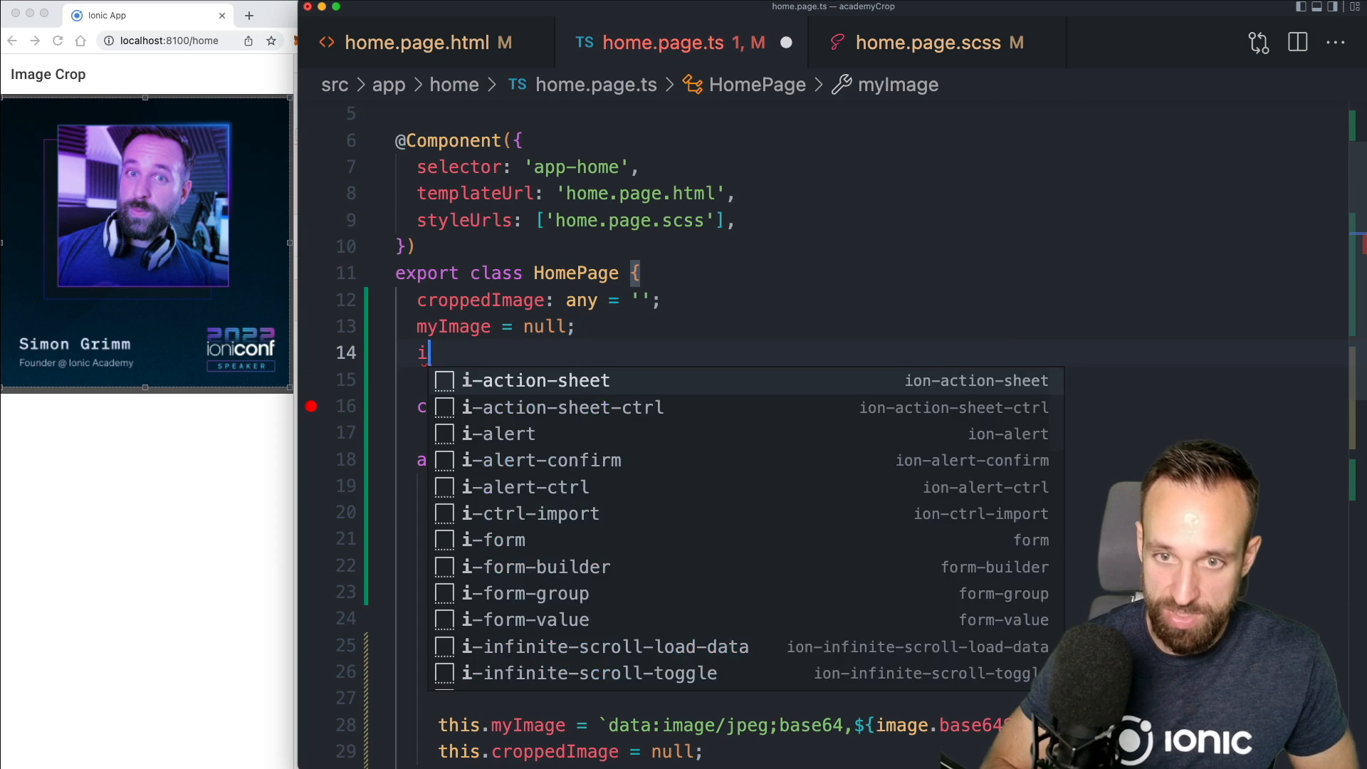
Declare isMobile = Capacitor.getPlatform() !== 'web' in home.page.ts
text(isMobile)
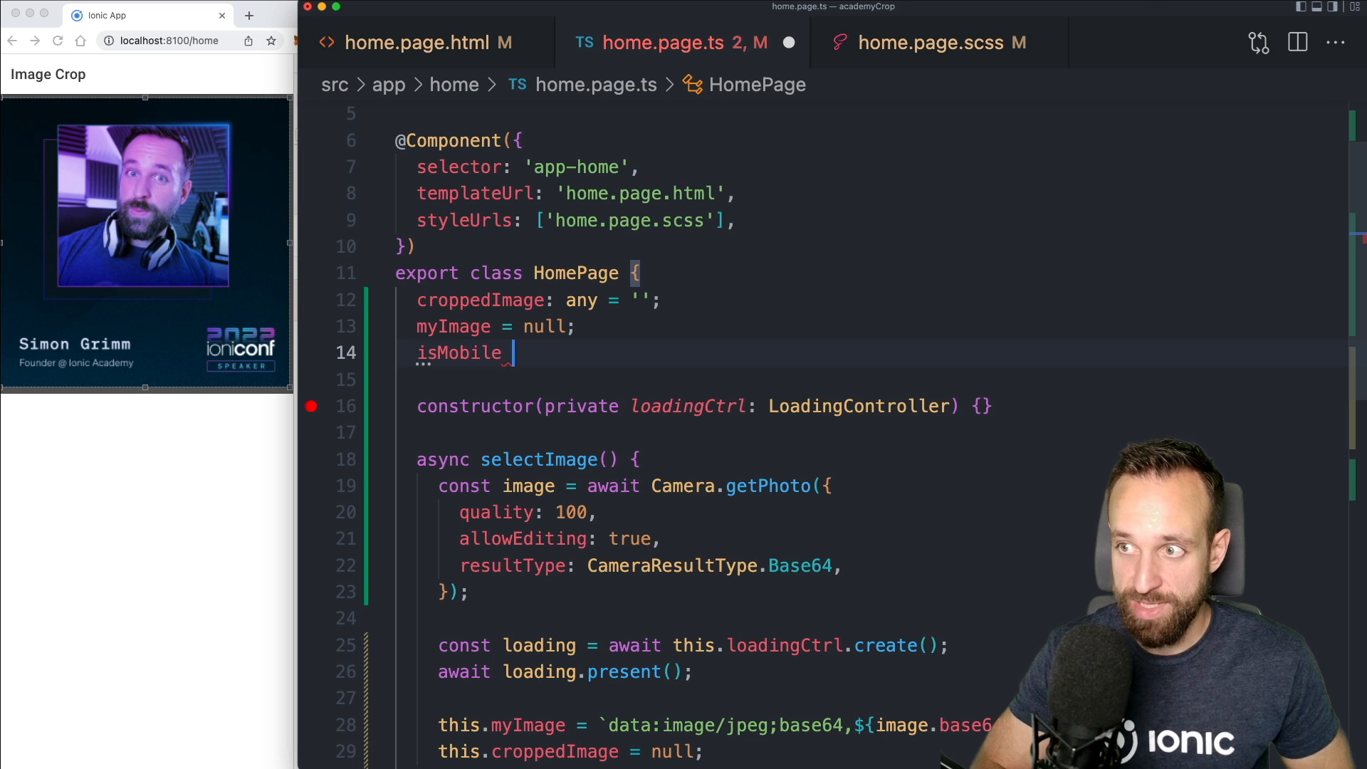
text(= Capacitor.getPlatform()
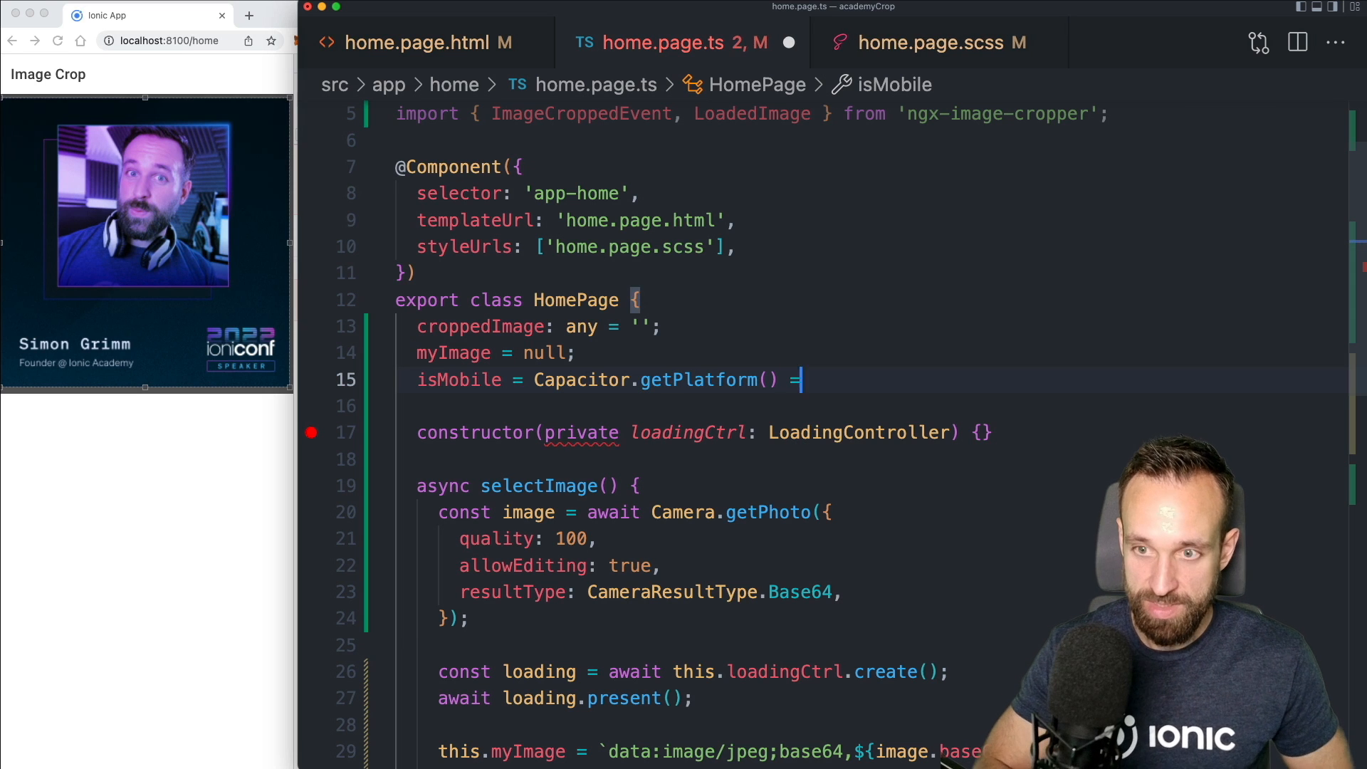
text(== '')
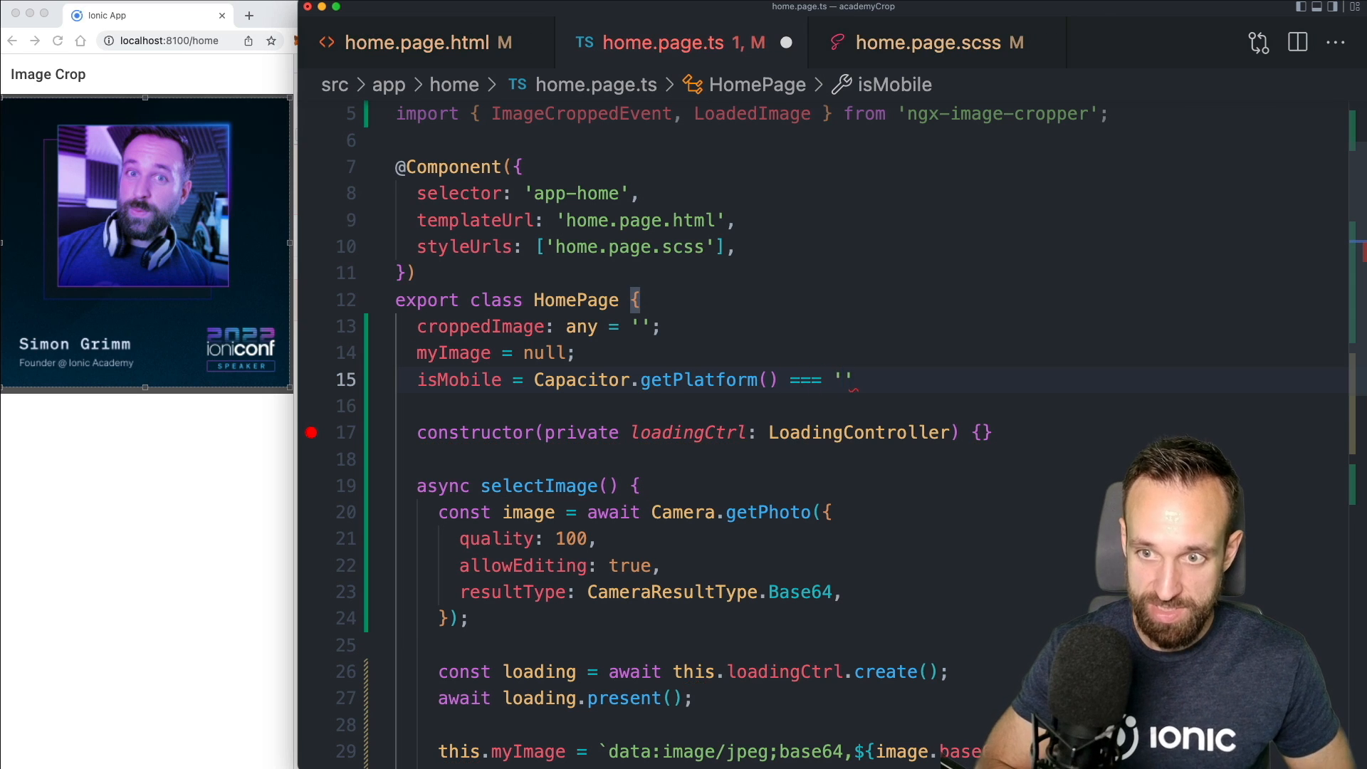
text(web)
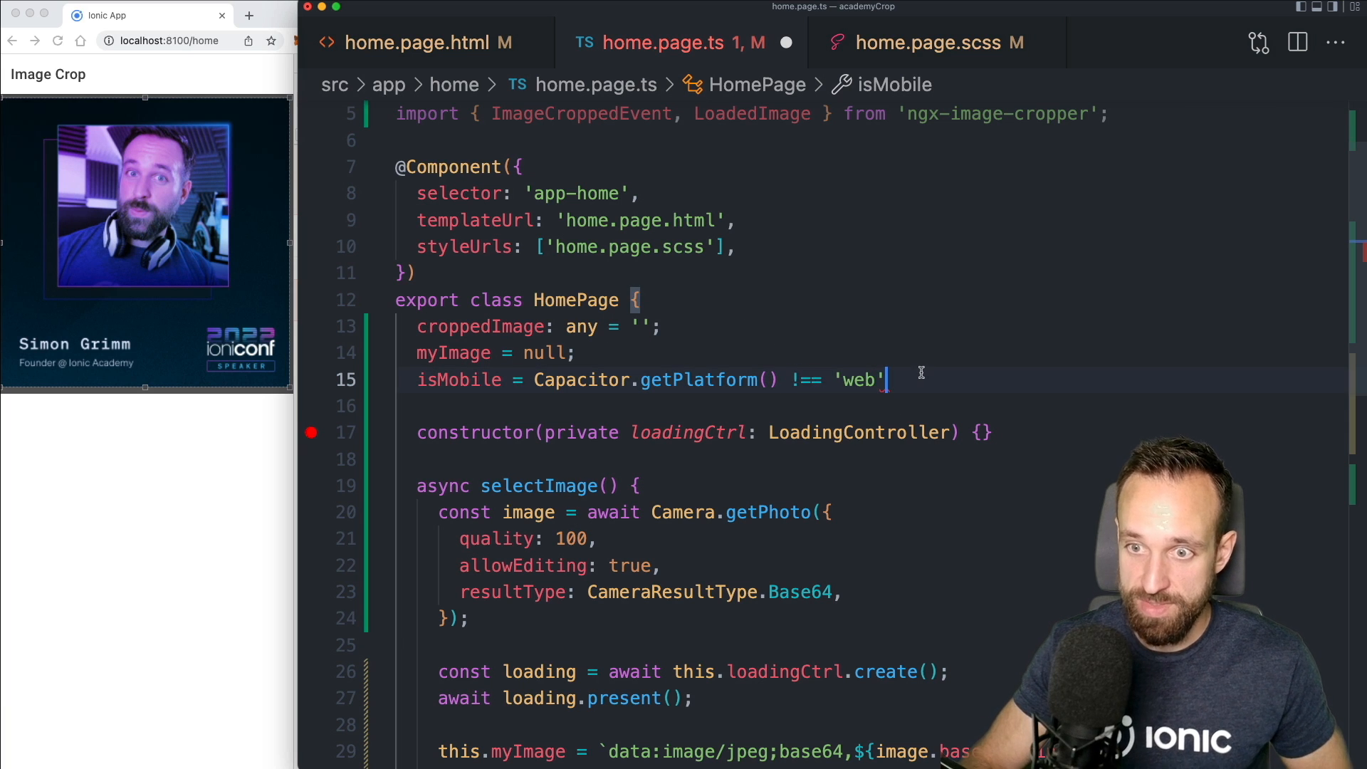
text(;)
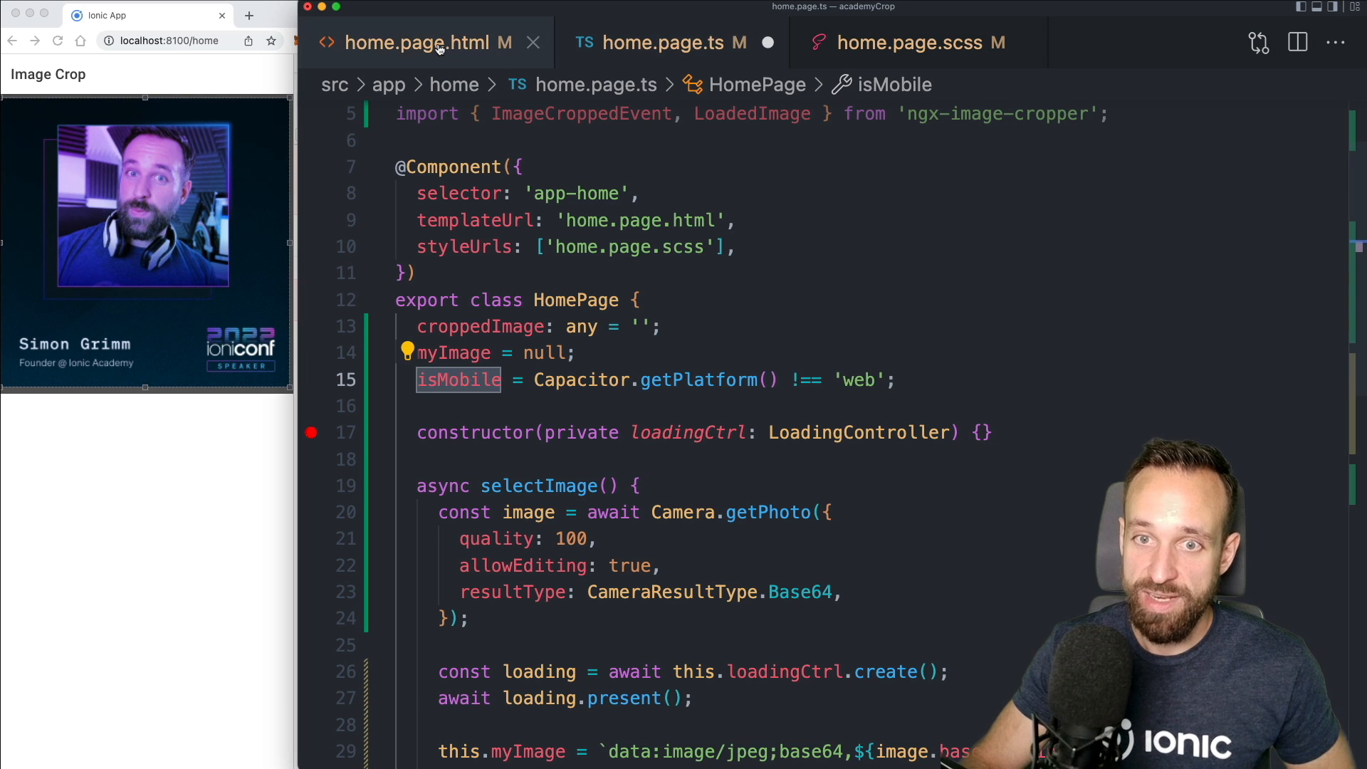
click(426, 42)
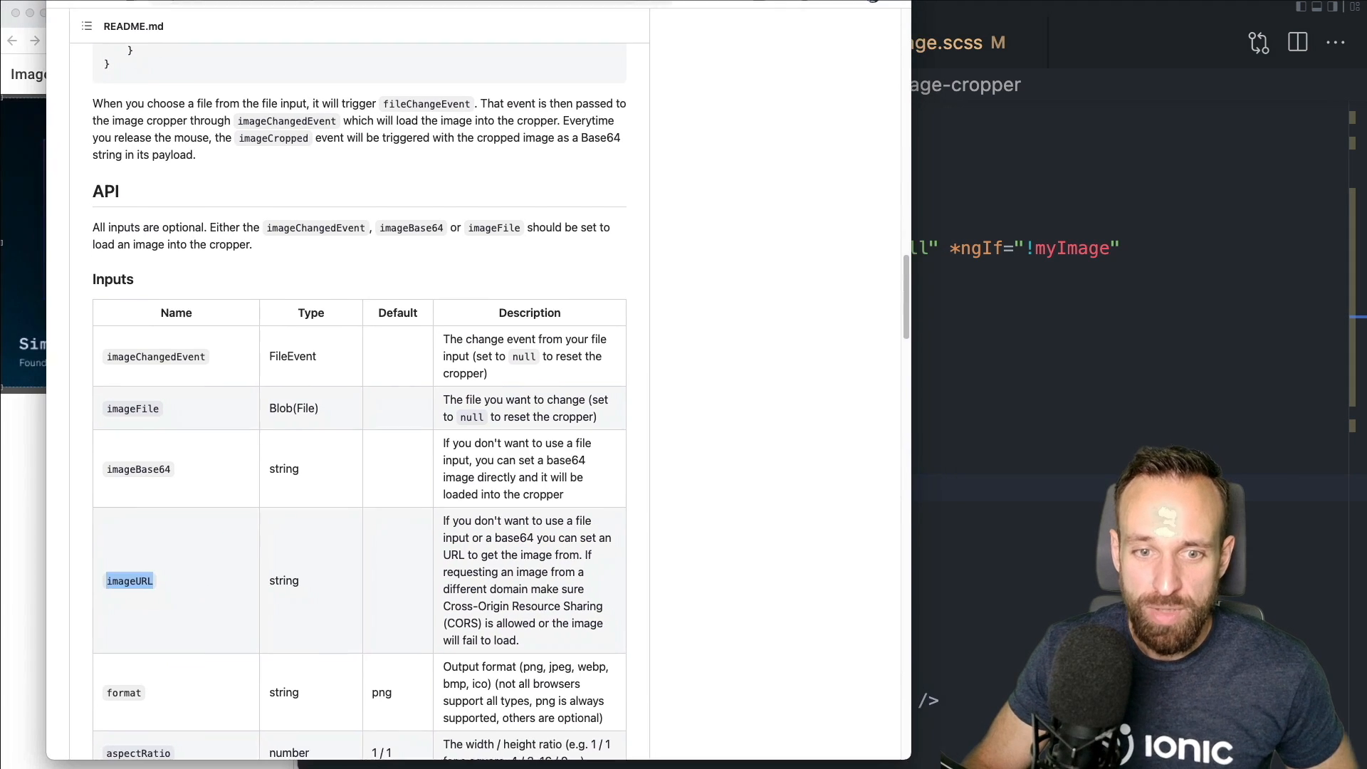
Scroll through the ngx-image-cropper README's Inputs table under API
scroll(down, 3)
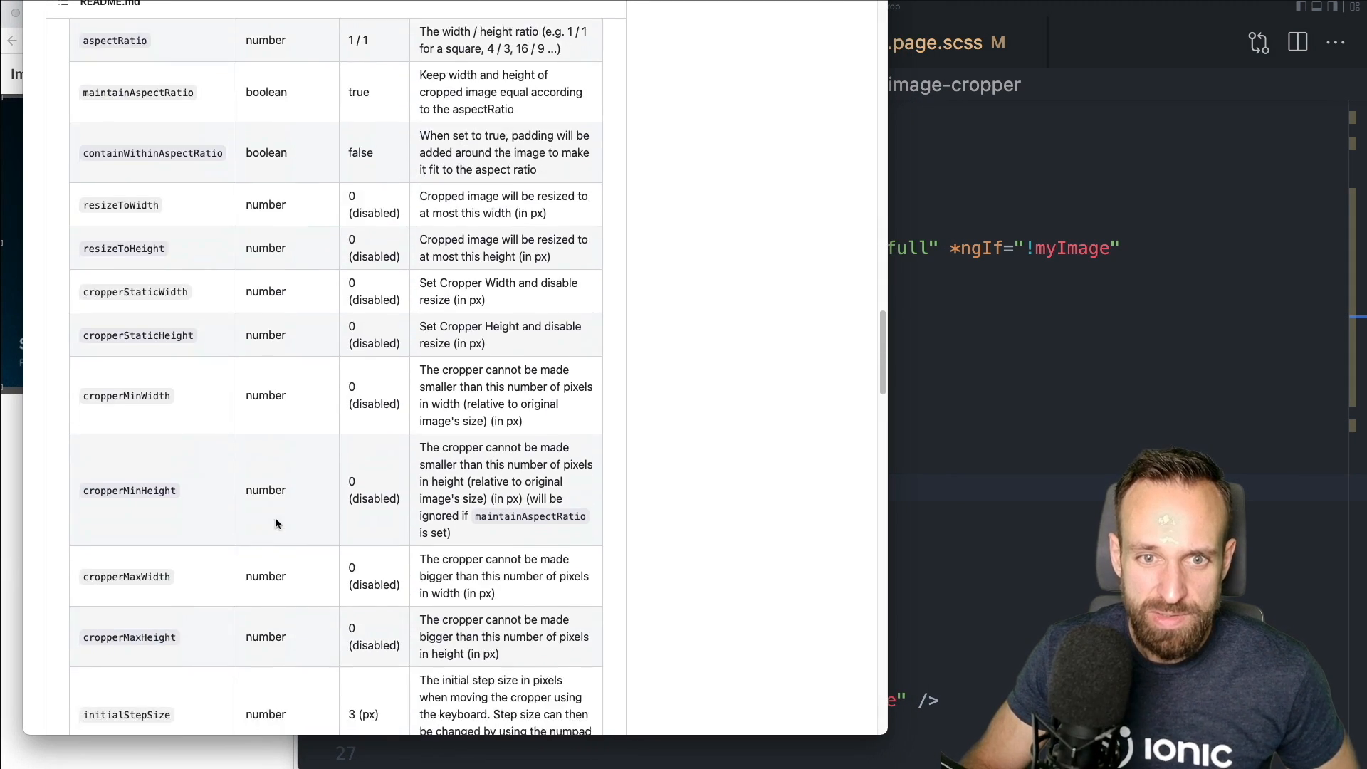
scroll(down, 3)
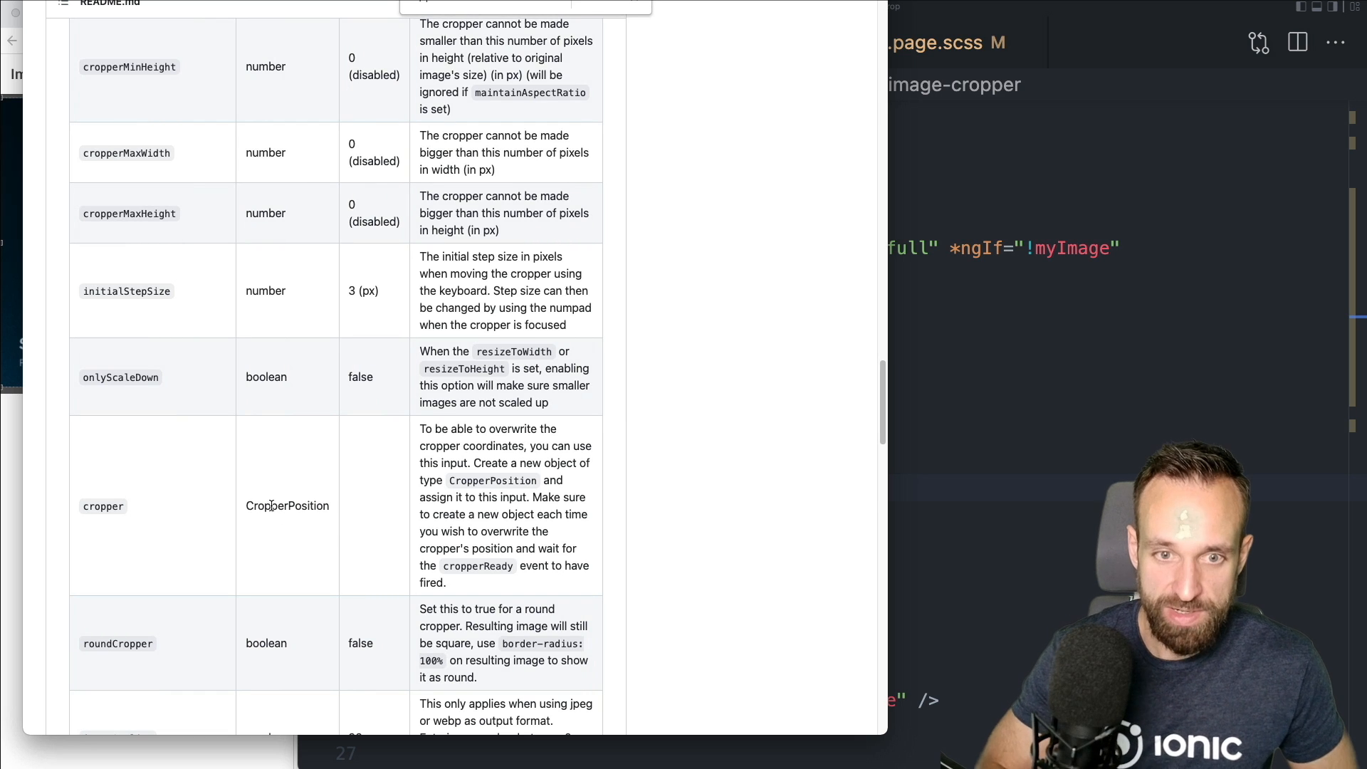
scroll(down, 3)
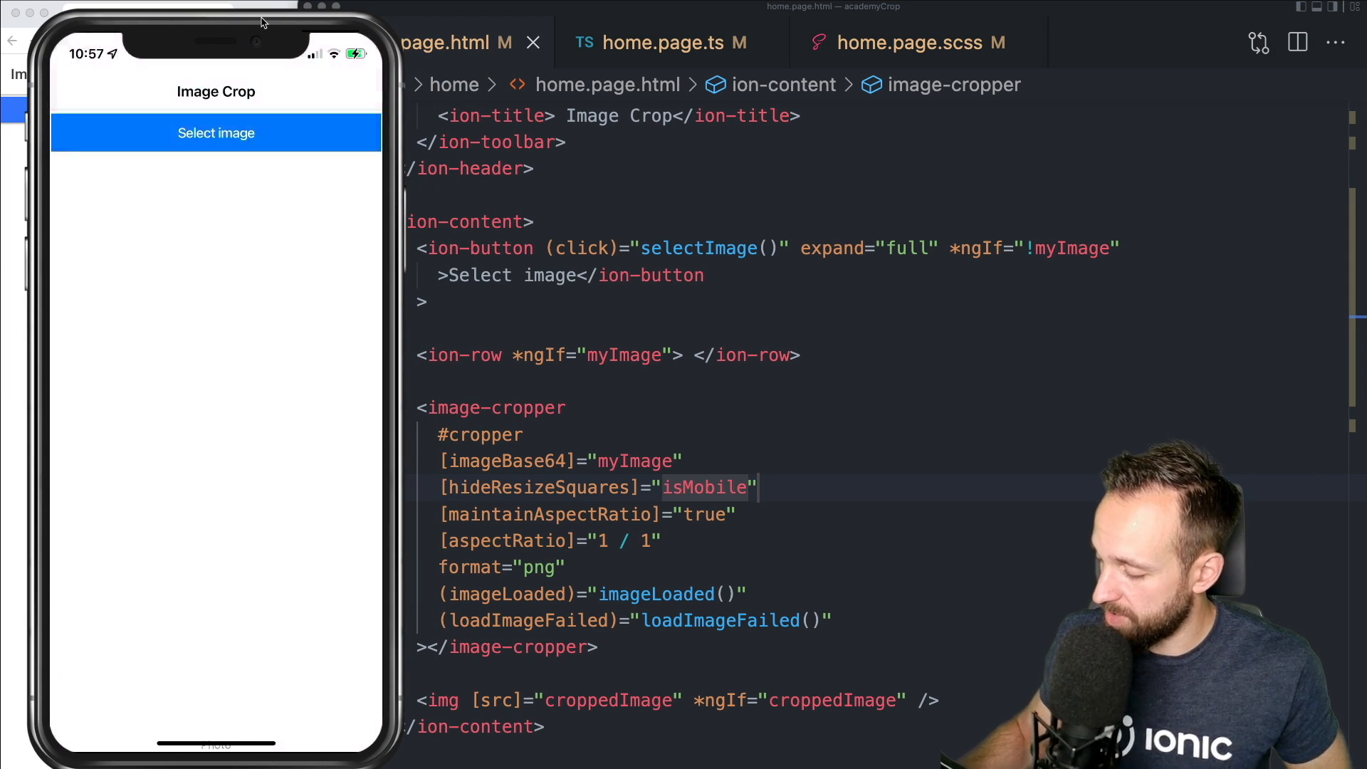
Start Select image in the simulator app to bring up the camera view
click(215, 133)
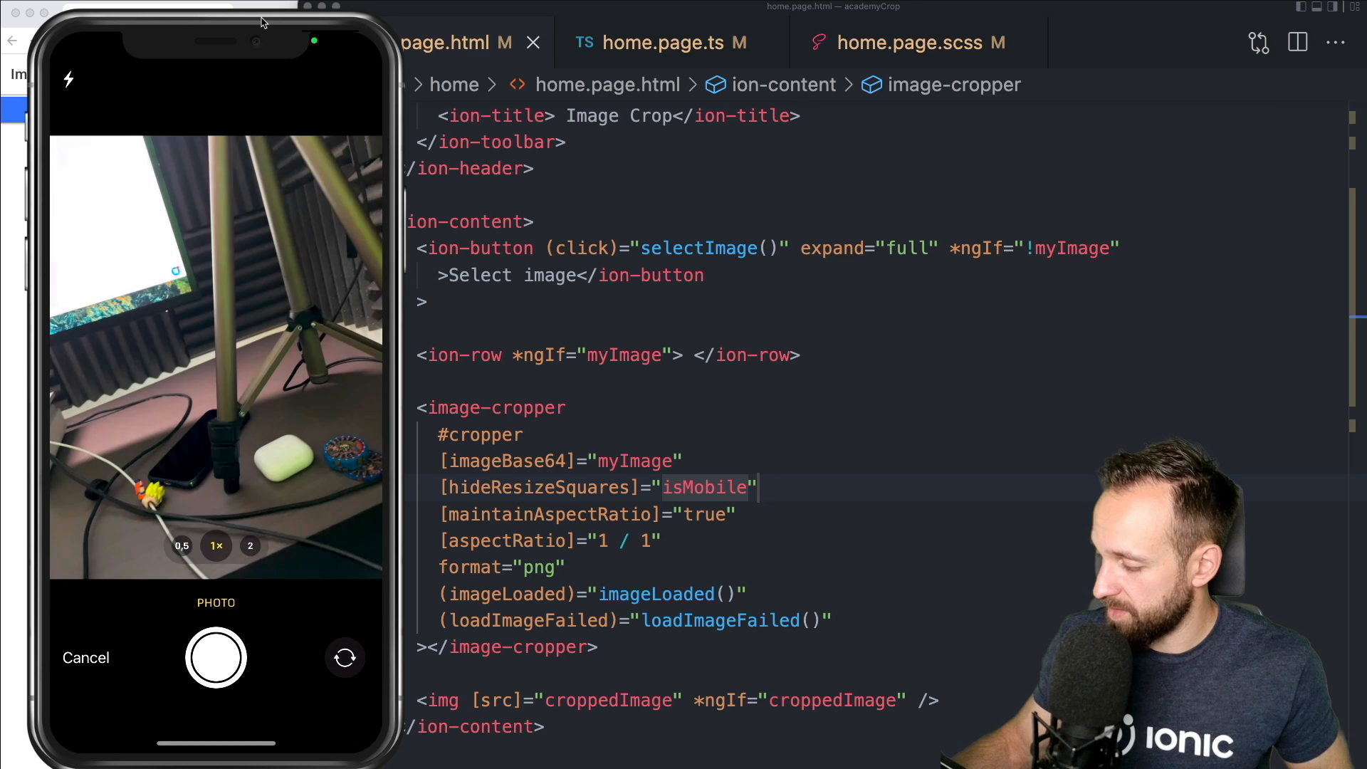
click(86, 657)
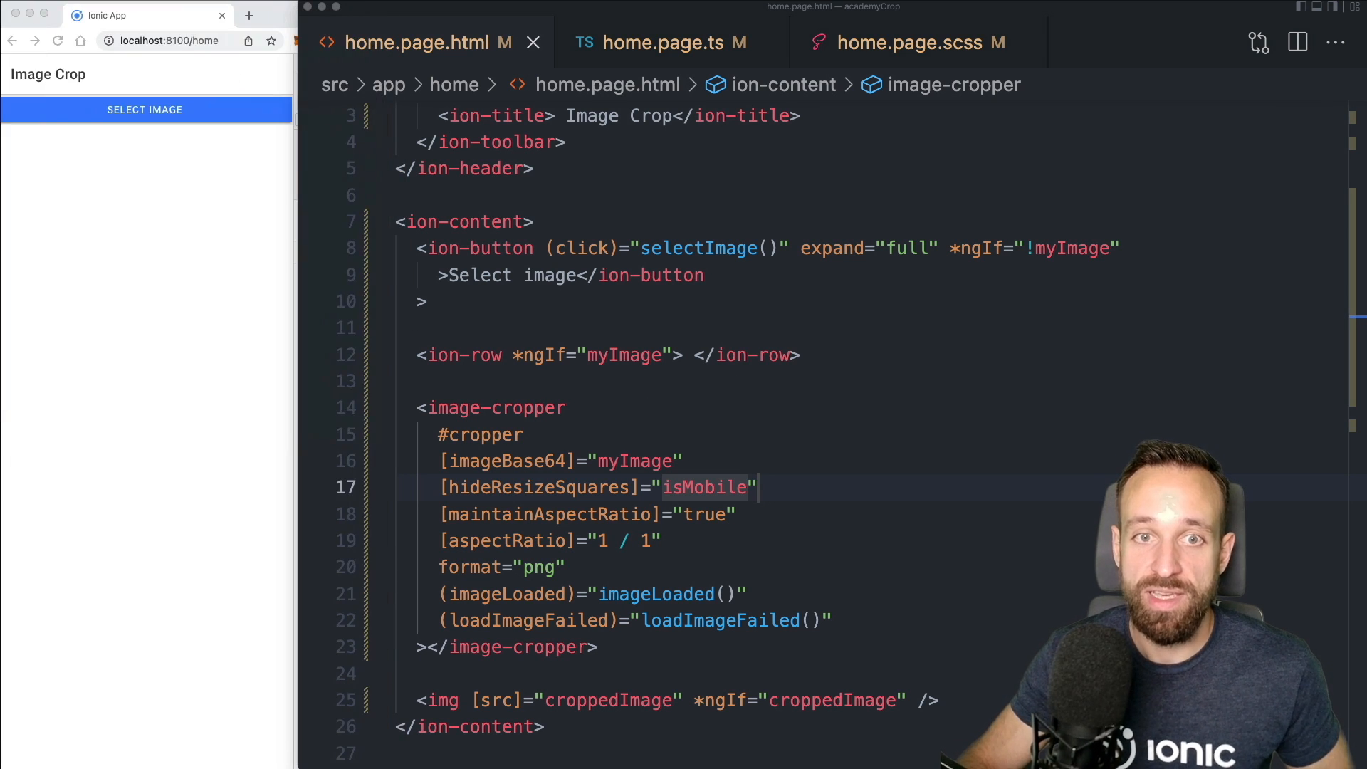
Load simon.png into the cropper of the browser Image Crop app
click(145, 109)
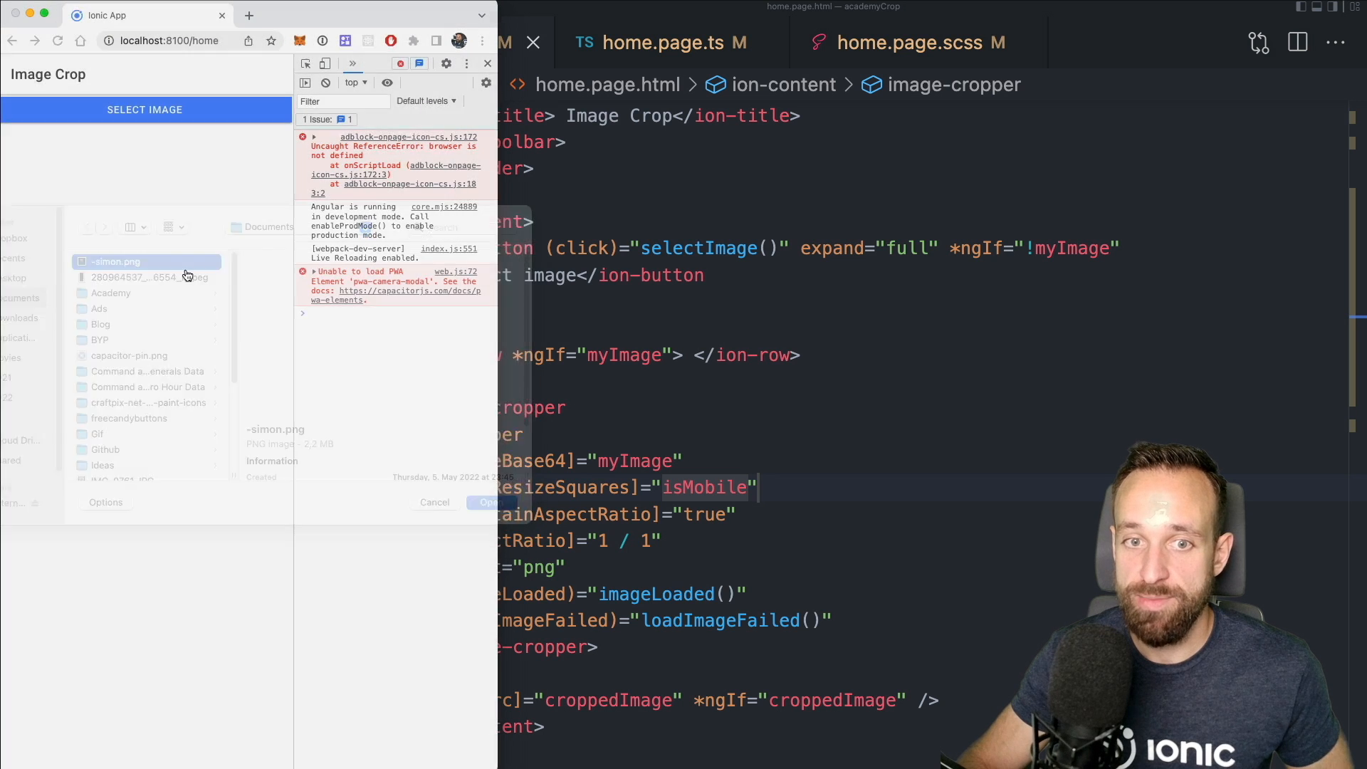
click(492, 502)
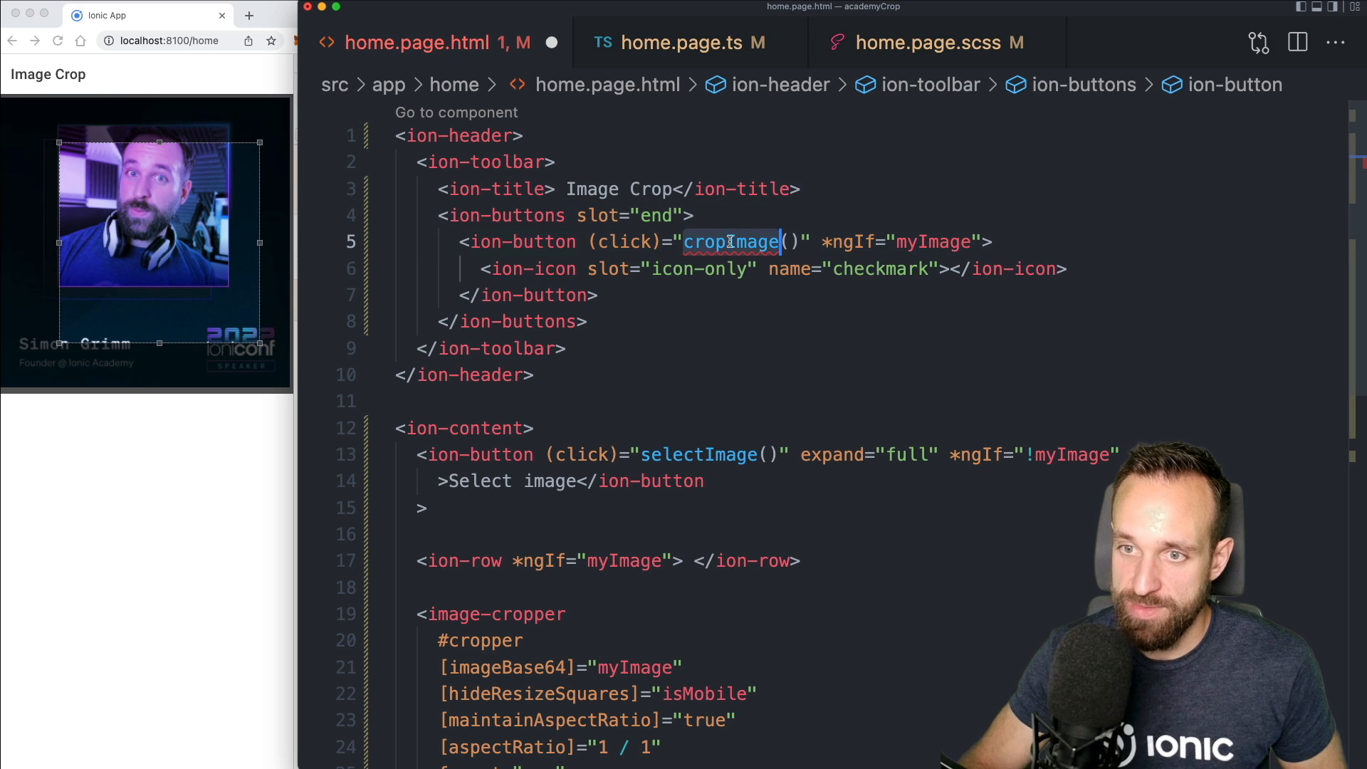
mouse_move(935, 241)
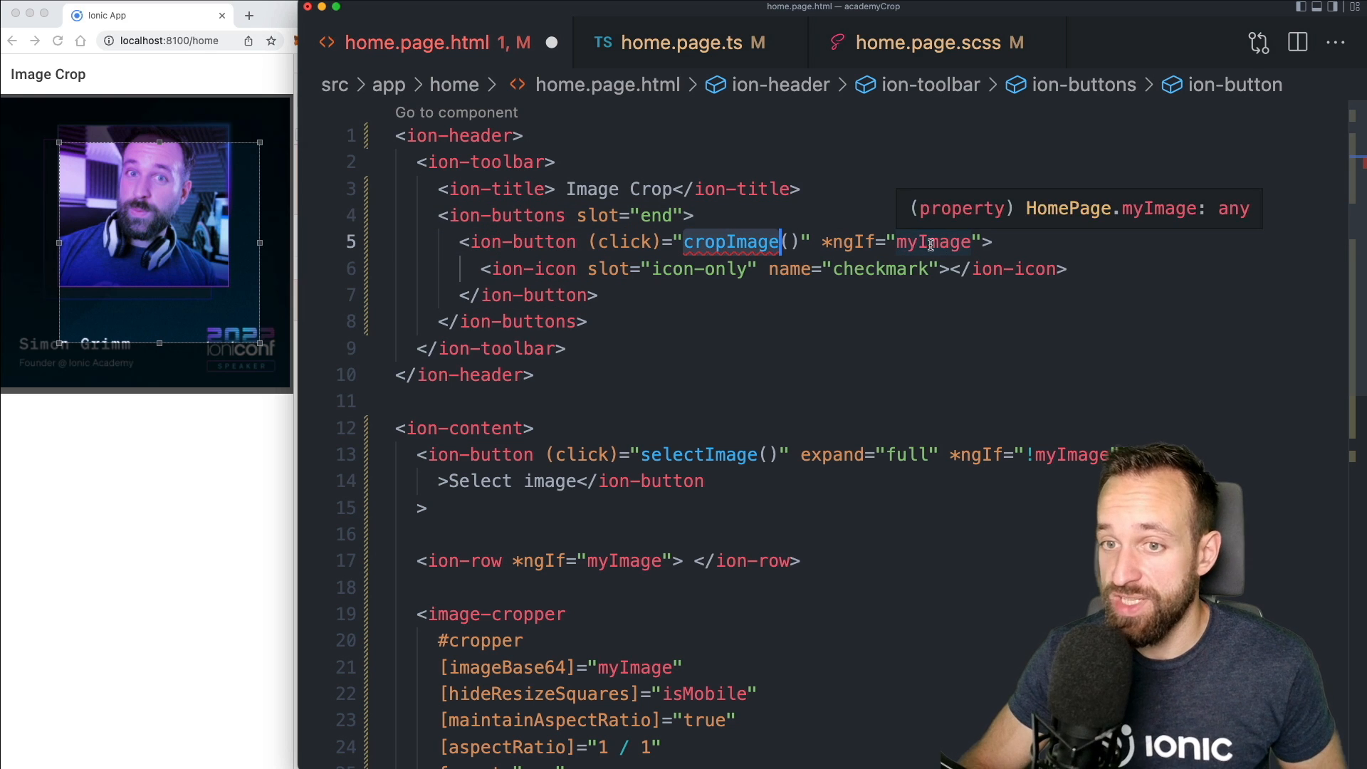
mouse_move(842, 285)
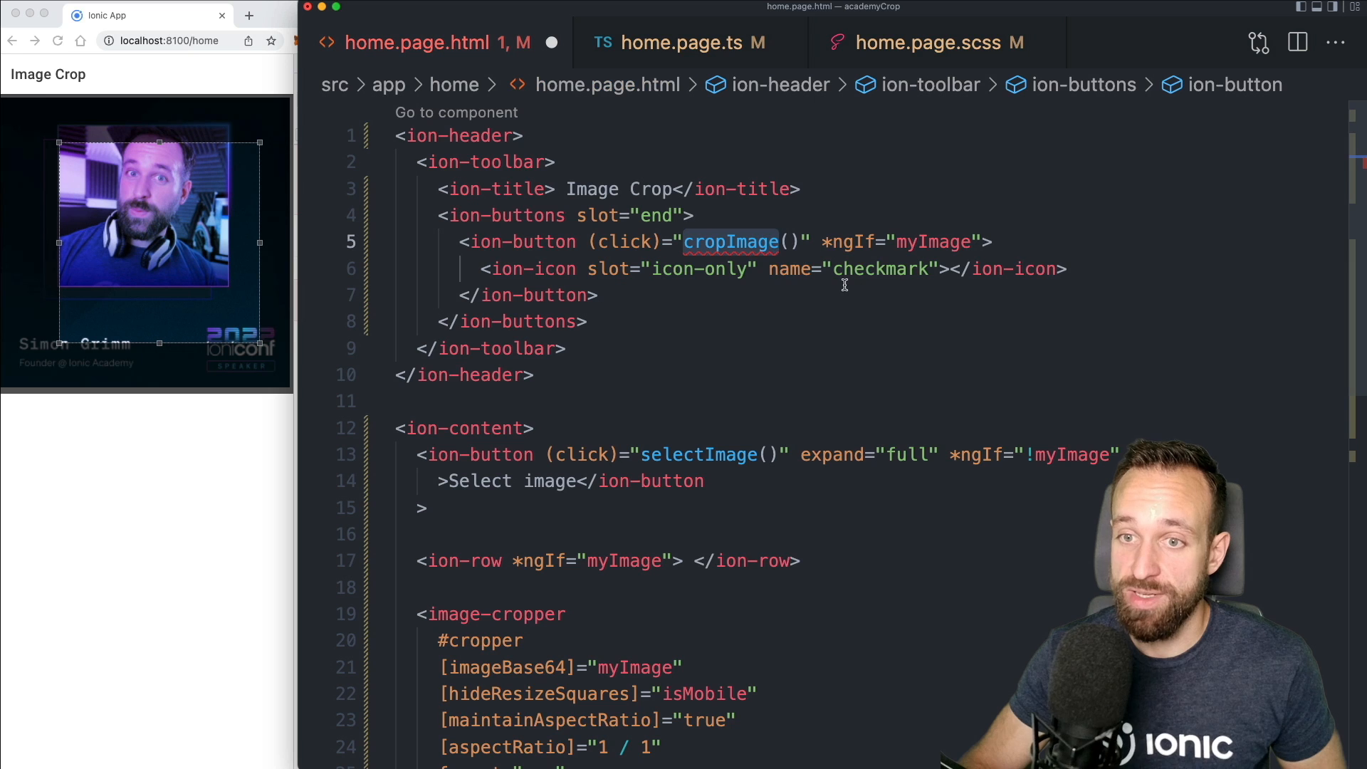
Add an empty cropImage() method stub to home.page.ts
click(688, 43)
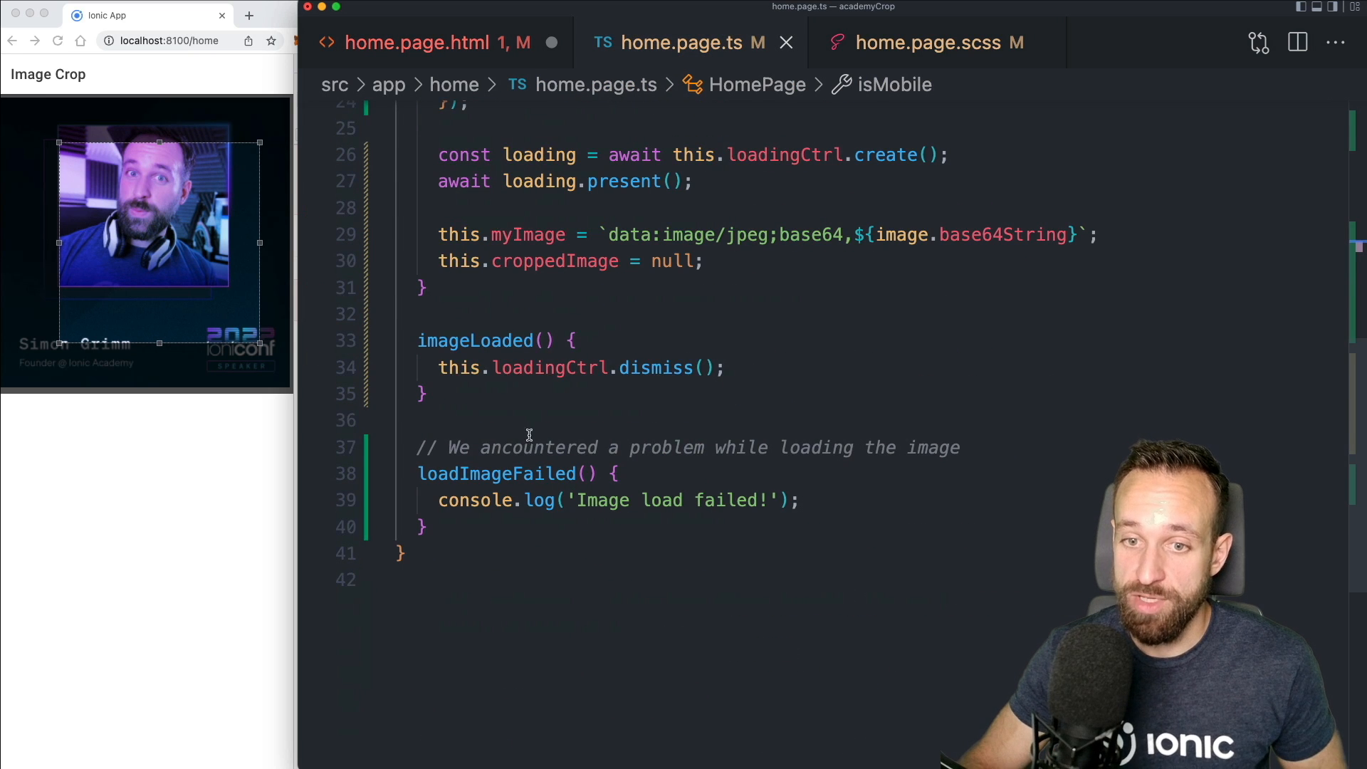
text(cropImage())
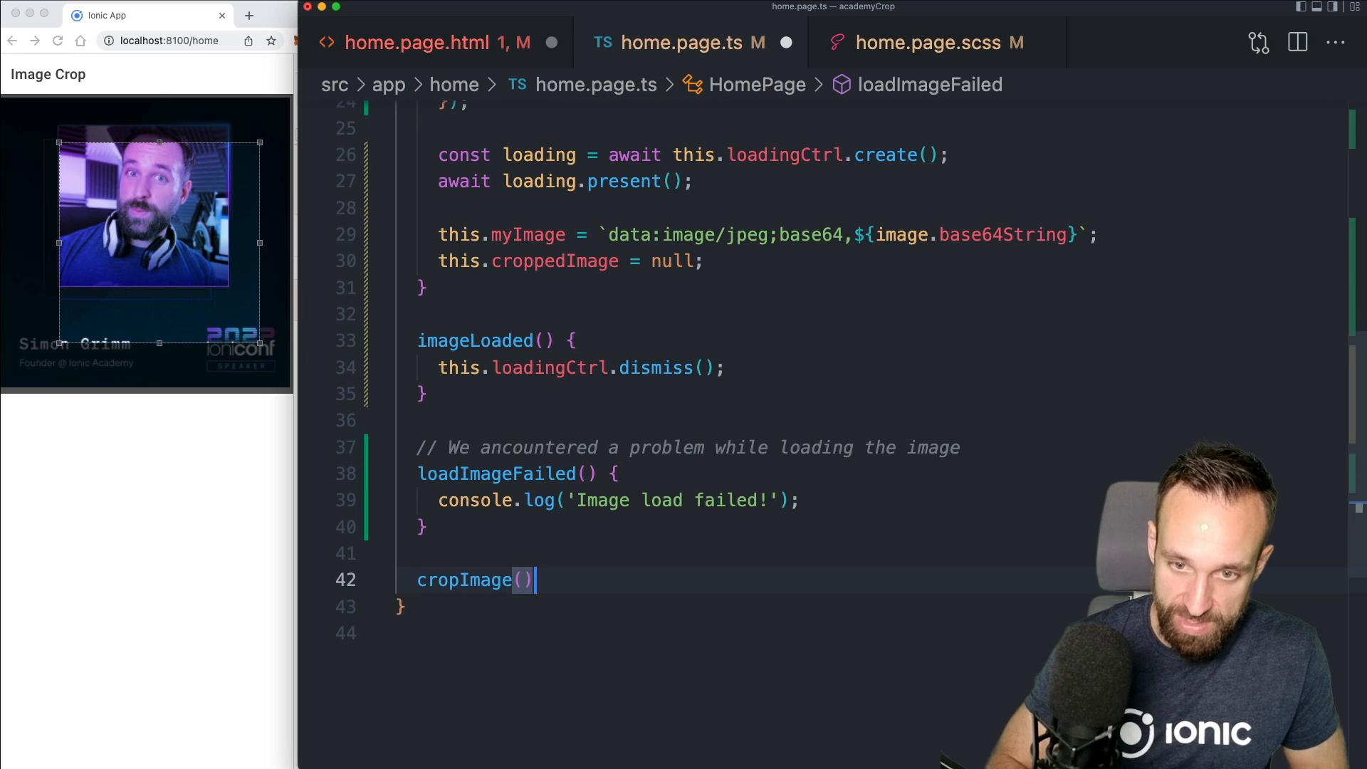
text({)
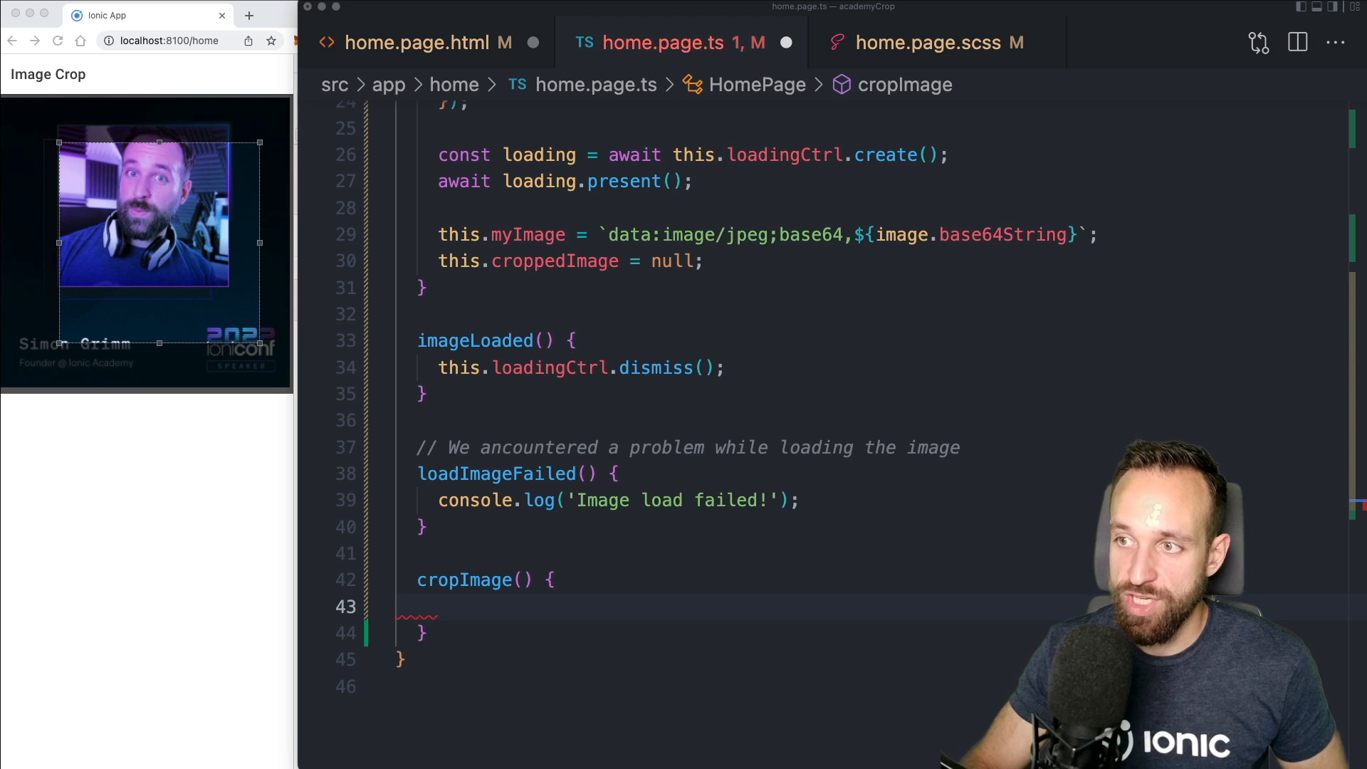
click(428, 43)
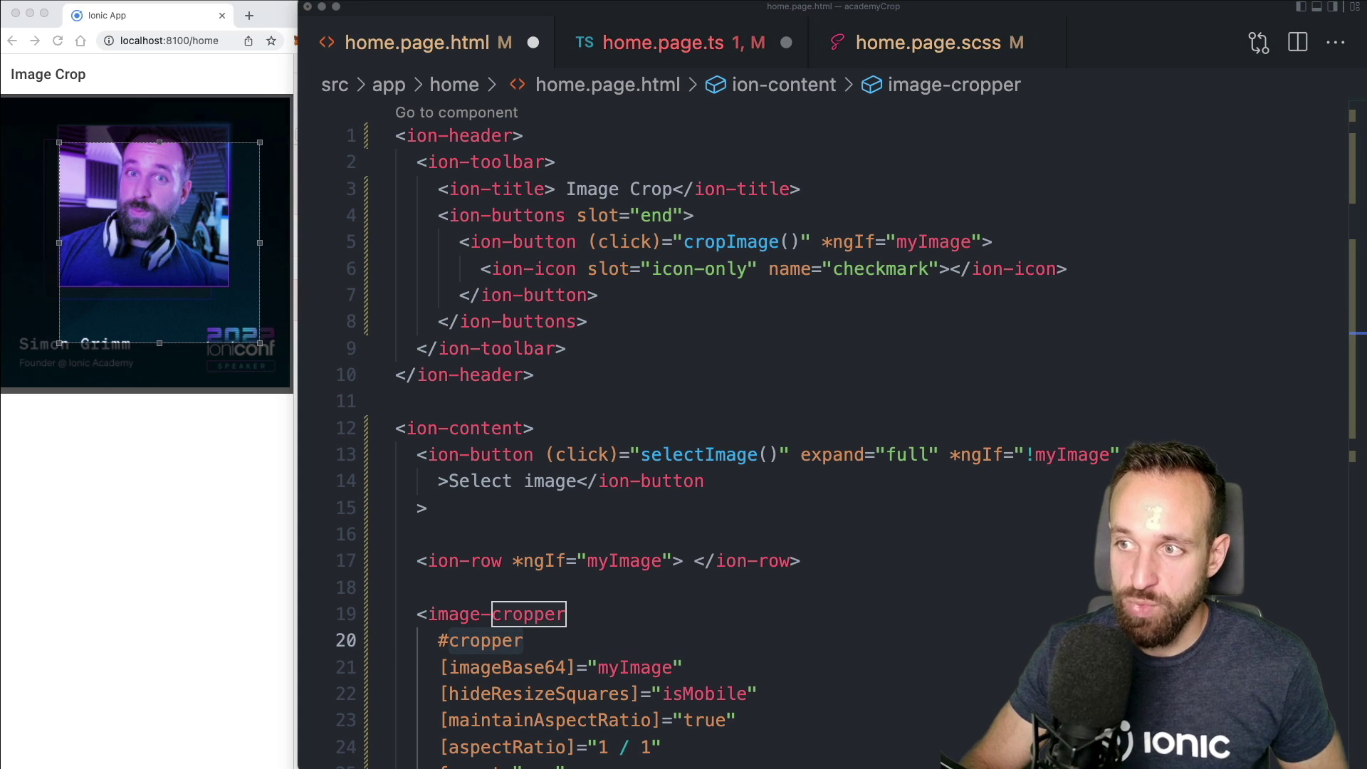
click(671, 43)
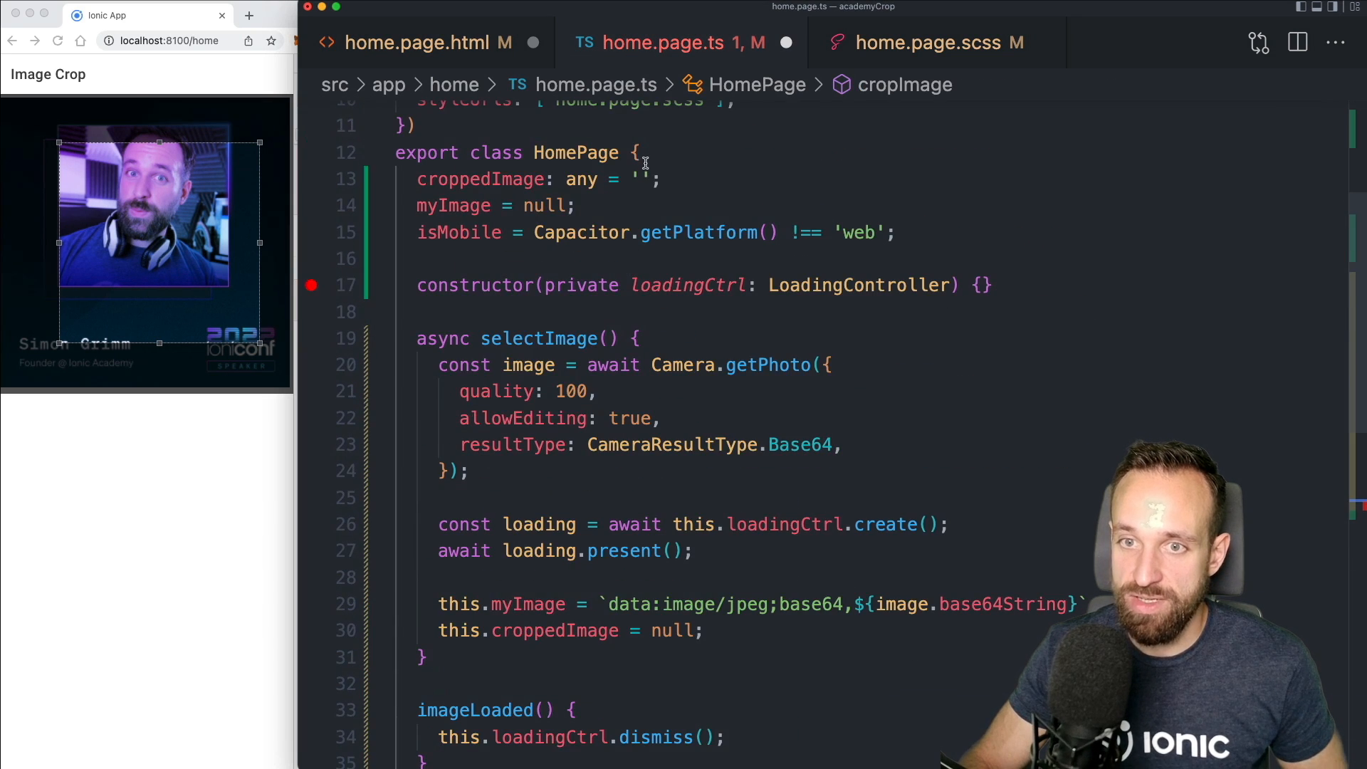
text(@ViewChild('cropper') cropper: ImageCropperComponent;)
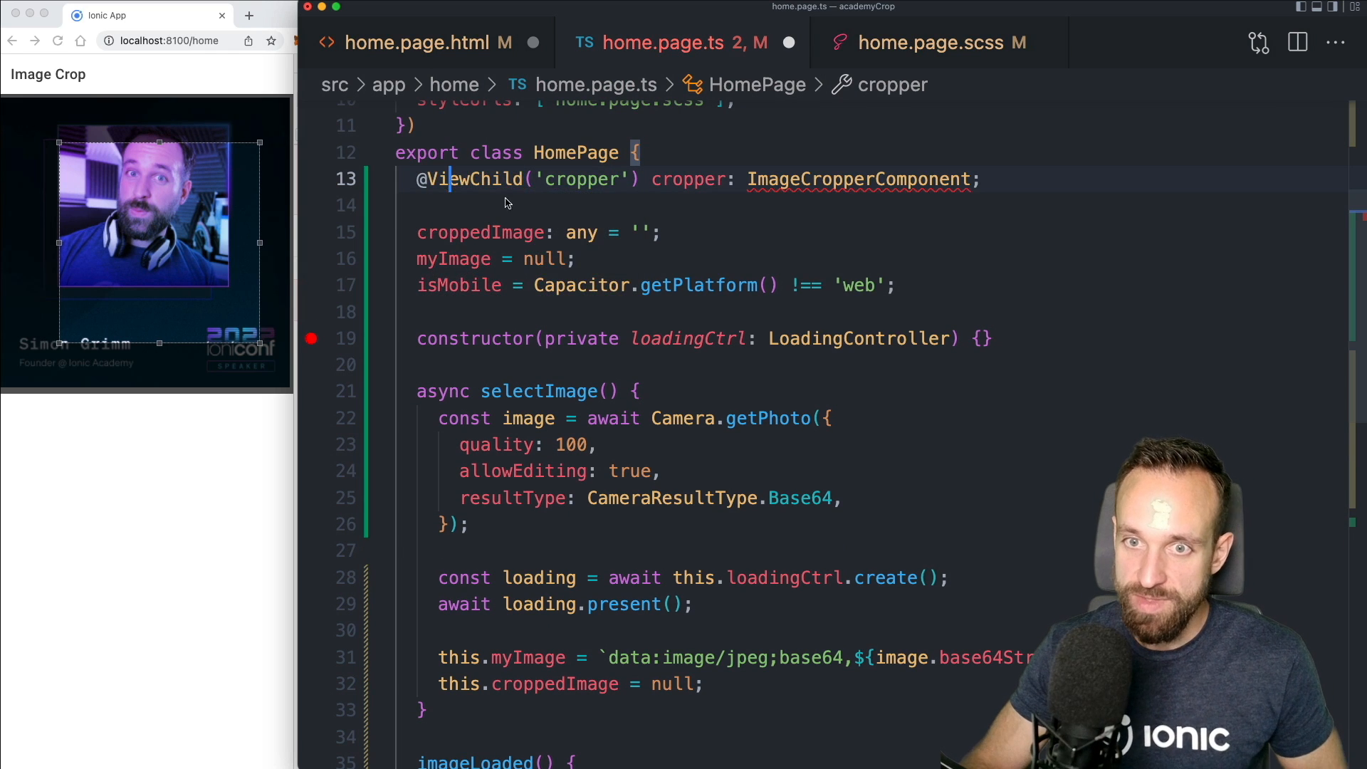
double_click(857, 178)
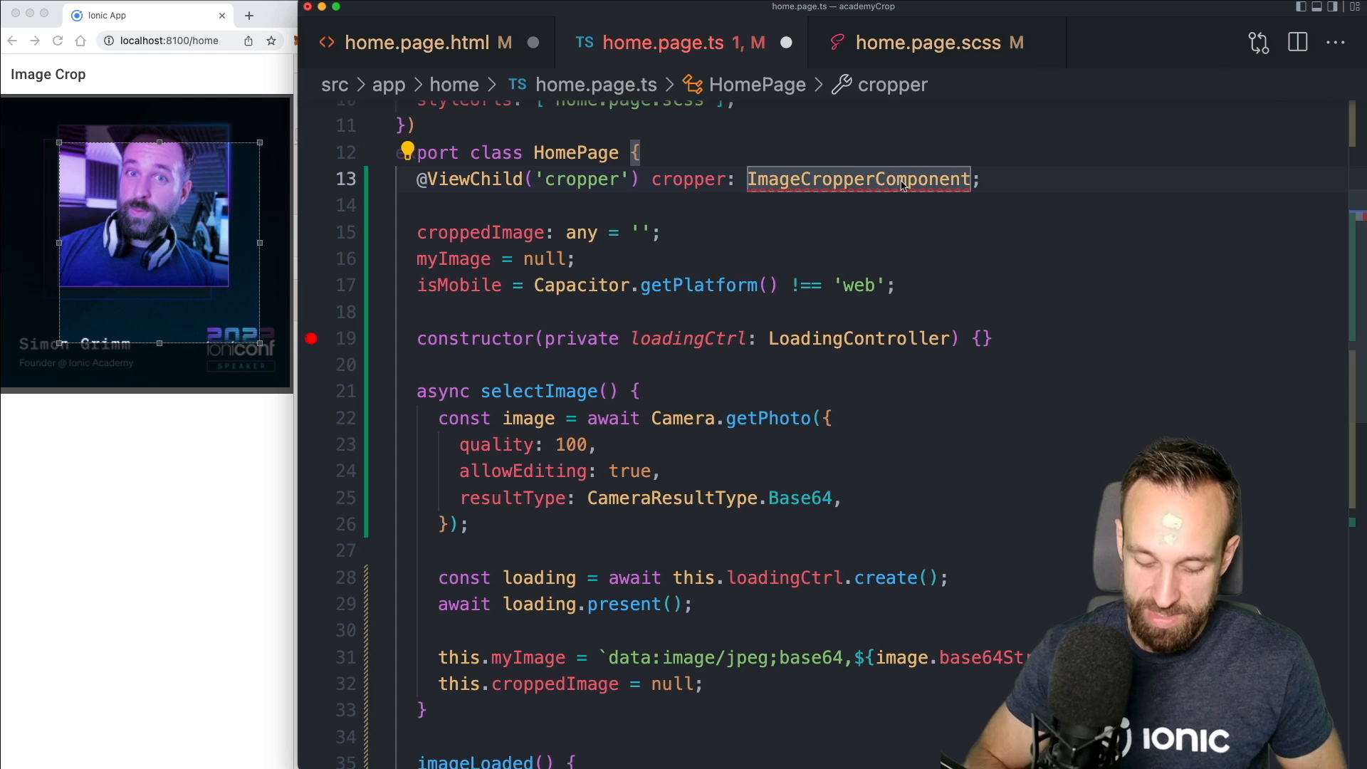
click(858, 179)
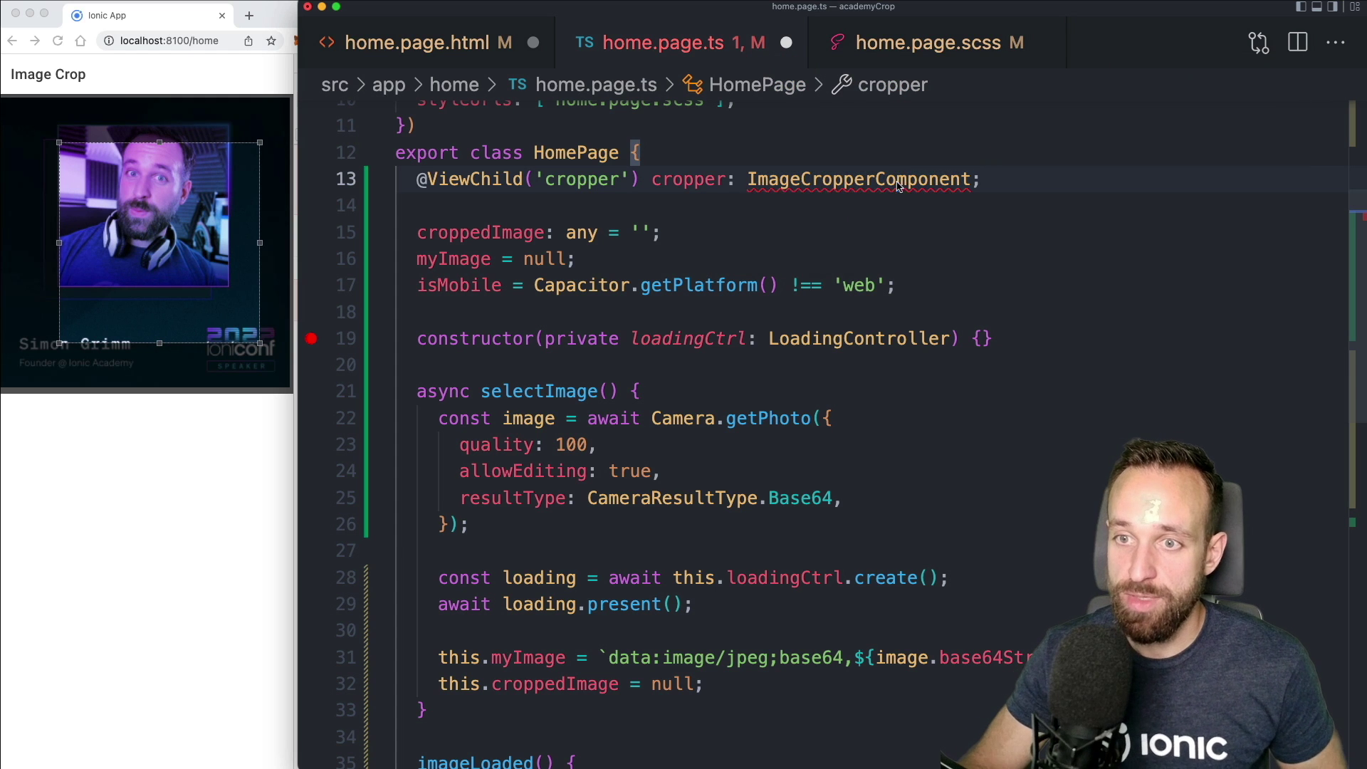
click(858, 179)
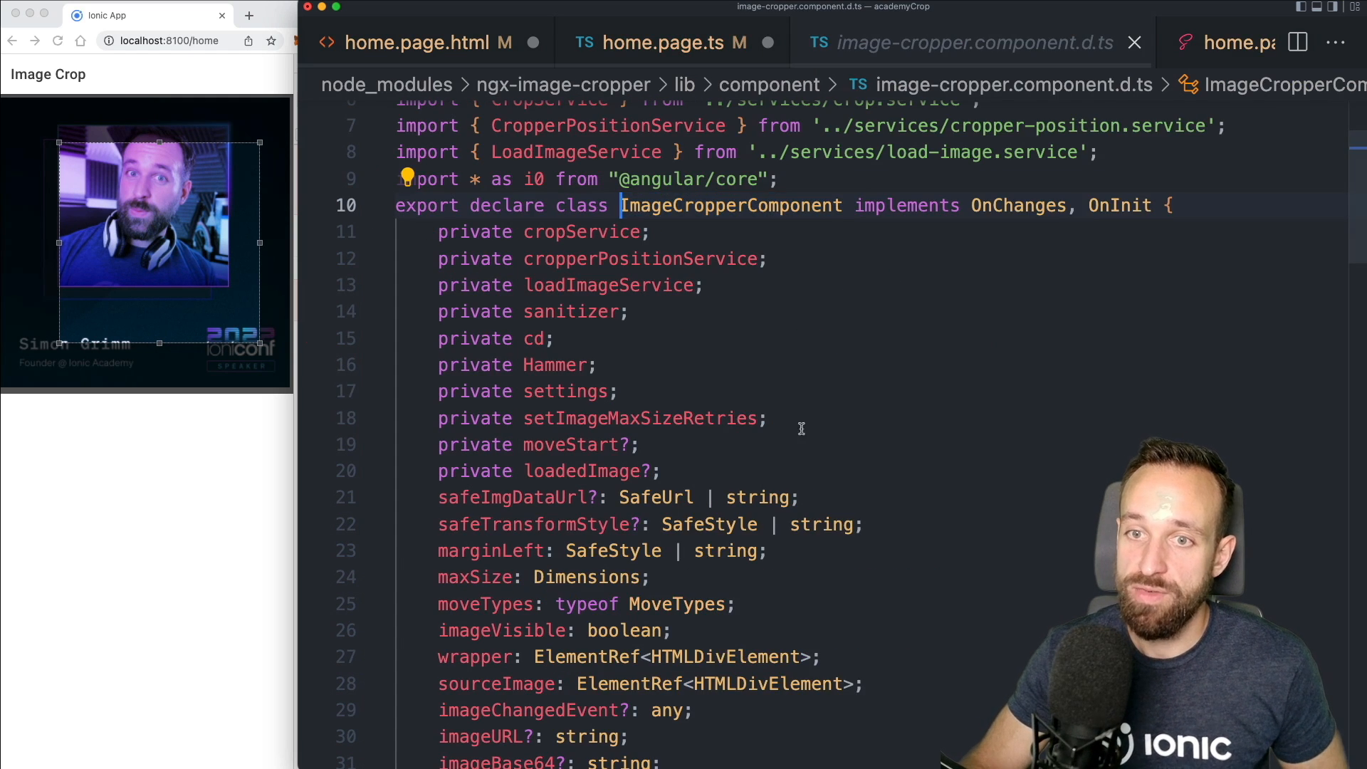
scroll(down, 3)
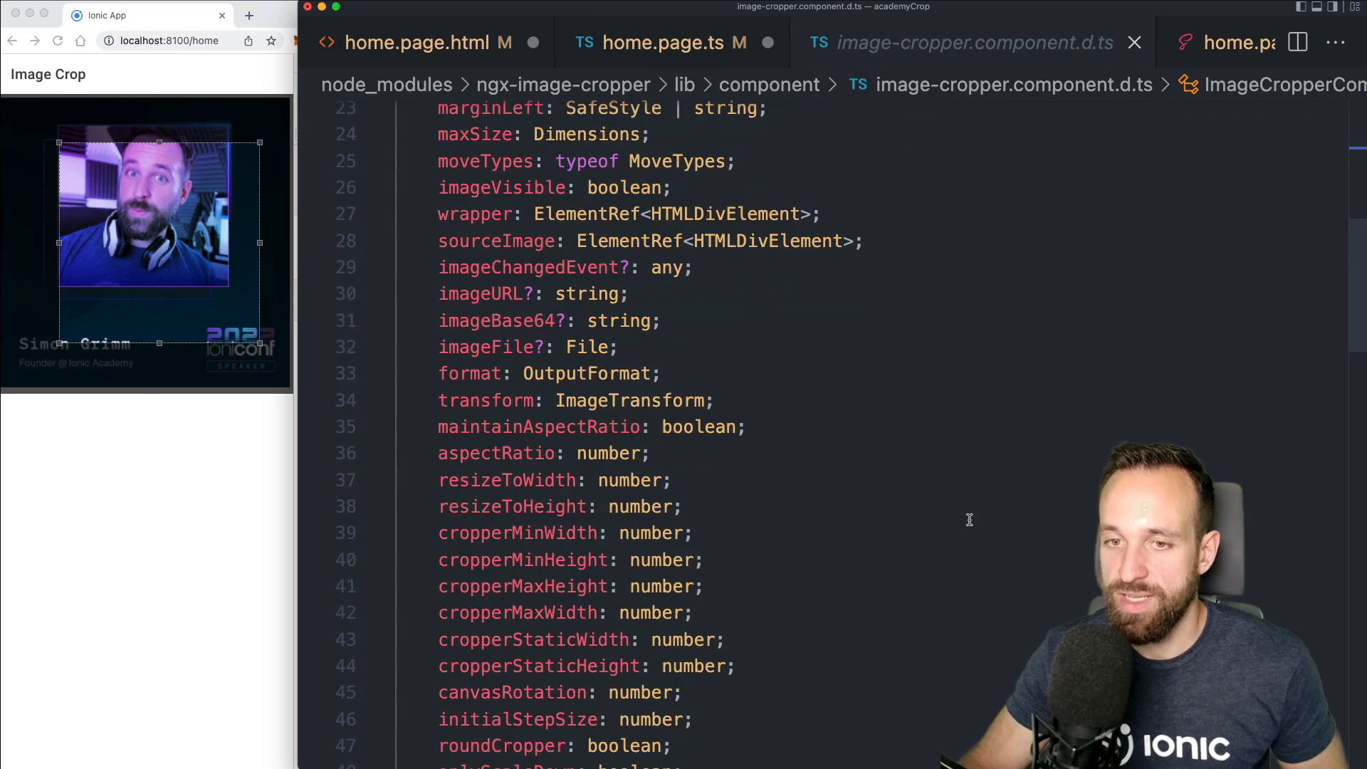
scroll(down, 3)
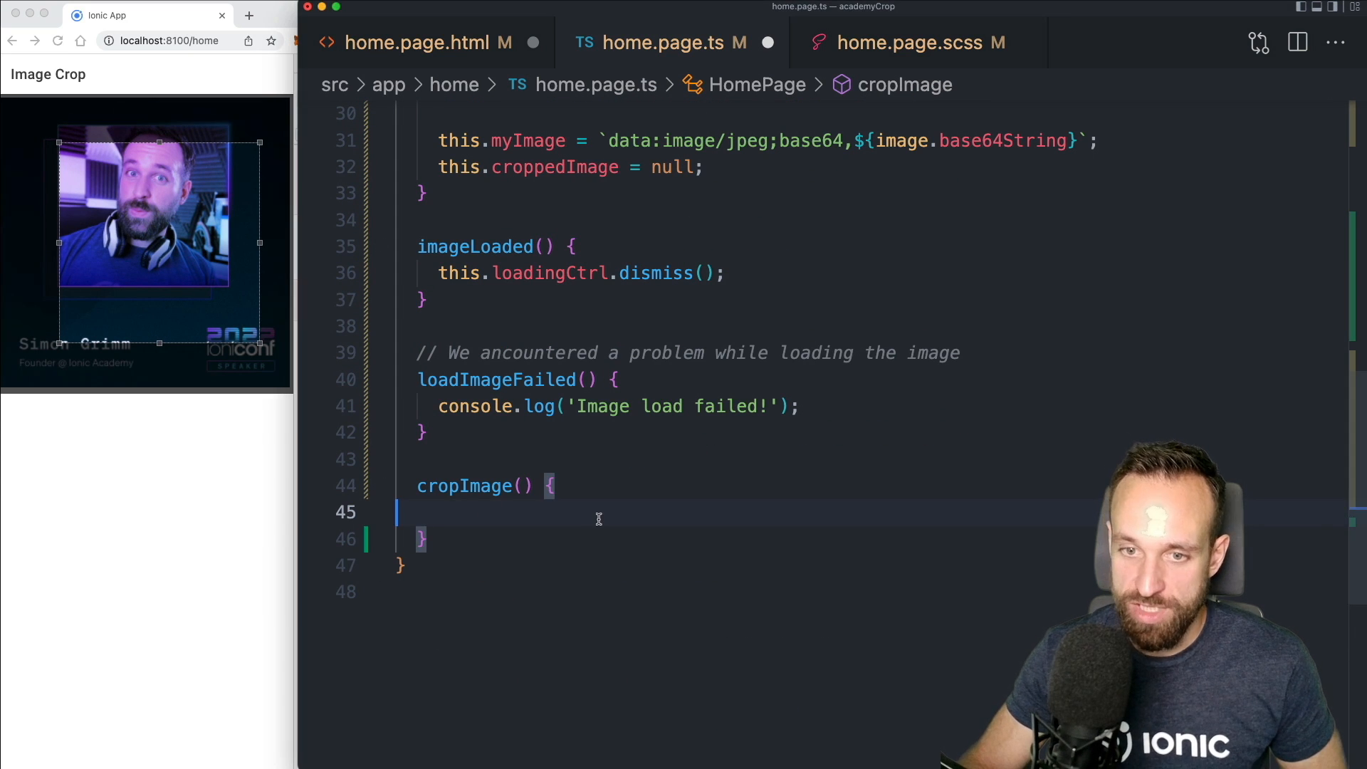
Fill cropImage with this.cropper.crop() and this.myImage = null
text(this.c)
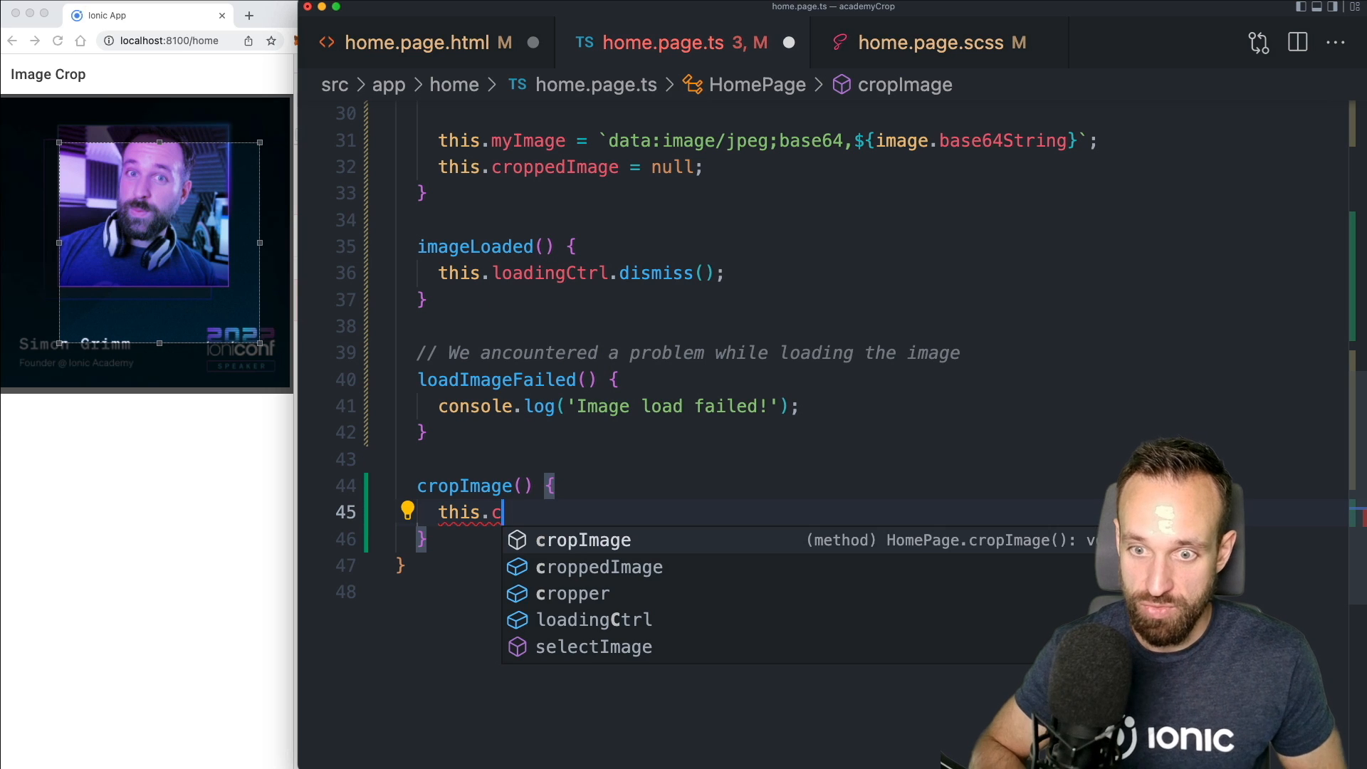
text(ropper.crop();)
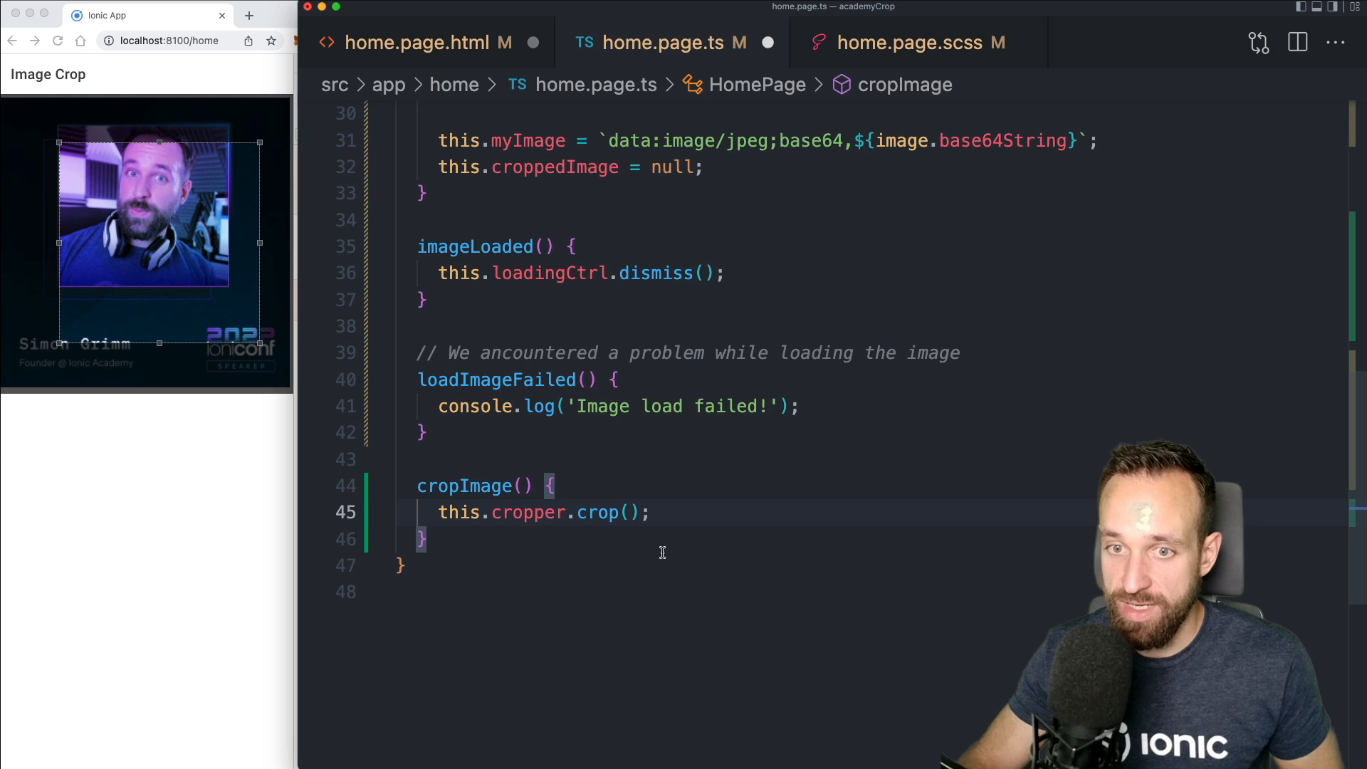
text(this.myImage)
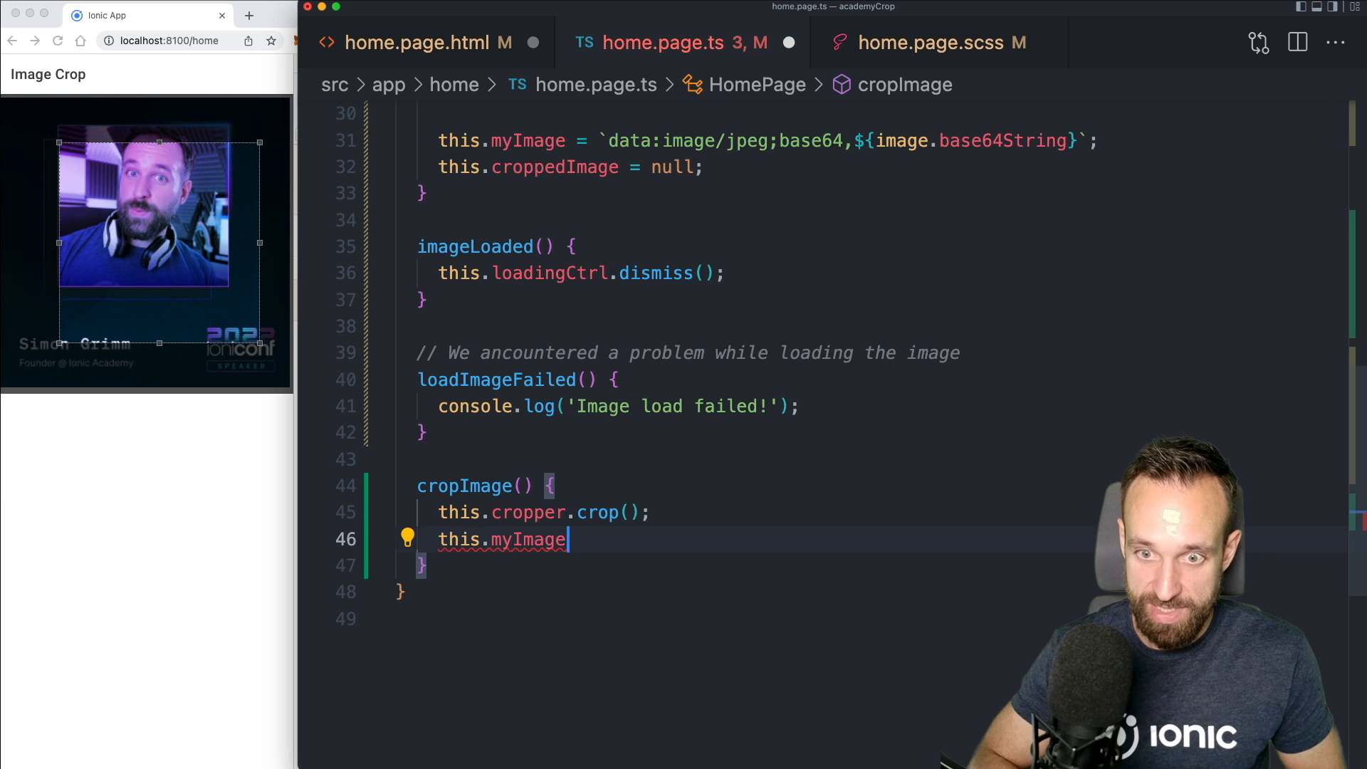
text(= null;)
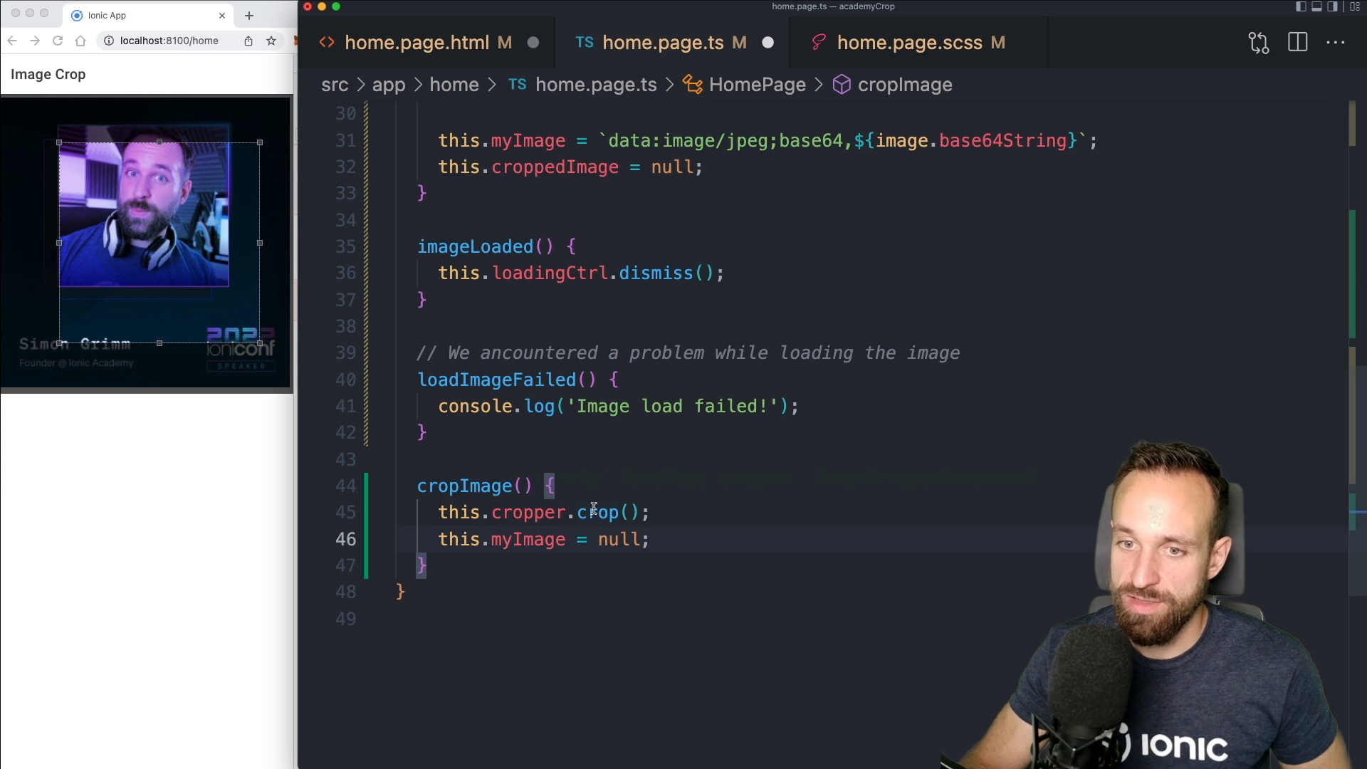
Check crop's return type and assign the crop result to croppedImage
click(601, 512)
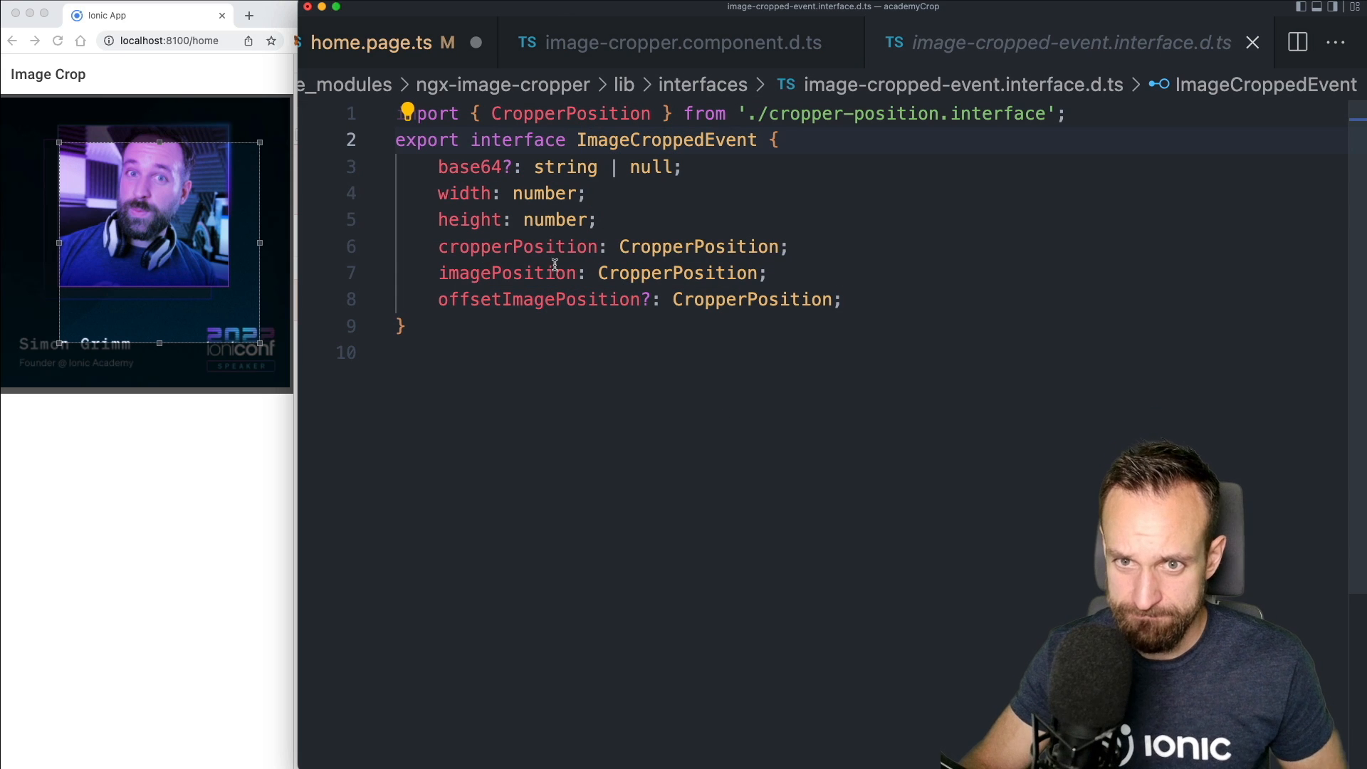
mouse_move(711, 373)
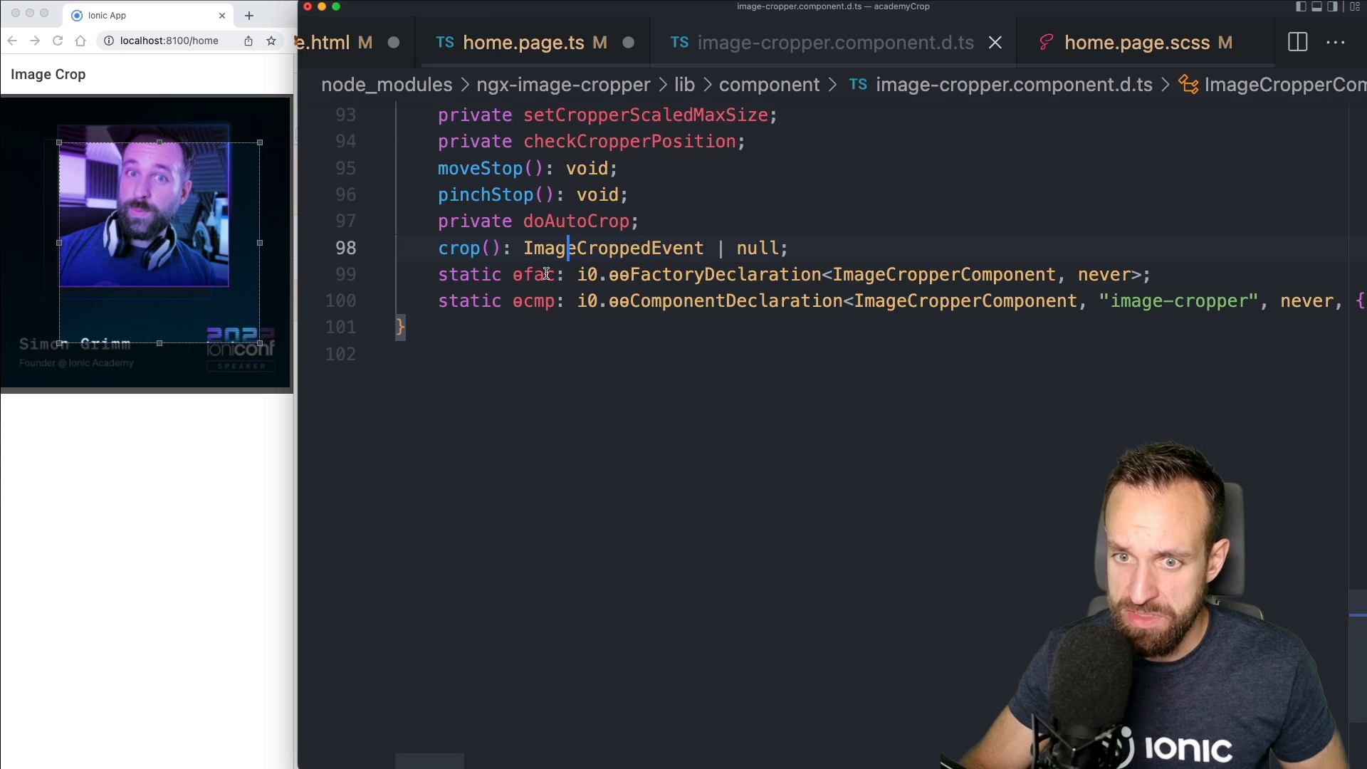
click(549, 42)
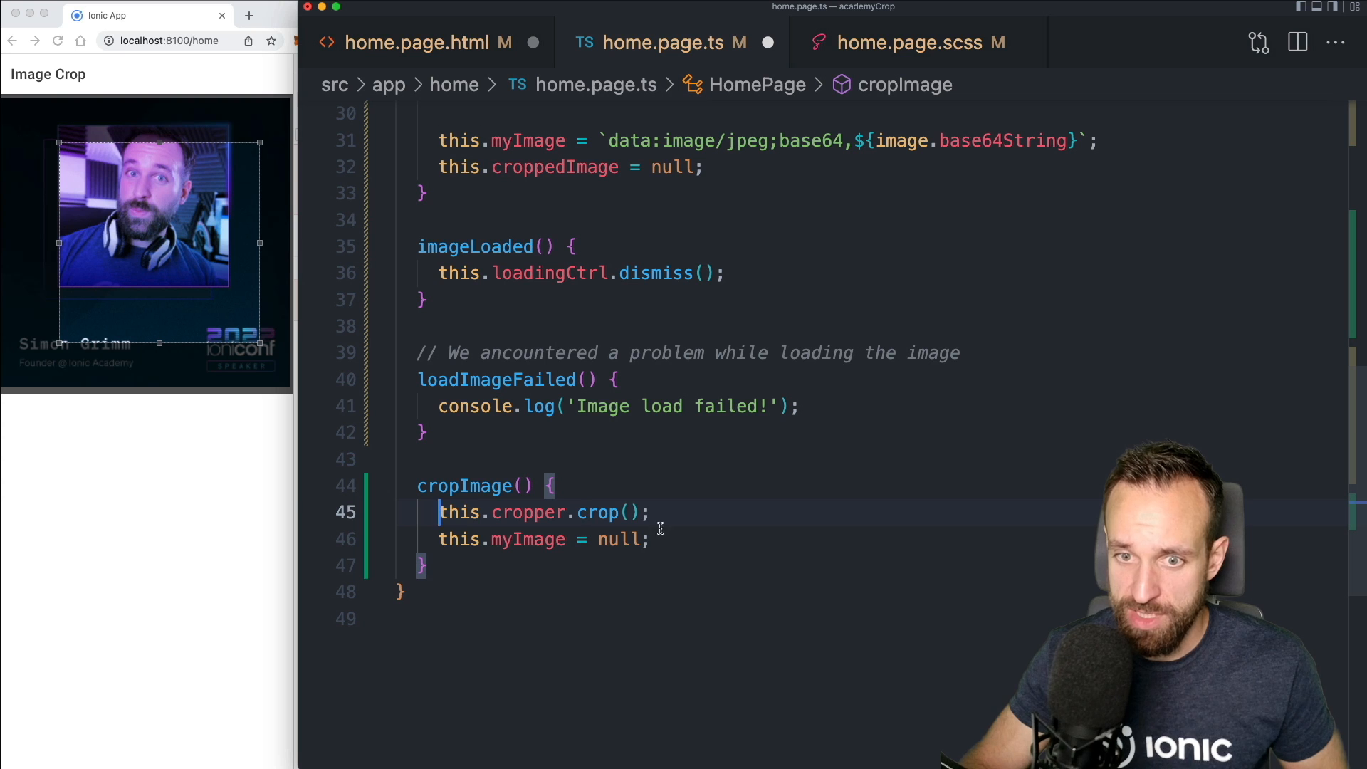
text(this.)
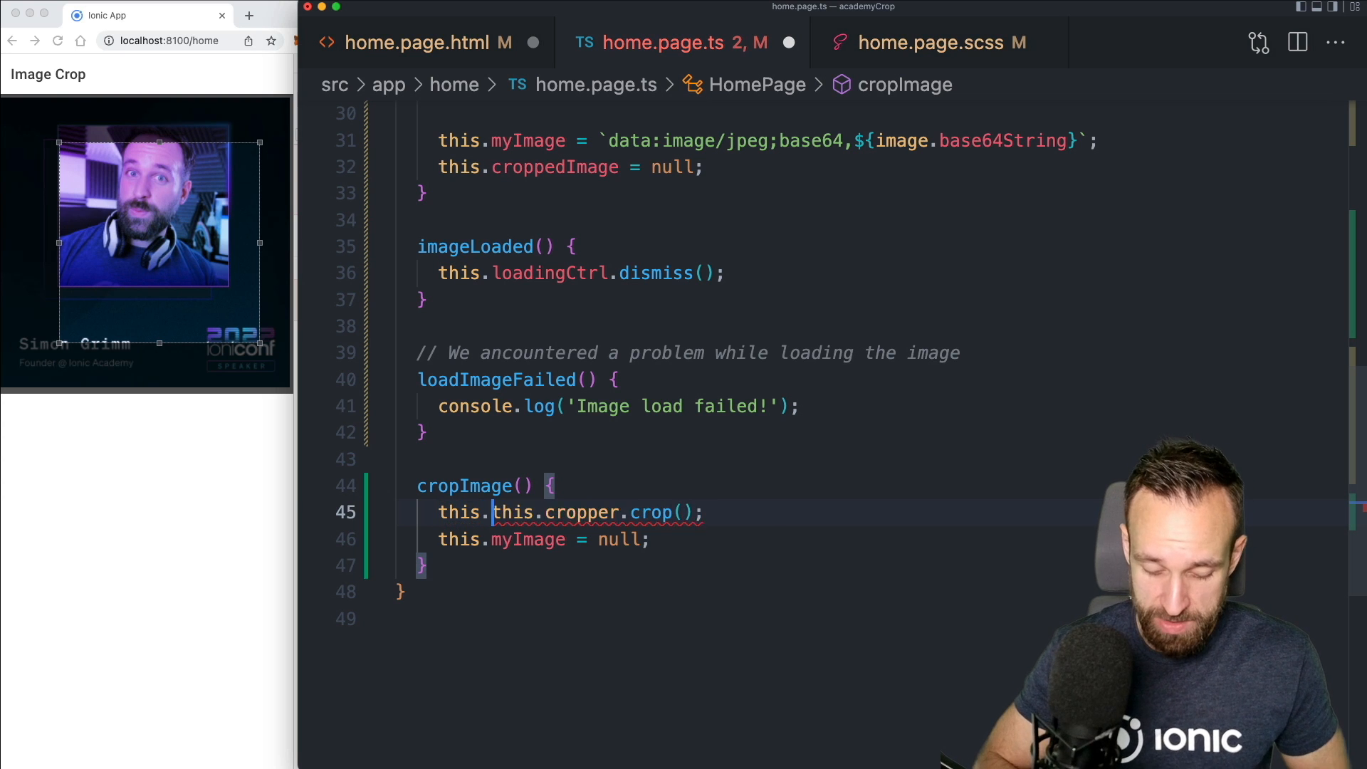
text(croppedImage =)
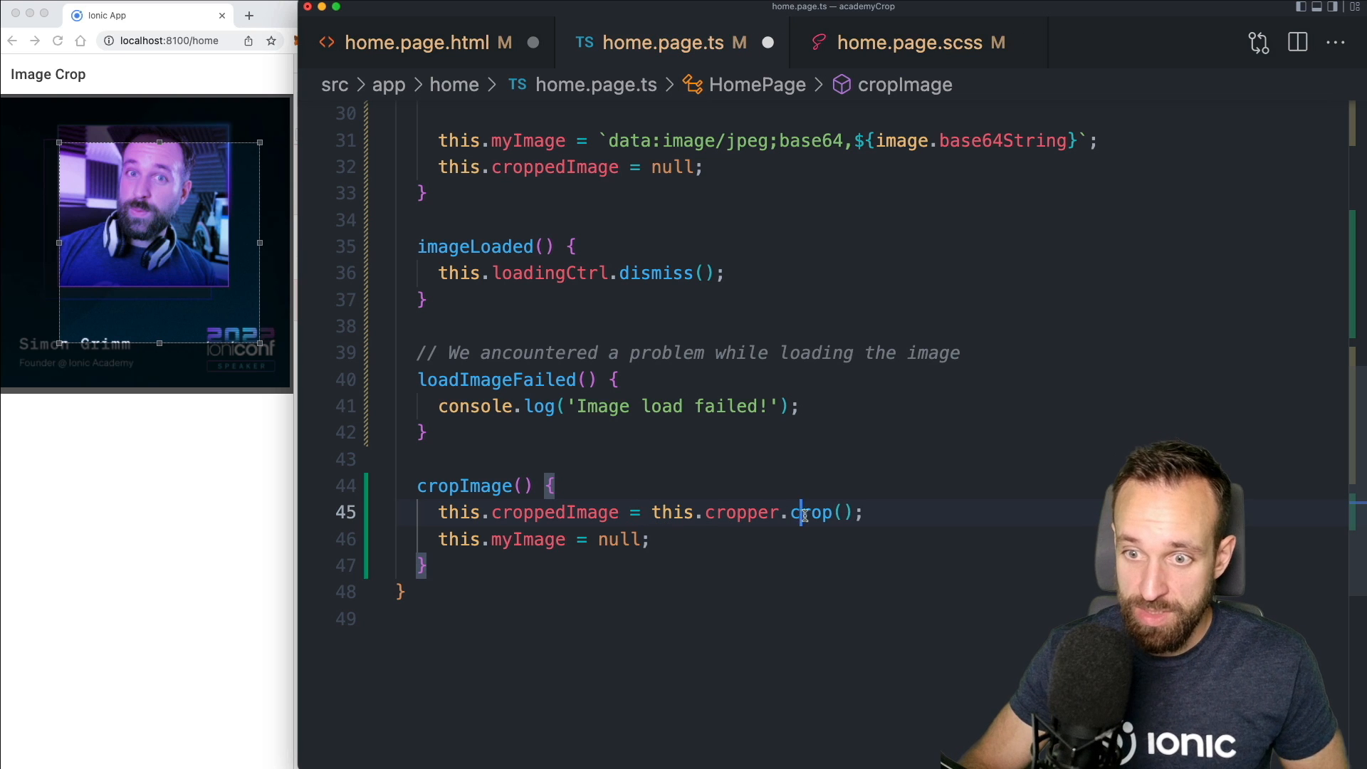
Append .base64 to the crop call and reload simon.png into the browser cropper
text(.base64)
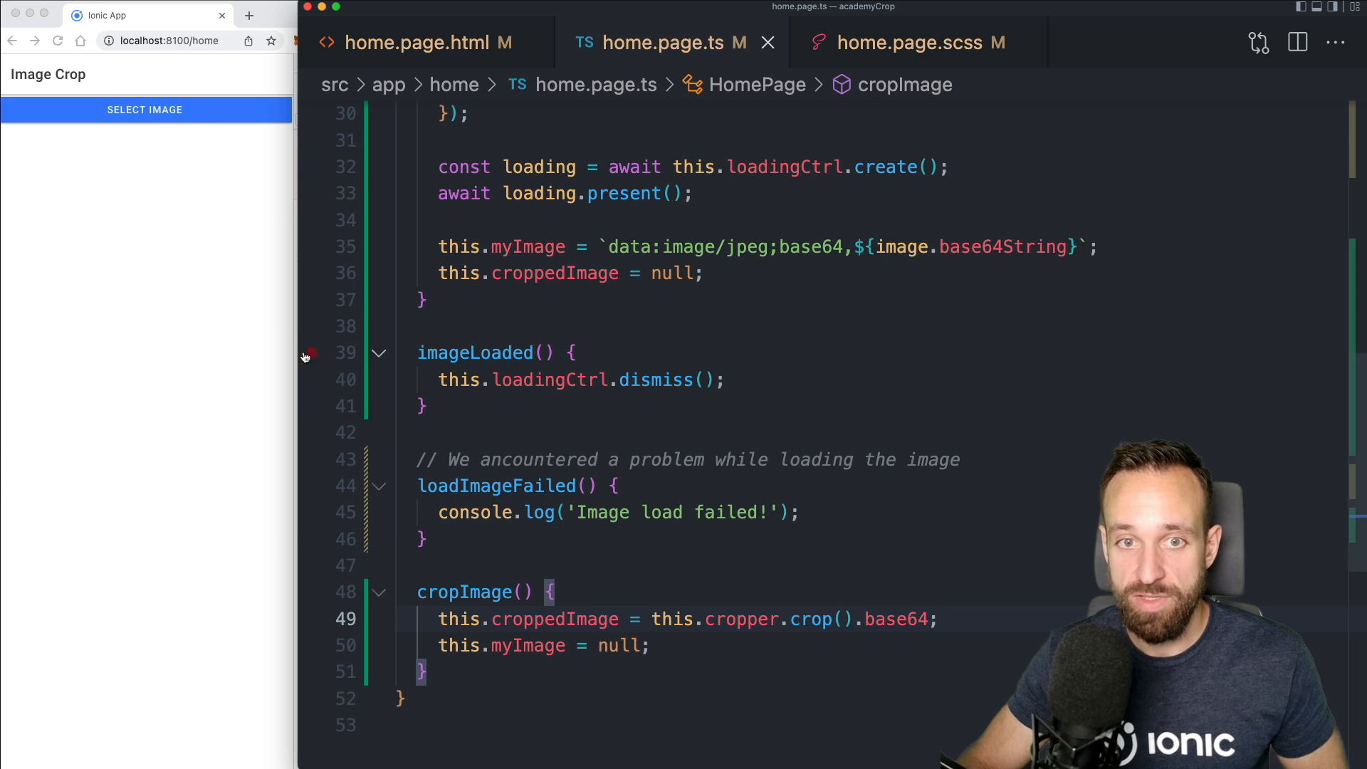
click(144, 108)
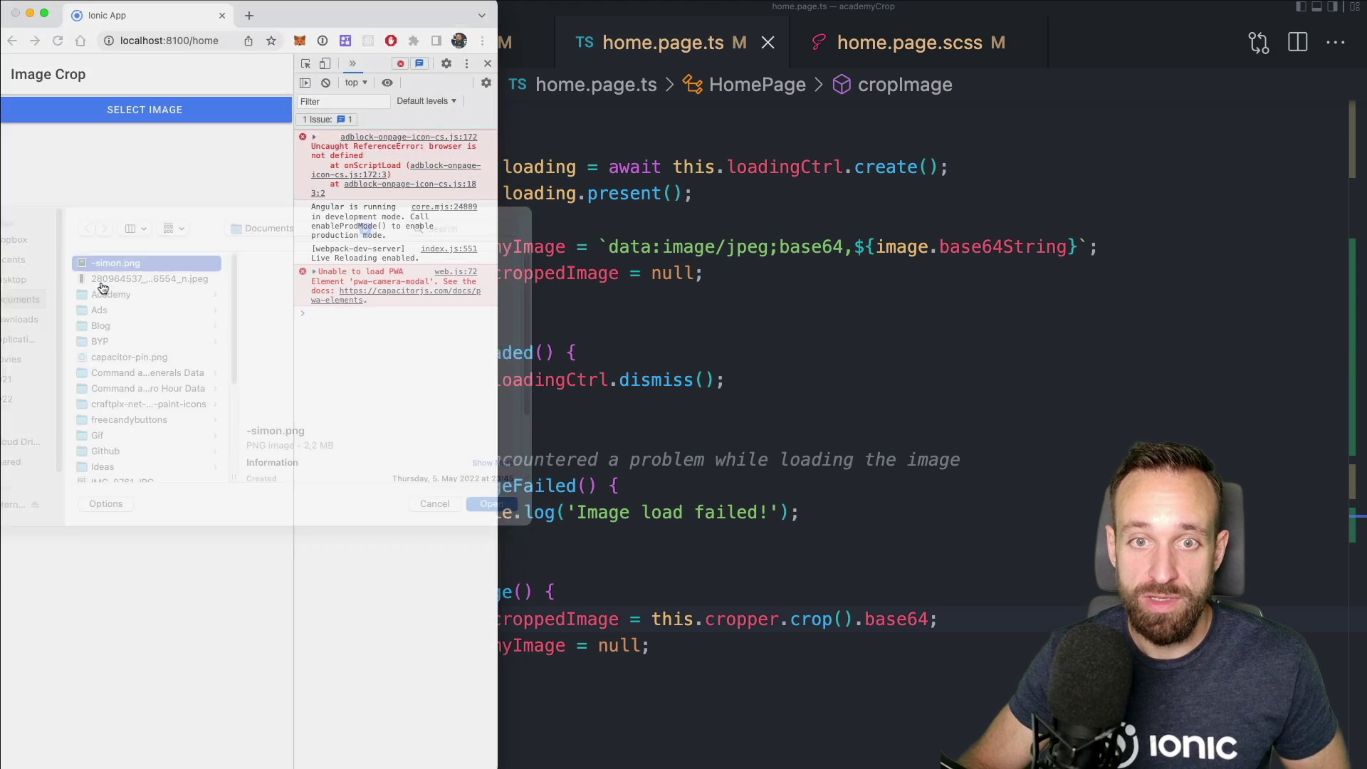
click(490, 503)
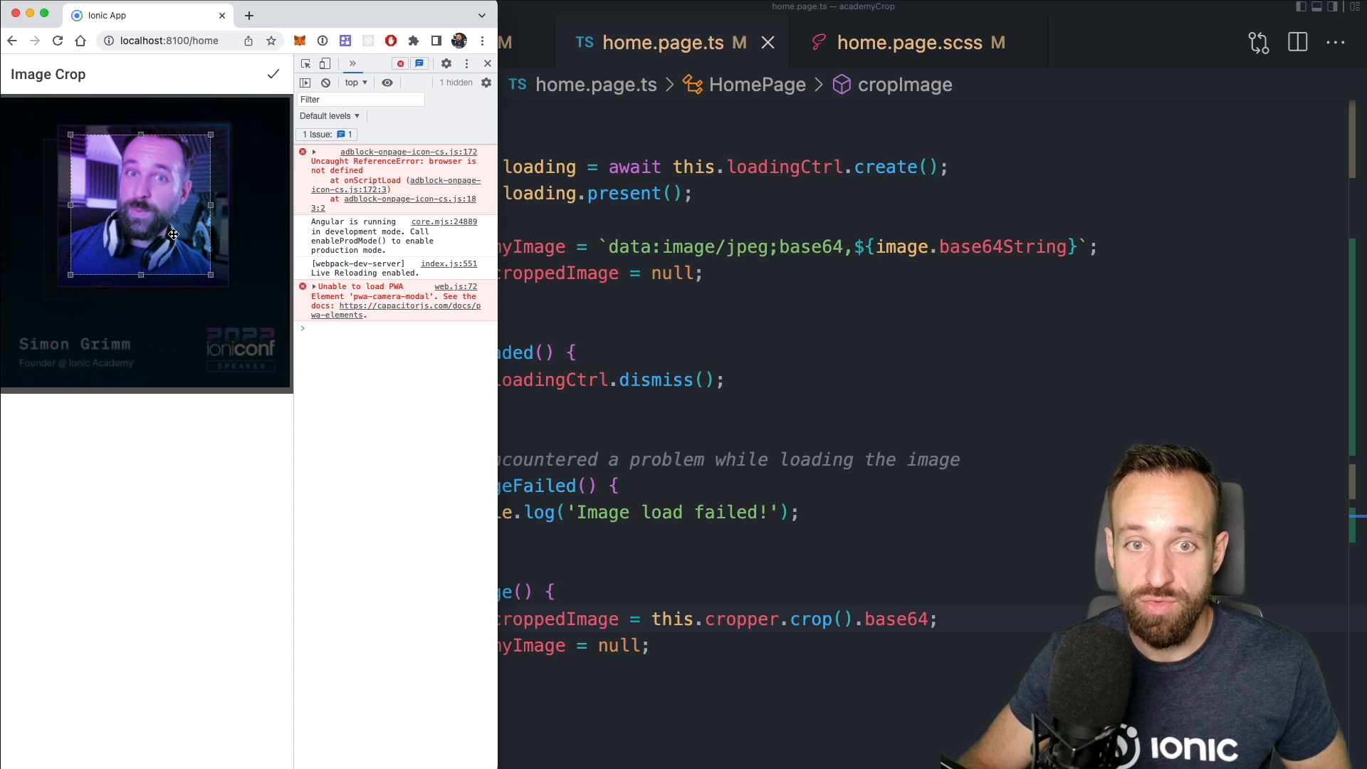
click(273, 73)
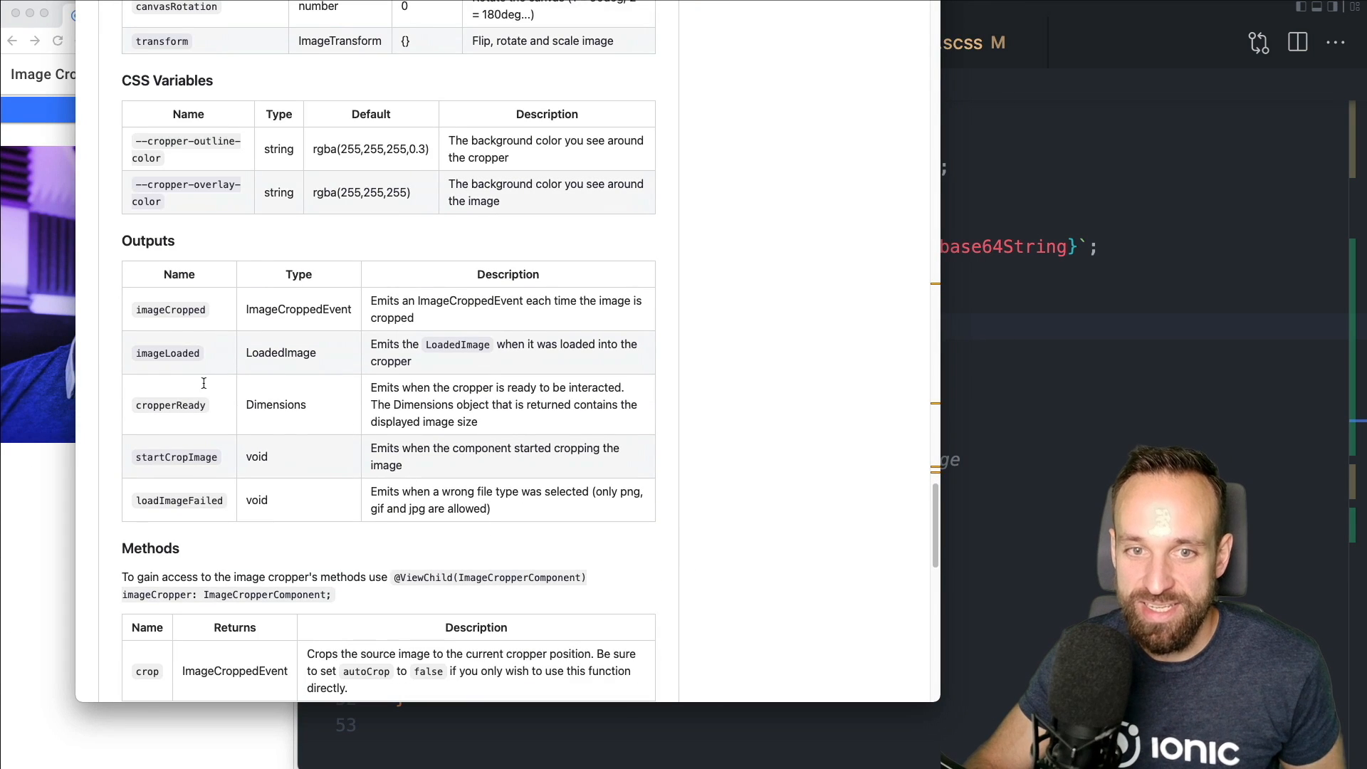
Check the cropped speaker photo result, then return to the home.page.html template
double_click(170, 309)
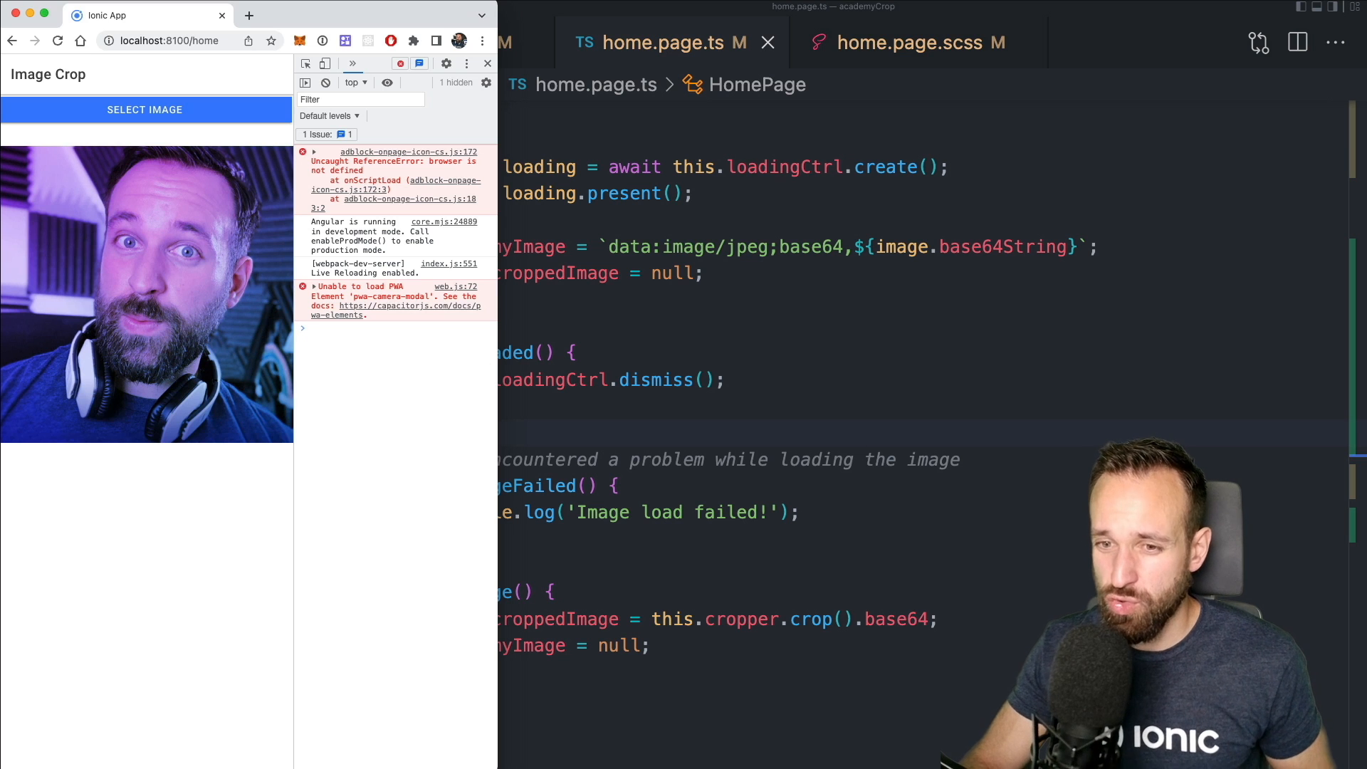
click(427, 43)
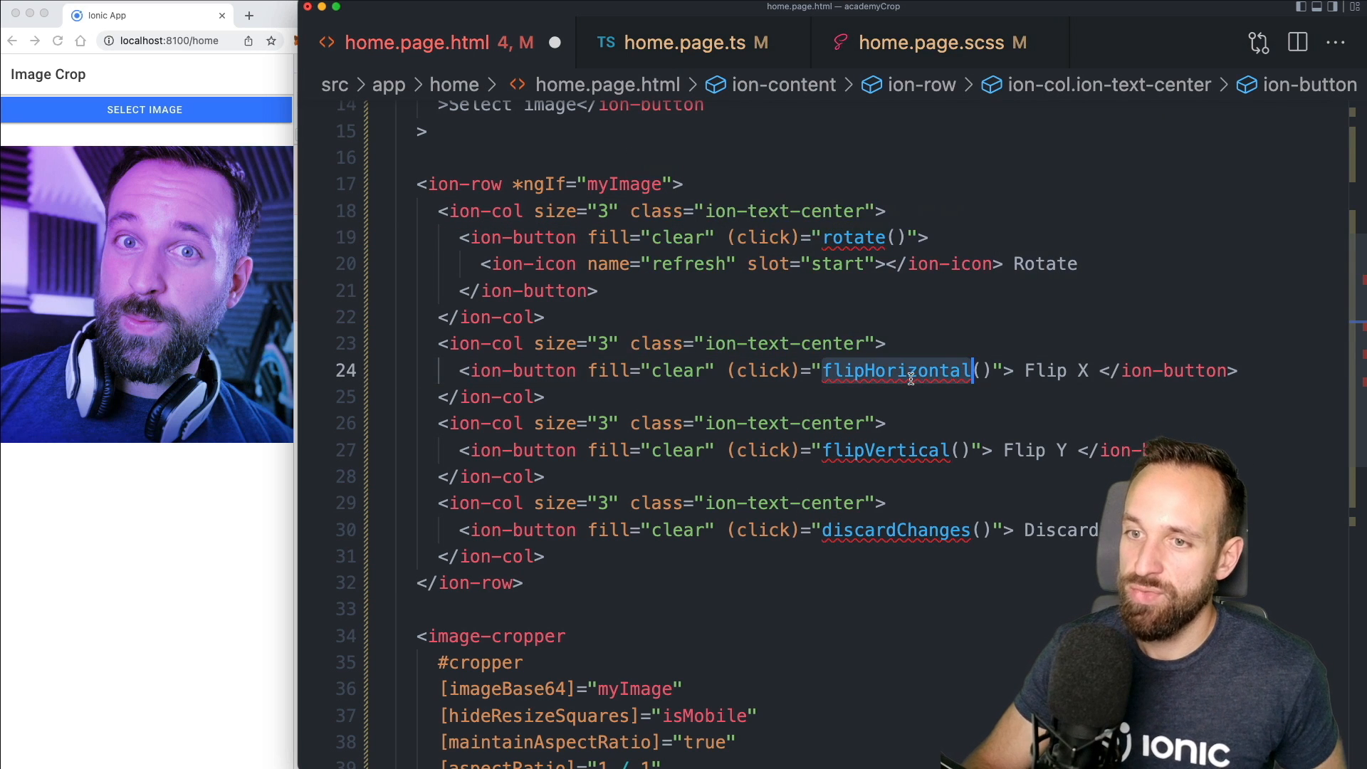
Add empty rotate(), flipHorizontal() and flipVertical() stubs after cropImage in home.page.ts, matching template handler names
click(917, 530)
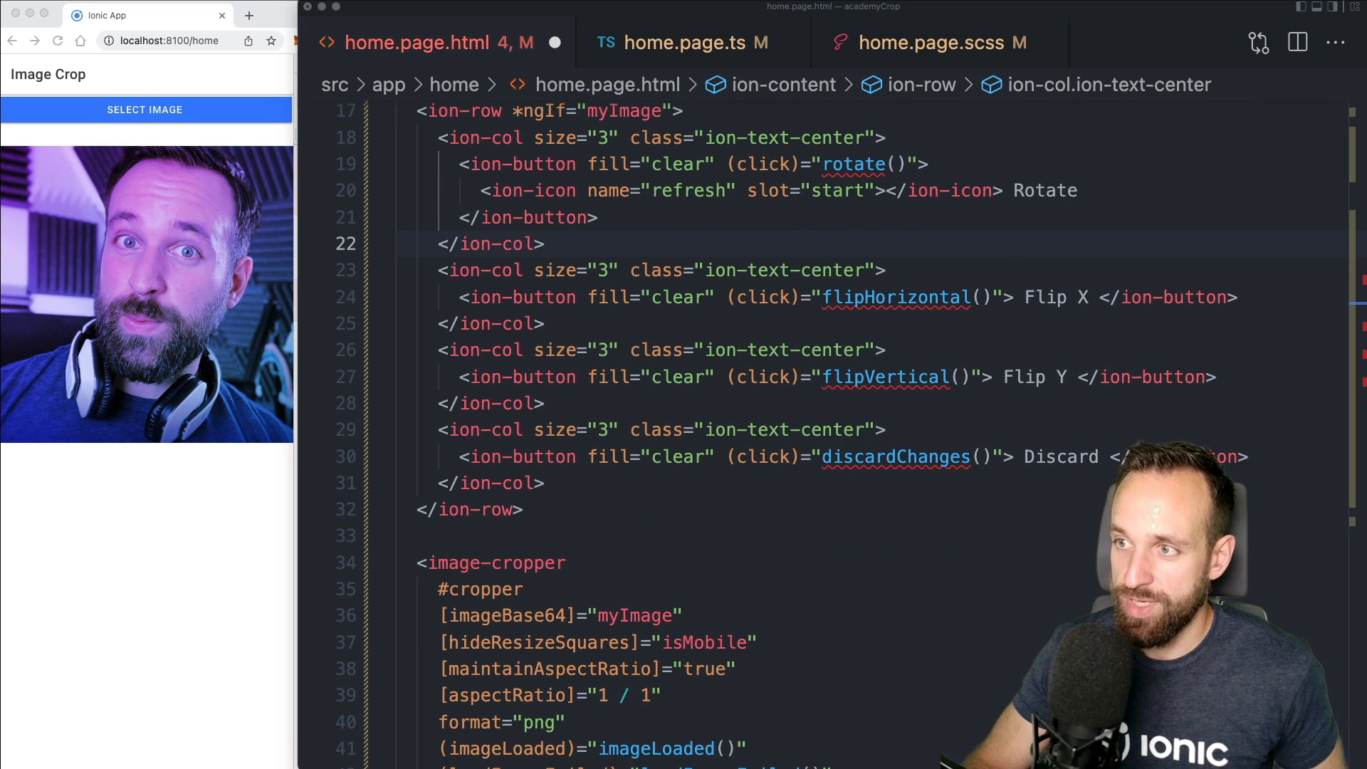
click(739, 429)
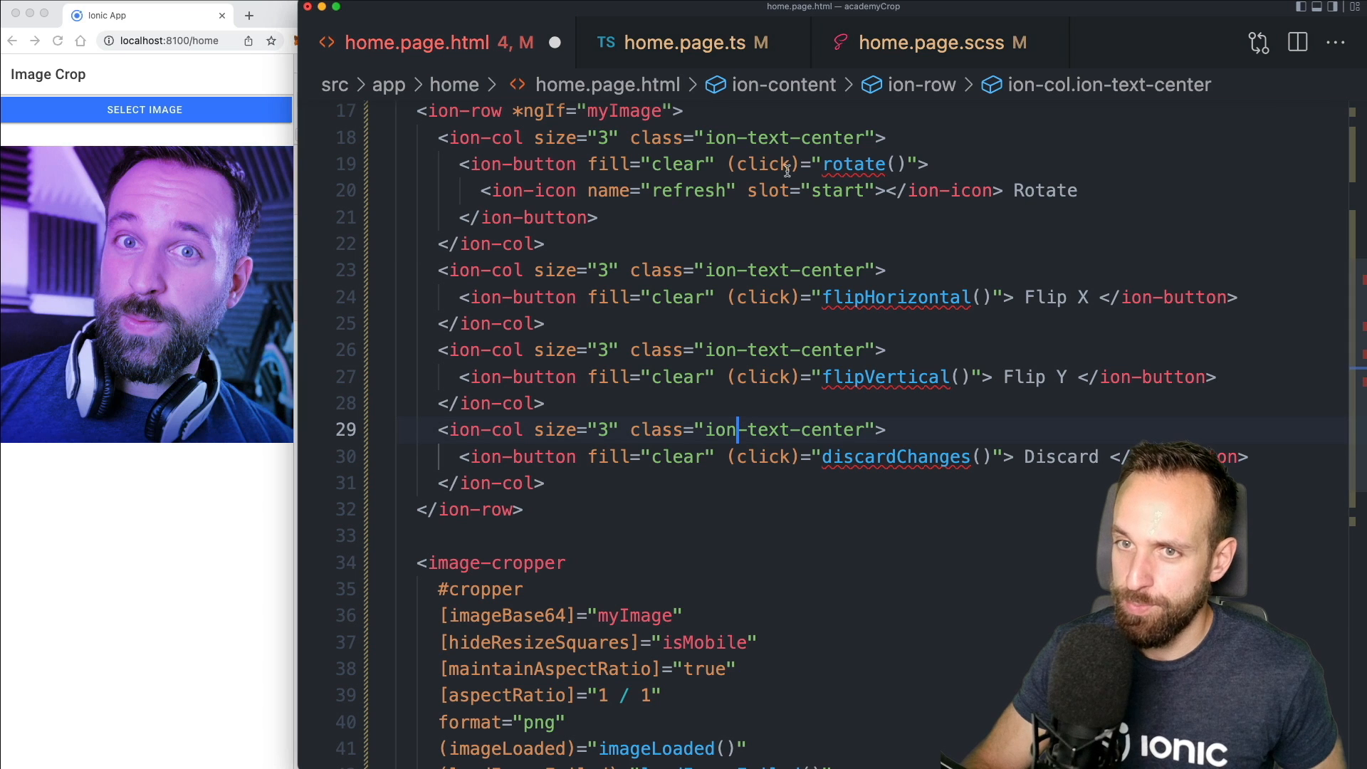
click(689, 43)
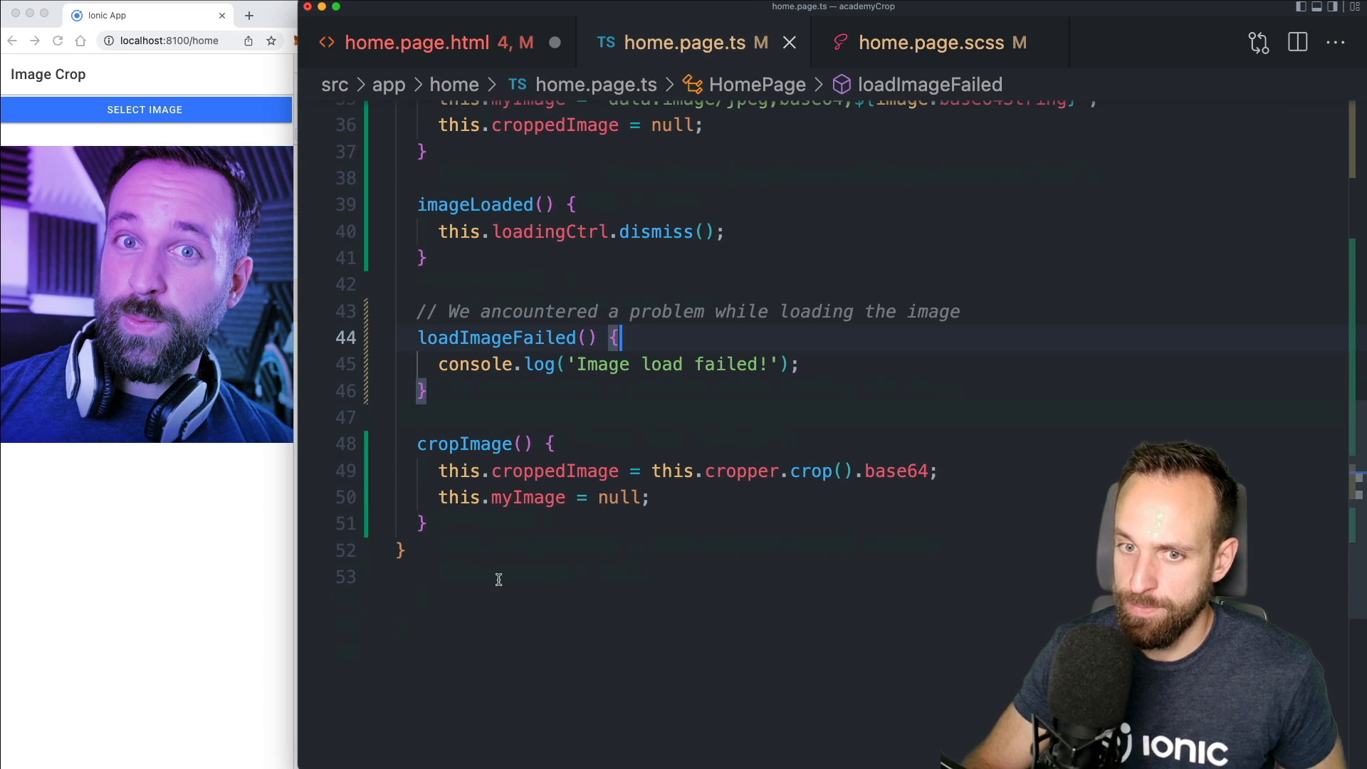
text(rotate() {)
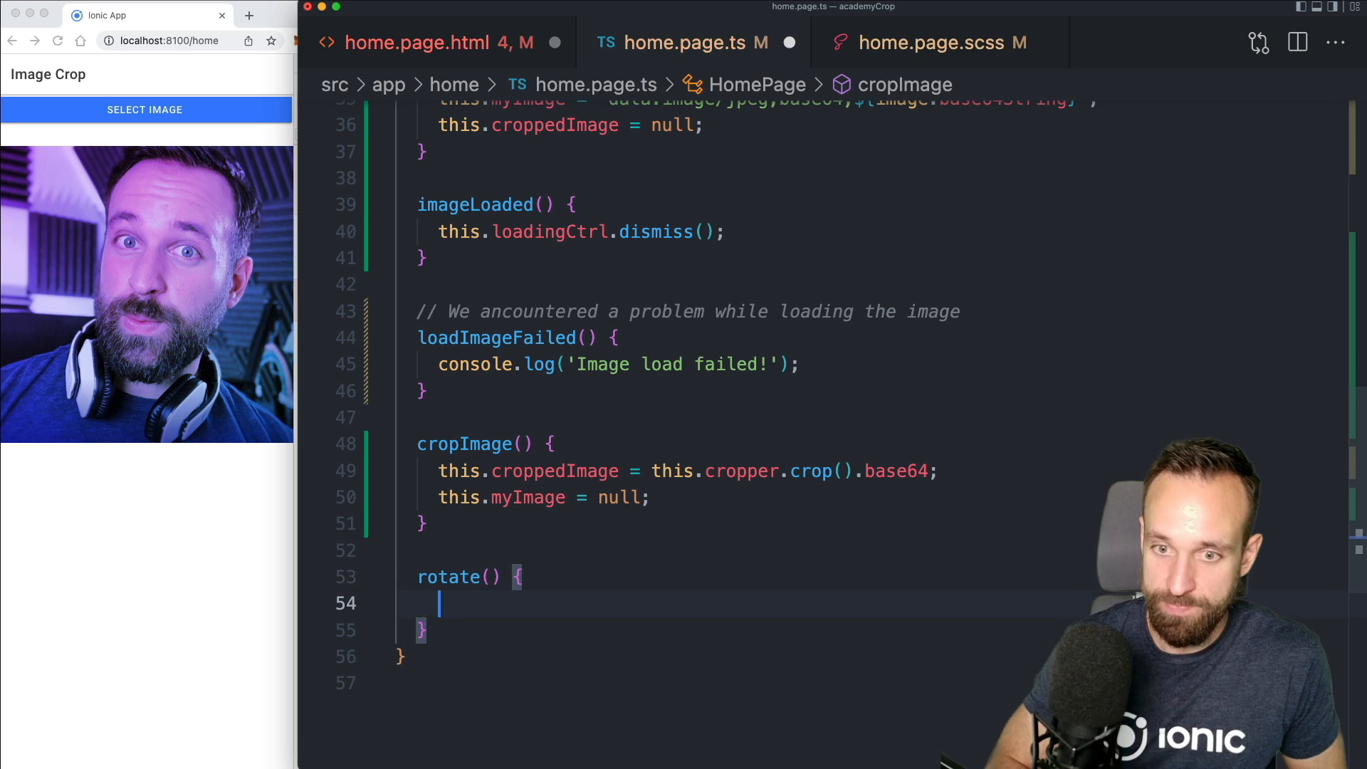
click(427, 43)
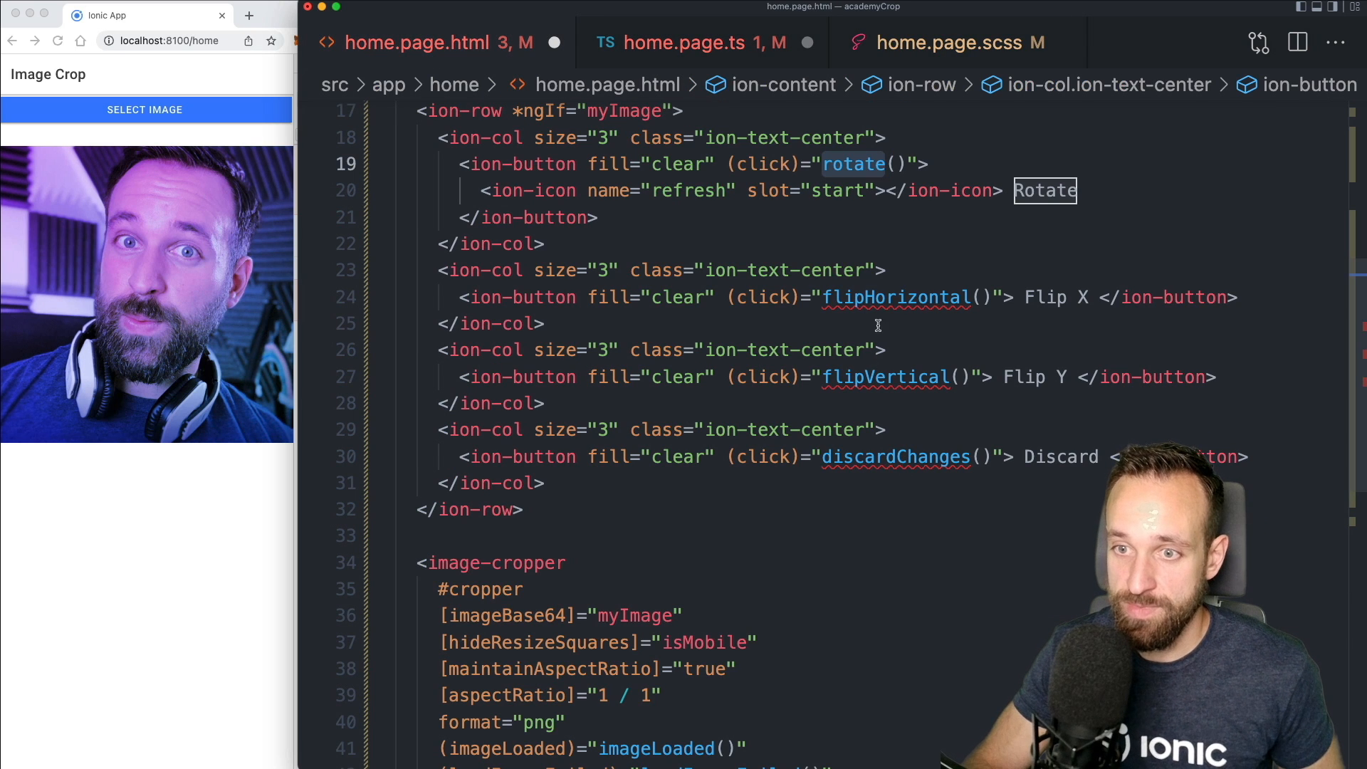
click(704, 44)
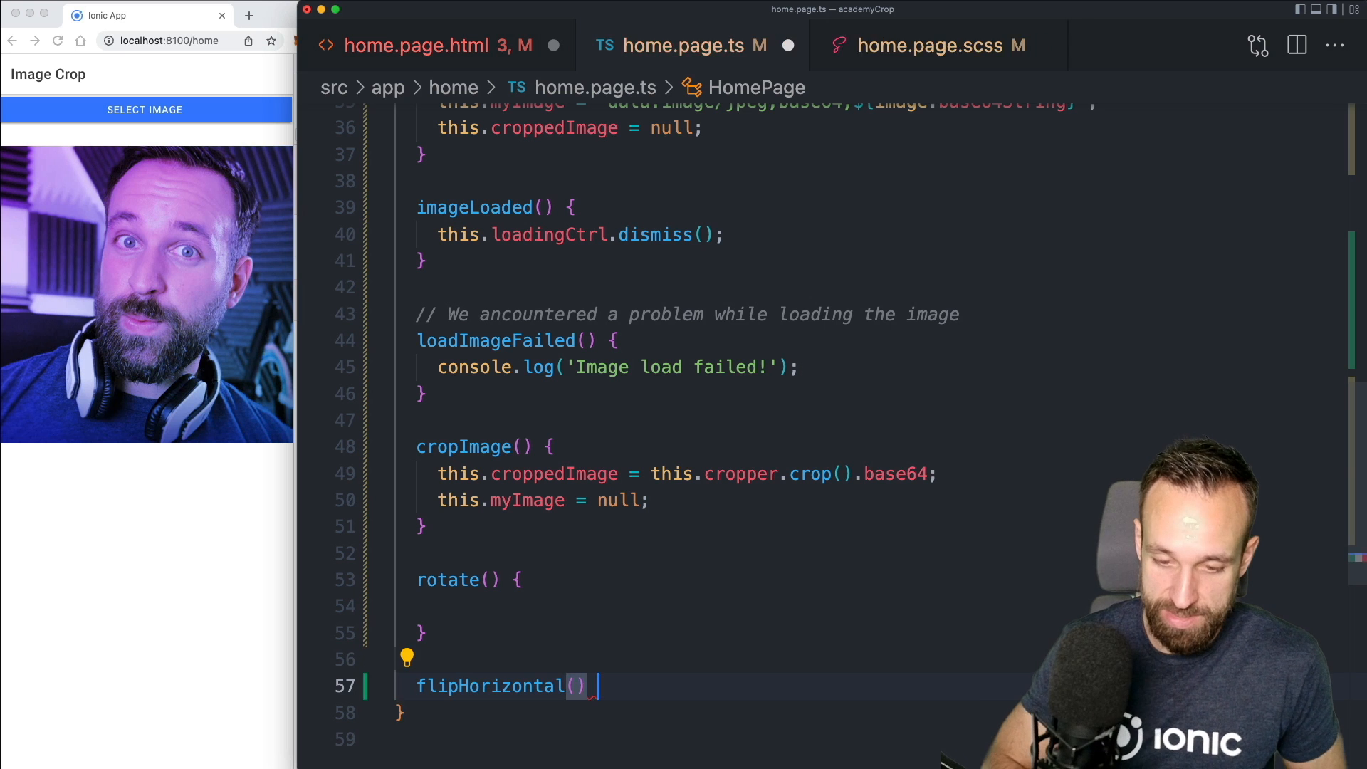
click(440, 46)
text(flipVertical() {)
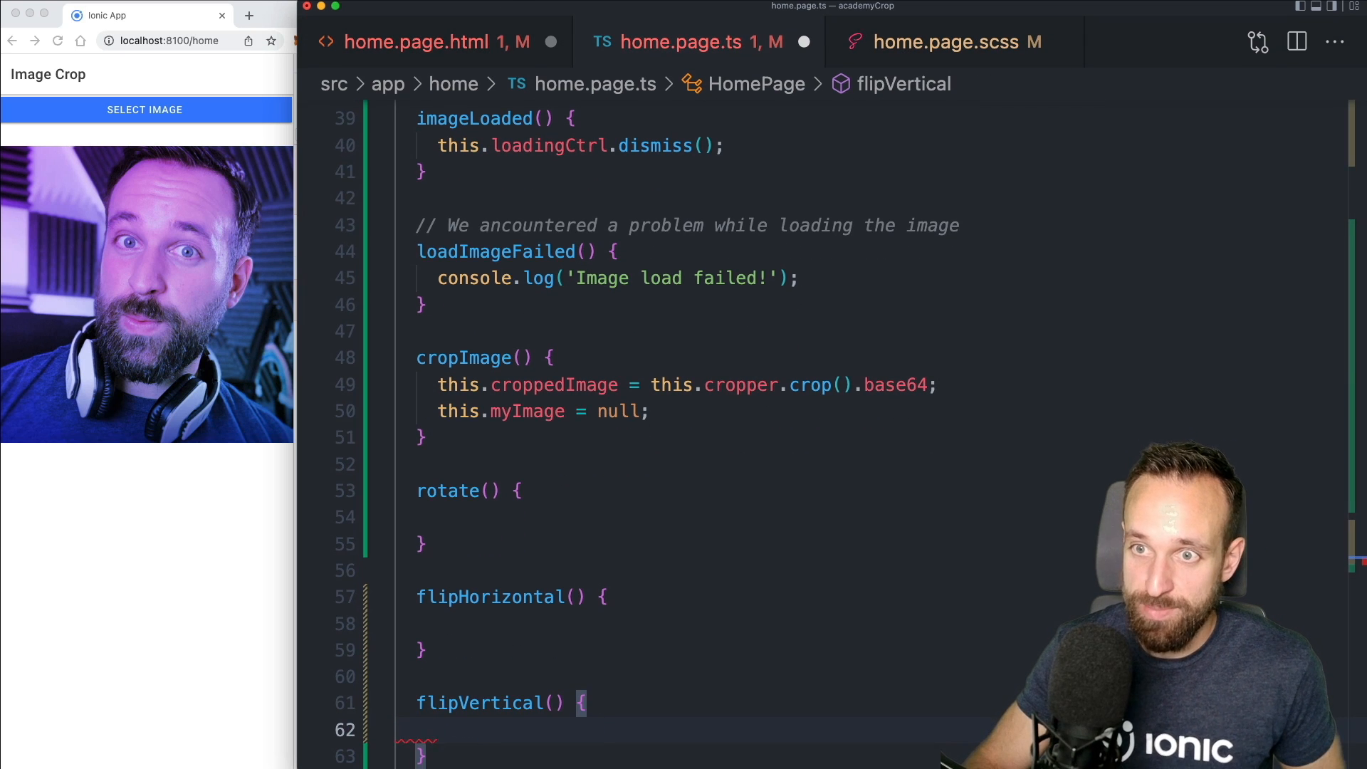
click(426, 42)
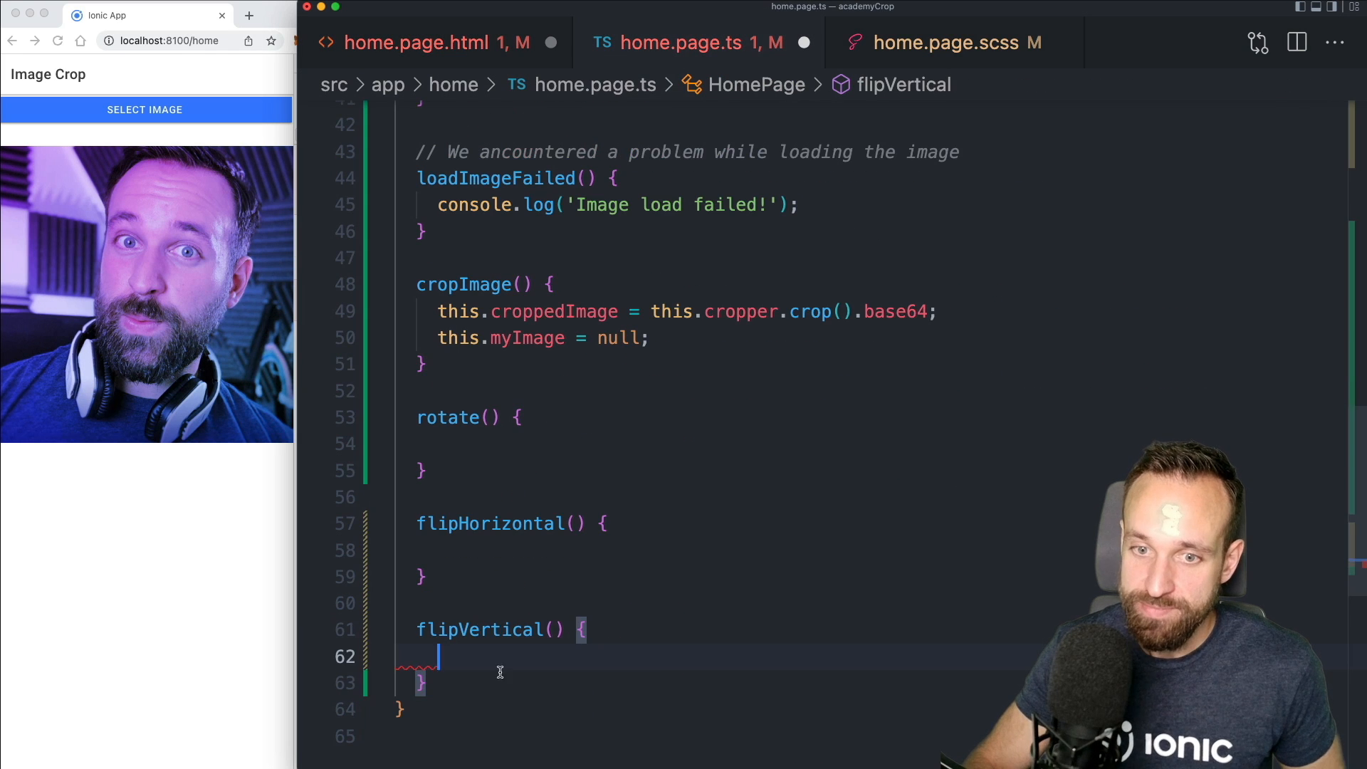
Write discardChanges() to set this.myImage and this.croppedImage to null
text(discardChanges() {)
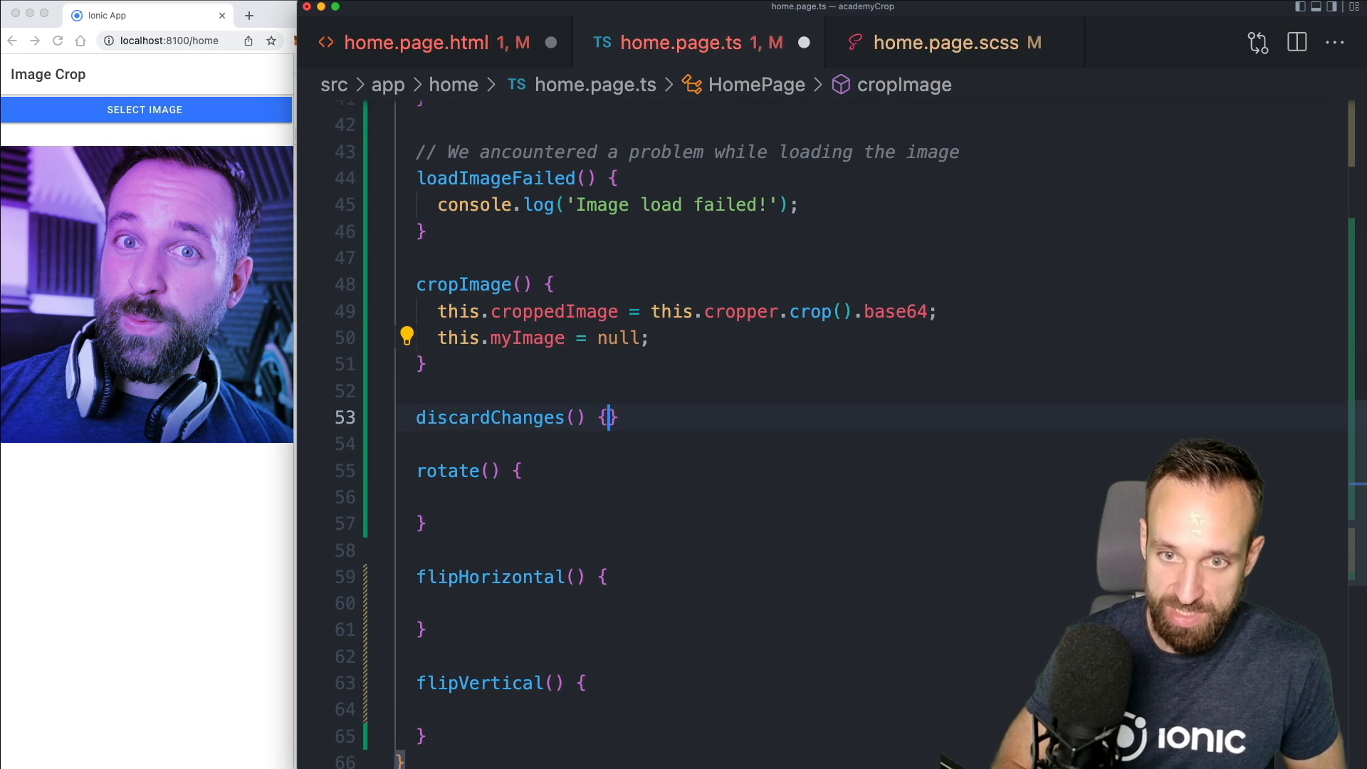
key(enter)
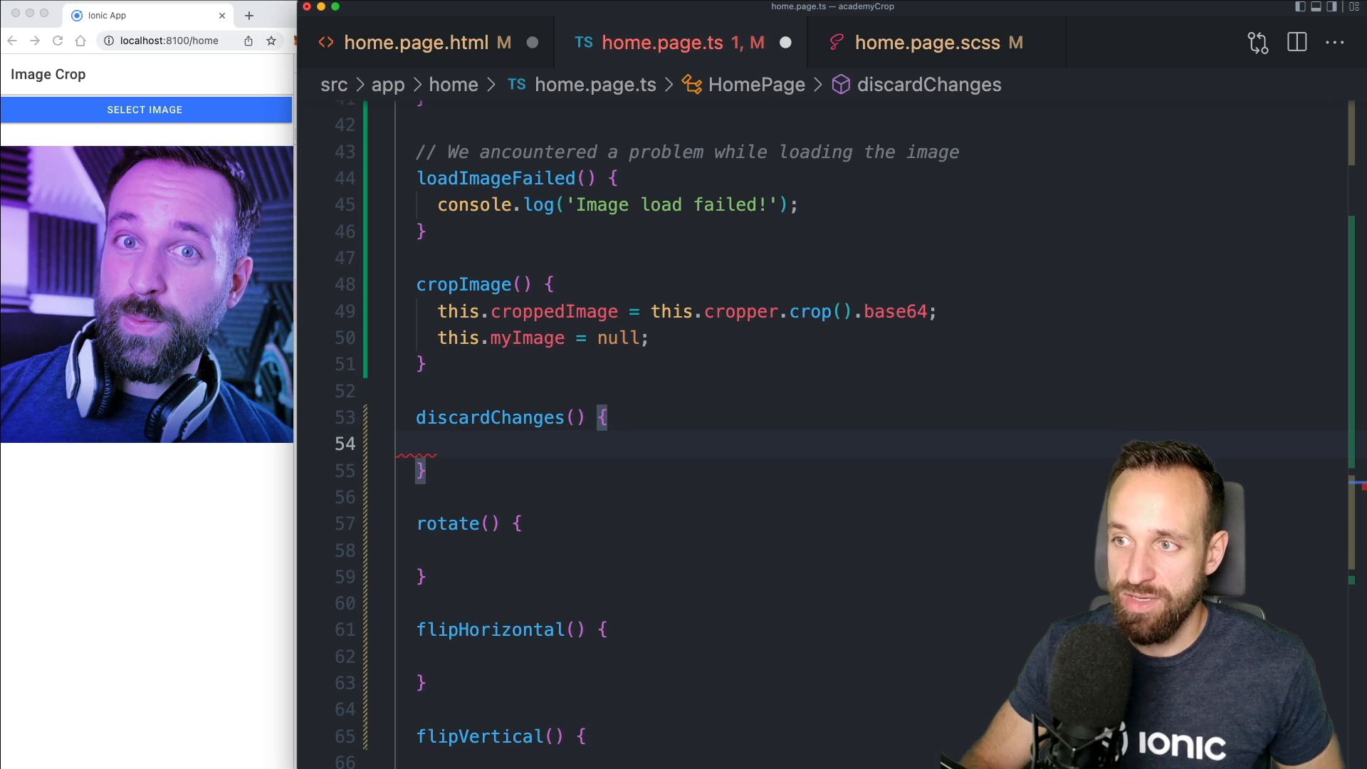
text(this)
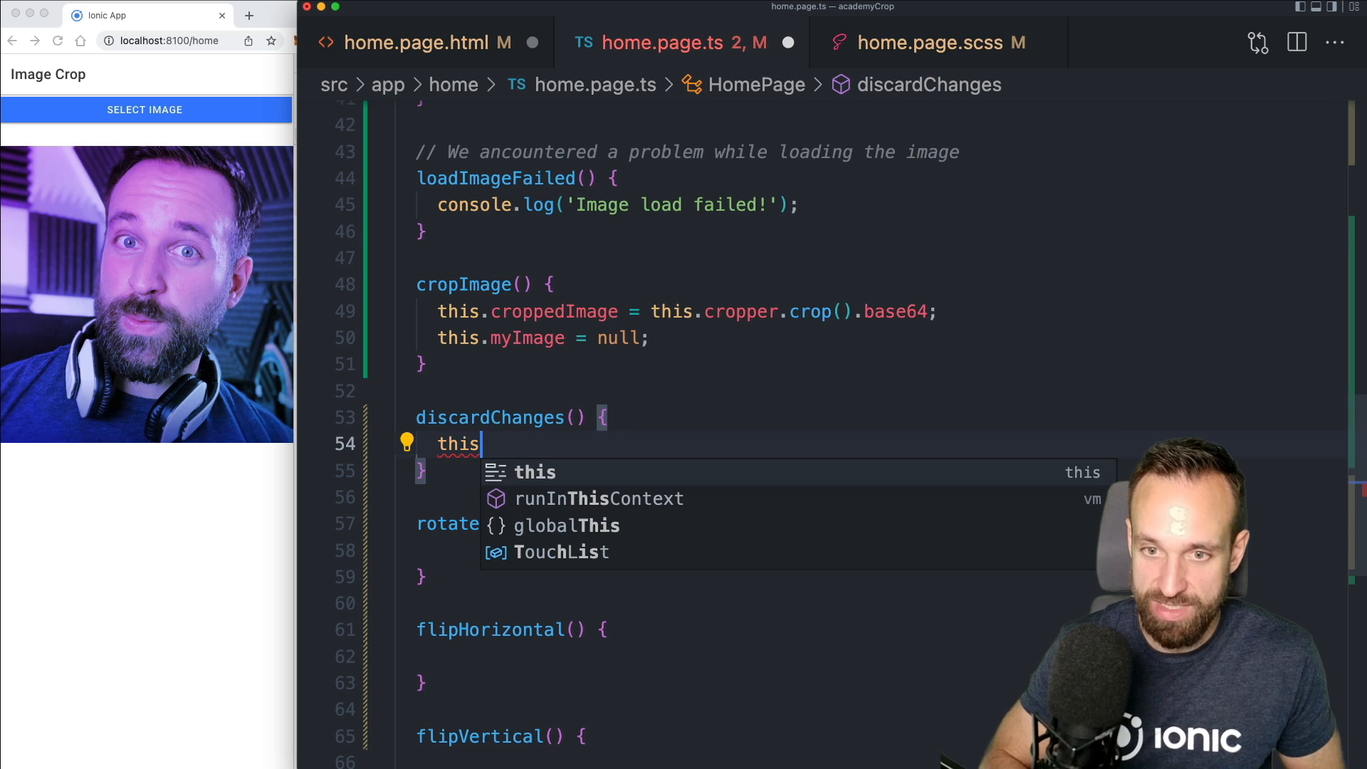
text(.myImage)
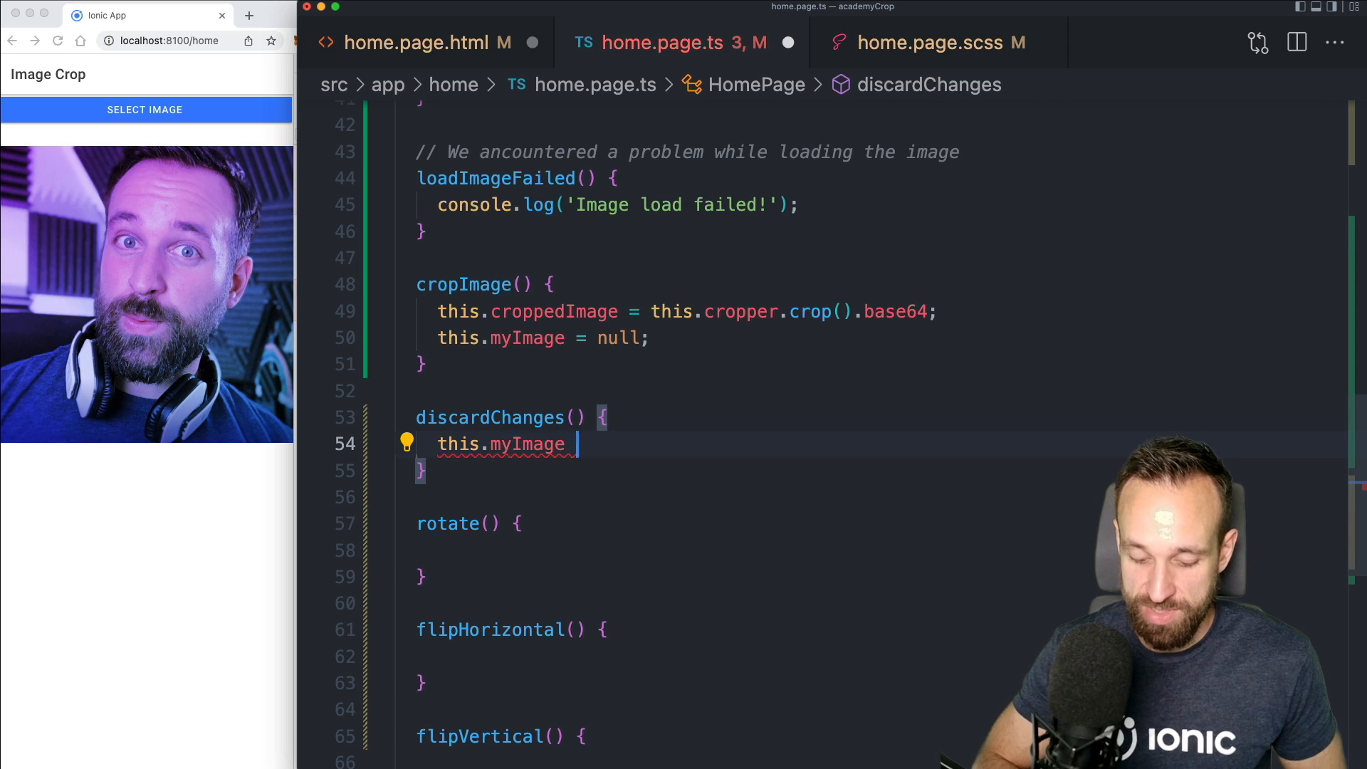
text(t)
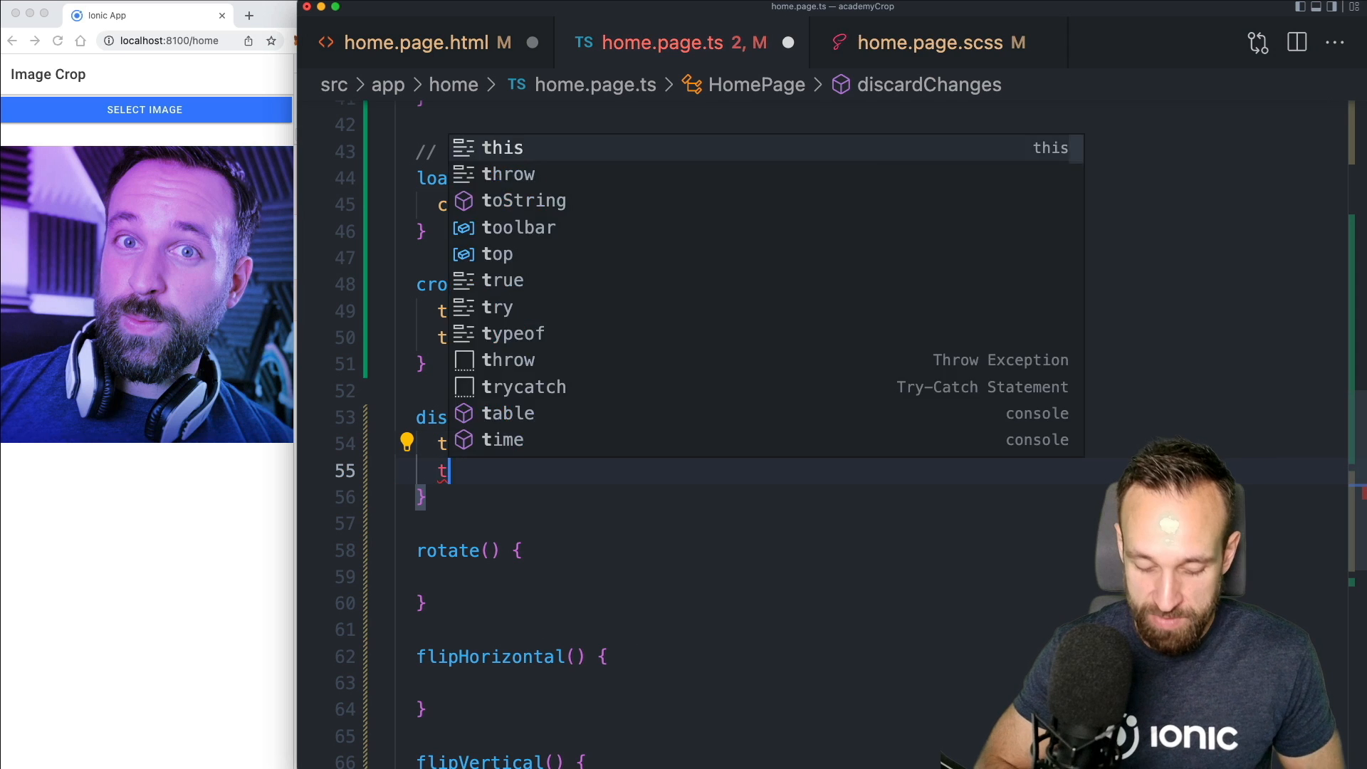
text(this.cr)
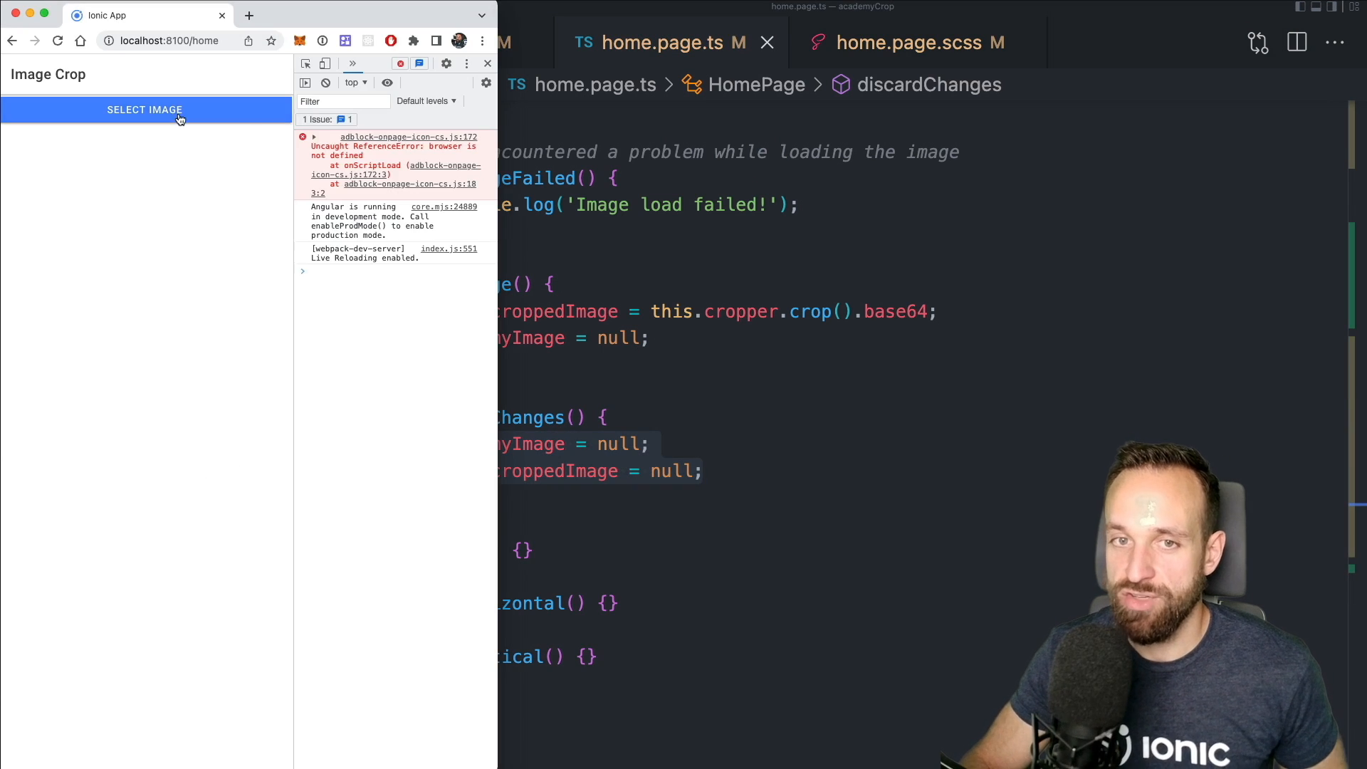
In the app, load a portrait photo and click Discard to reset the page
click(144, 109)
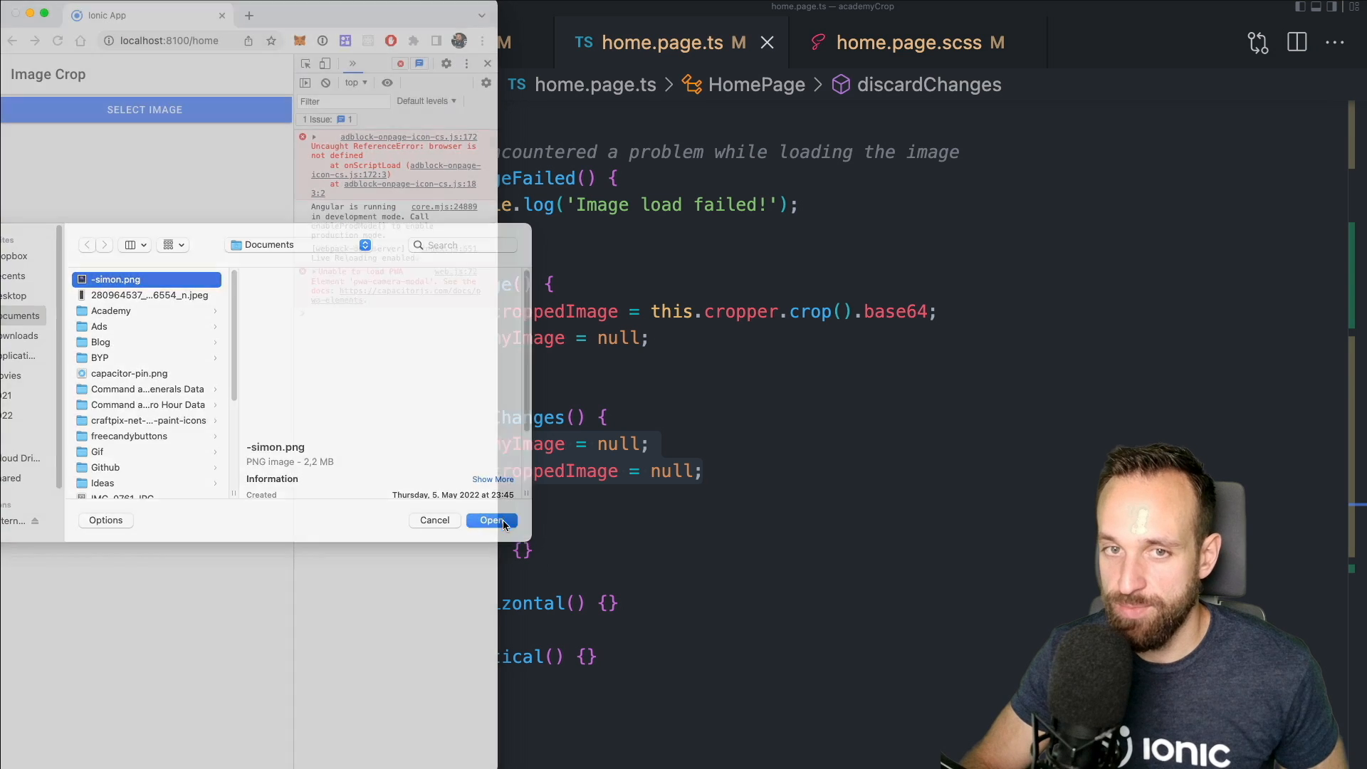
click(492, 519)
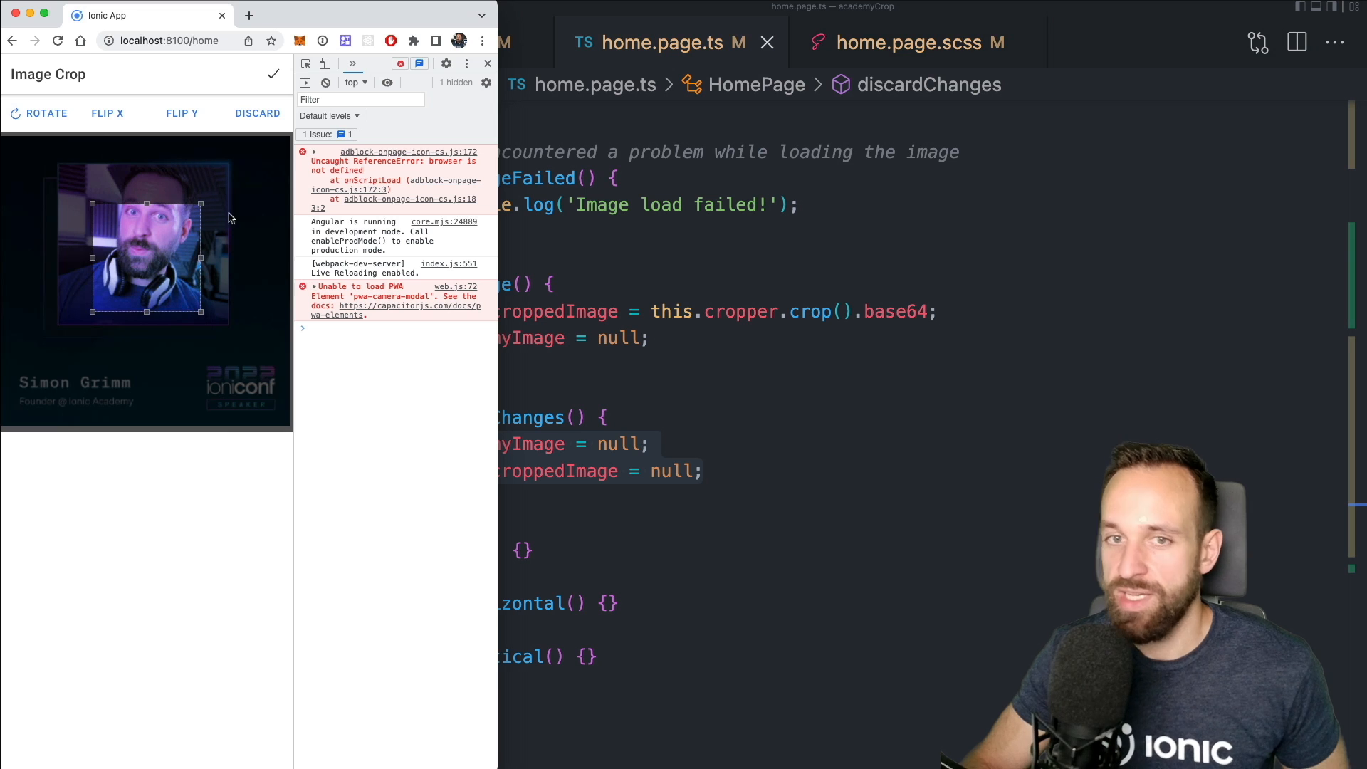
click(256, 112)
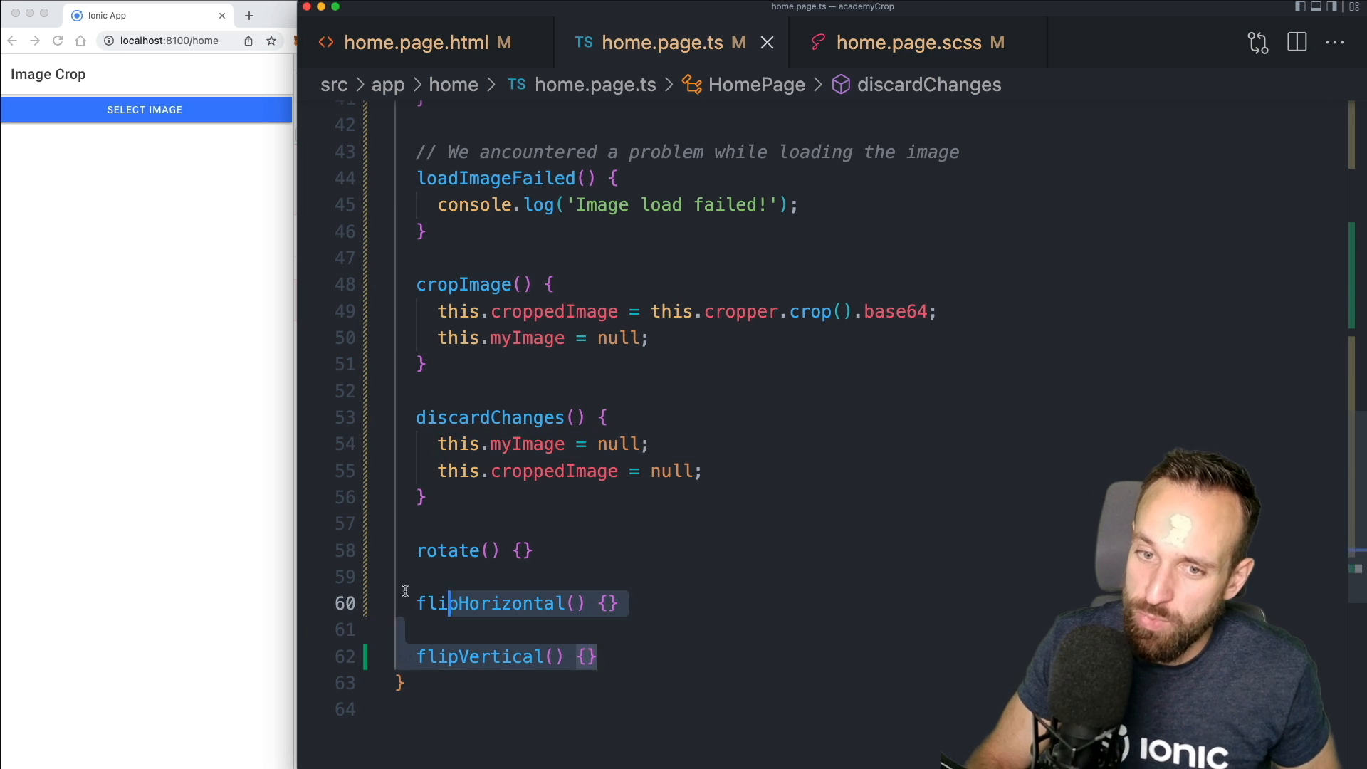
Find the cropper's transform input and open ImageTransform showing scale, rotate, flipH, flipV, translate
scroll(up, 3)
text(tr)
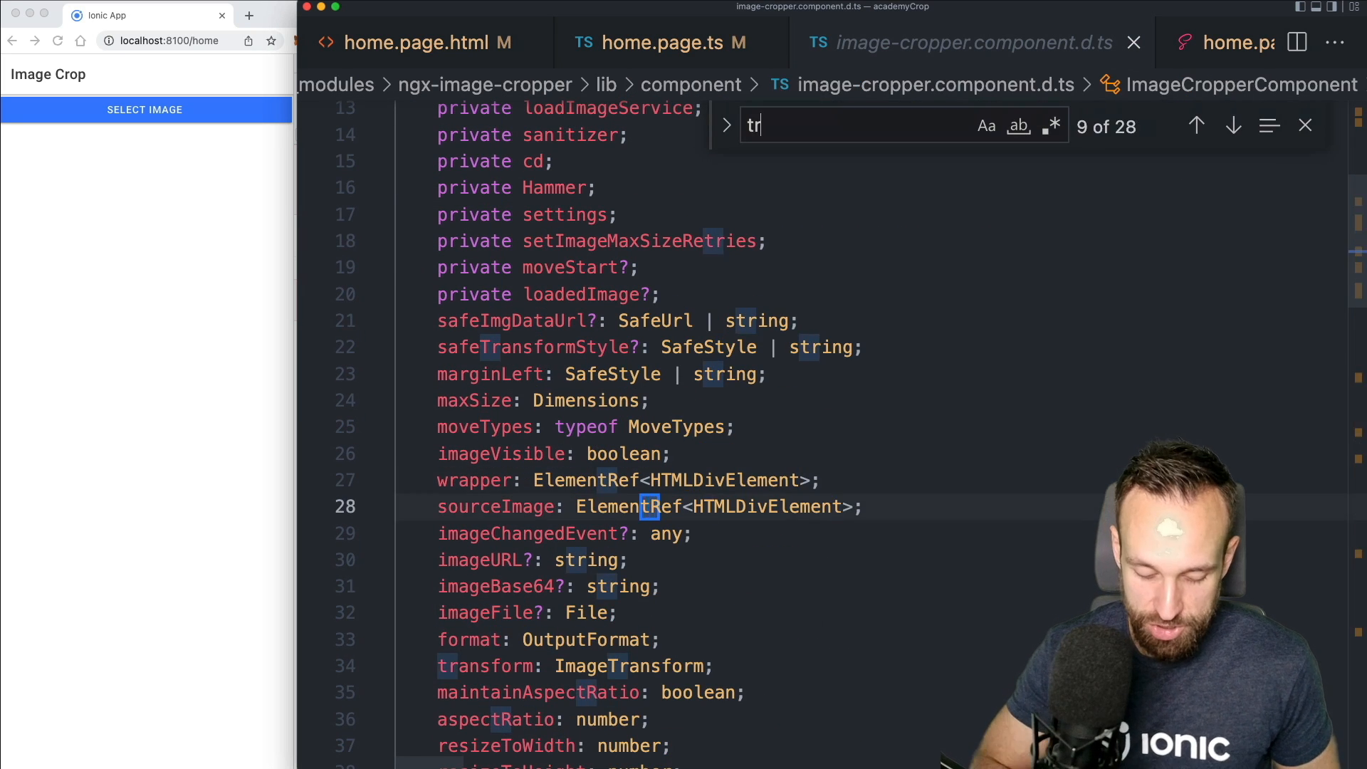
text(ans)
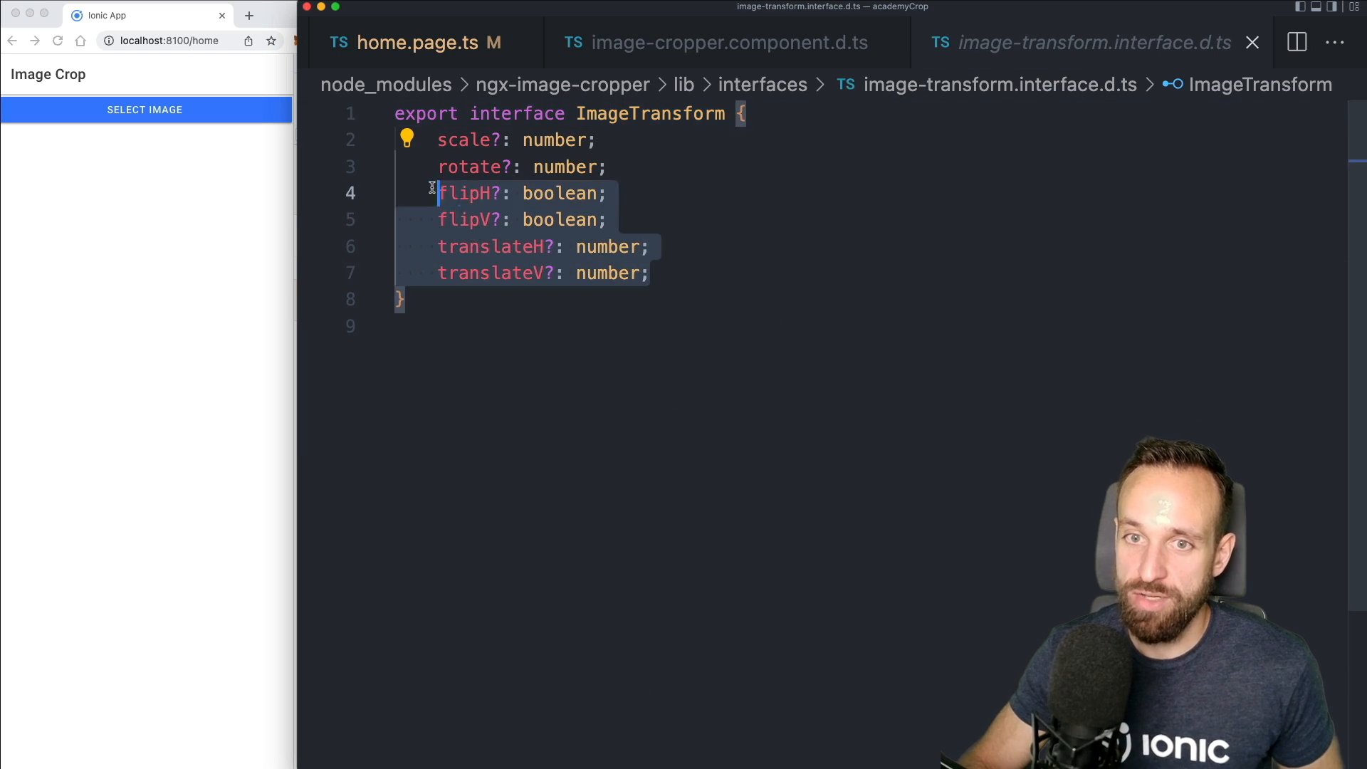
click(662, 298)
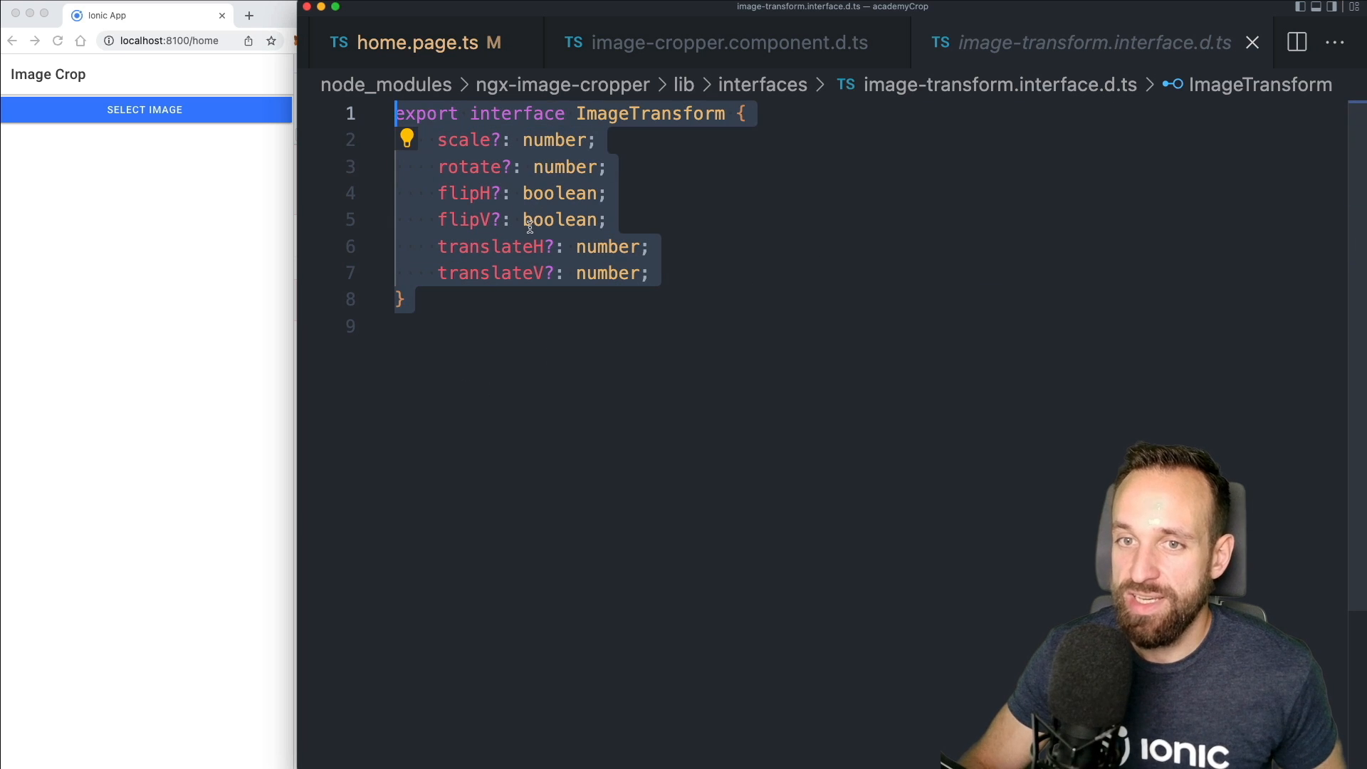
click(660, 325)
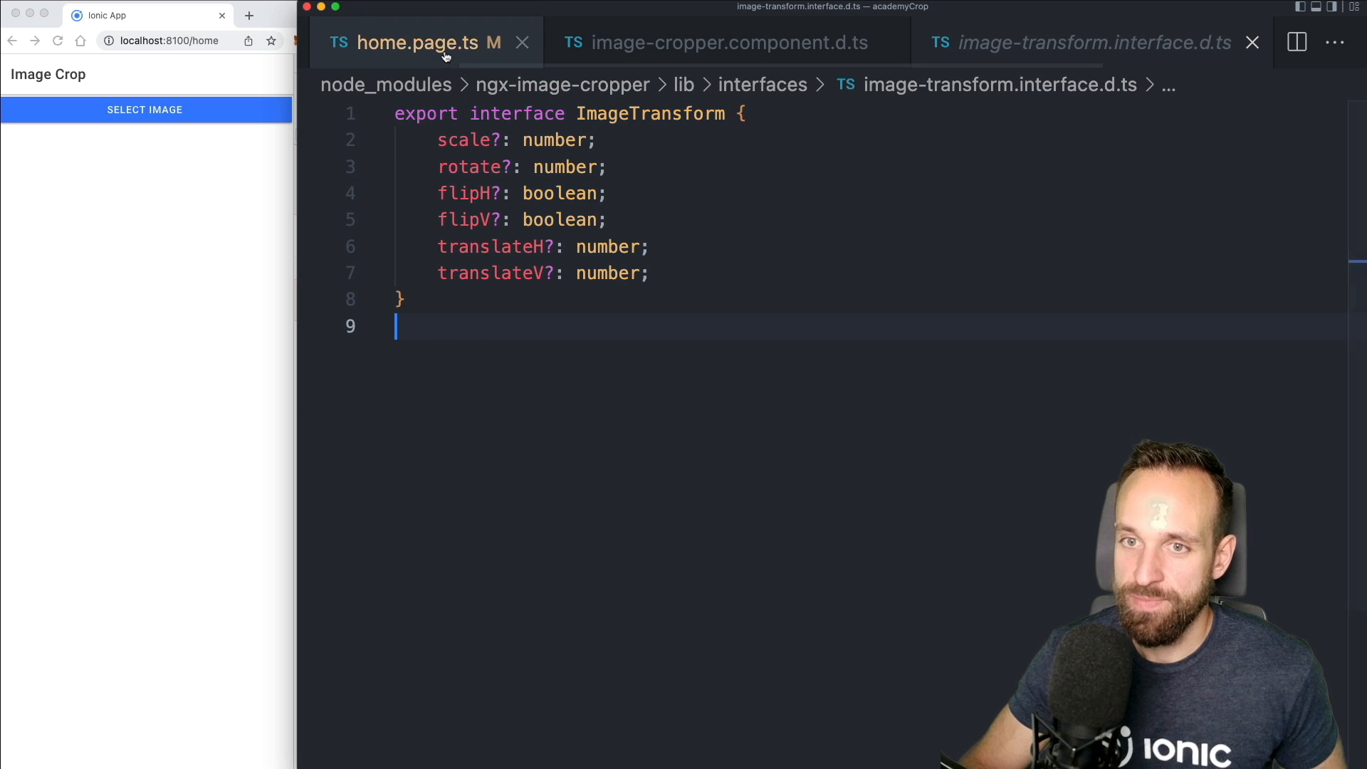
Declare 'transform: ImageTransform = {}' in the HomePage class
click(419, 42)
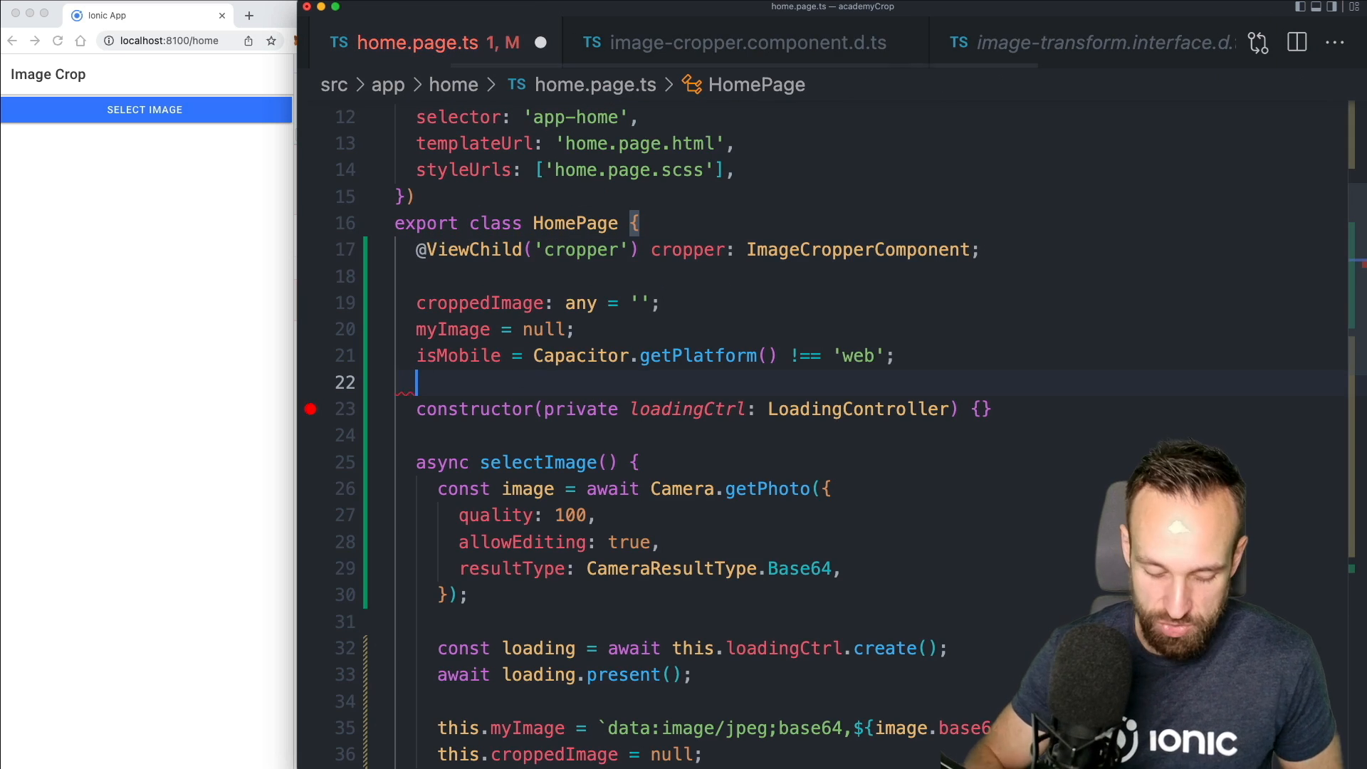
text(transform:)
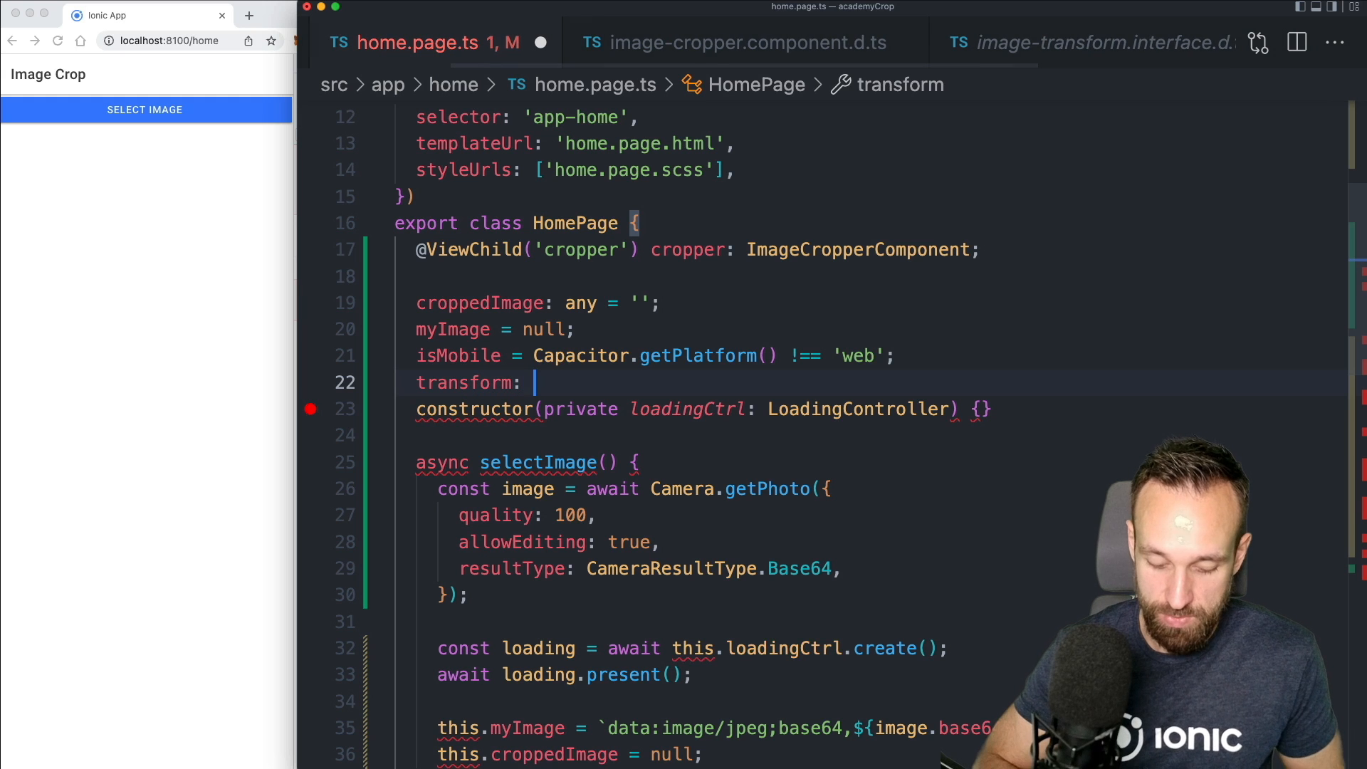
text(ImageTransform)
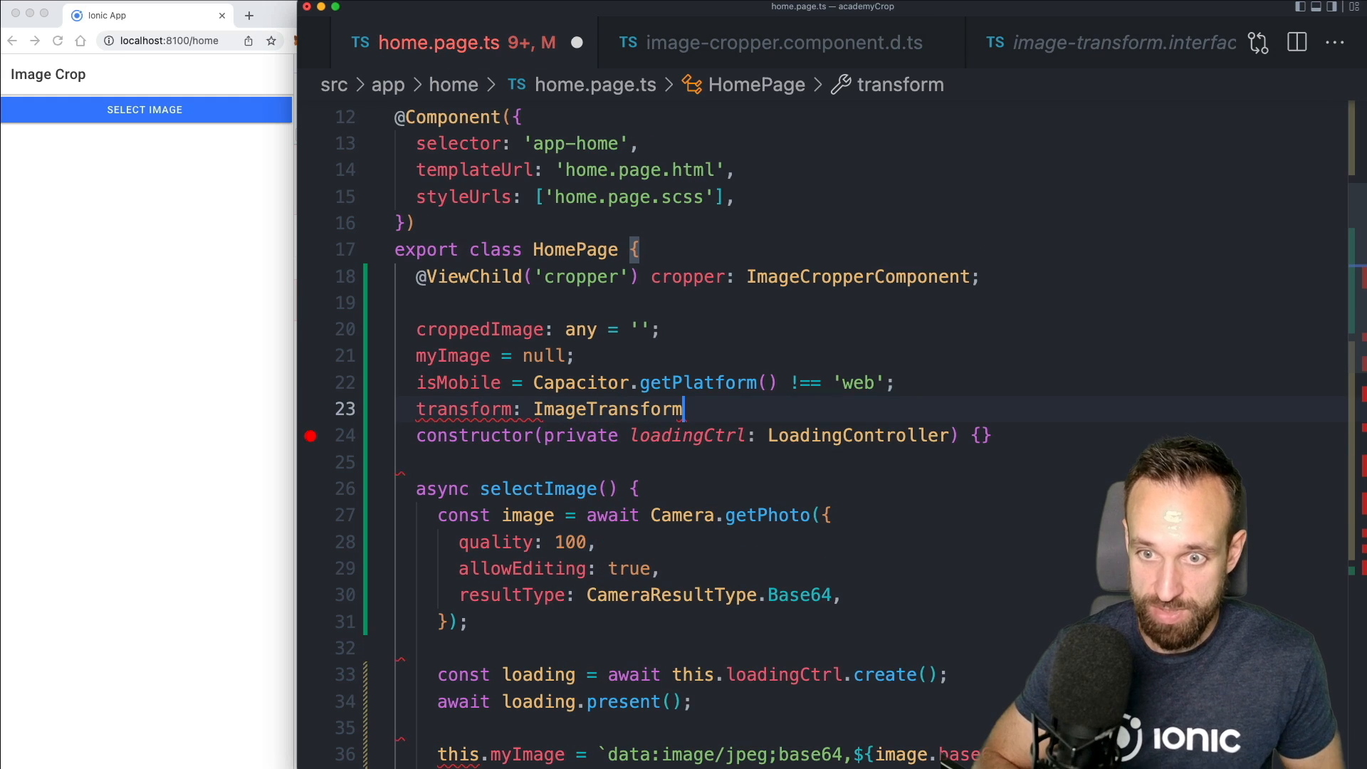
text(= {};)
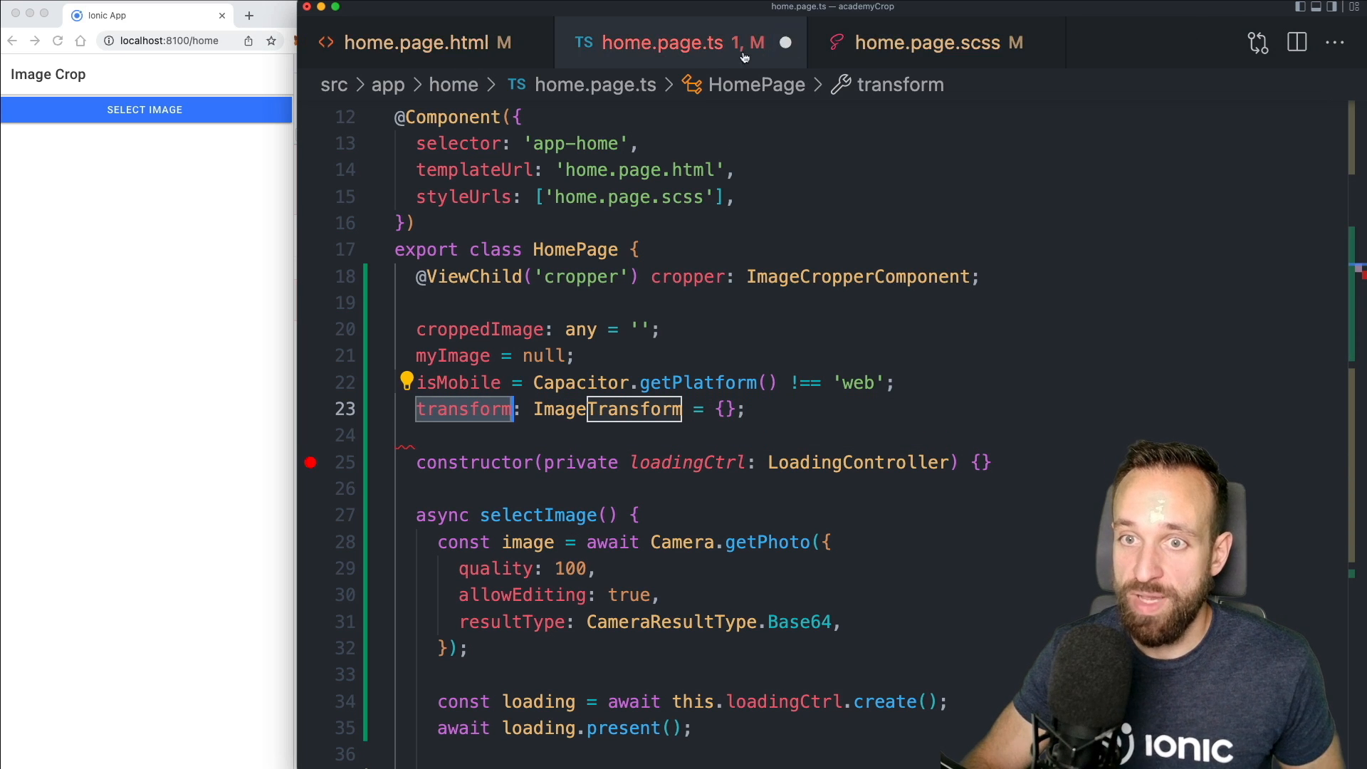
Bind [transform]="transform" on the image-cropper in home.page.html
click(423, 42)
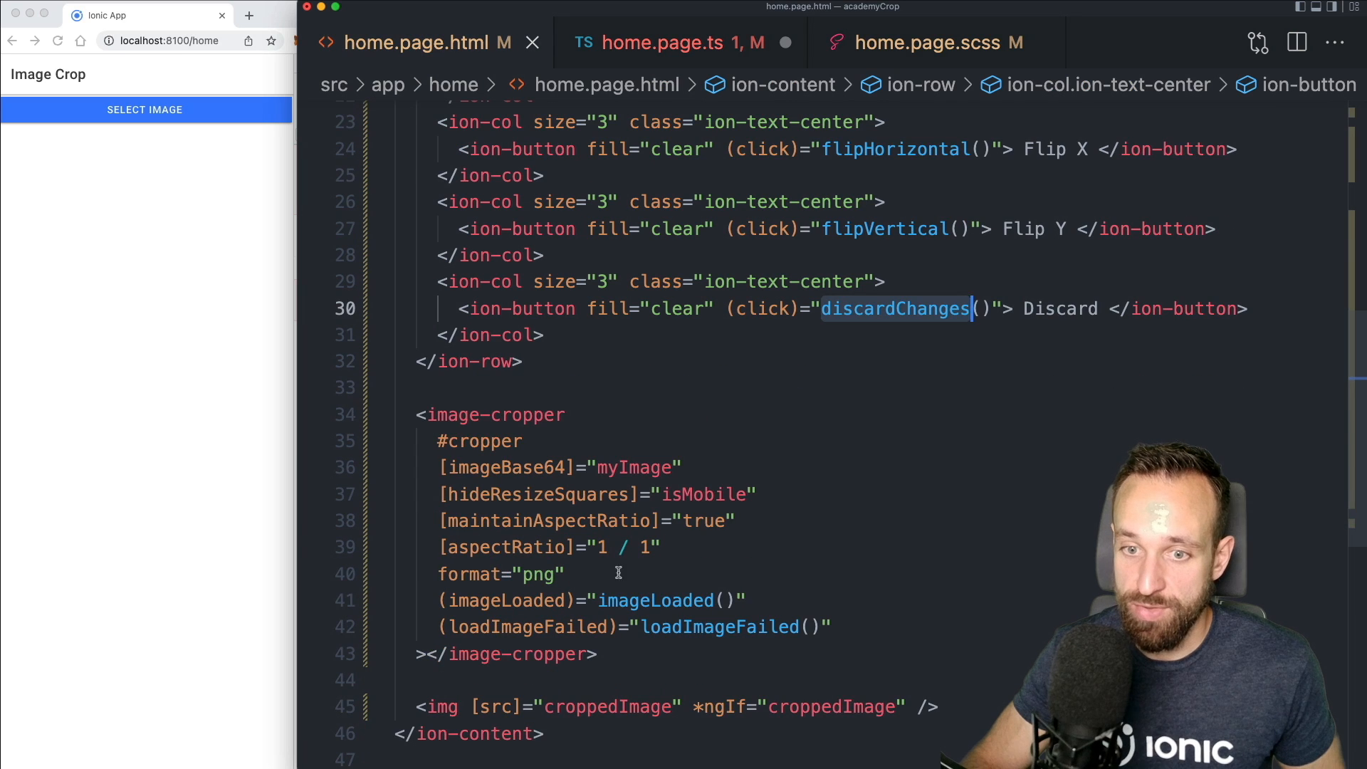
text([transform]="transform)
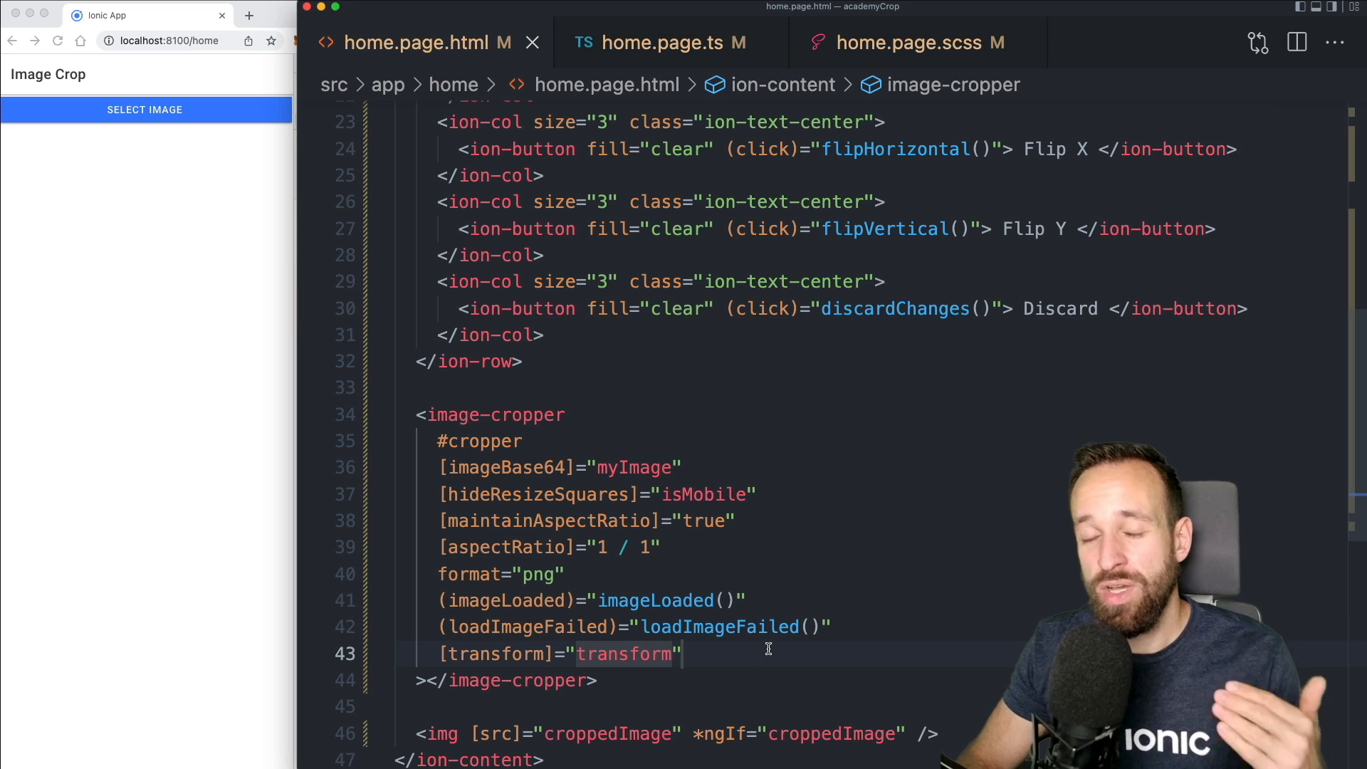
click(649, 43)
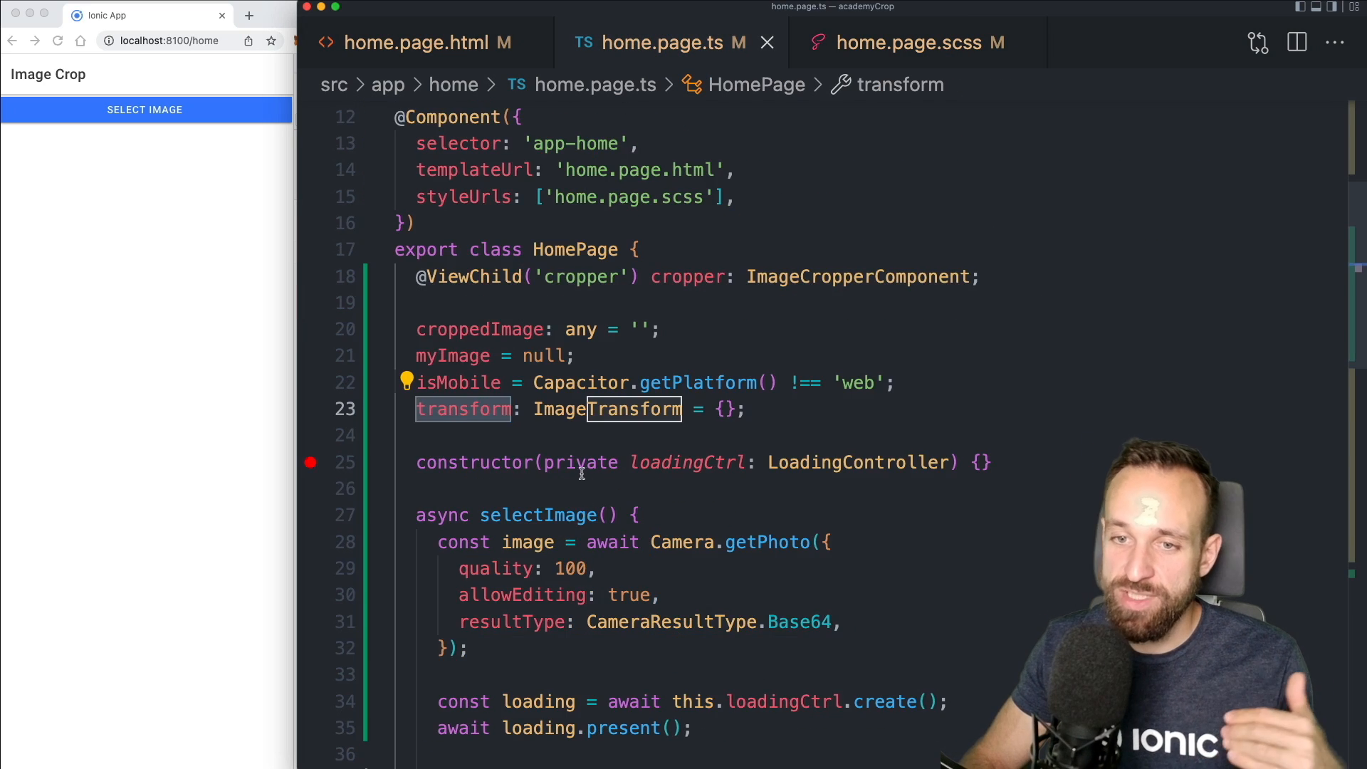
Implement rotate() to spread this.transform with rotate set to ((rotate ?? 0) + 90) % 360
scroll(down, 3)
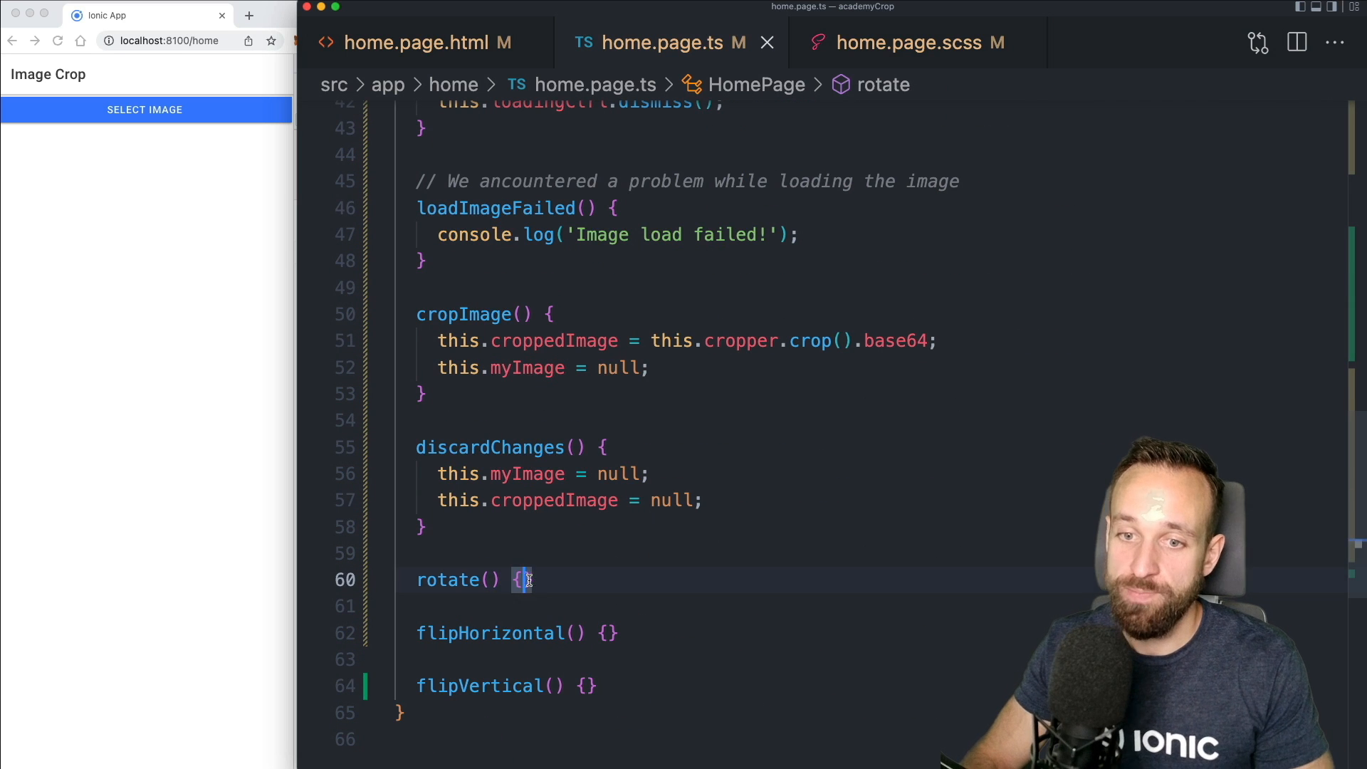
key(Enter)
text(const newValue = ((this.transform.rotate ?? 0) + 90) % 360;)
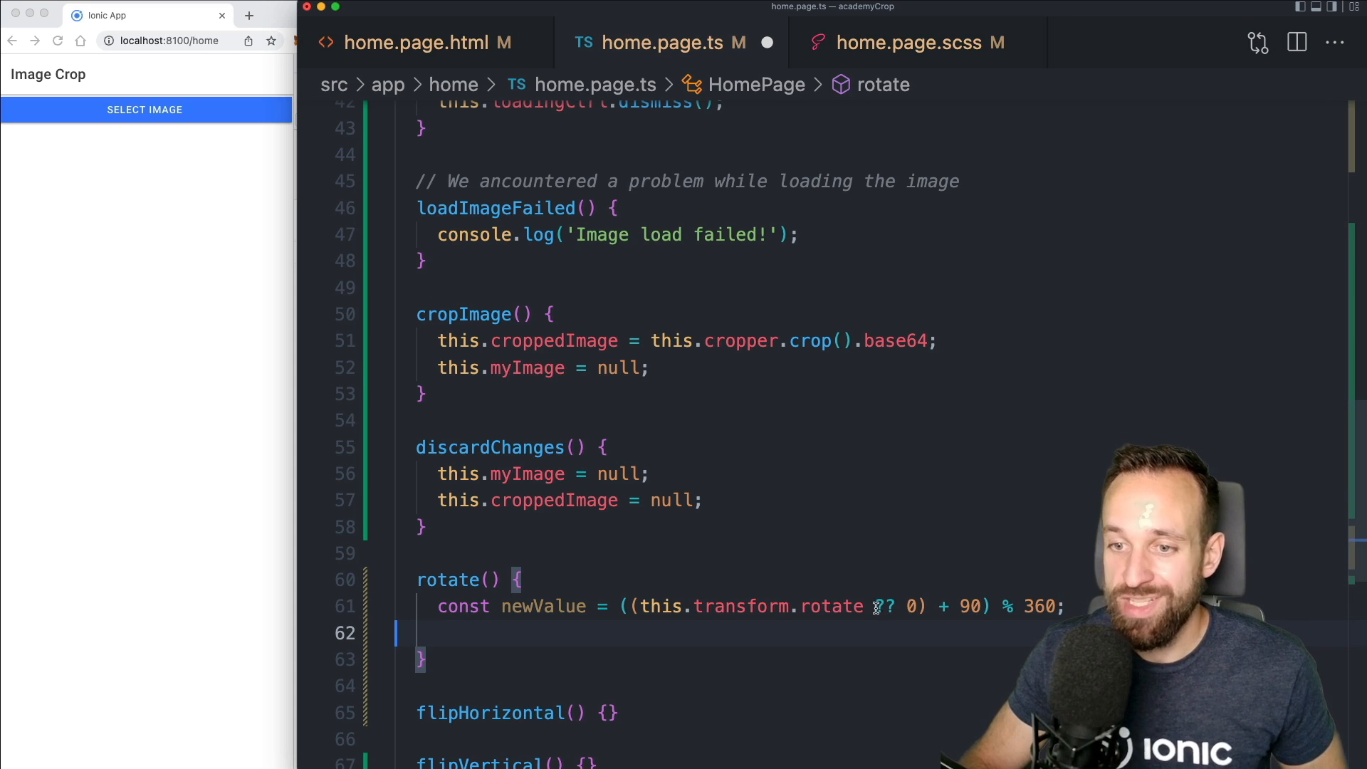
scroll(up, 3)
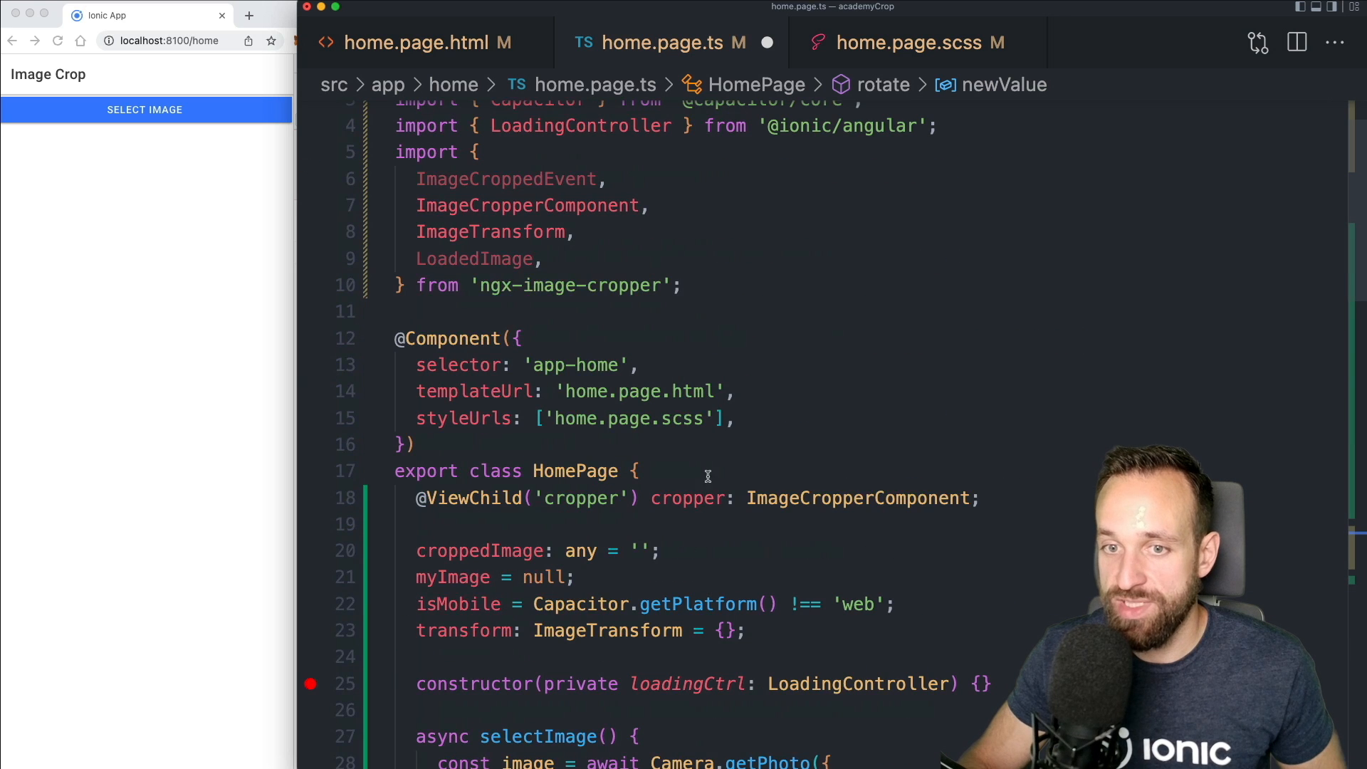
scroll(down, 3)
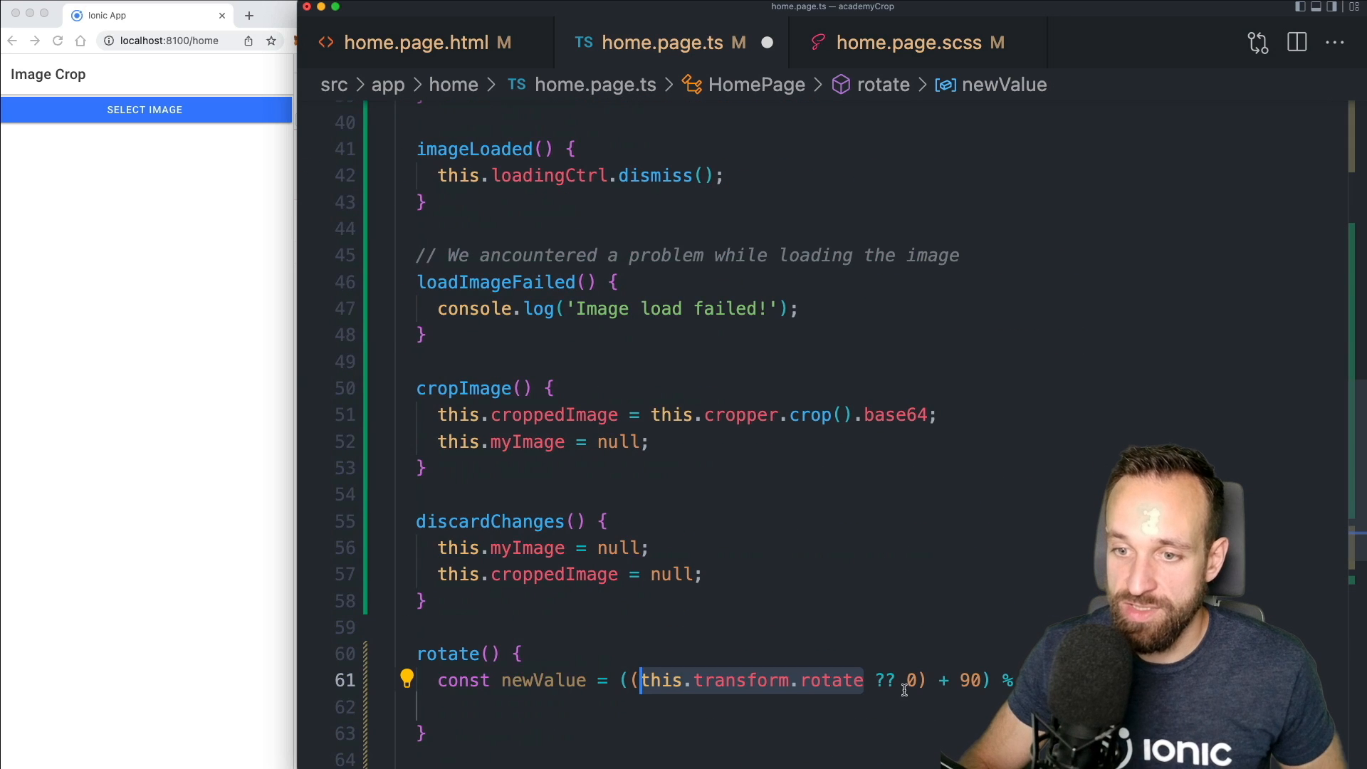
mouse_move(742, 679)
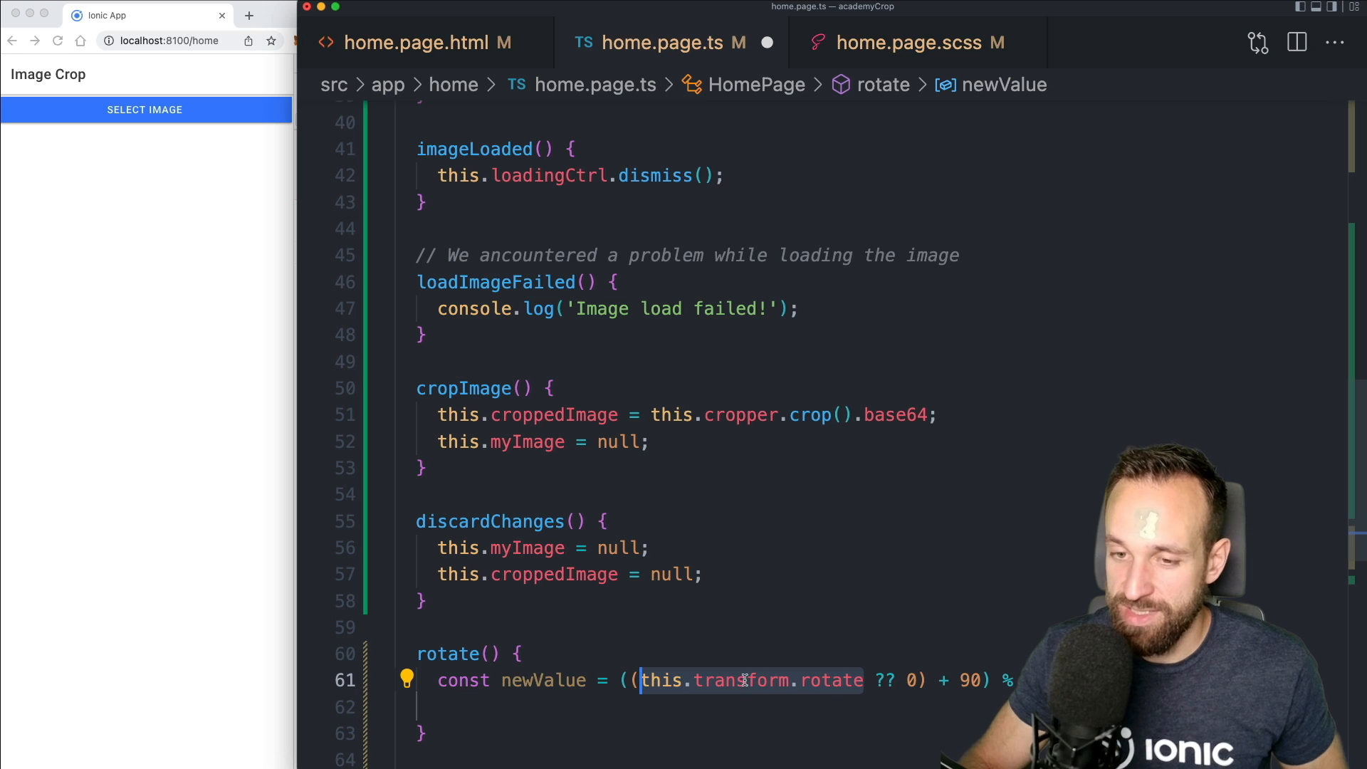
click(865, 679)
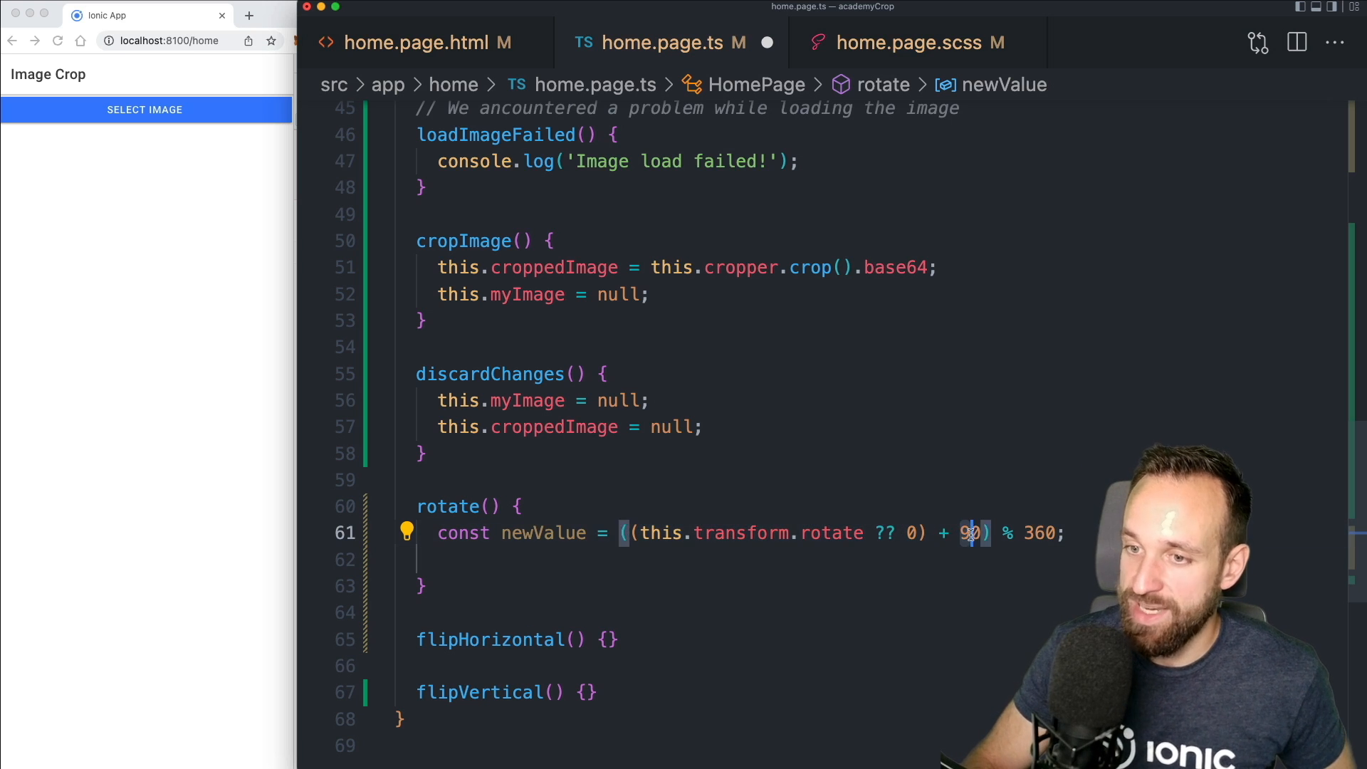
click(1055, 533)
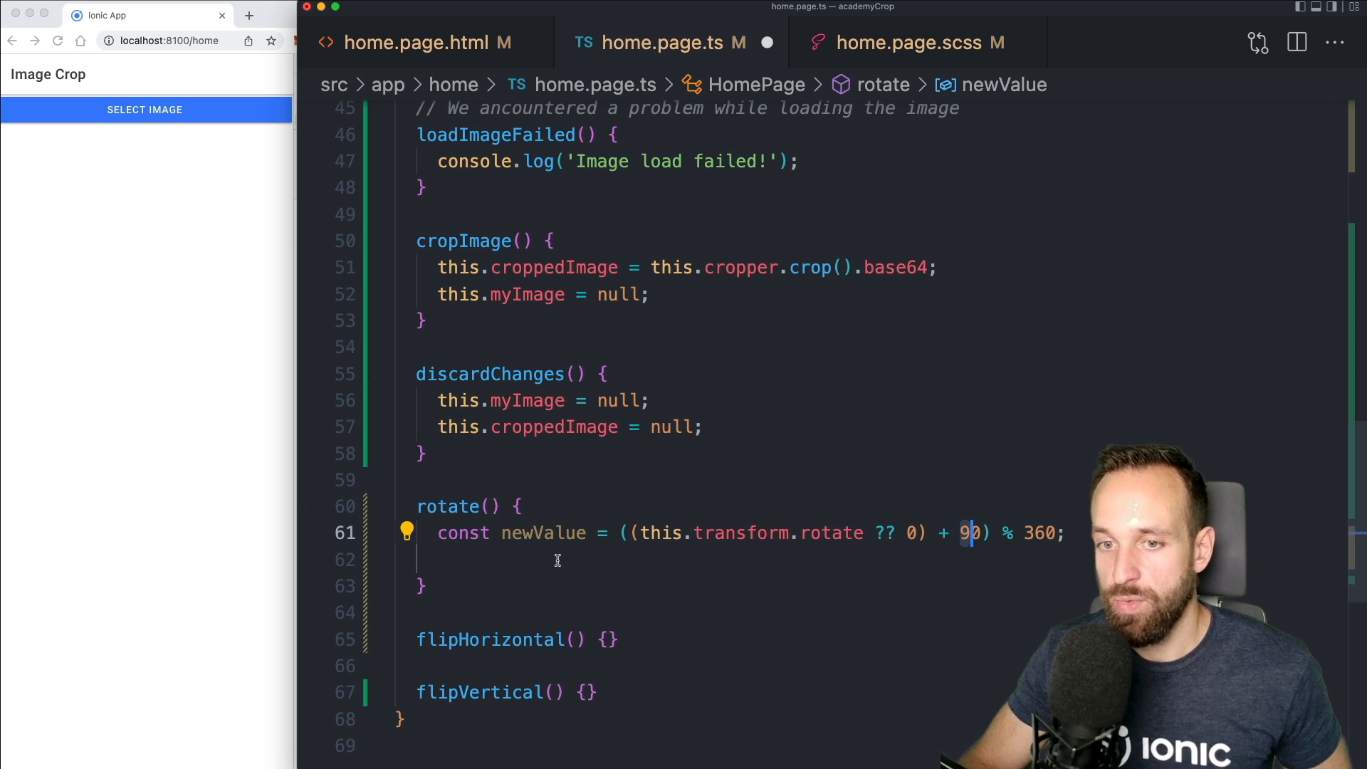
mouse_move(543, 533)
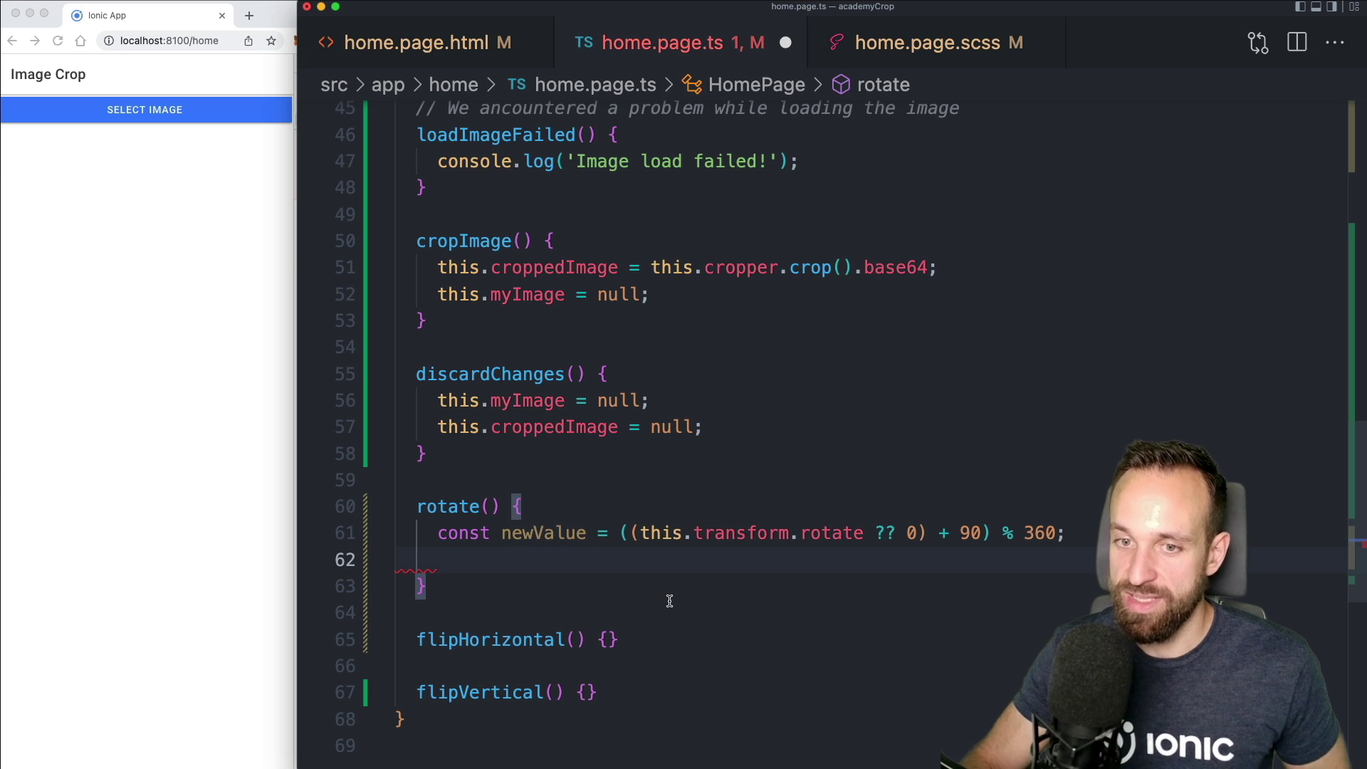
key(Enter)
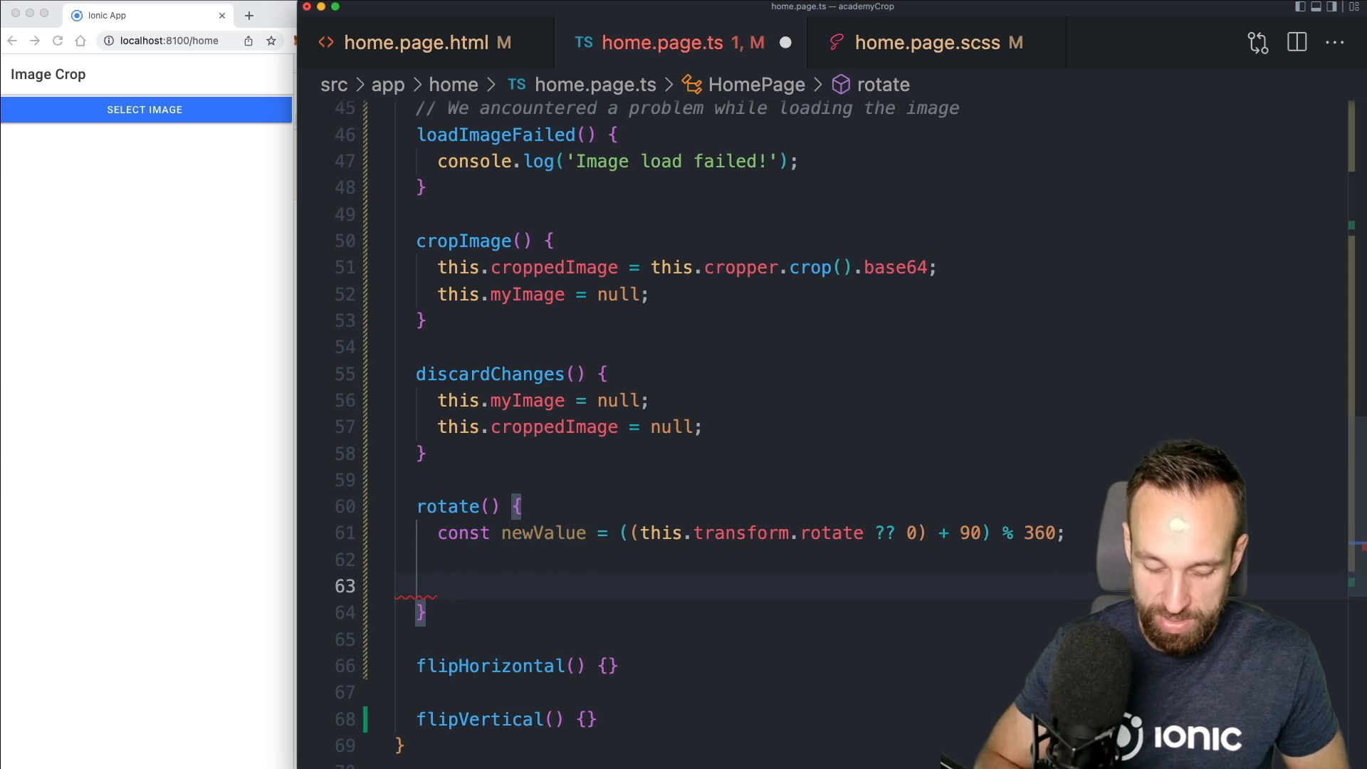
text(this.transform =)
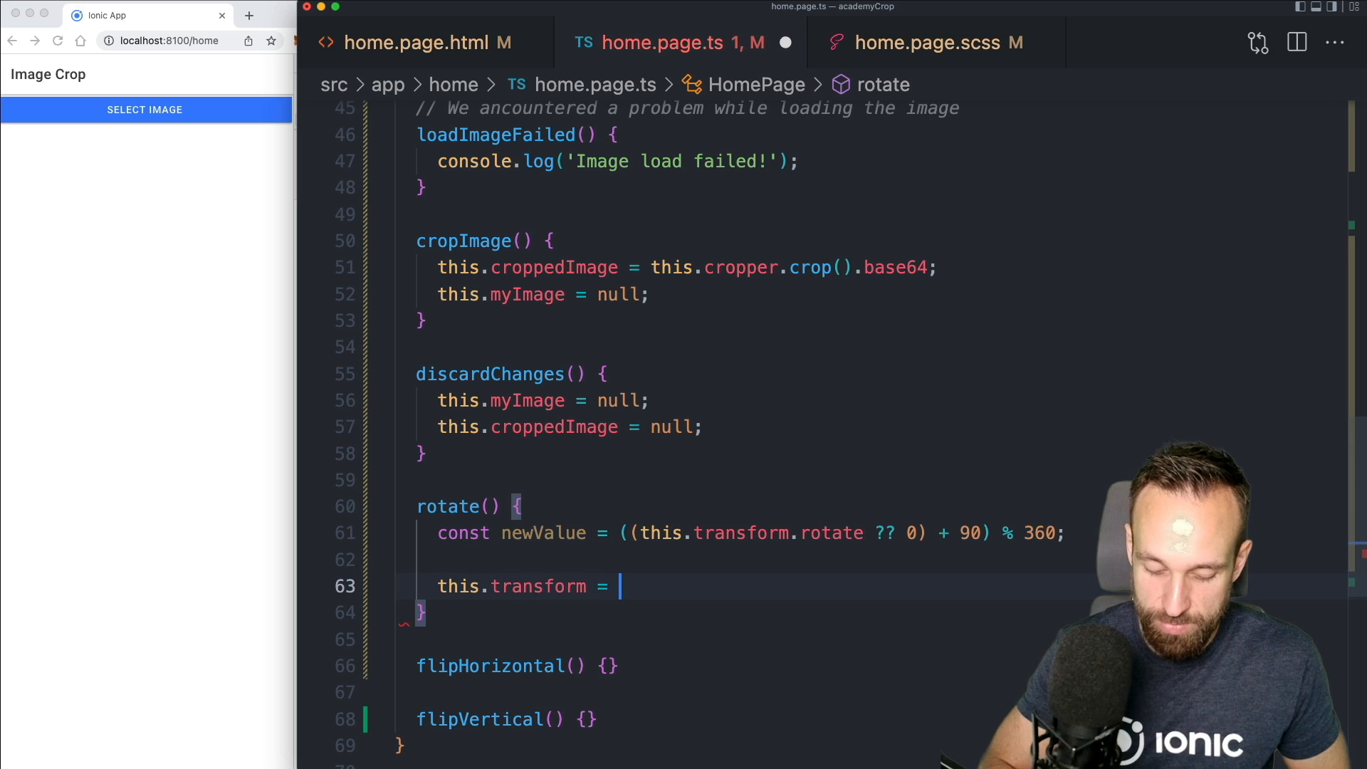
text({)
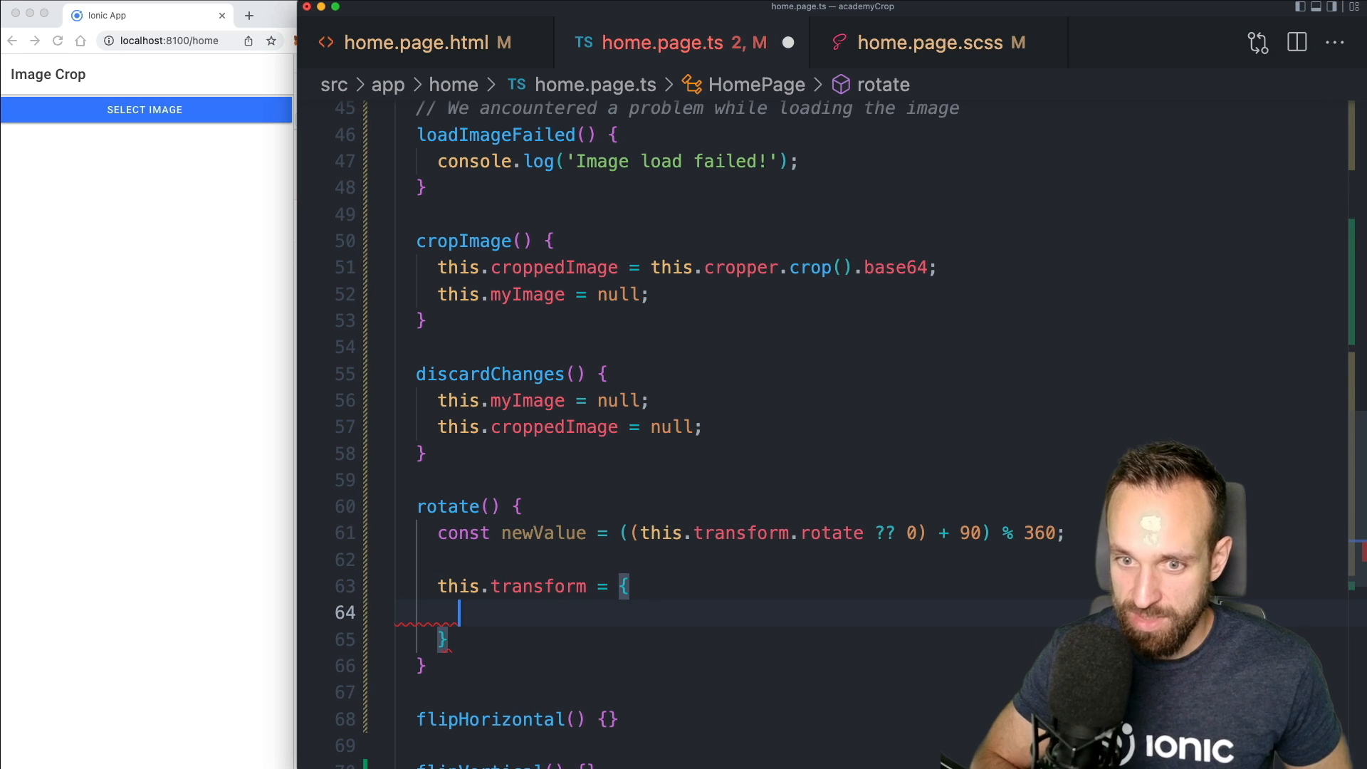
text(...this.transform,)
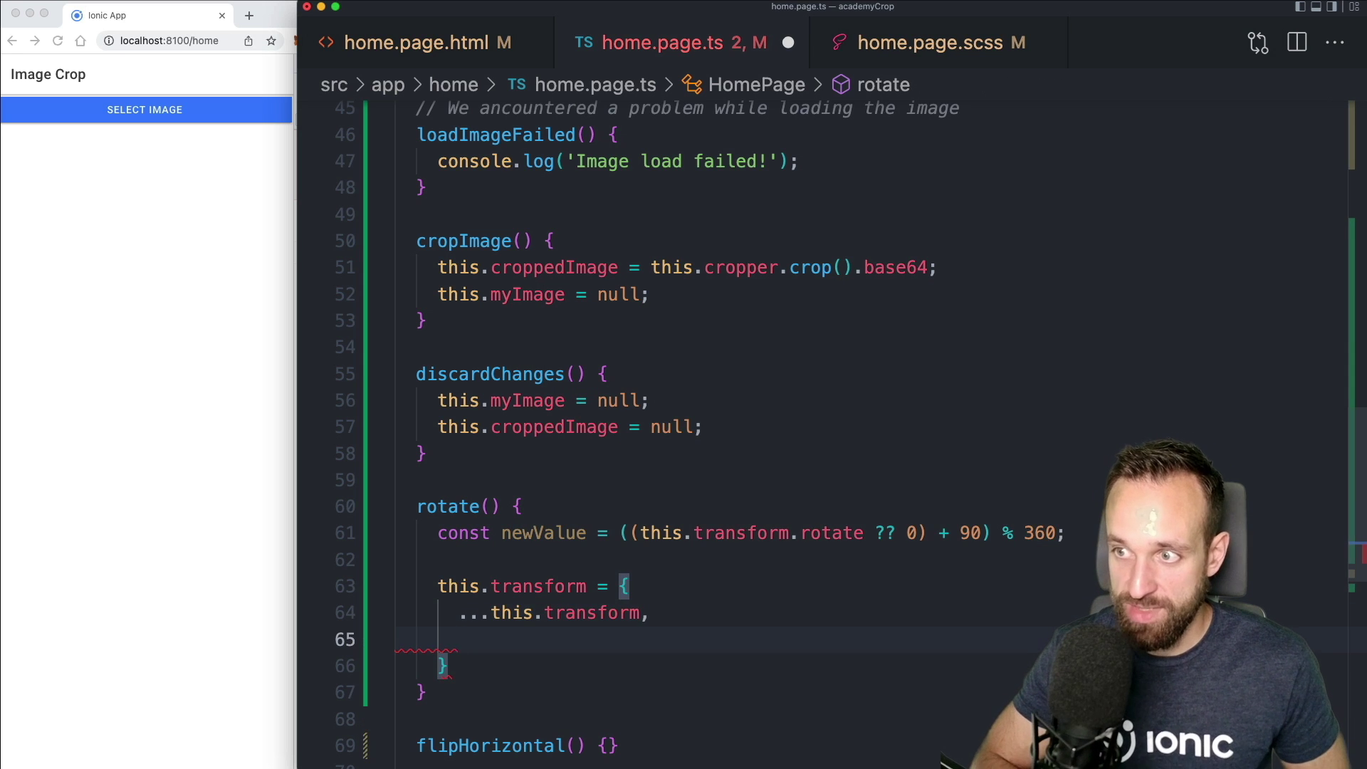
text(rotate:)
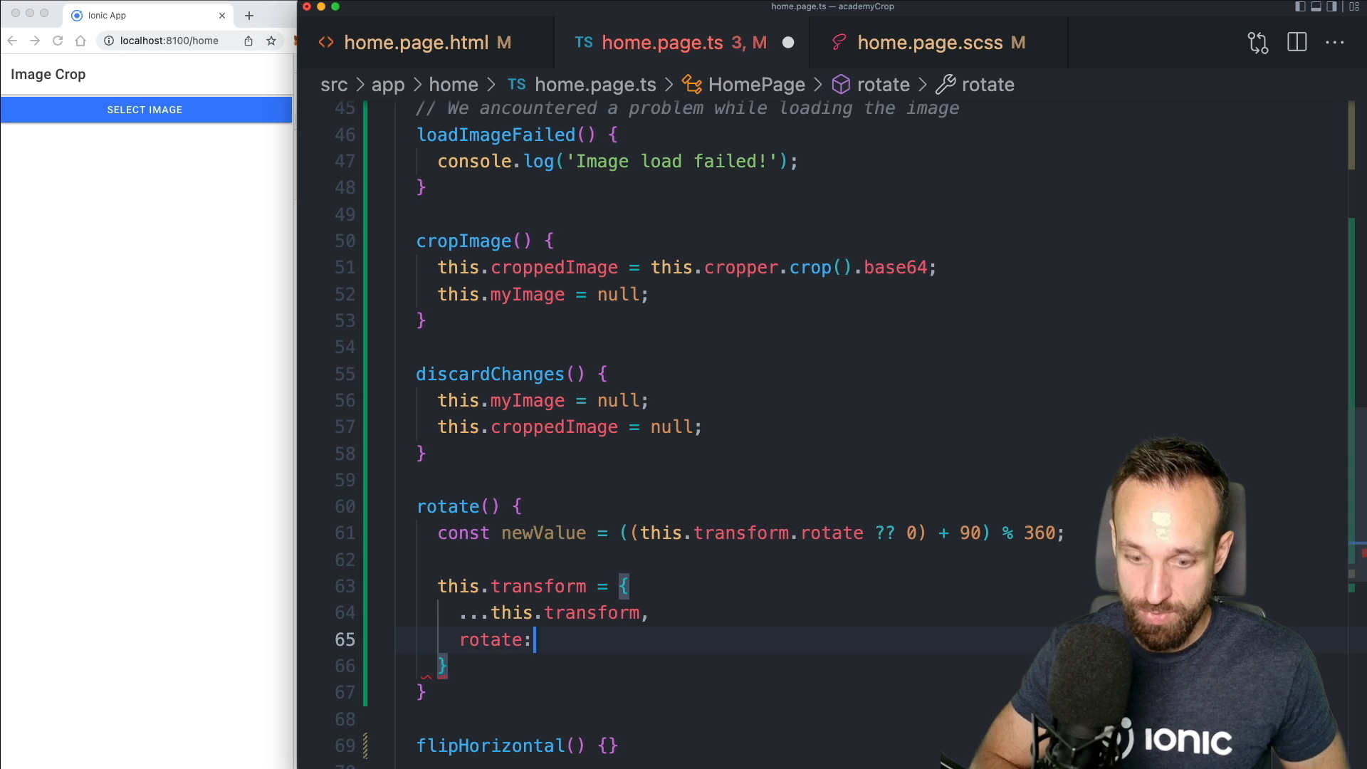
text(newValue)
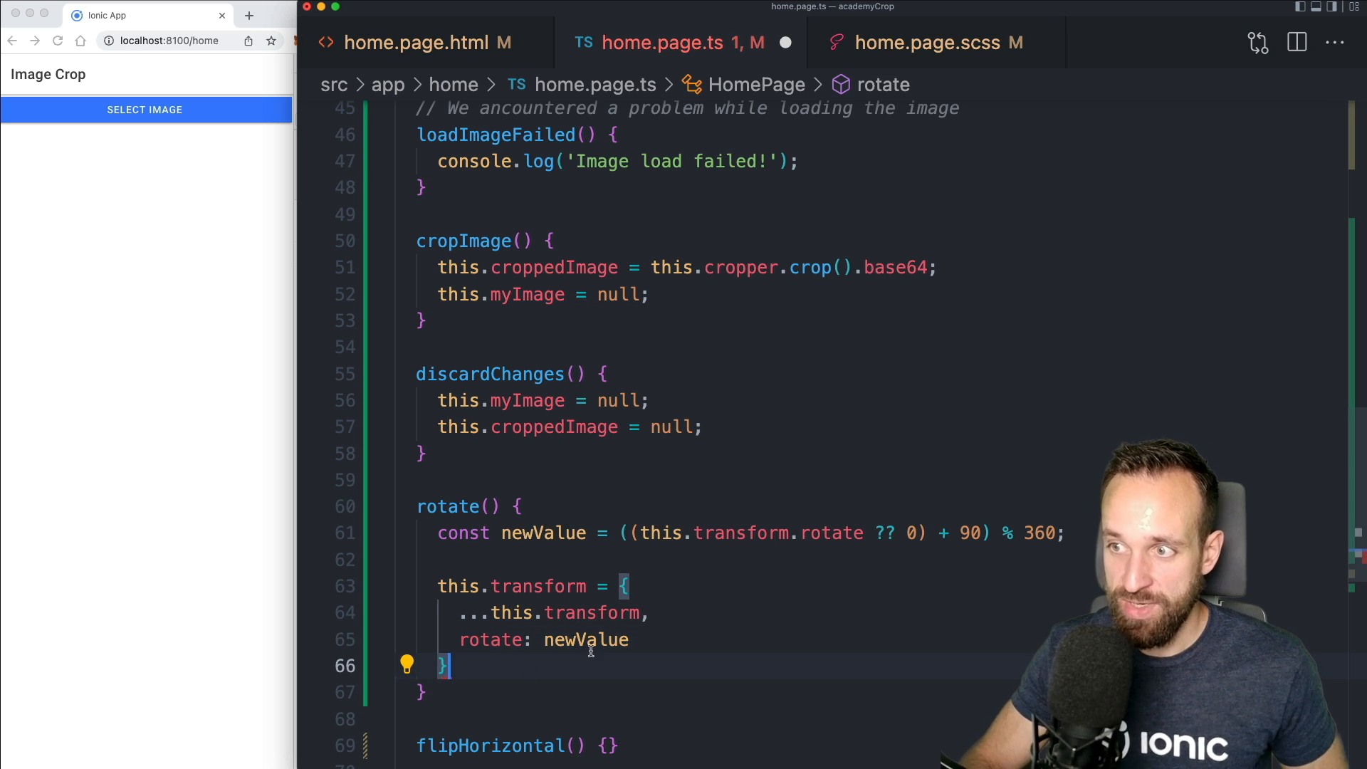
Make flipHorizontal and flipVertical set flipH and flipV to their negation
scroll(down, 3)
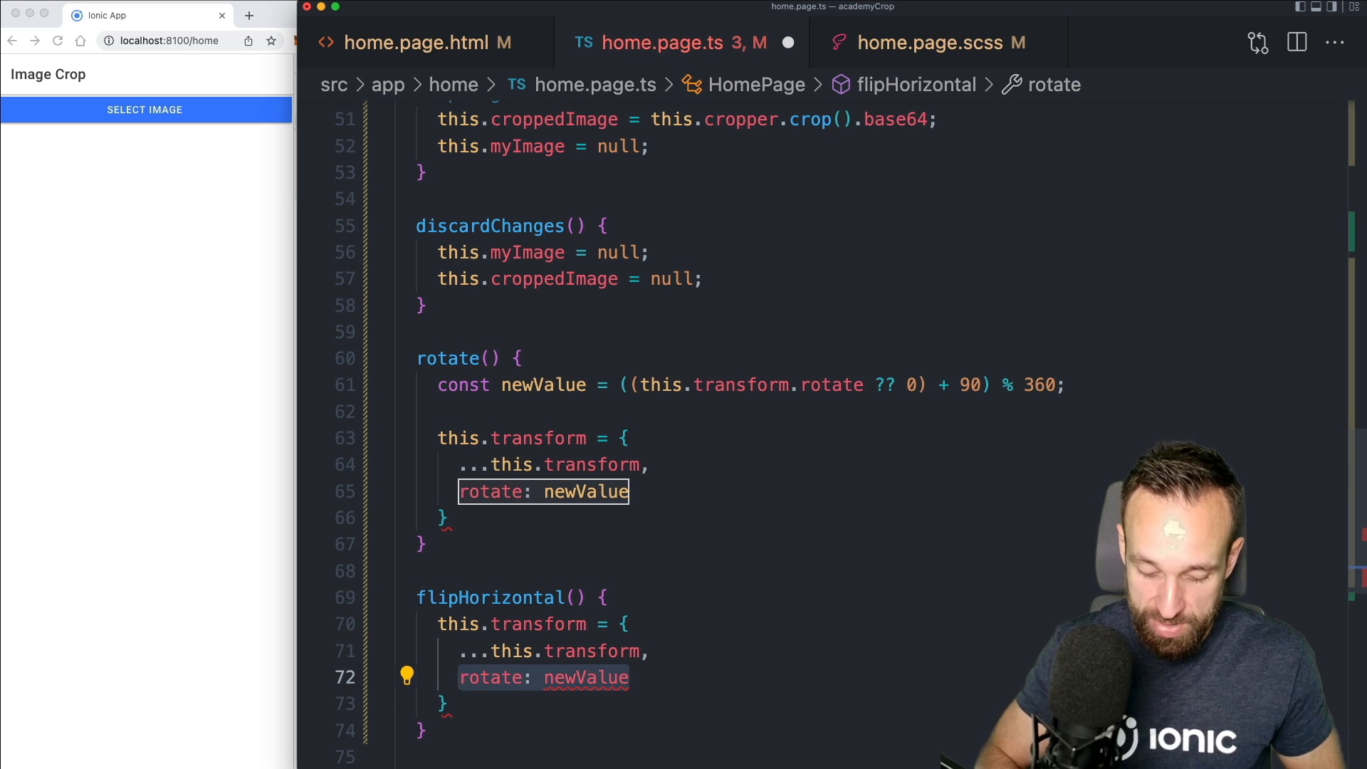
text(flipH)
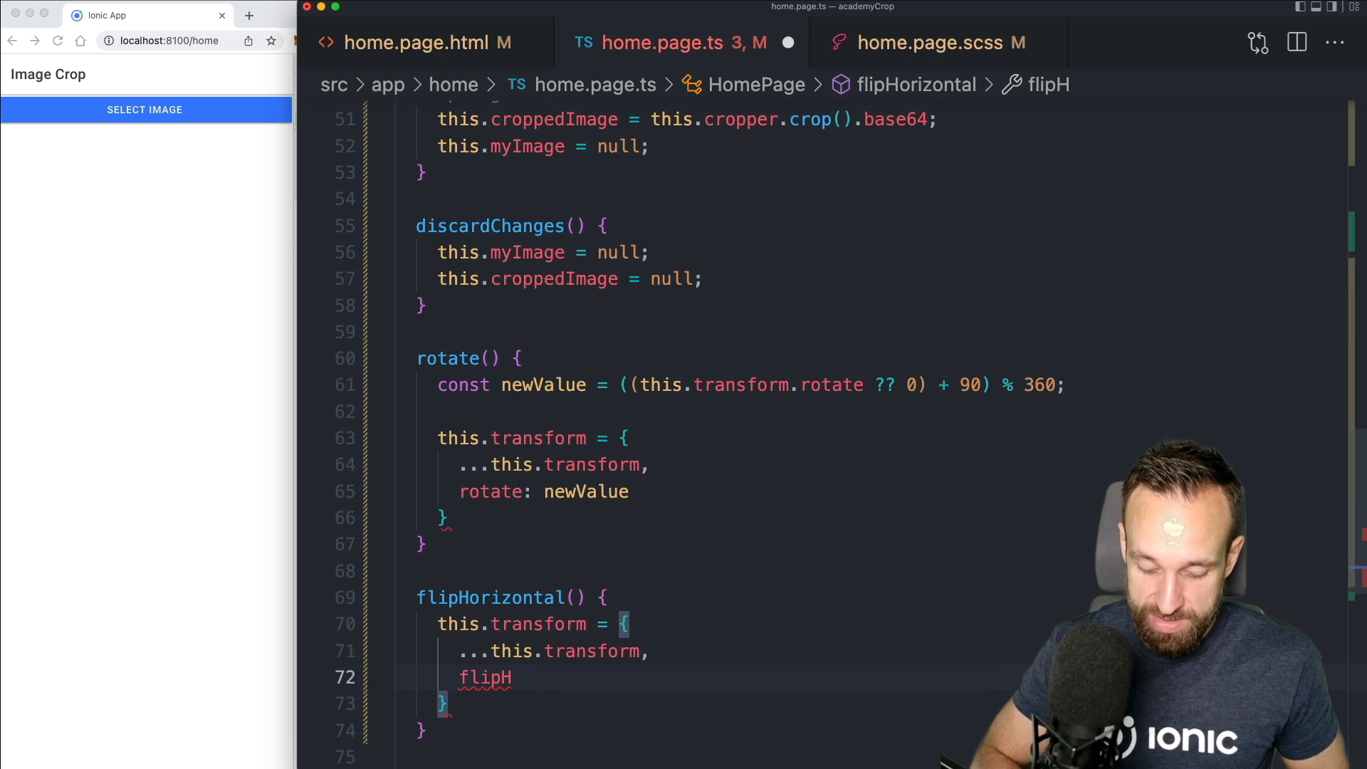
text(: !this.)
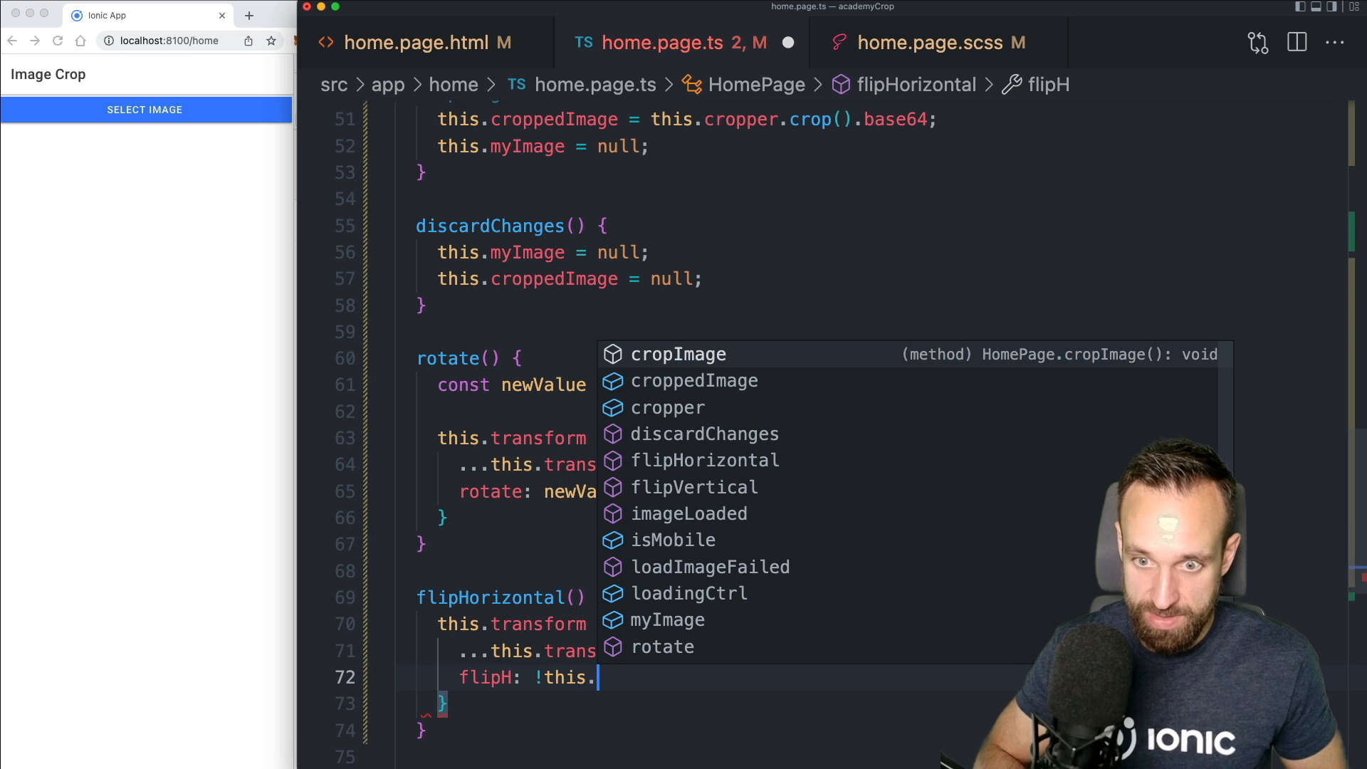
text(transform)
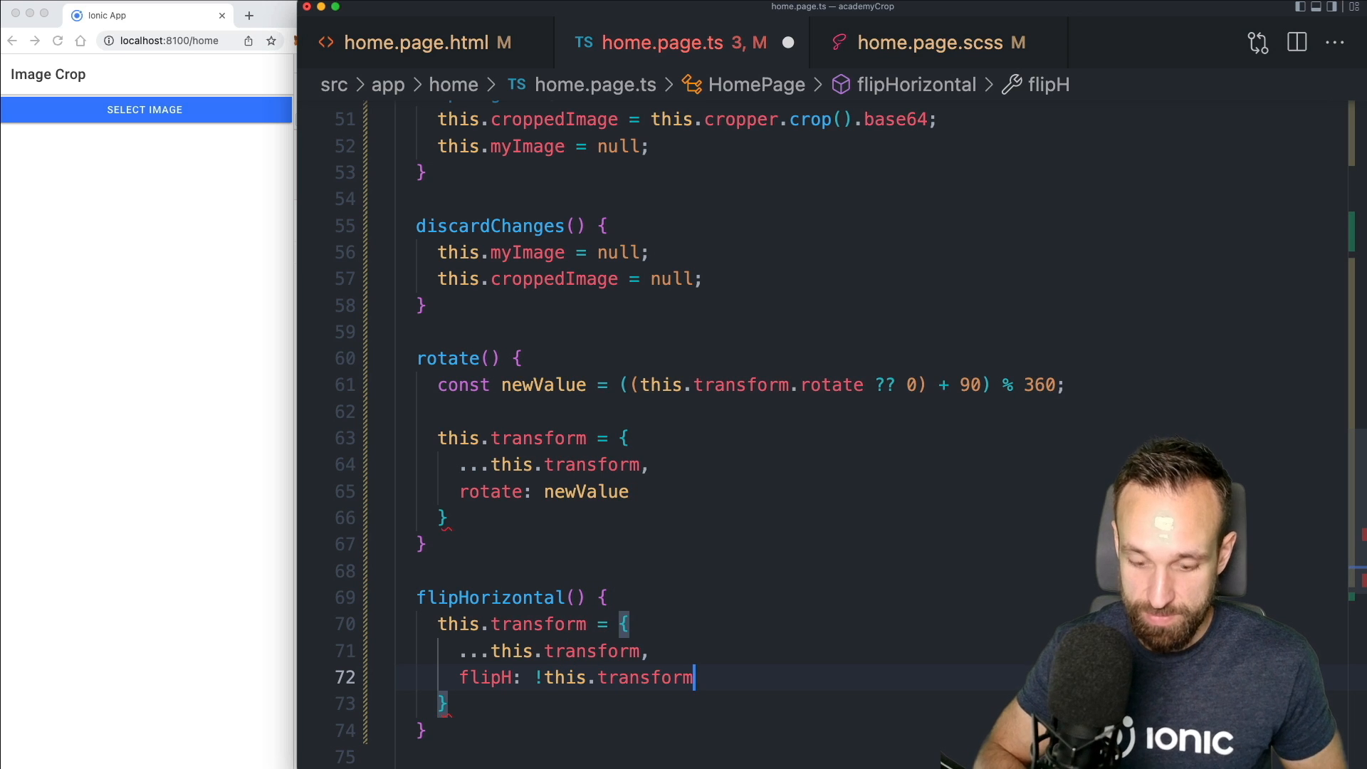
text(.flipH)
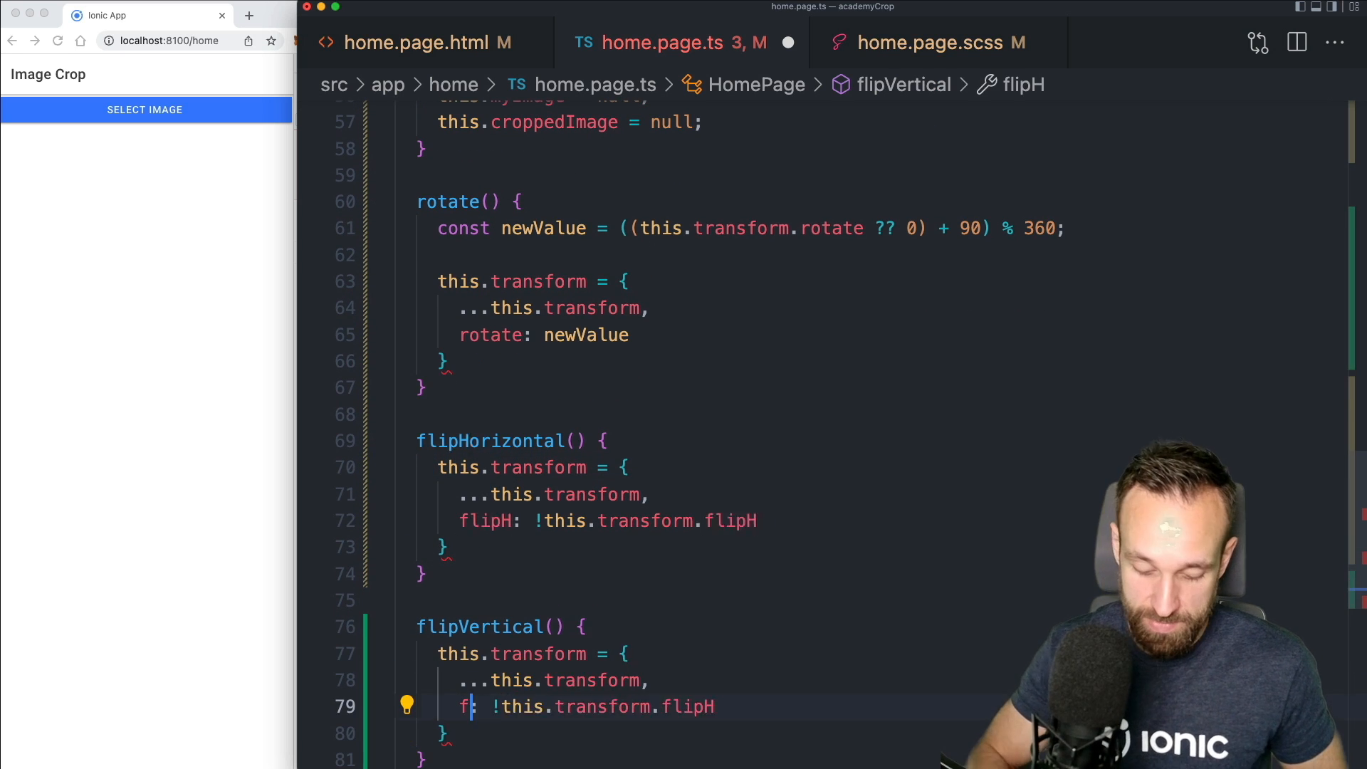
text(lipV,)
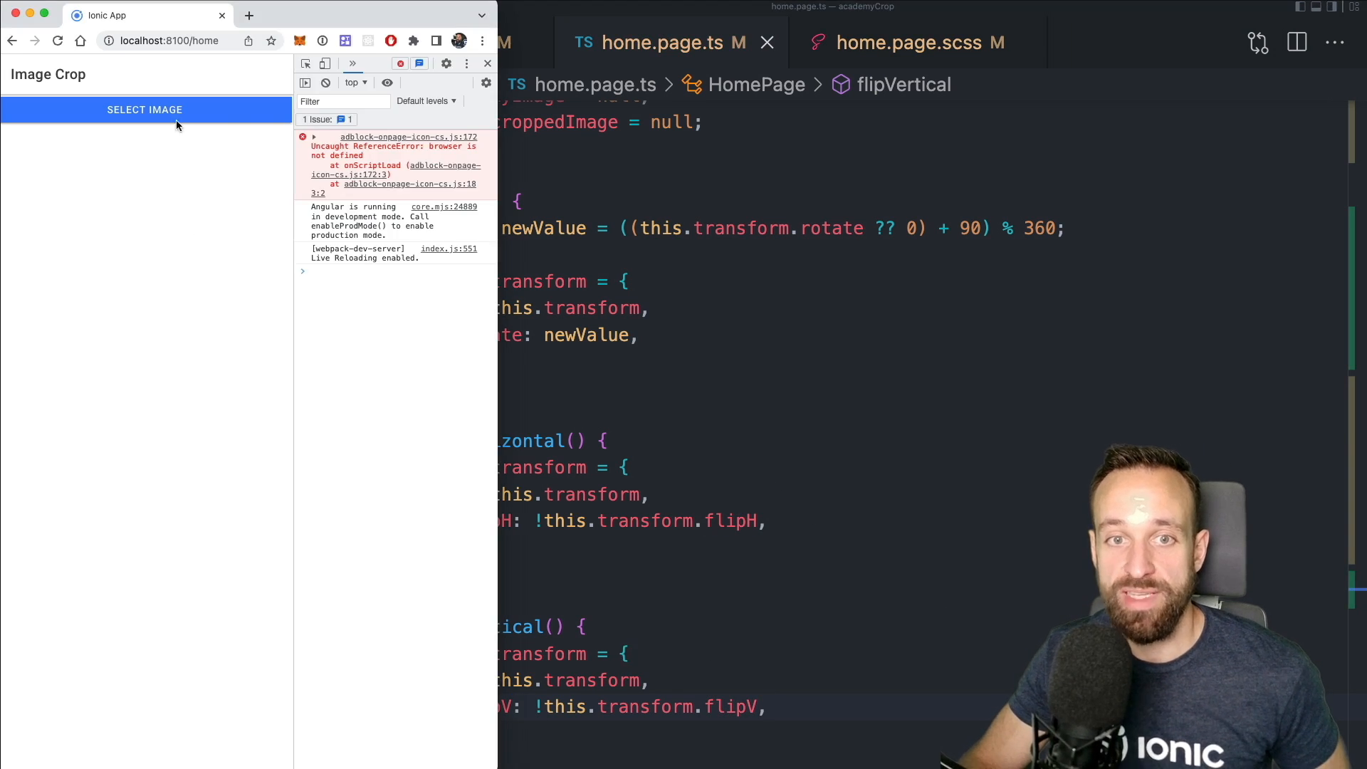
Load an image in the browser app, then test Rotate twice, Flip X once and Flip Y repeatedly
click(145, 109)
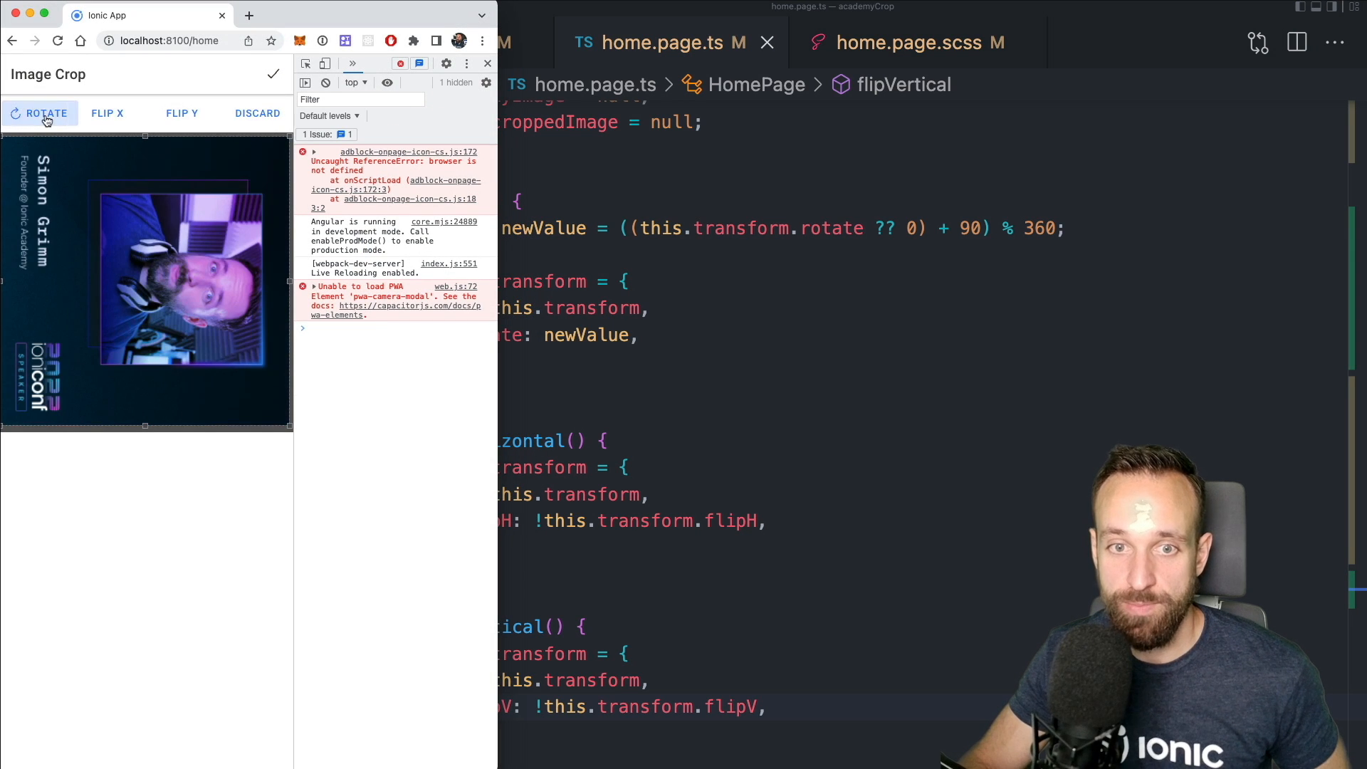
click(46, 113)
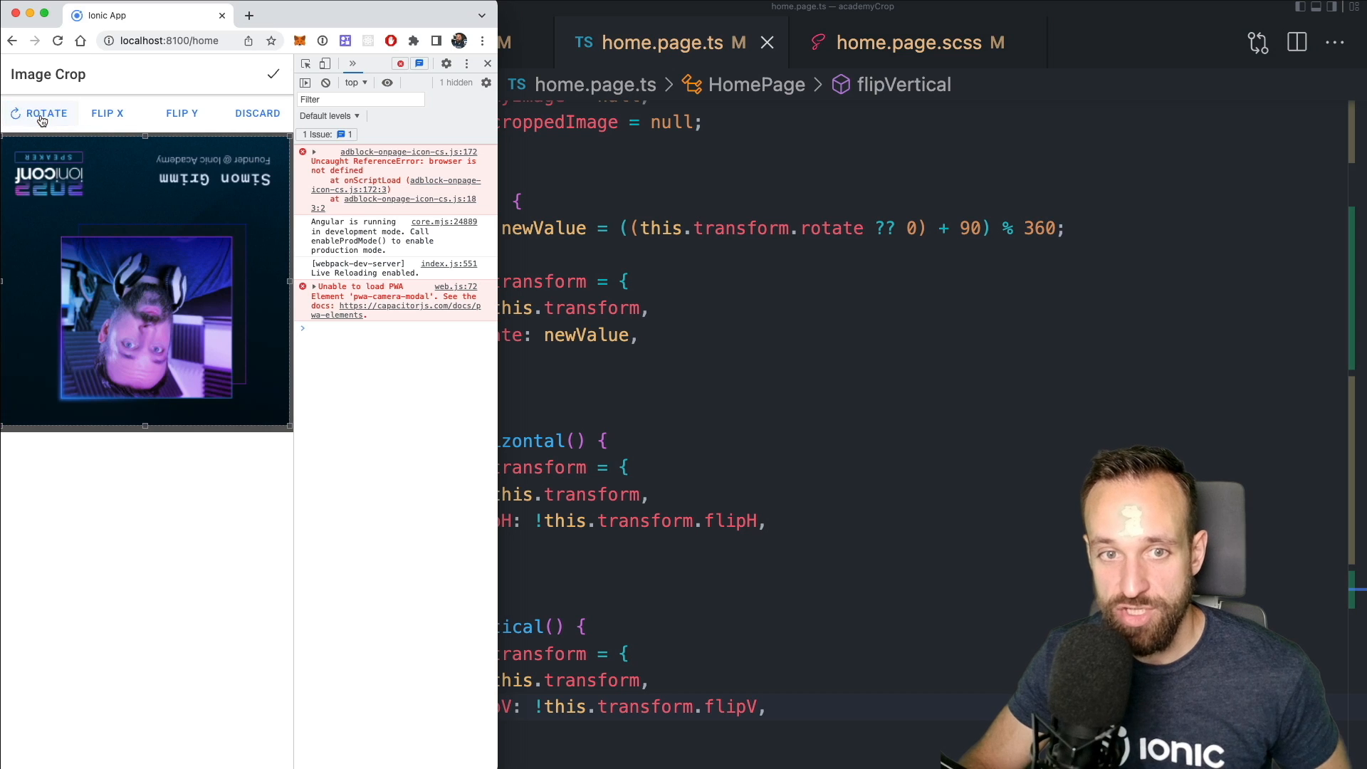
click(47, 113)
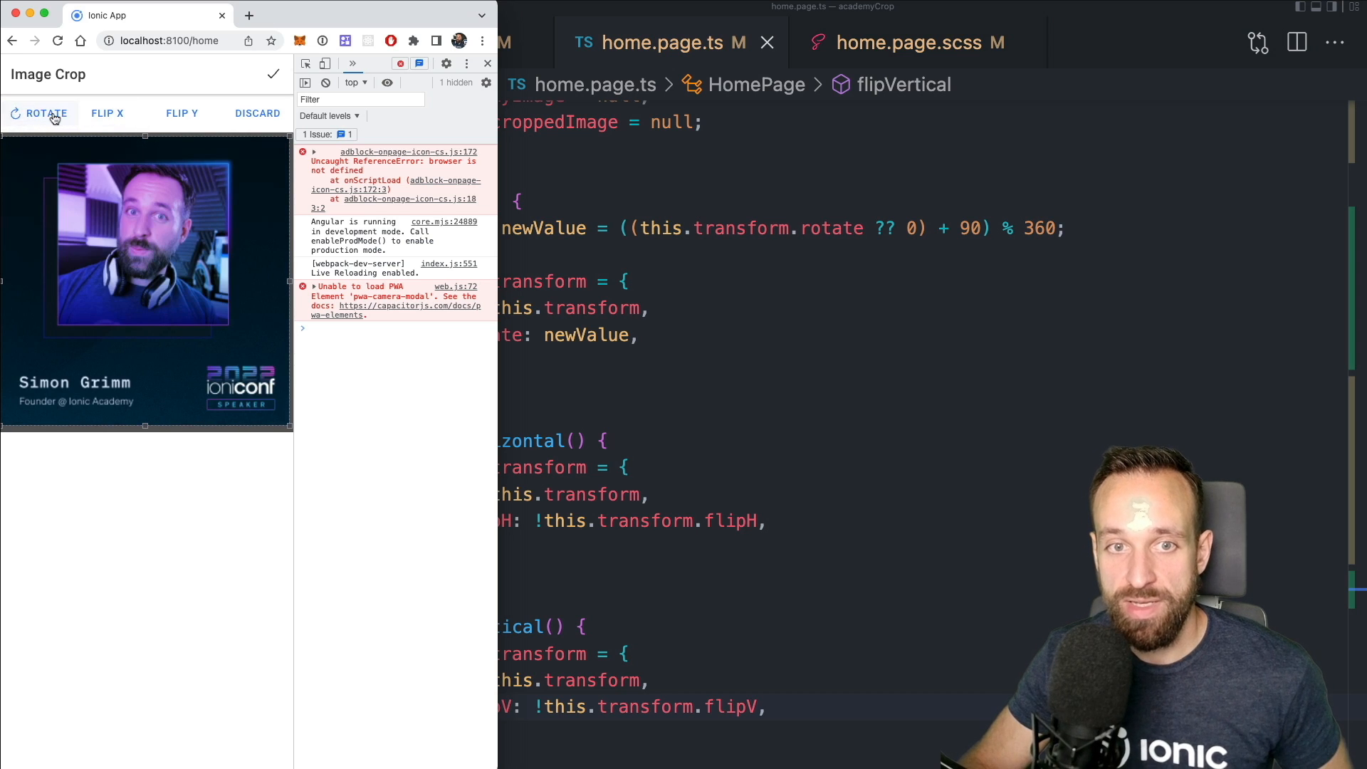
click(106, 112)
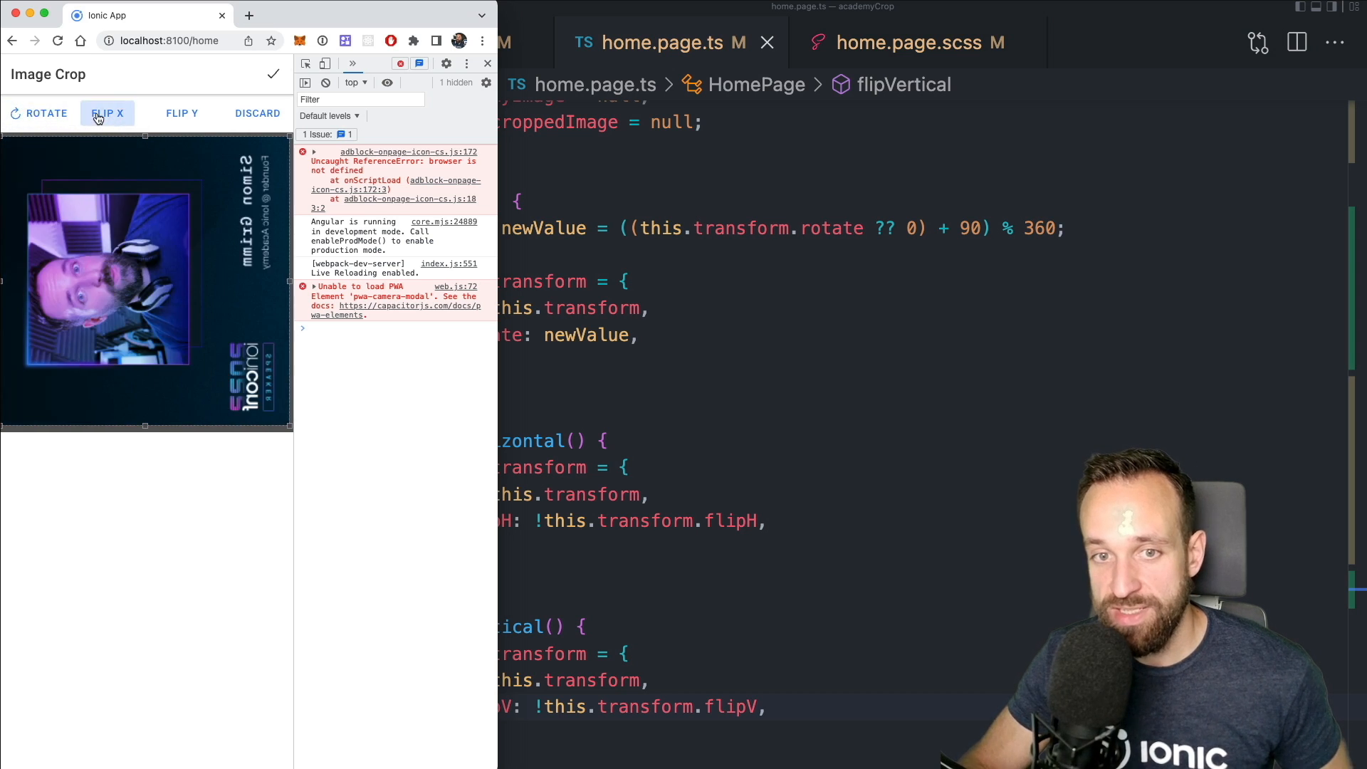
click(182, 112)
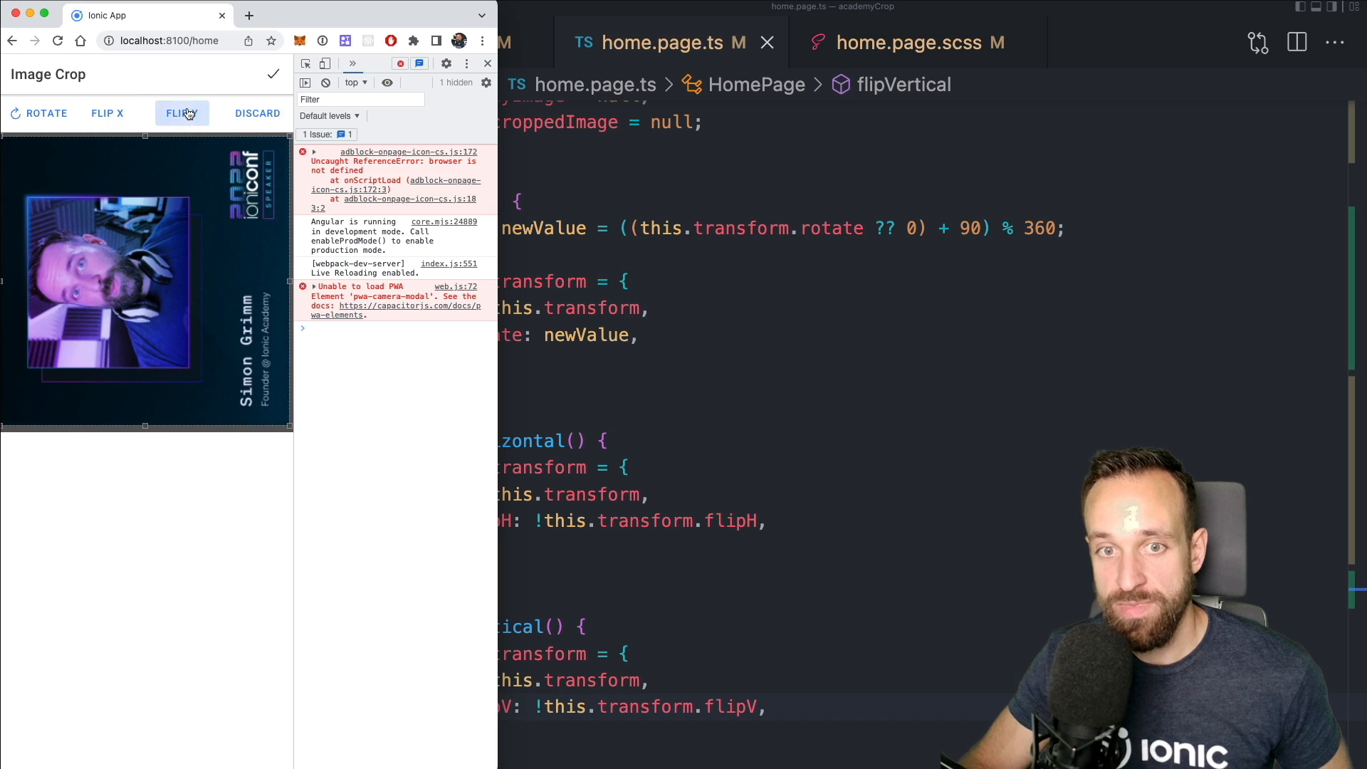
click(181, 113)
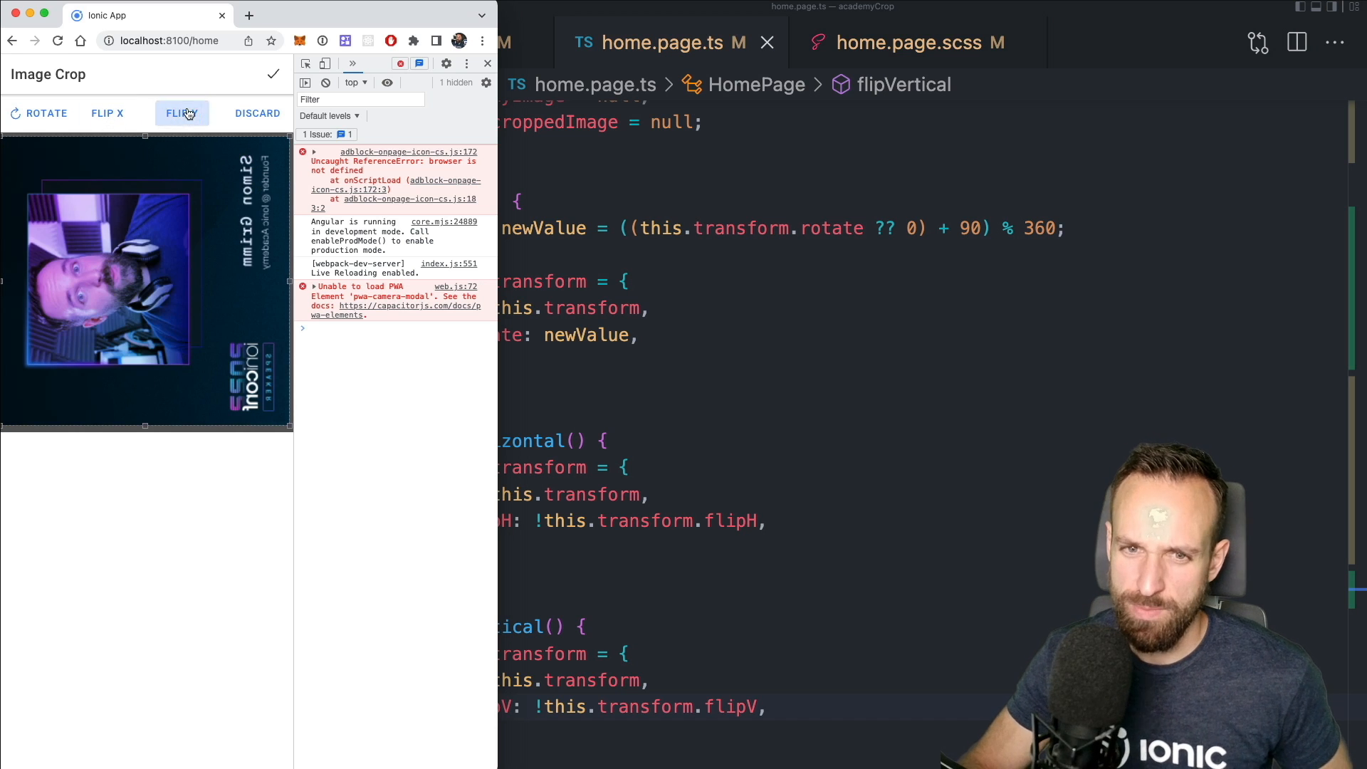
click(181, 112)
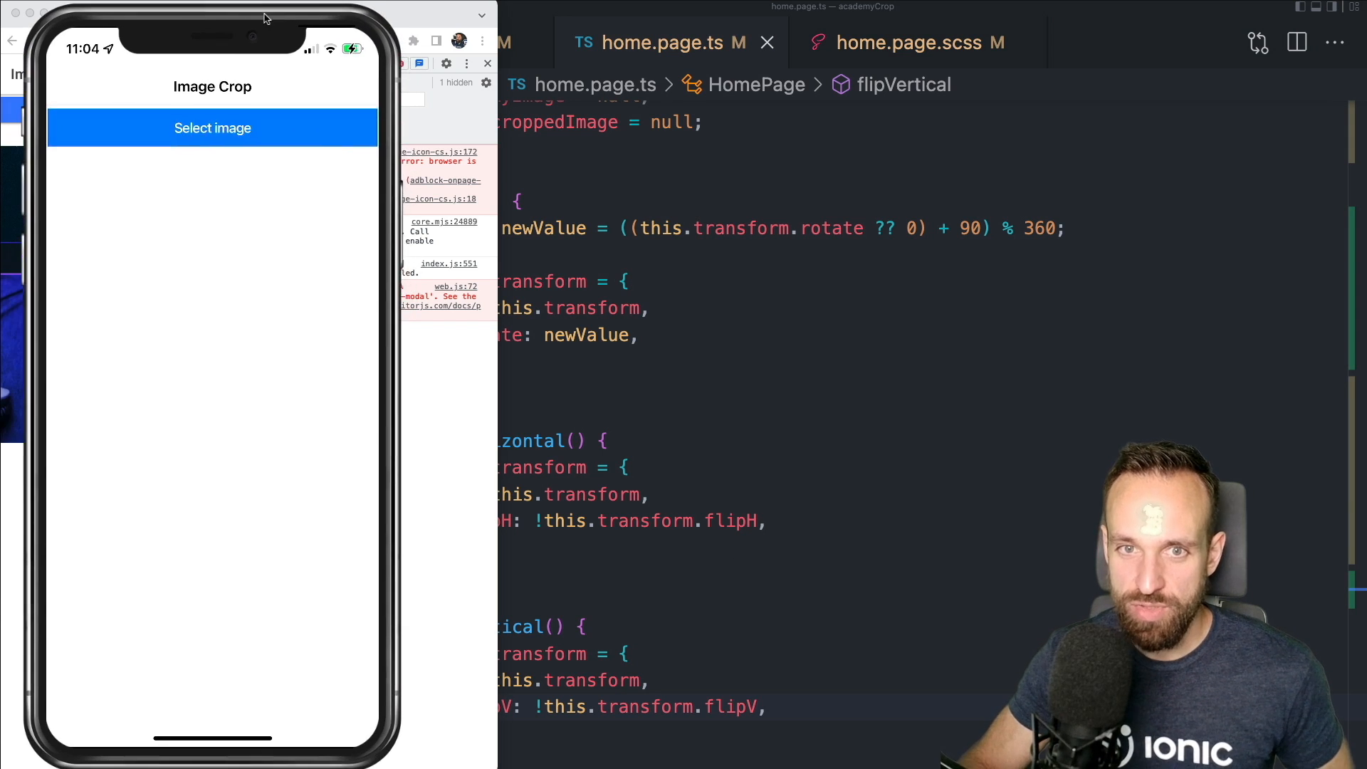
Take a picture via Select image in the simulator, use it, and try a transform button
click(210, 128)
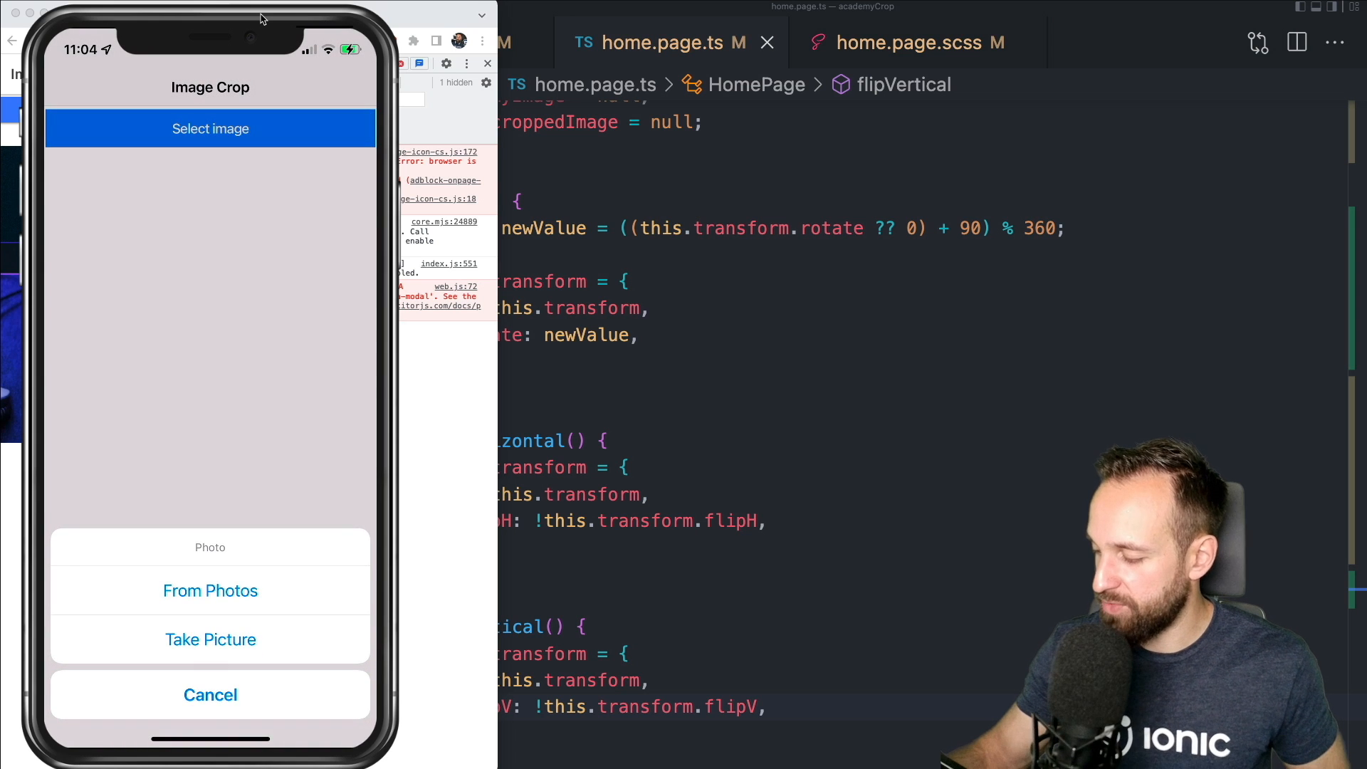
click(210, 639)
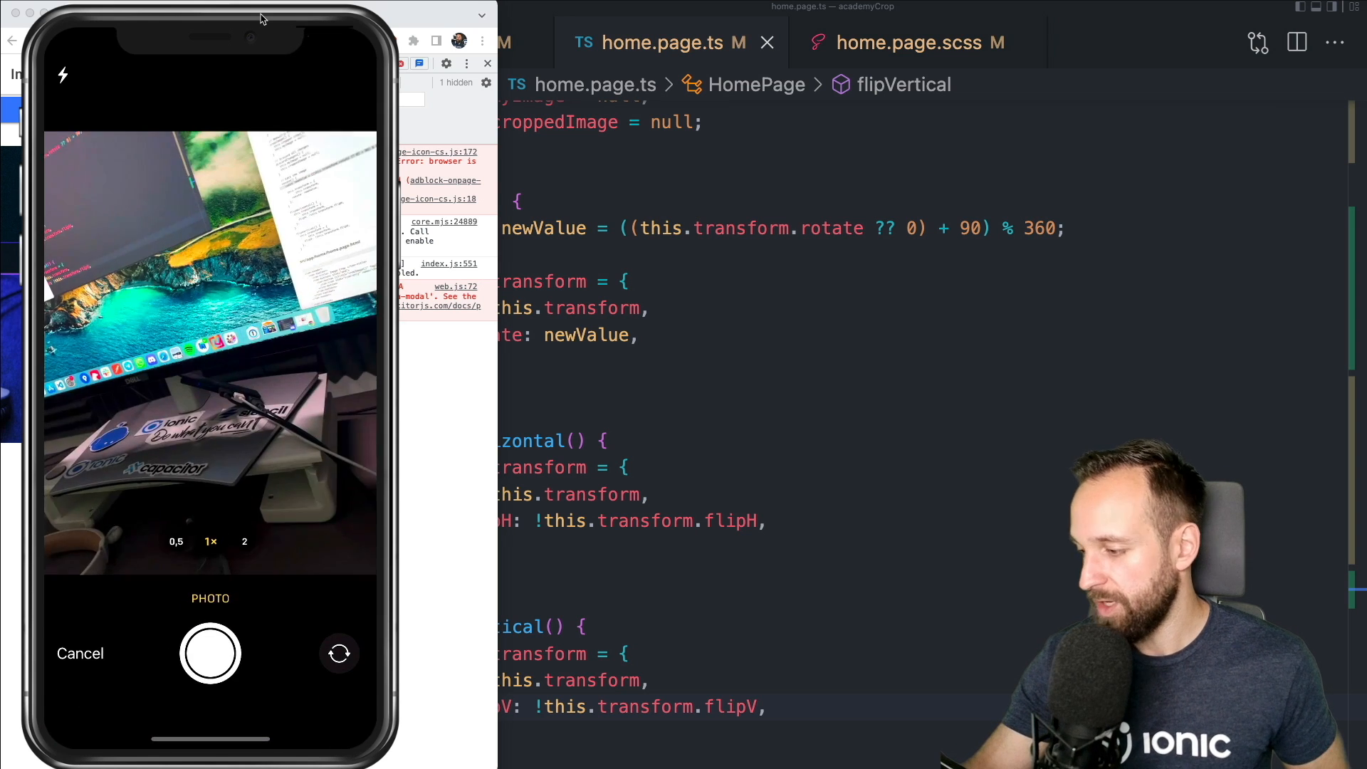
click(209, 653)
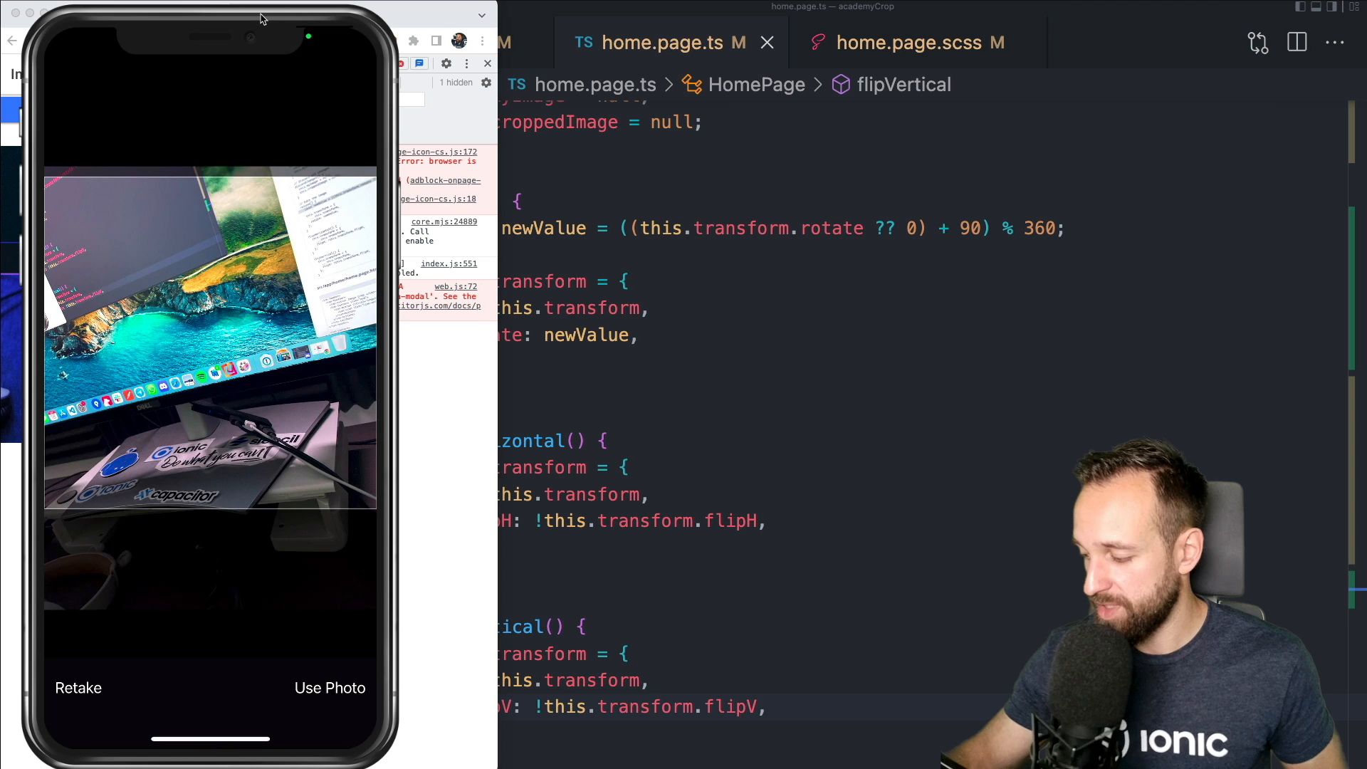
click(329, 688)
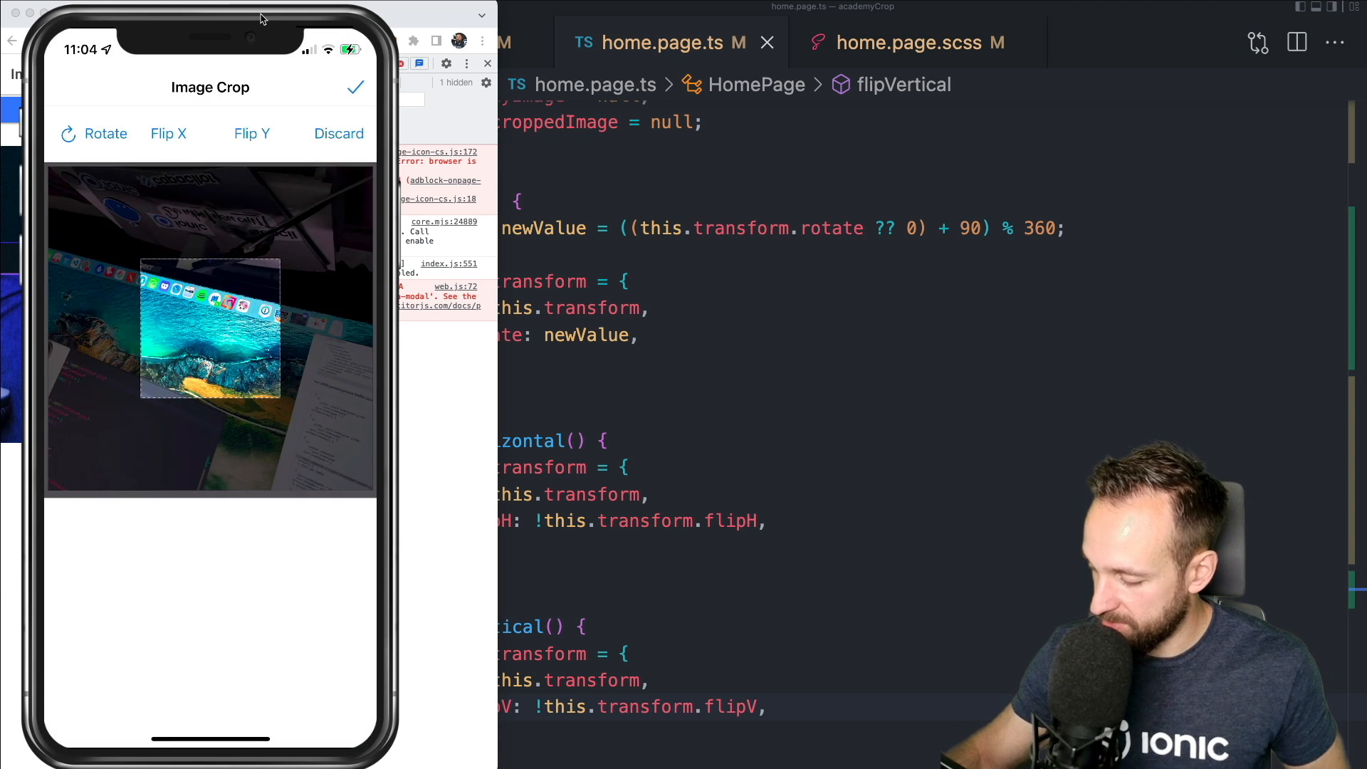
click(106, 133)
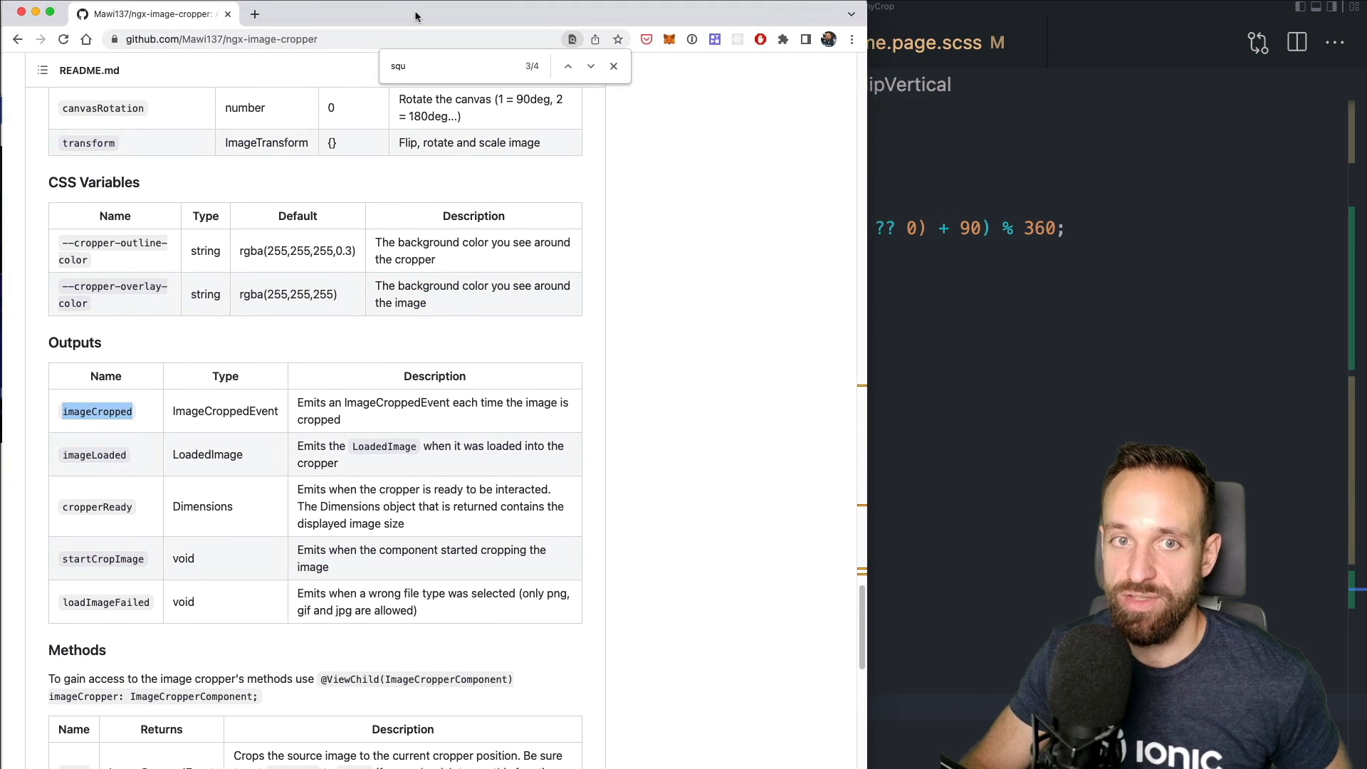
Close the find bar and scroll through the ngx-image-cropper README's Inputs table
click(613, 66)
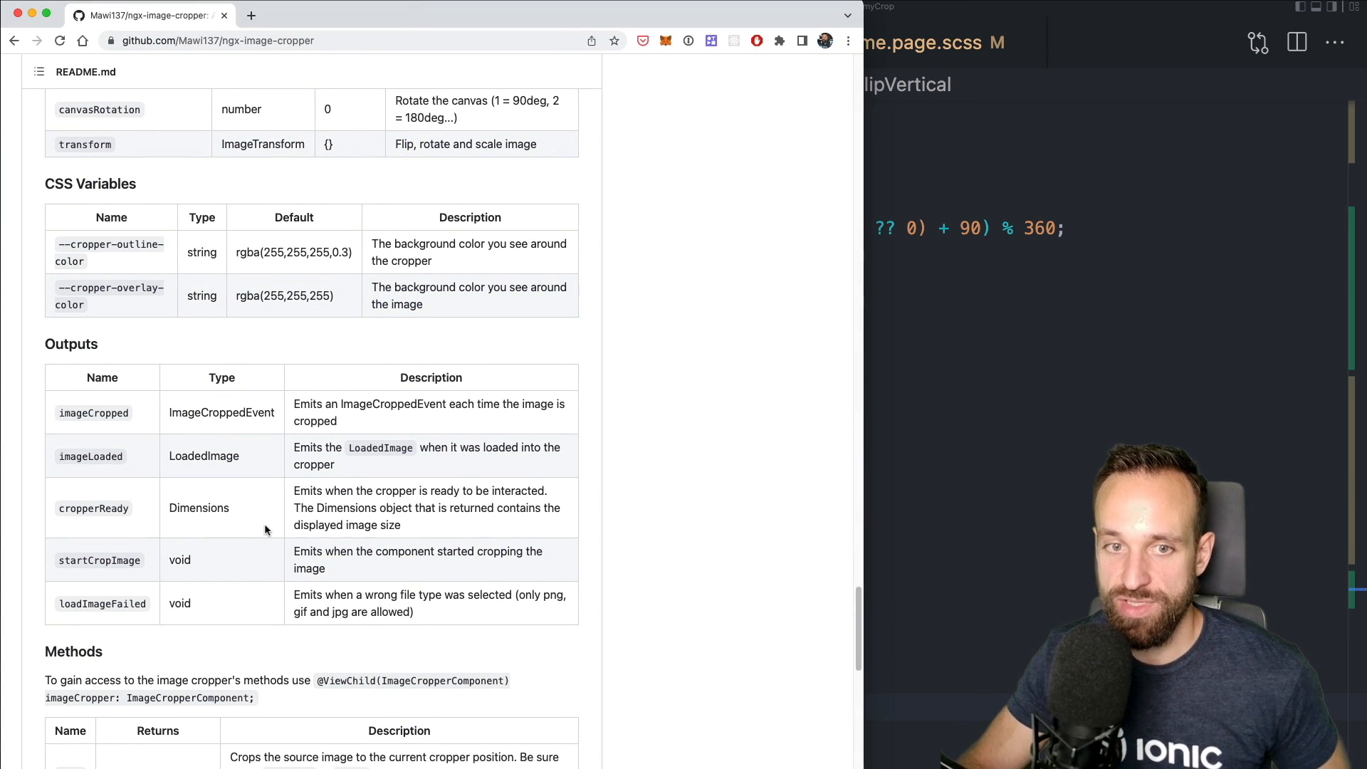
mouse_move(222, 535)
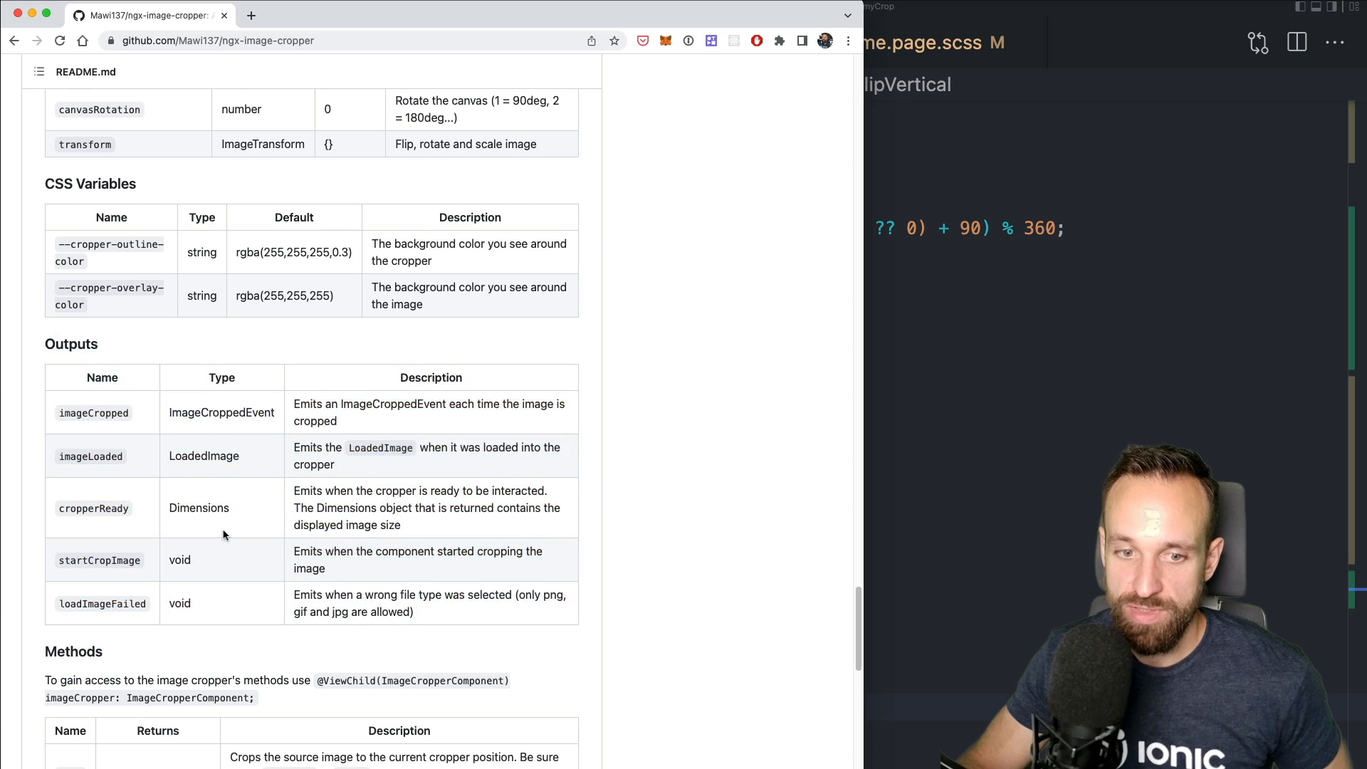
scroll(down, 3)
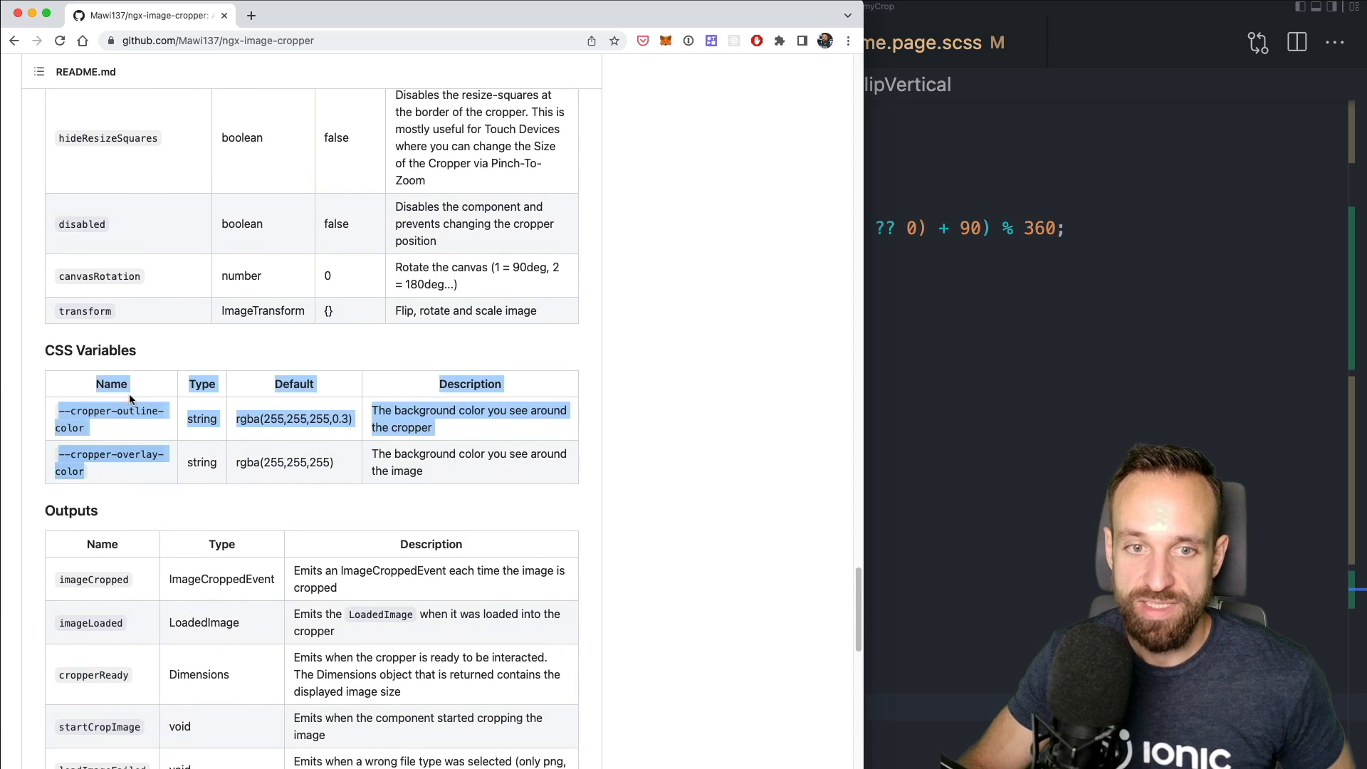
scroll(up, 3)
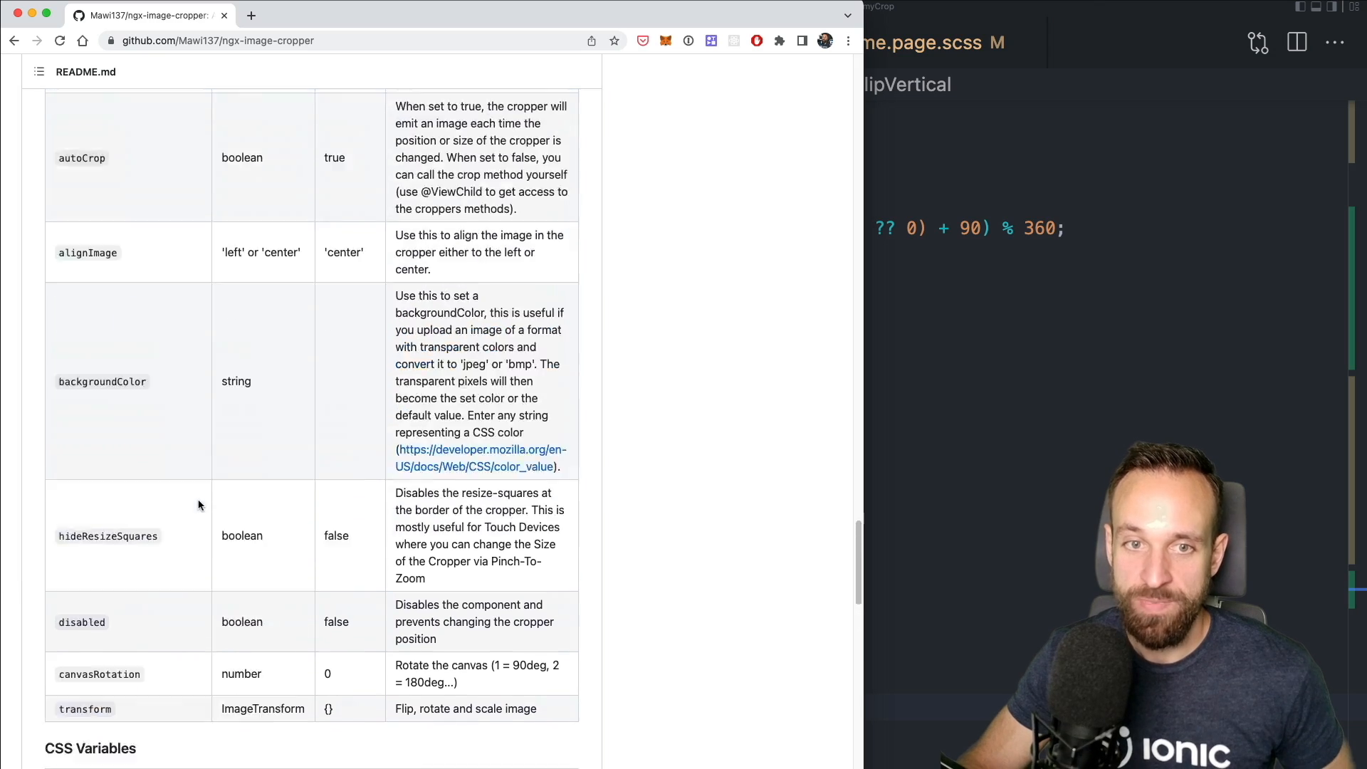
scroll(up, 3)
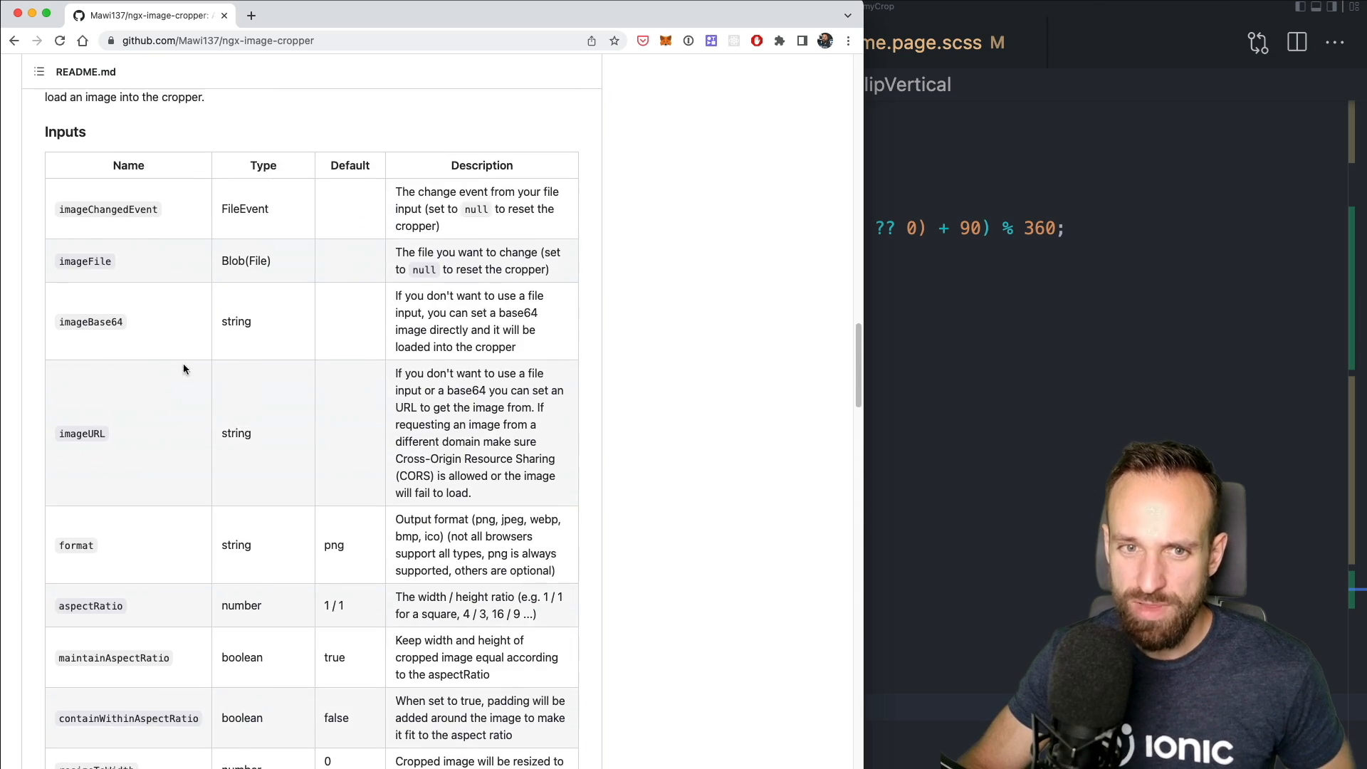
scroll(up, 3)
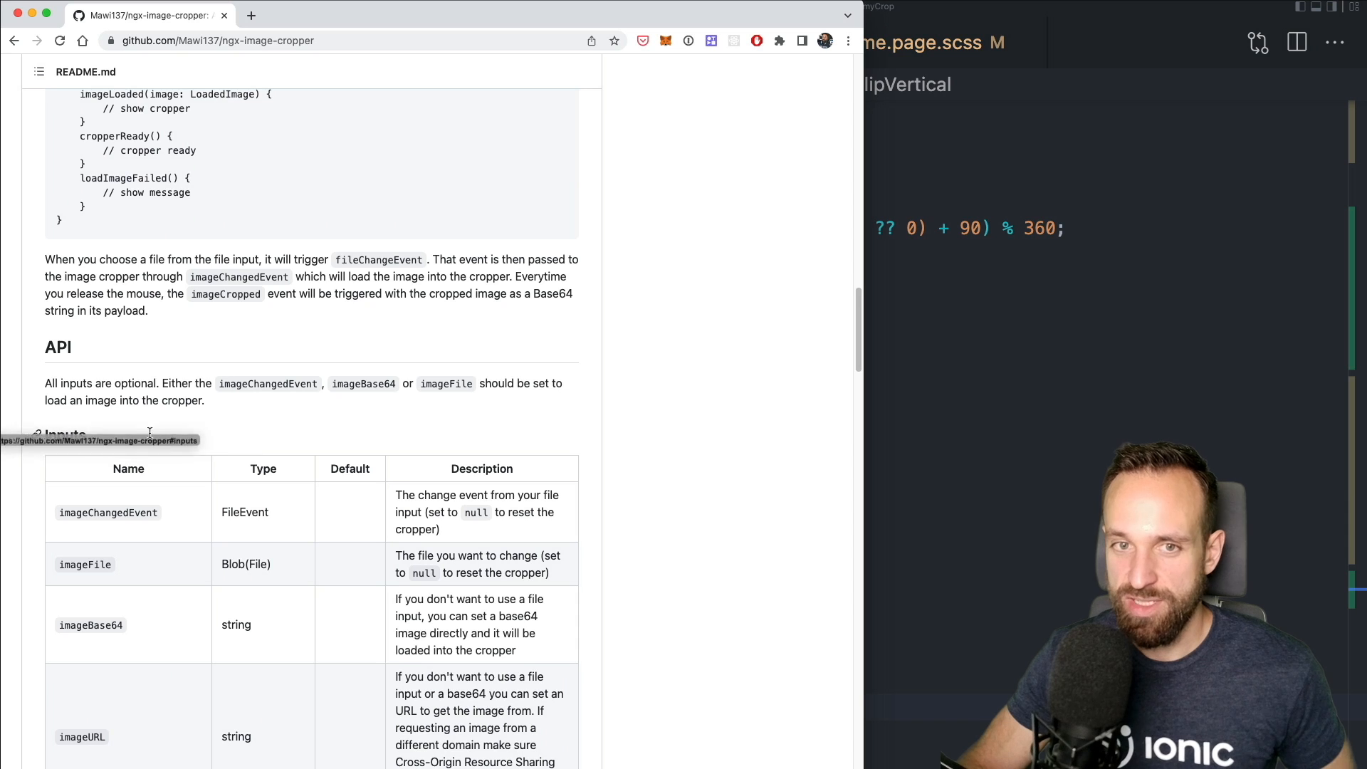
scroll(down, 3)
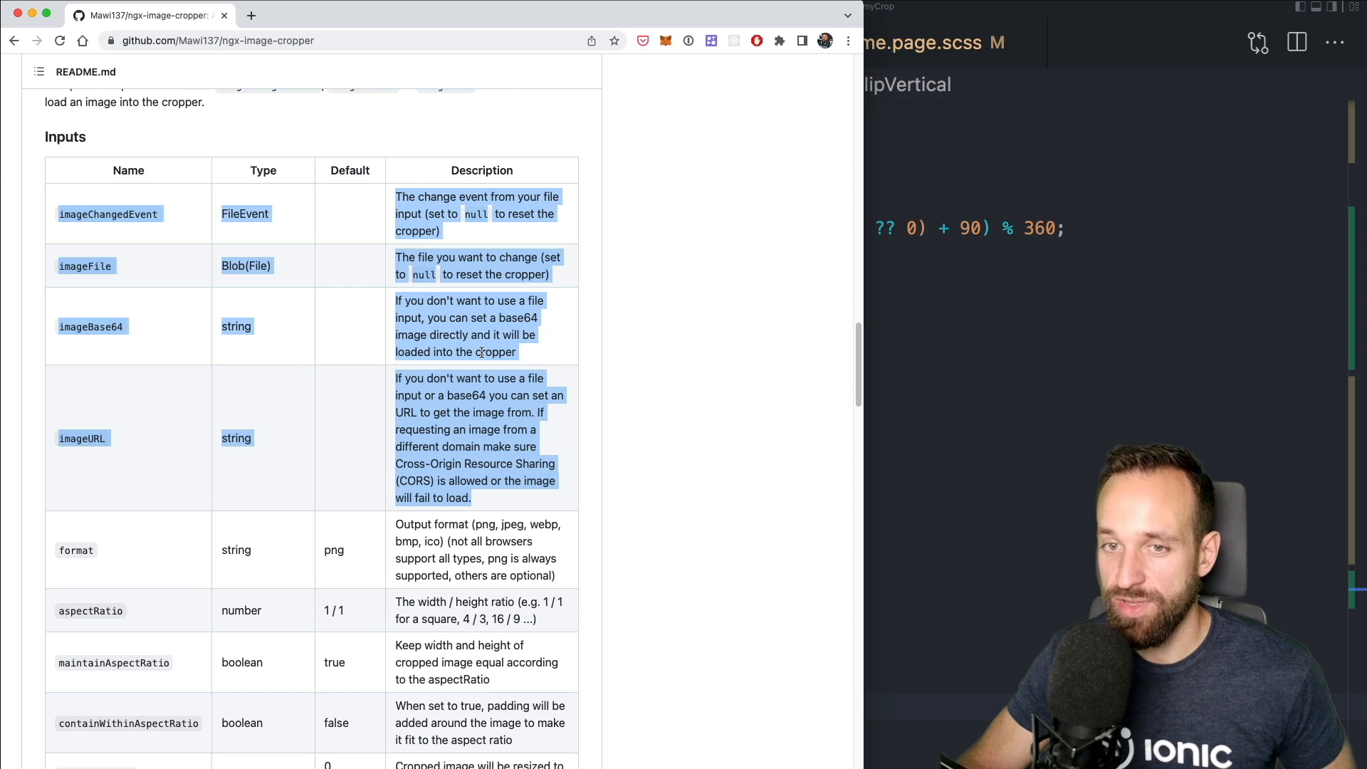
scroll(down, 3)
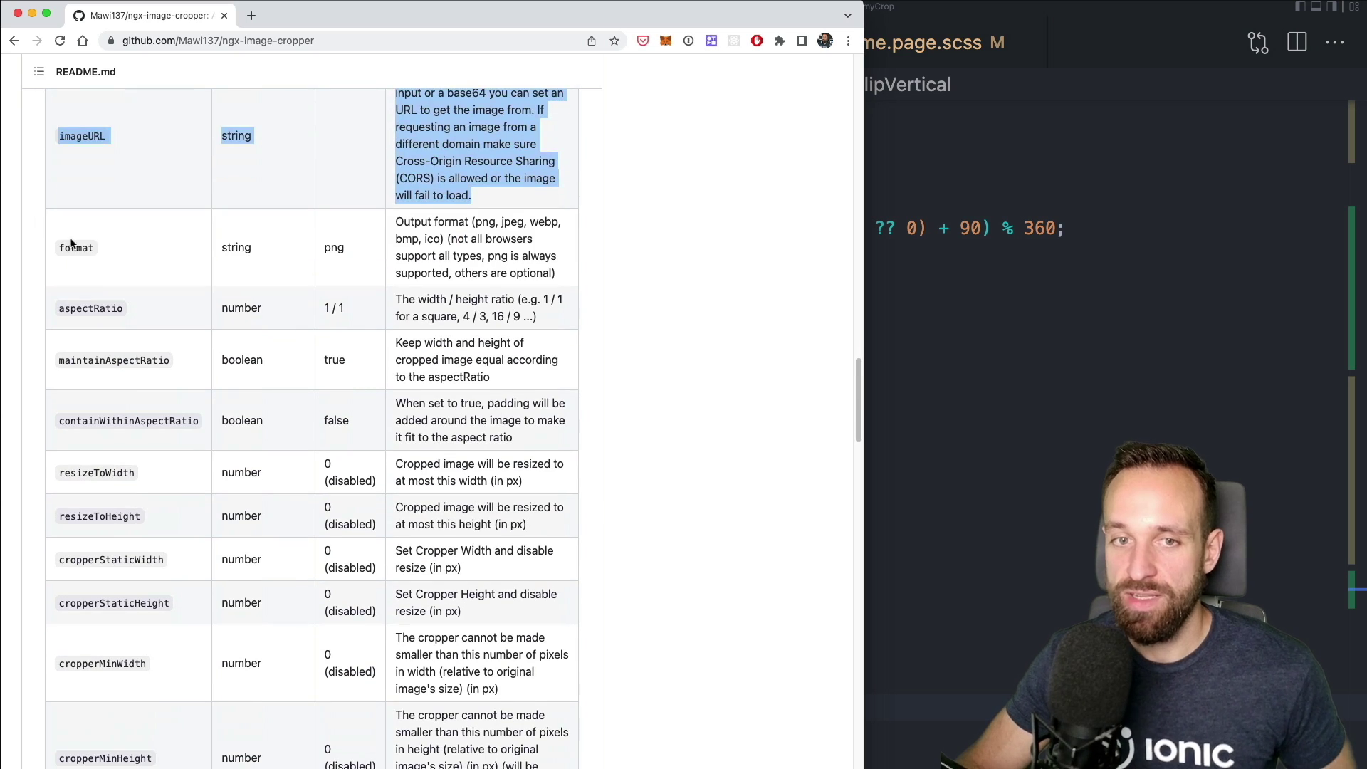
scroll(down, 3)
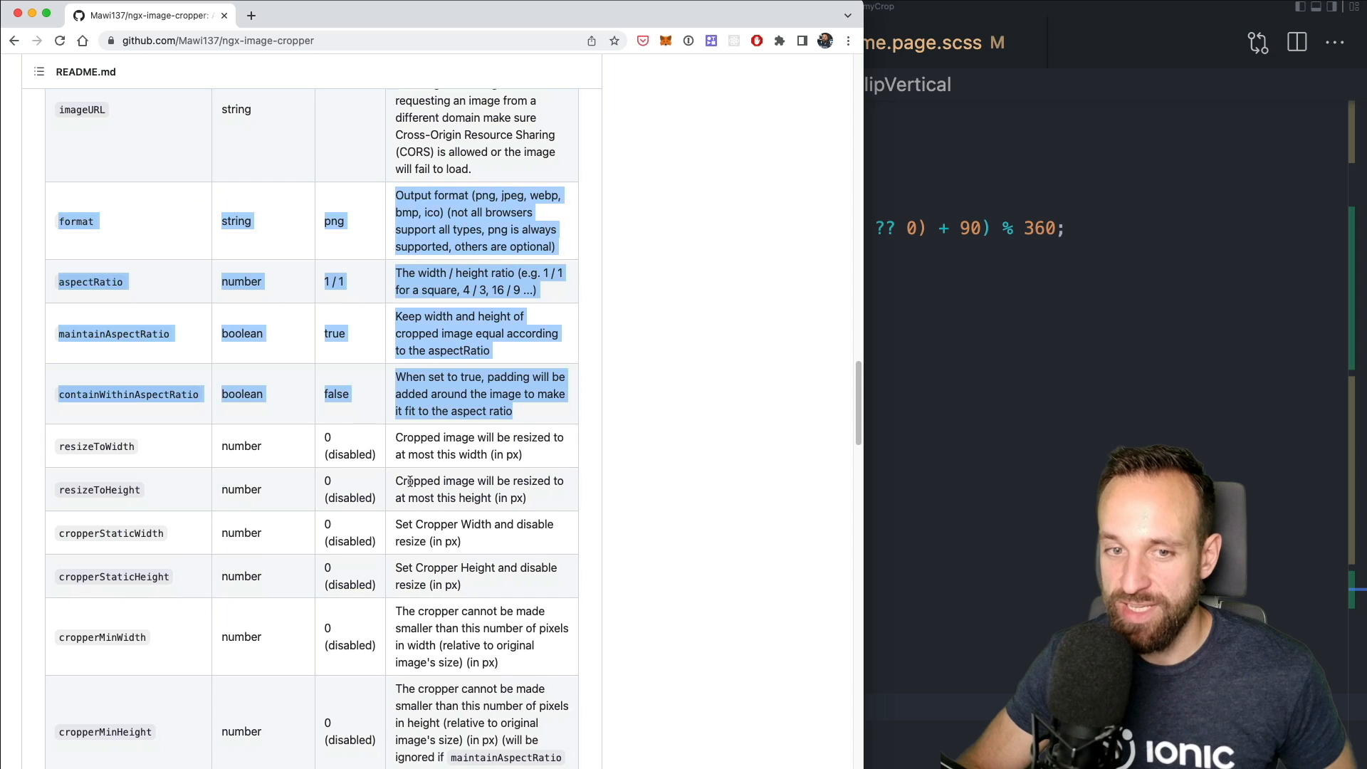
scroll(down, 3)
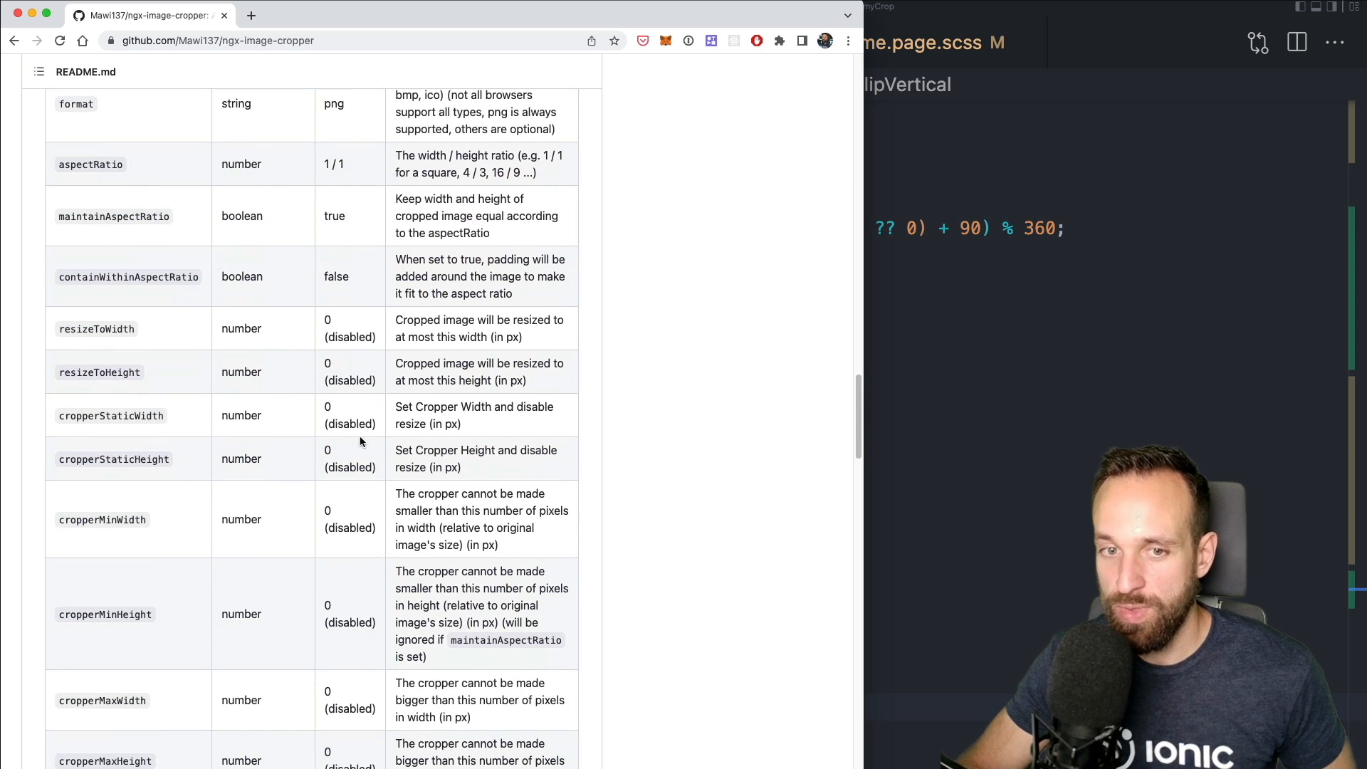
scroll(down, 3)
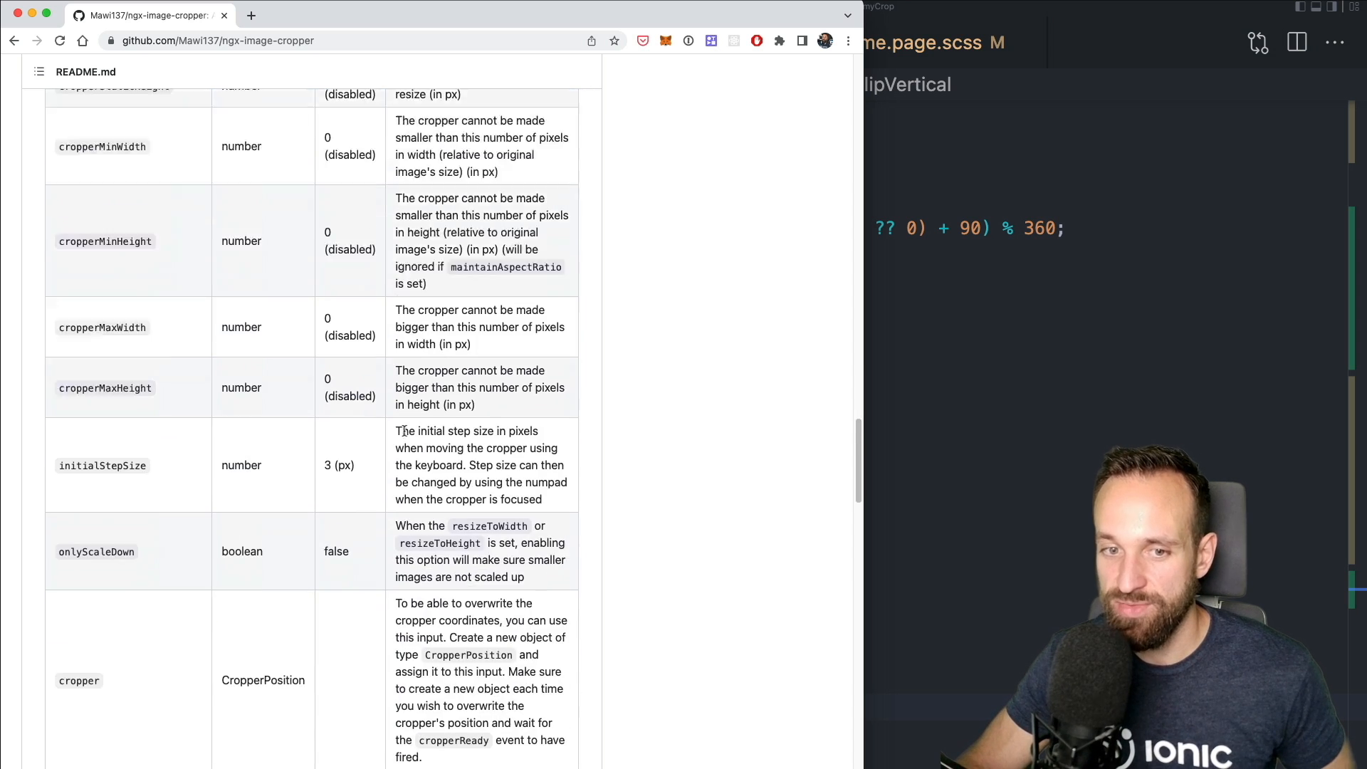
scroll(down, 3)
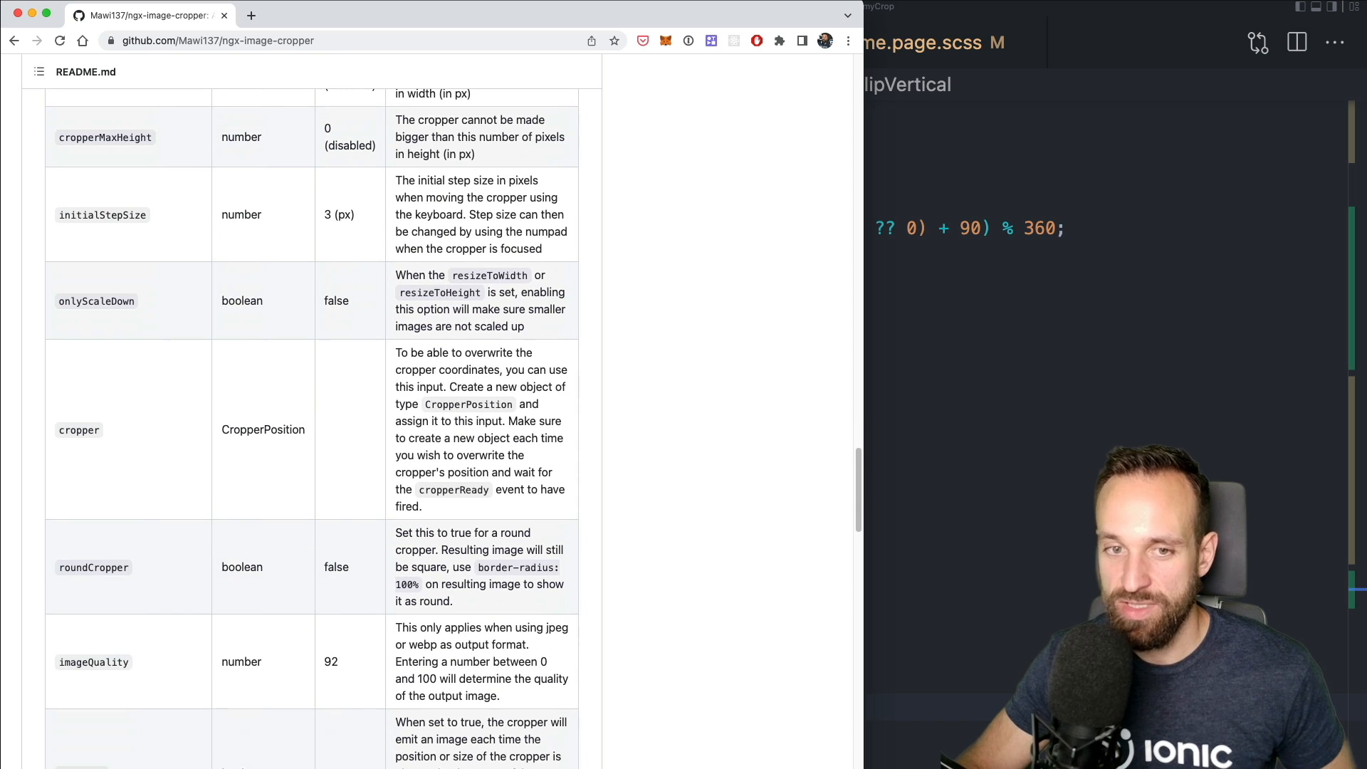
mouse_move(231, 278)
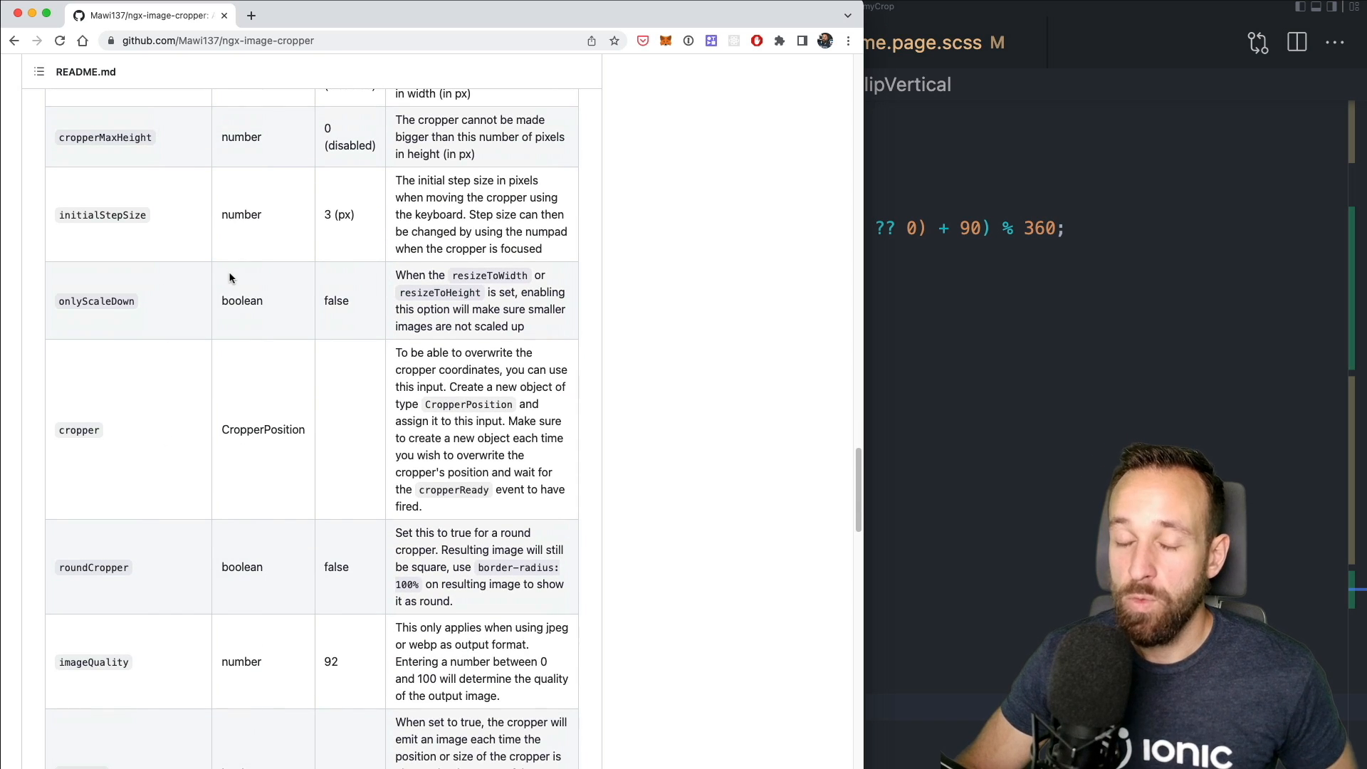
scroll(up, 3)
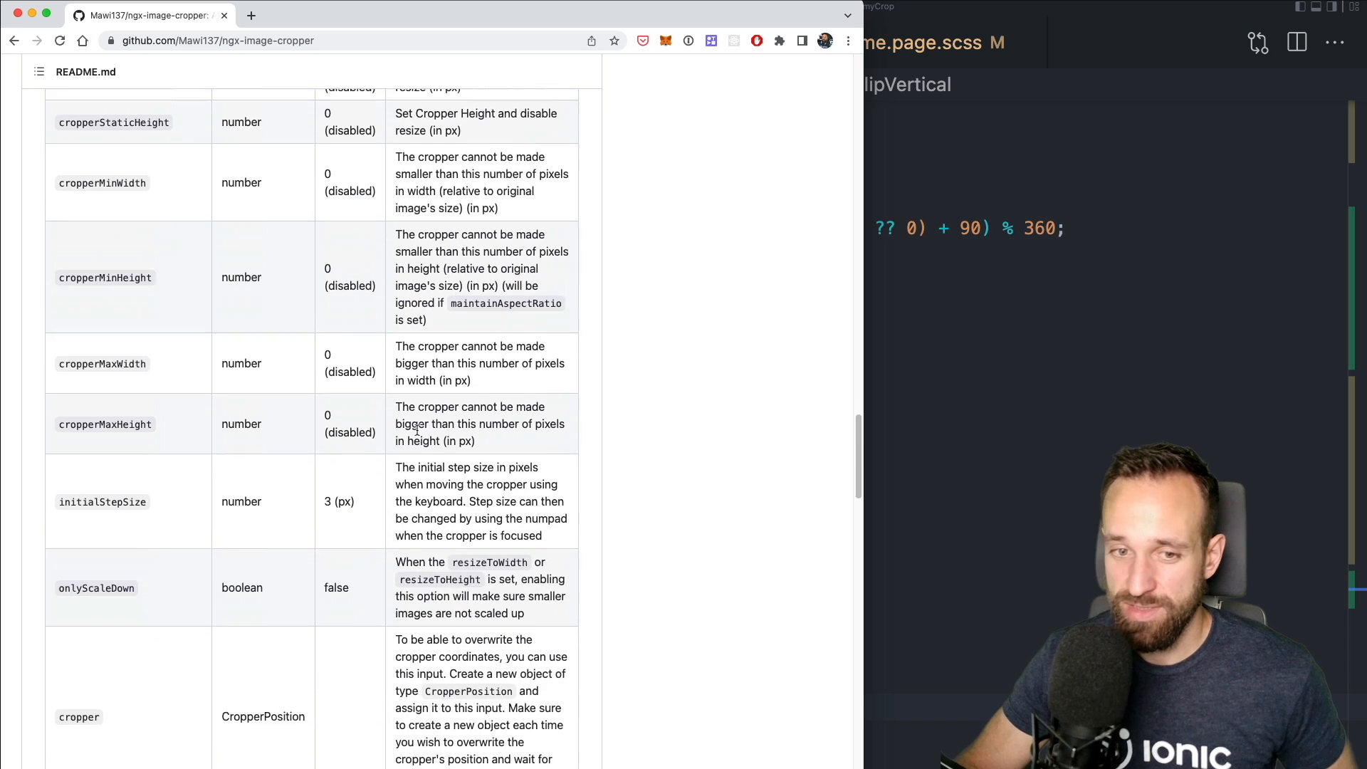
scroll(down, 3)
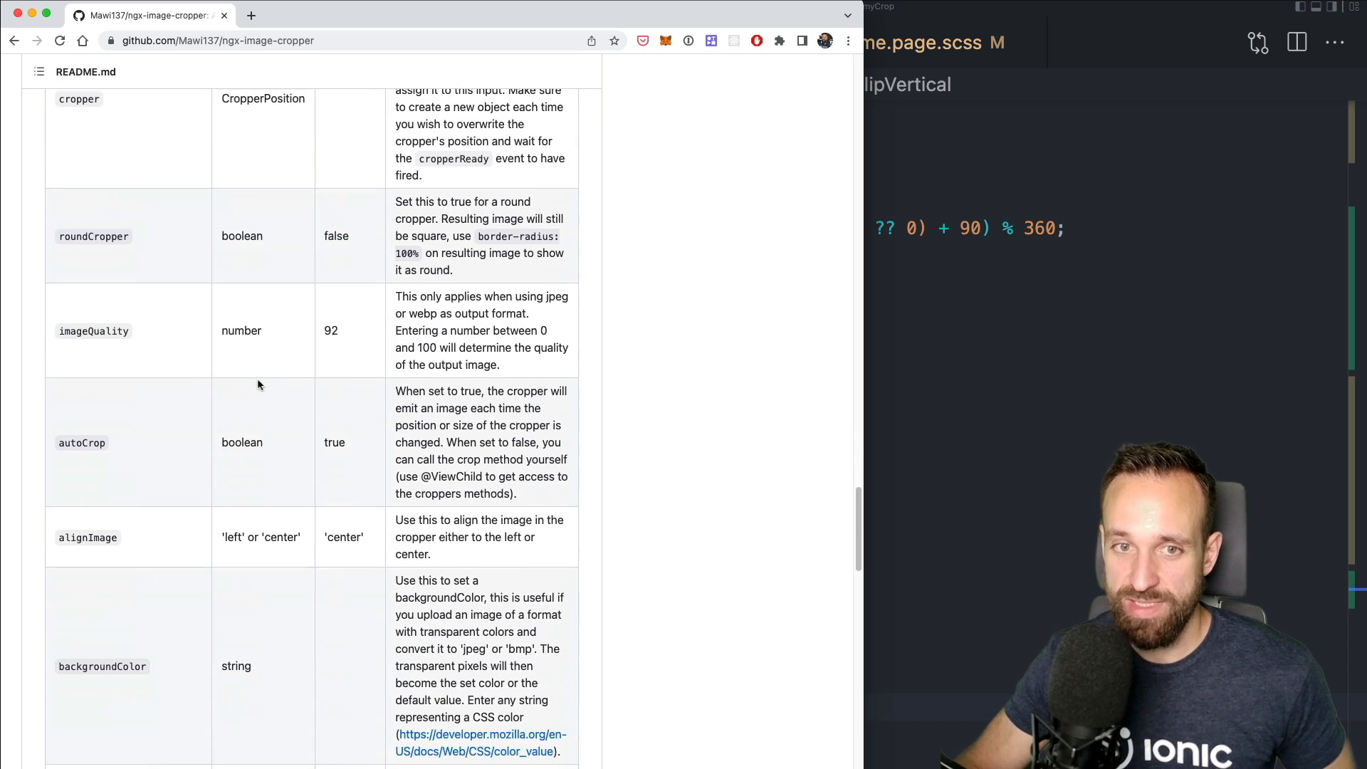
scroll(up, 3)
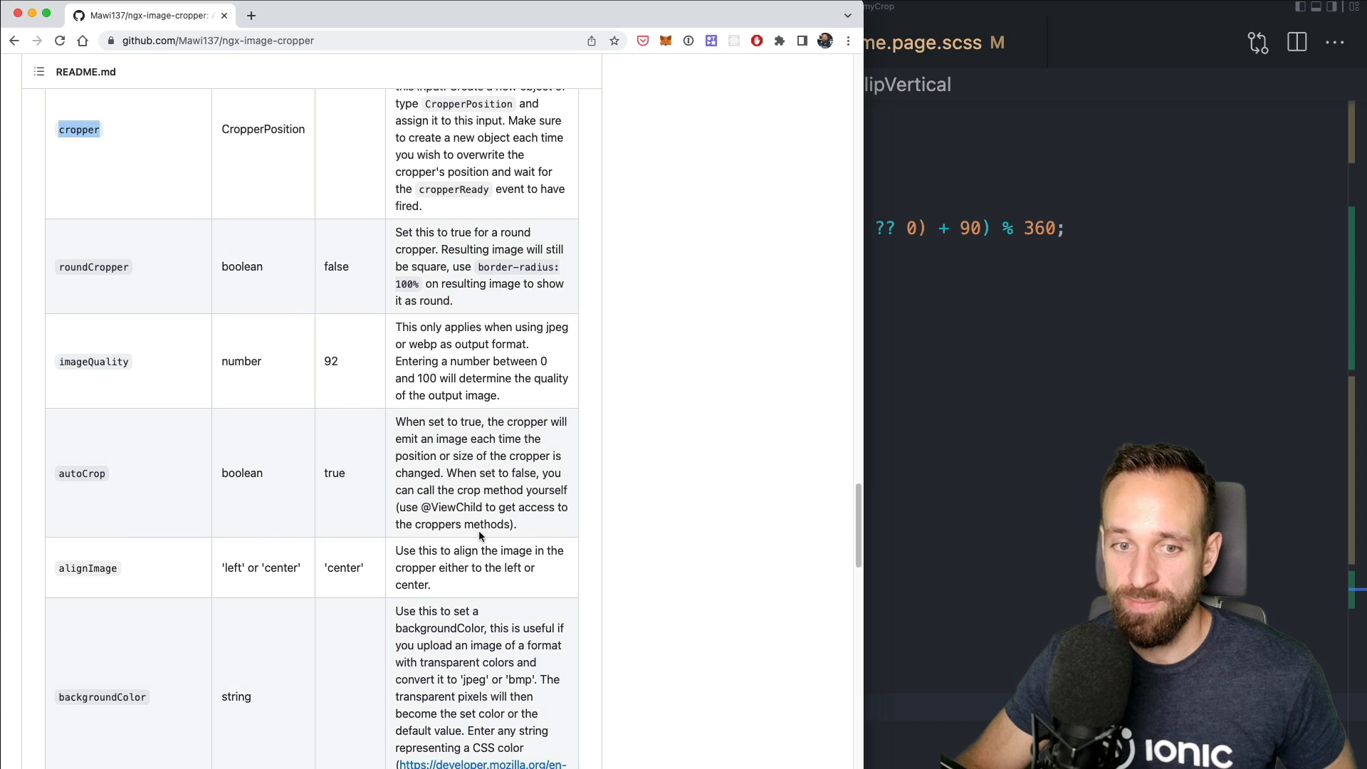
scroll(down, 3)
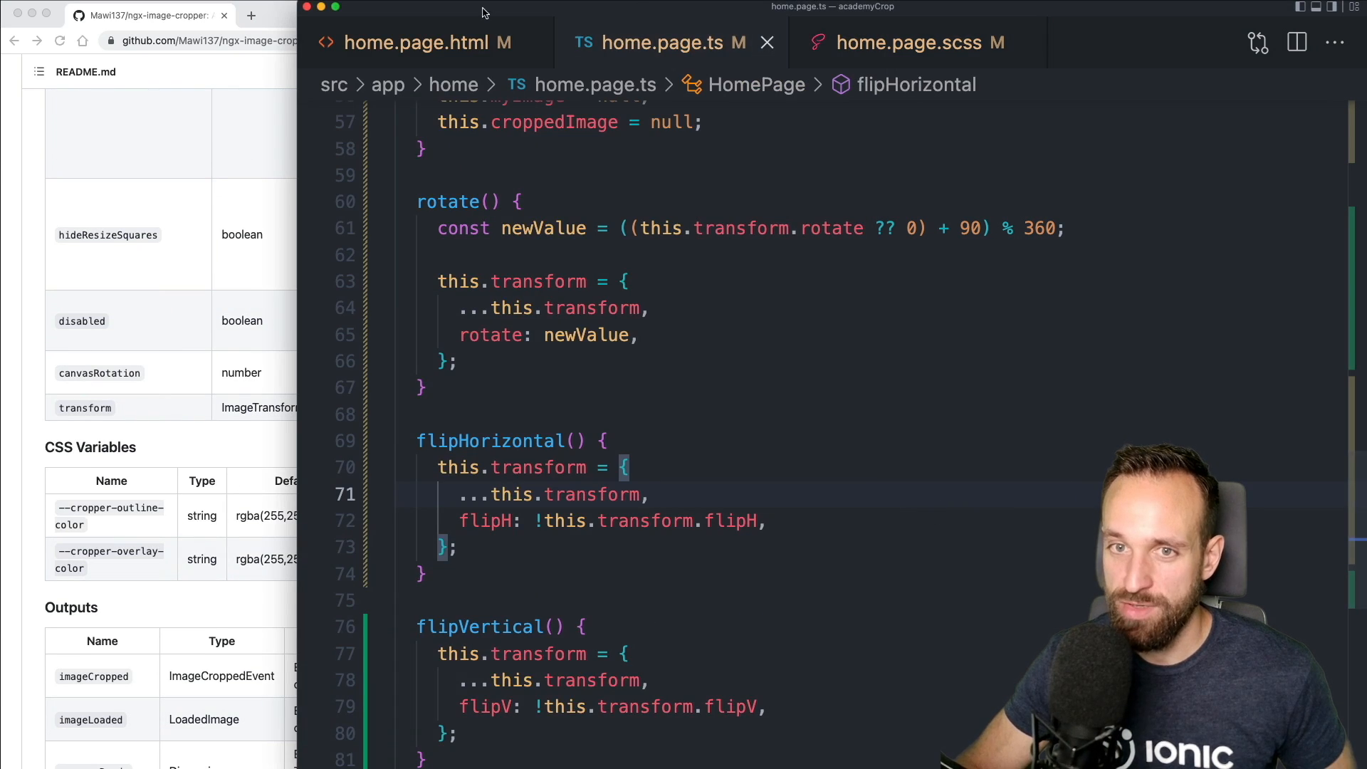
Add a #cropper template reference to the image-cropper tag in home.page.html
click(419, 42)
text(#cropper[)
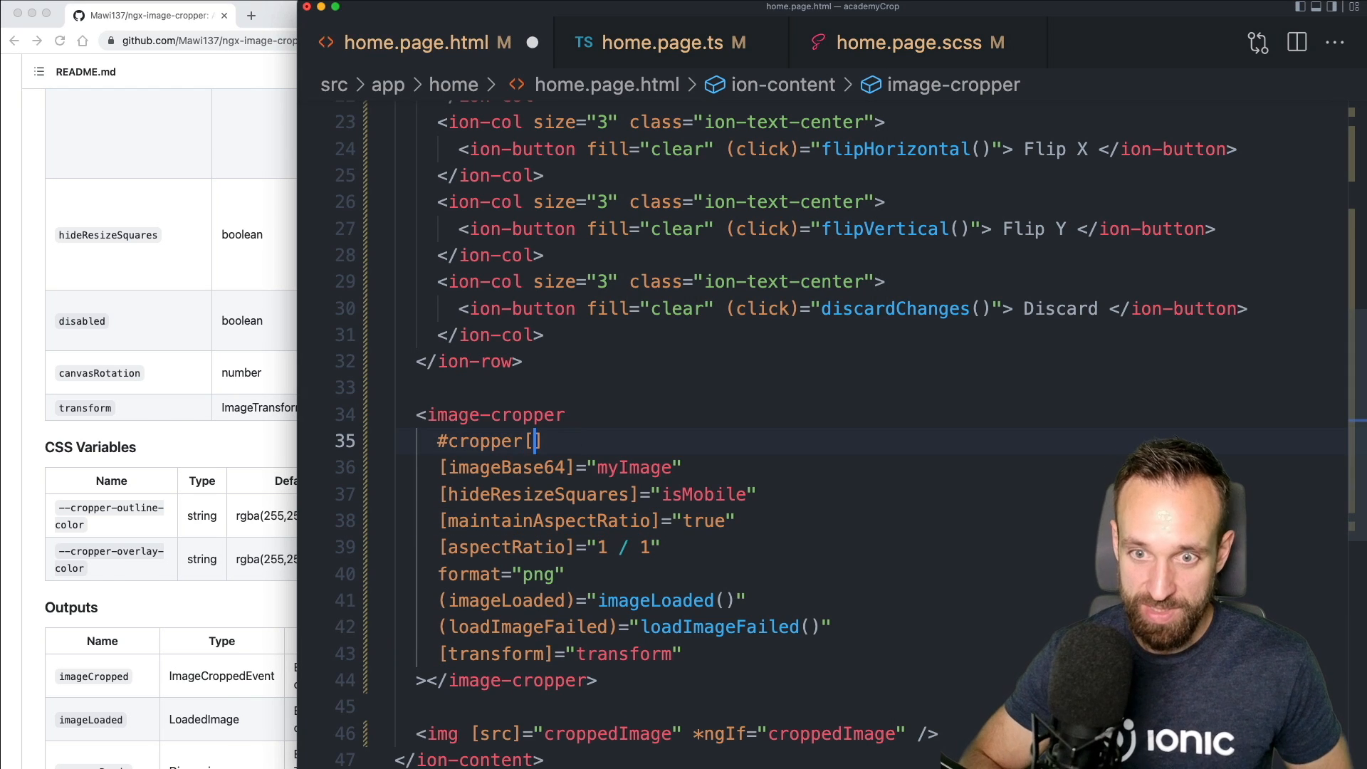
text([at])
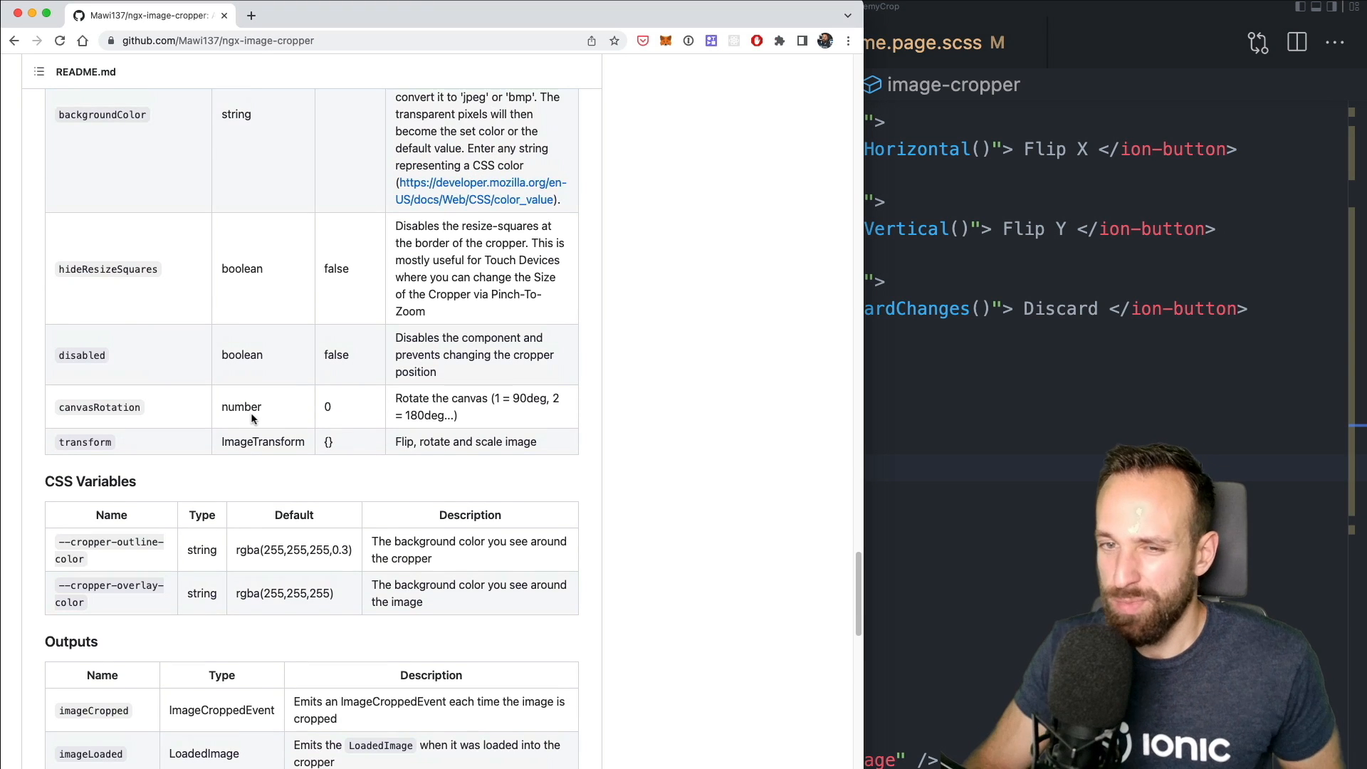
Scroll the README back up to the autoCrop, alignImage and backgroundColor inputs
scroll(up, 3)
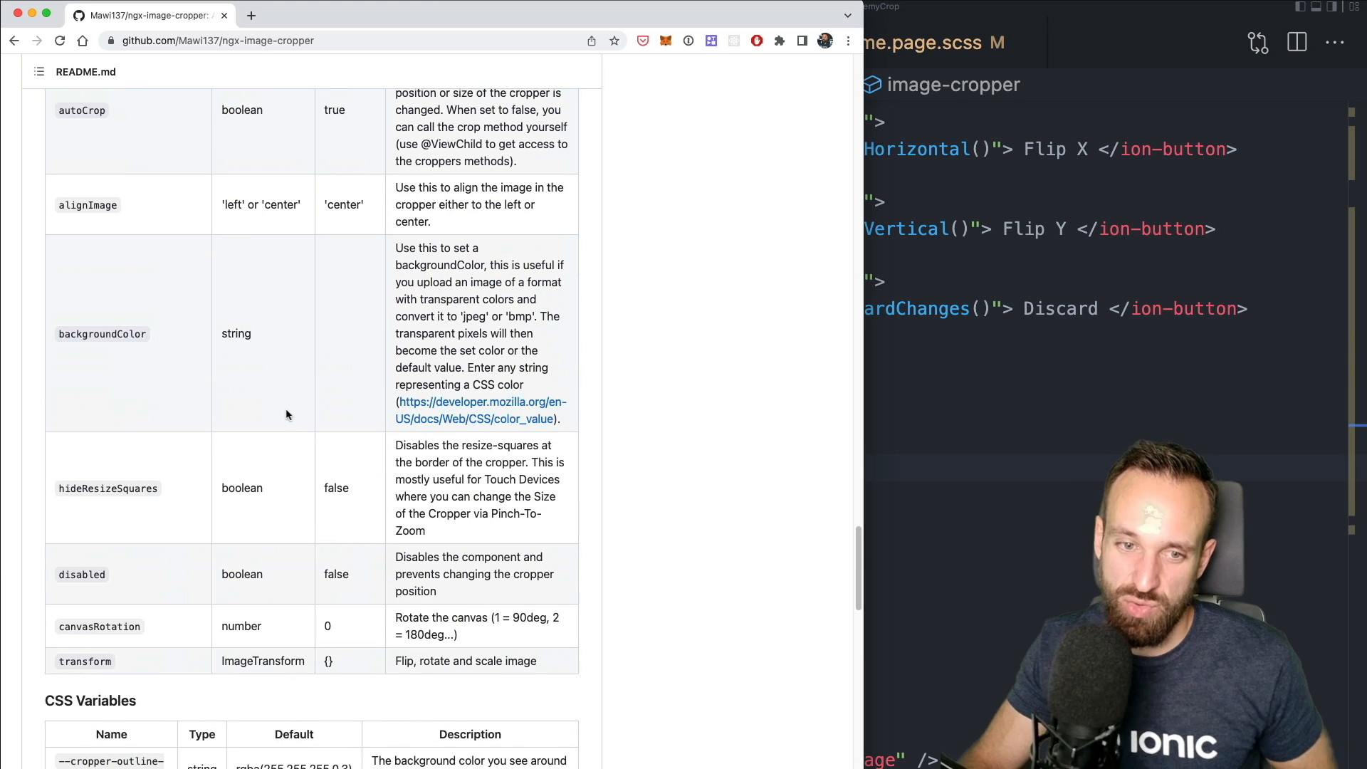
scroll(up, 3)
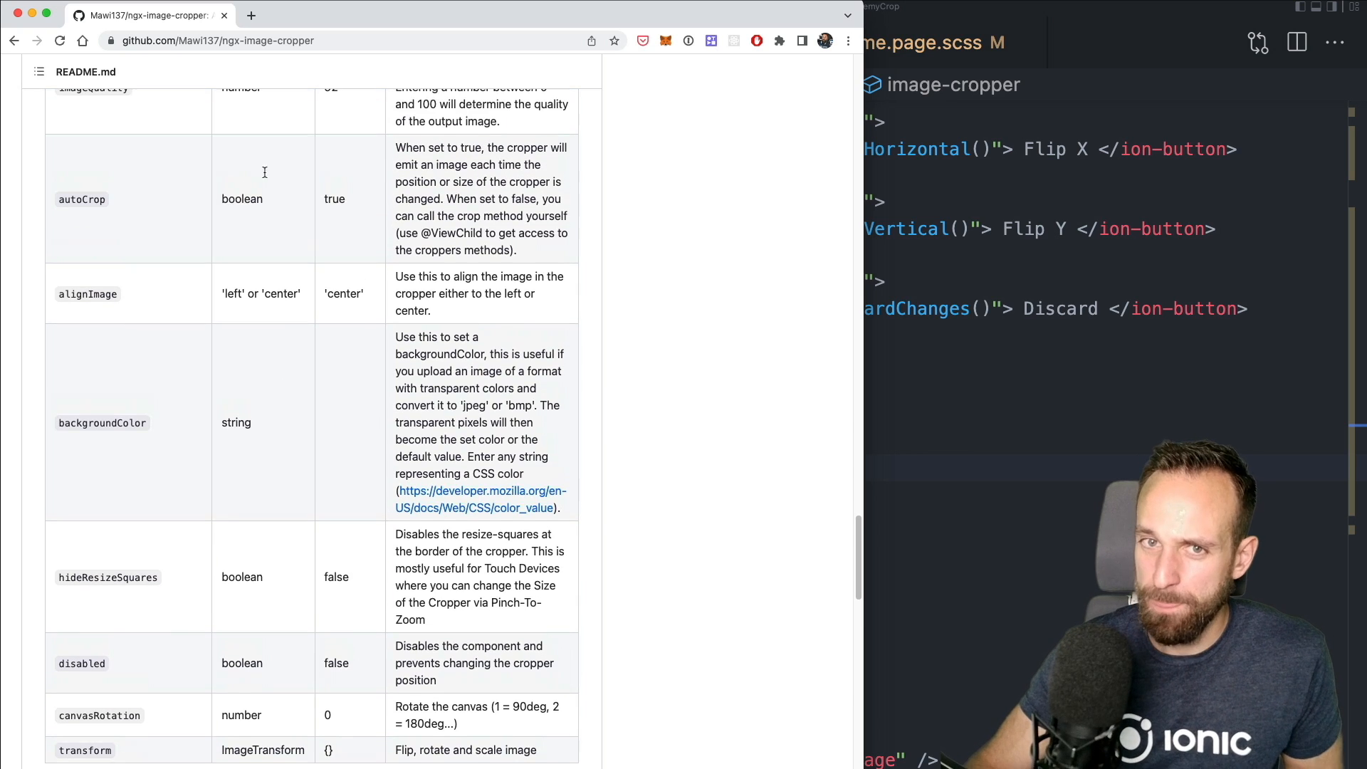